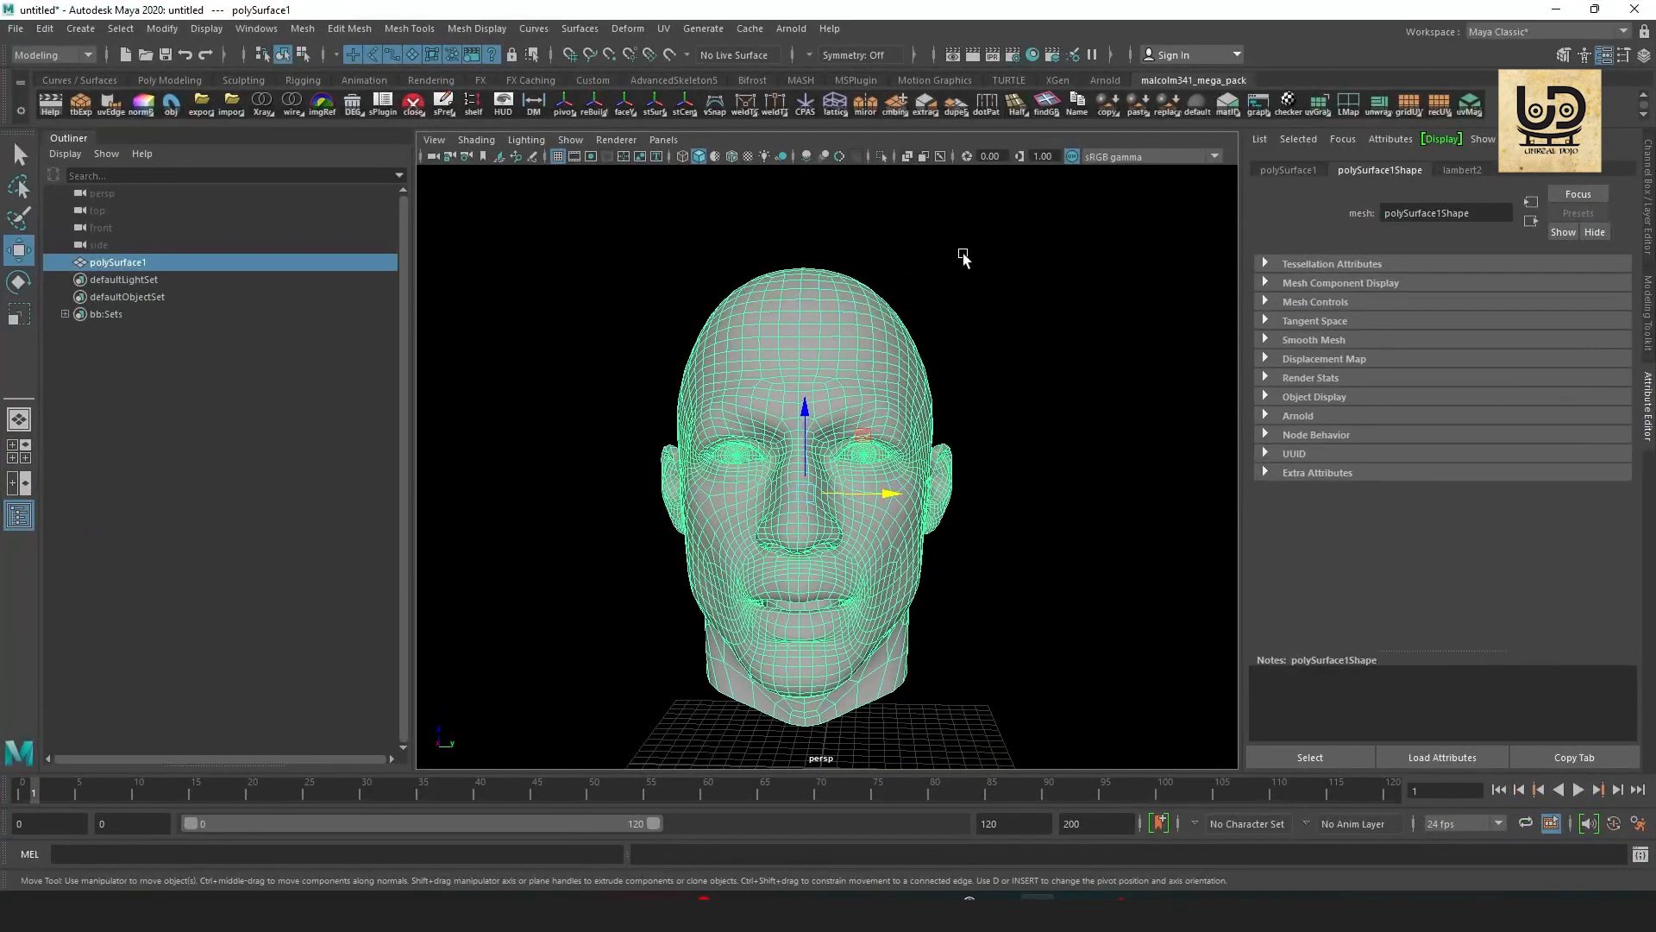
mouse_move(793, 340)
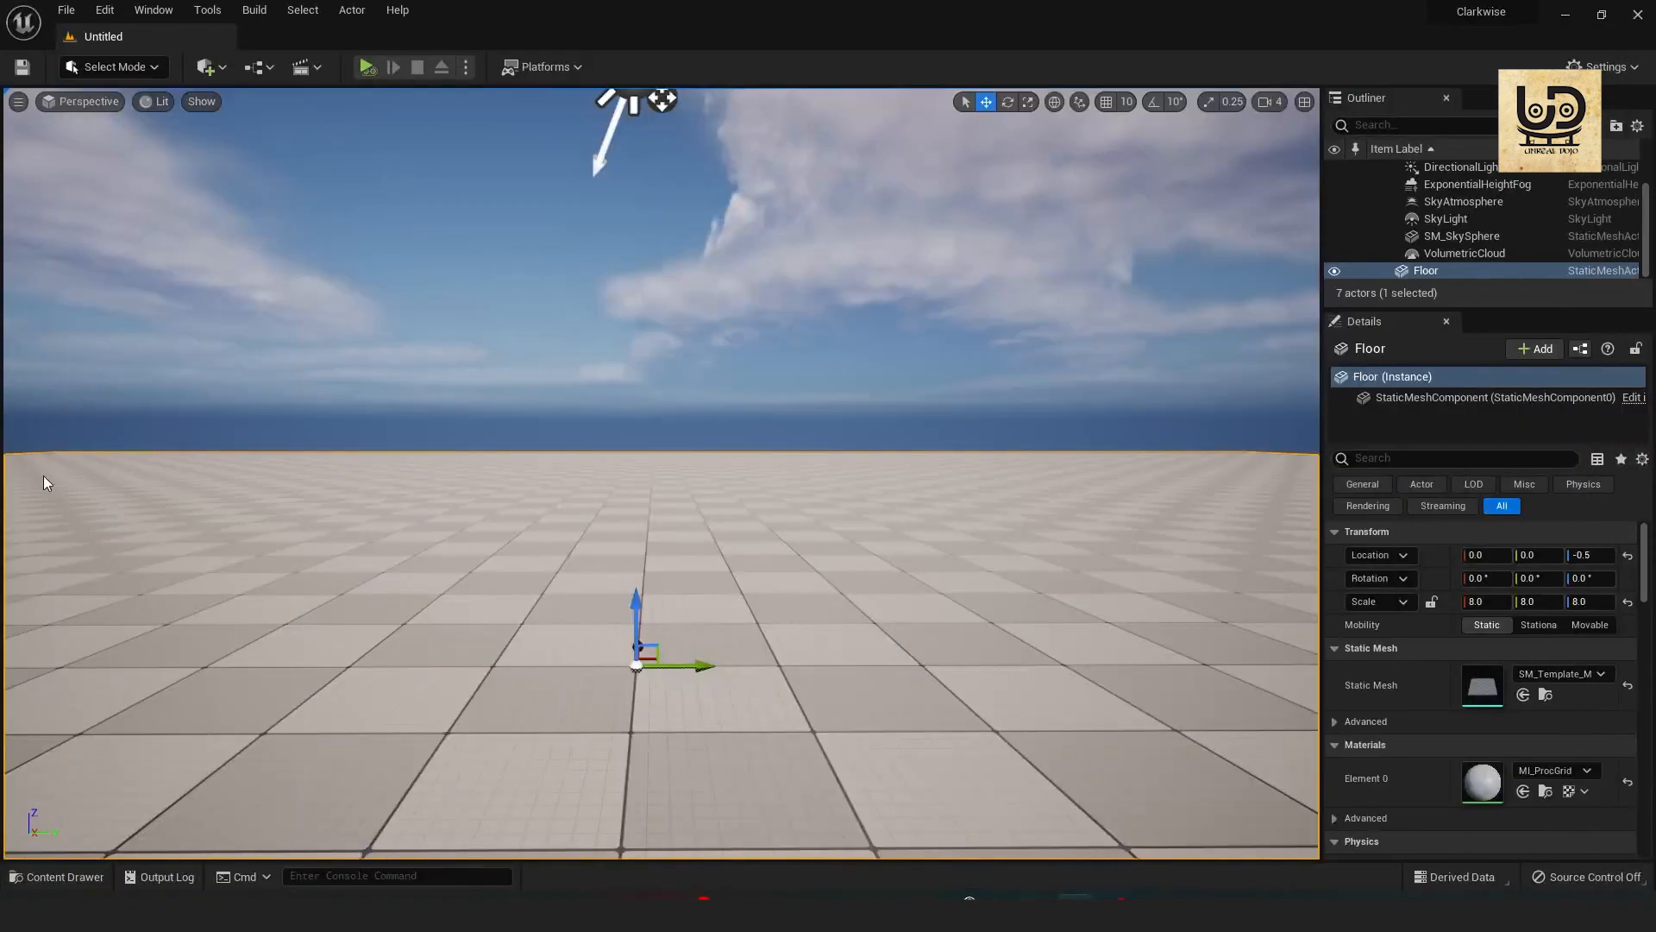
Import the Maya head FBX into the head content folder and dismiss the message log.
click(59, 877)
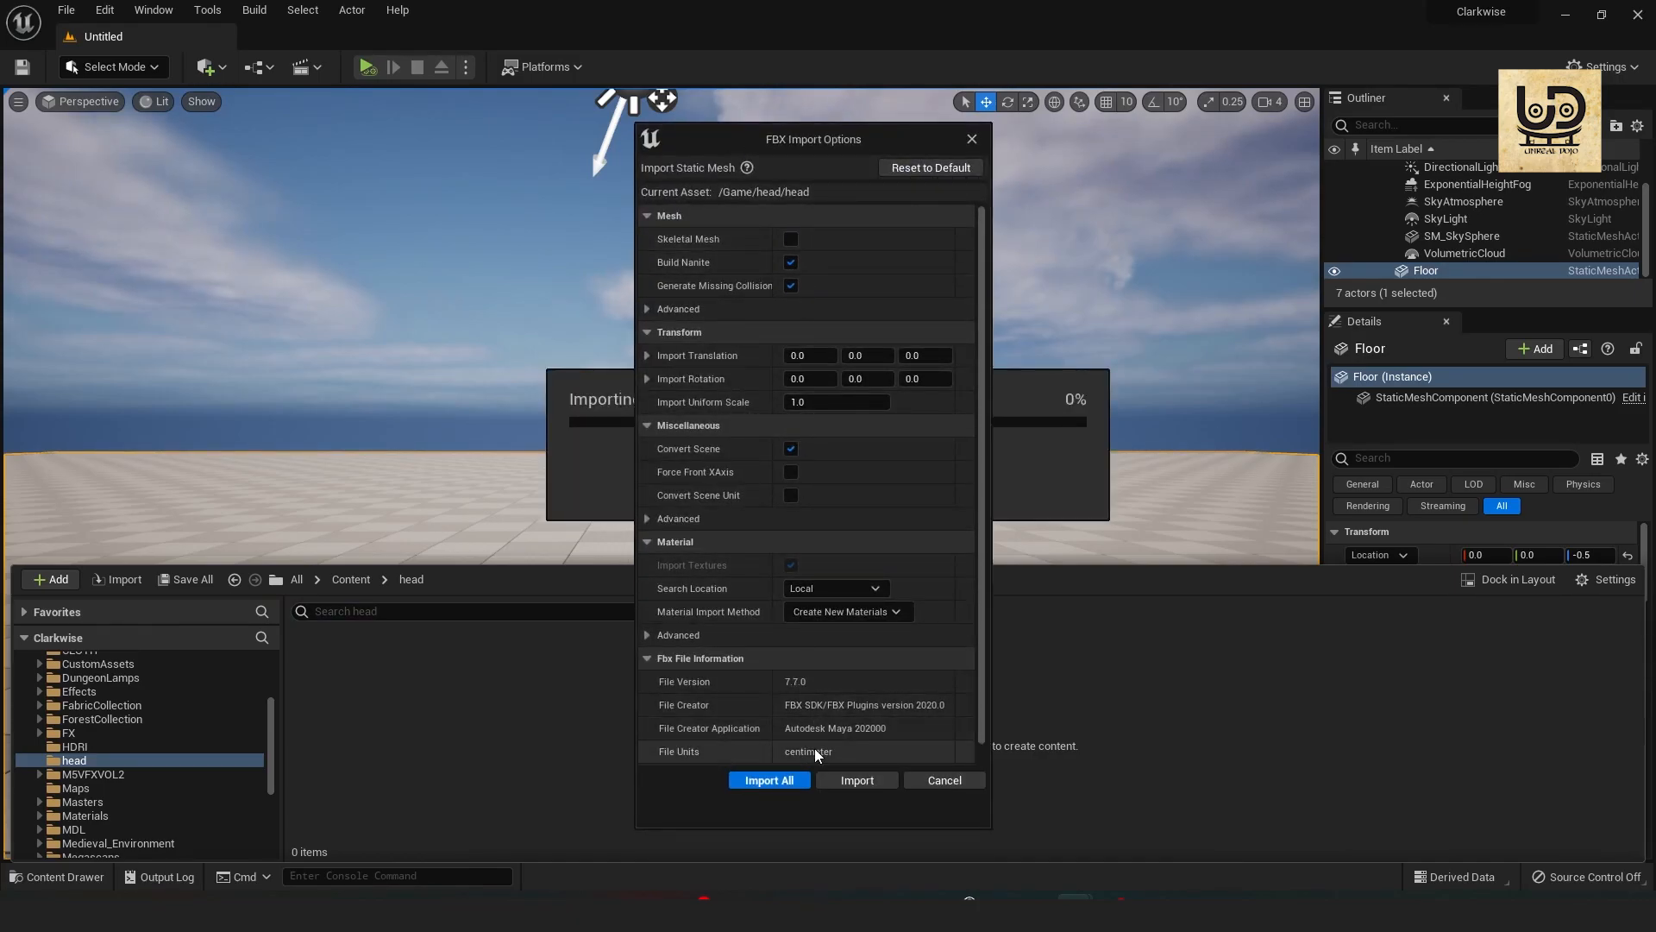
click(768, 780)
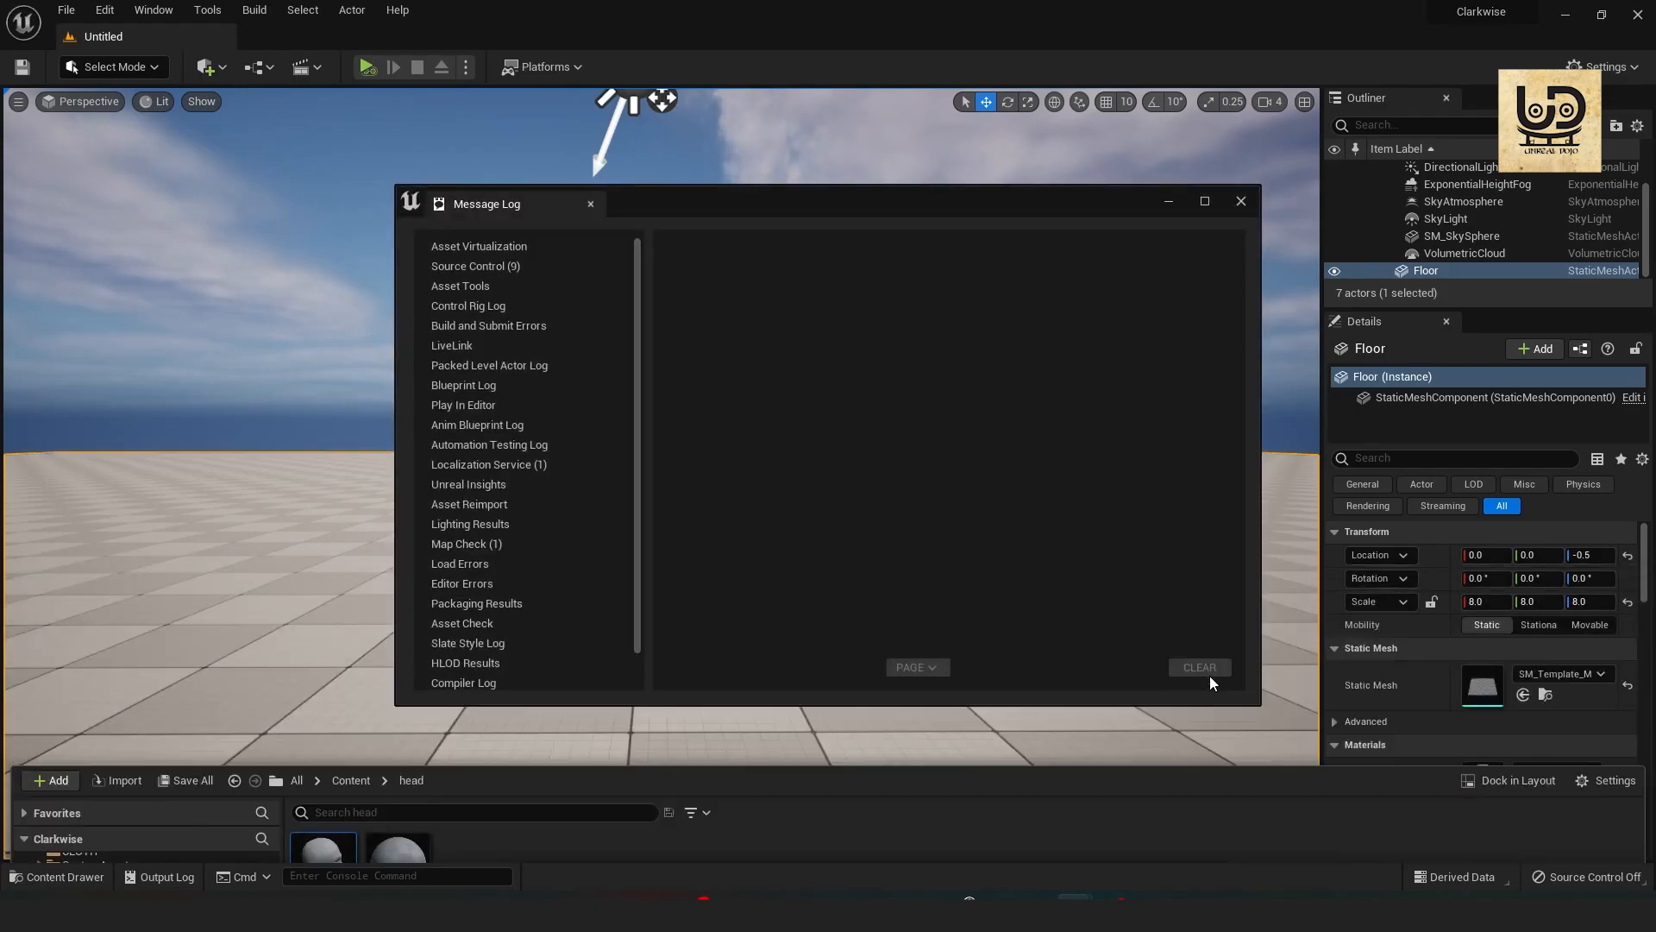
click(1240, 202)
text(m)
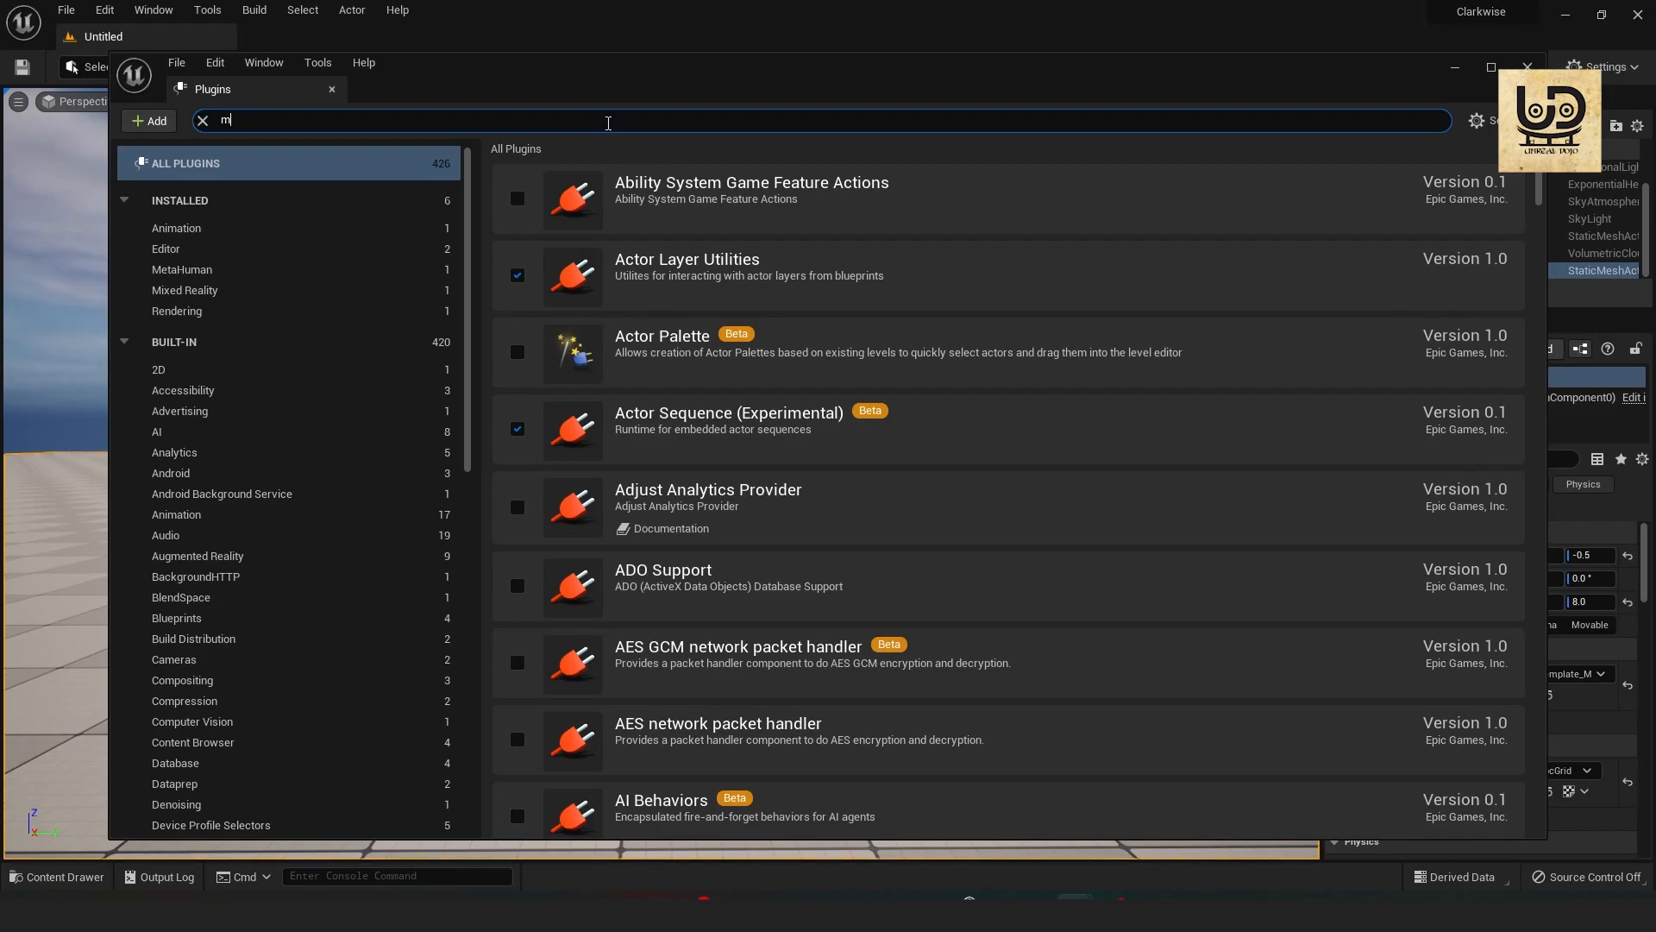
text(eta)
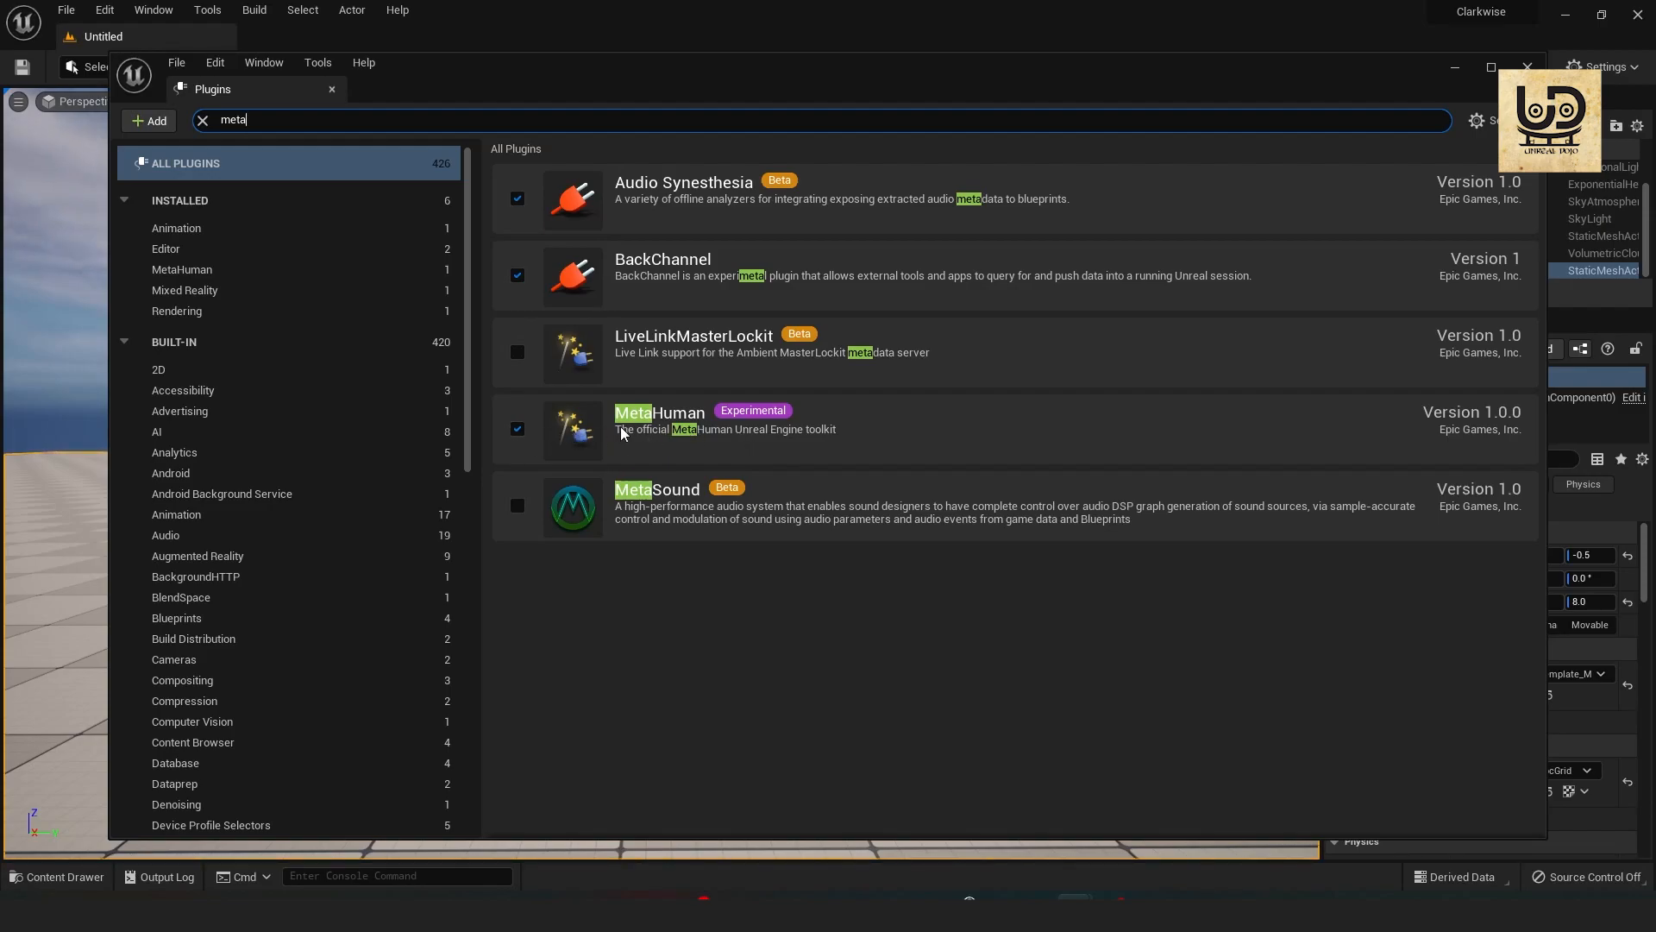
mouse_move(1098, 663)
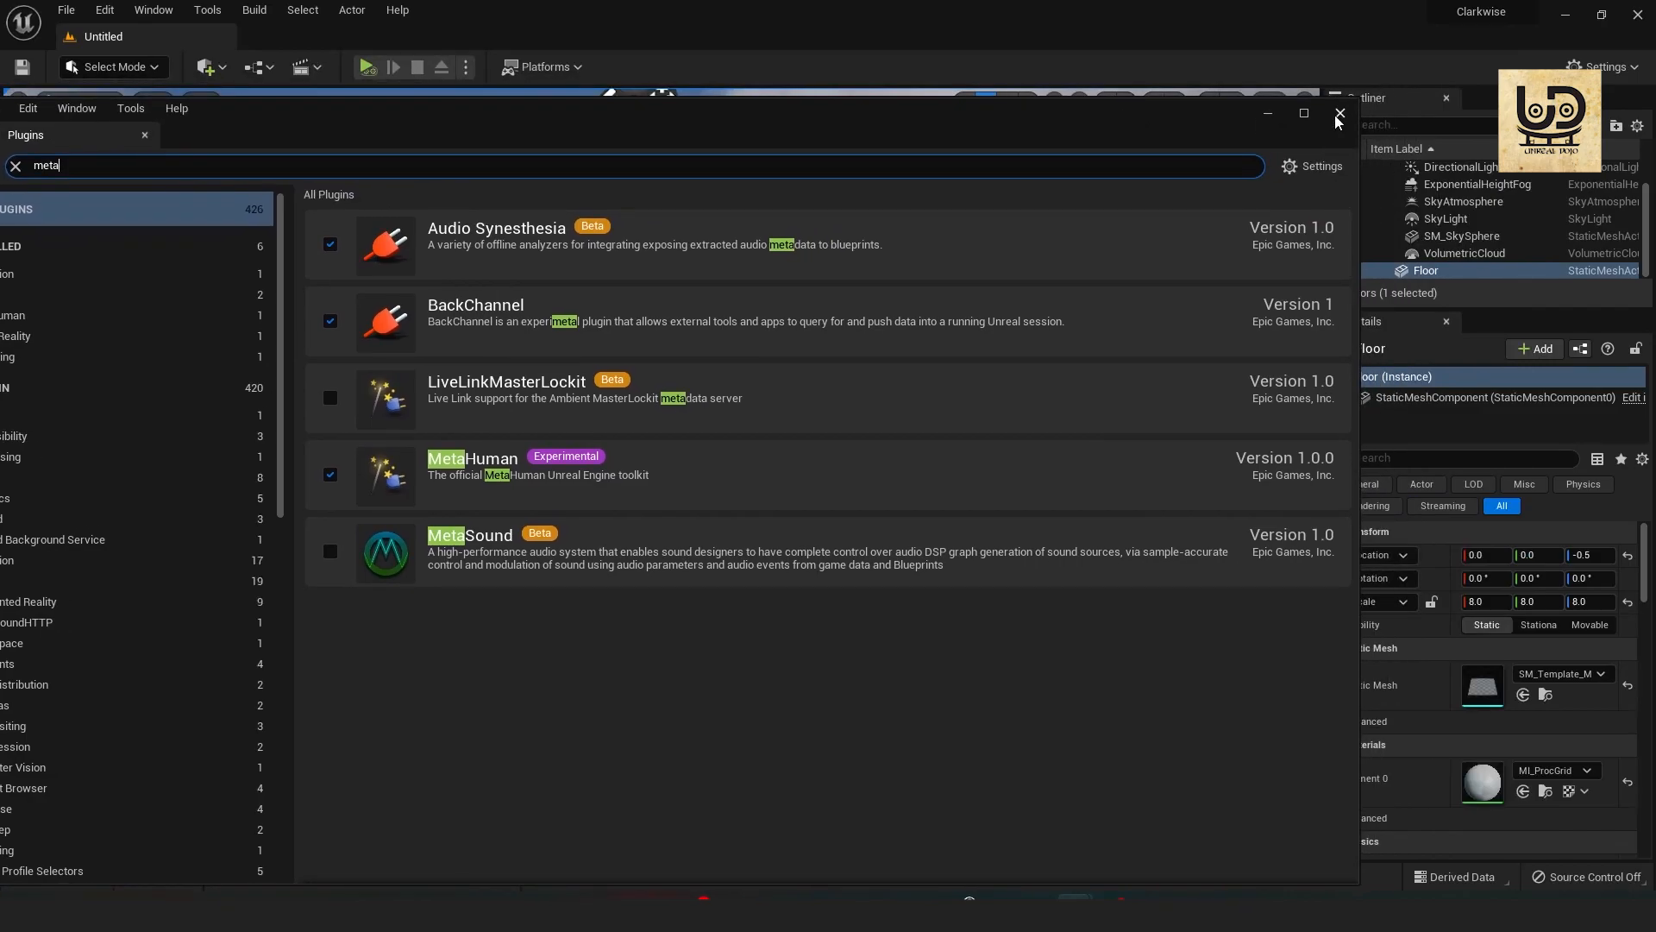
click(1337, 114)
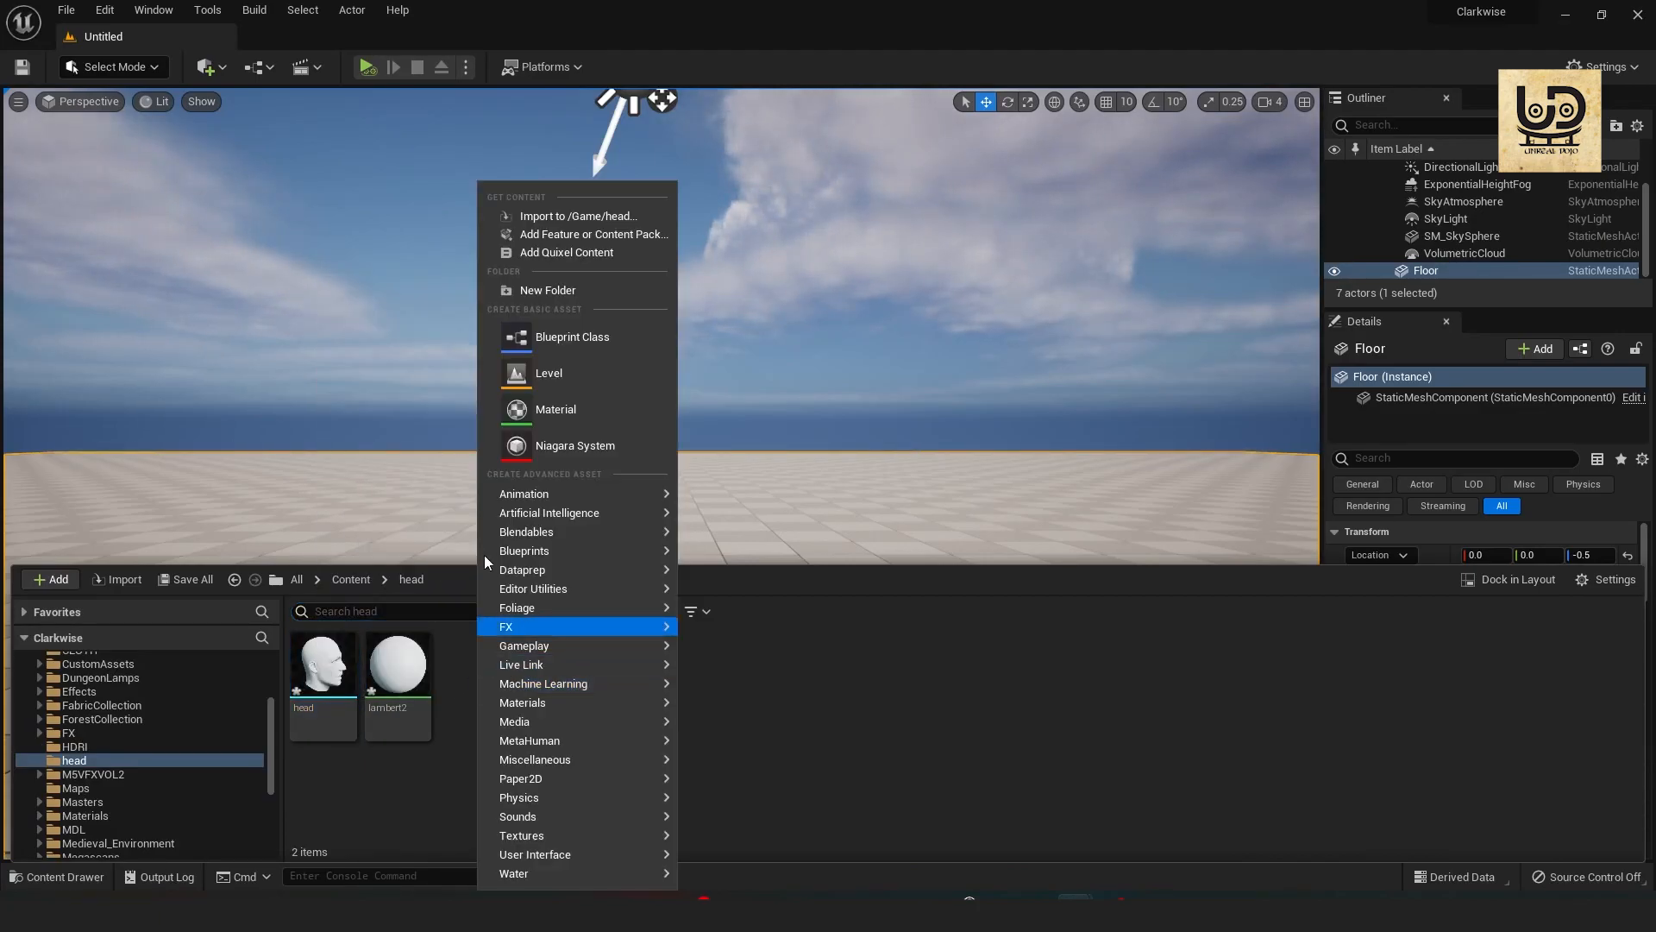
mouse_move(530, 740)
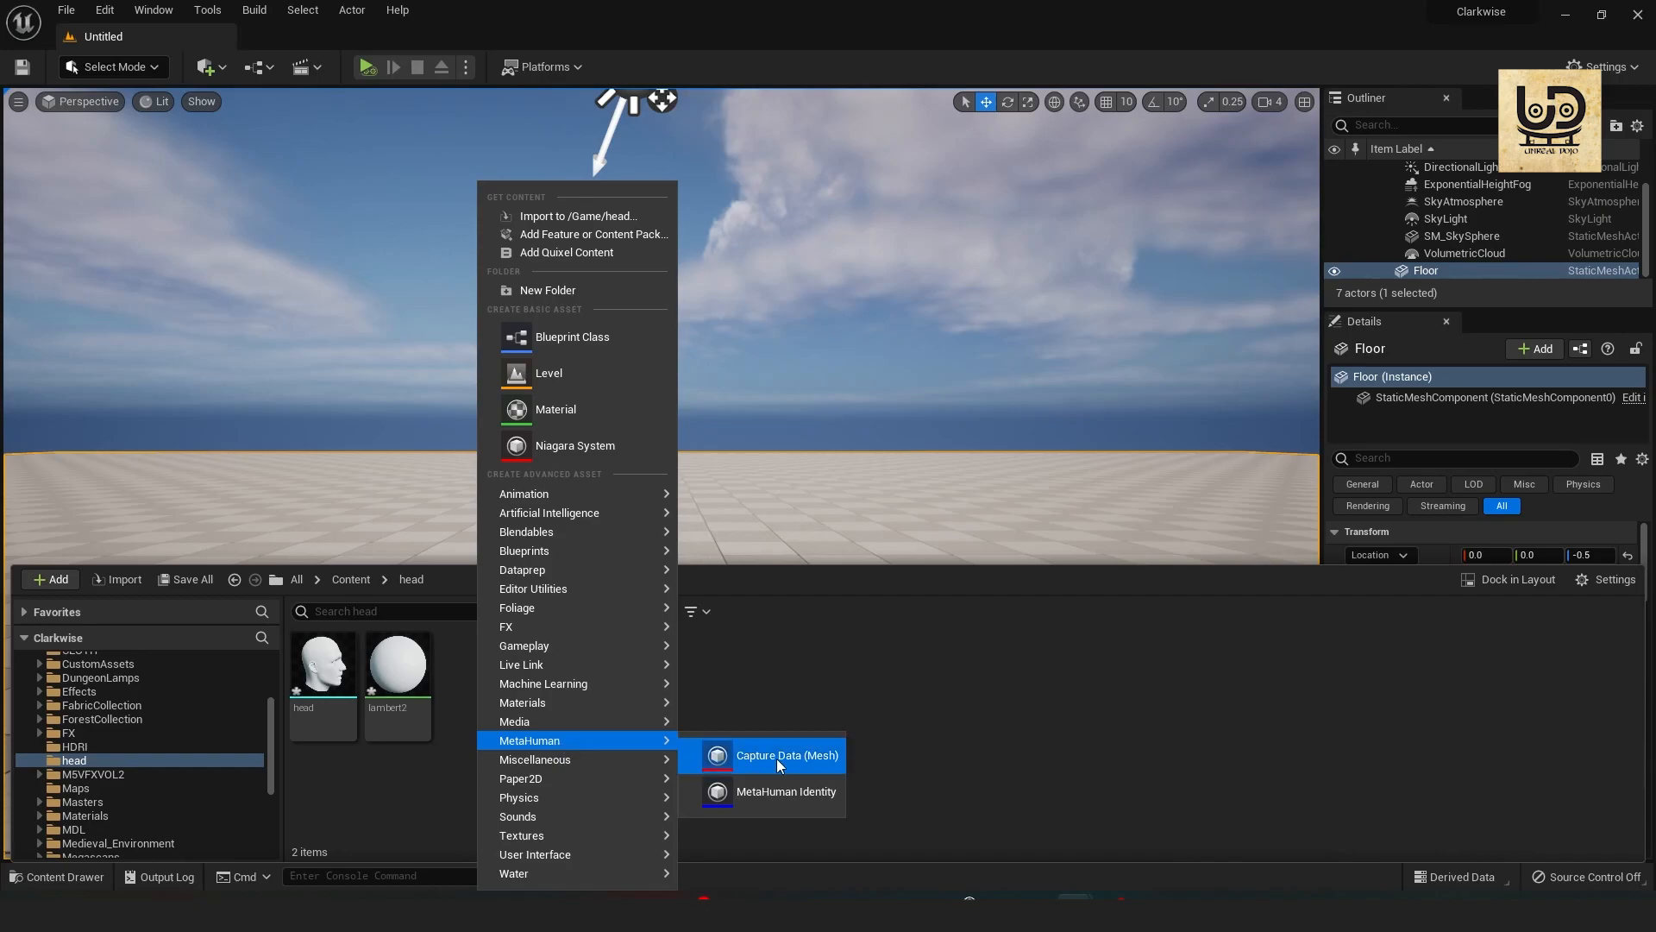
mouse_move(776, 792)
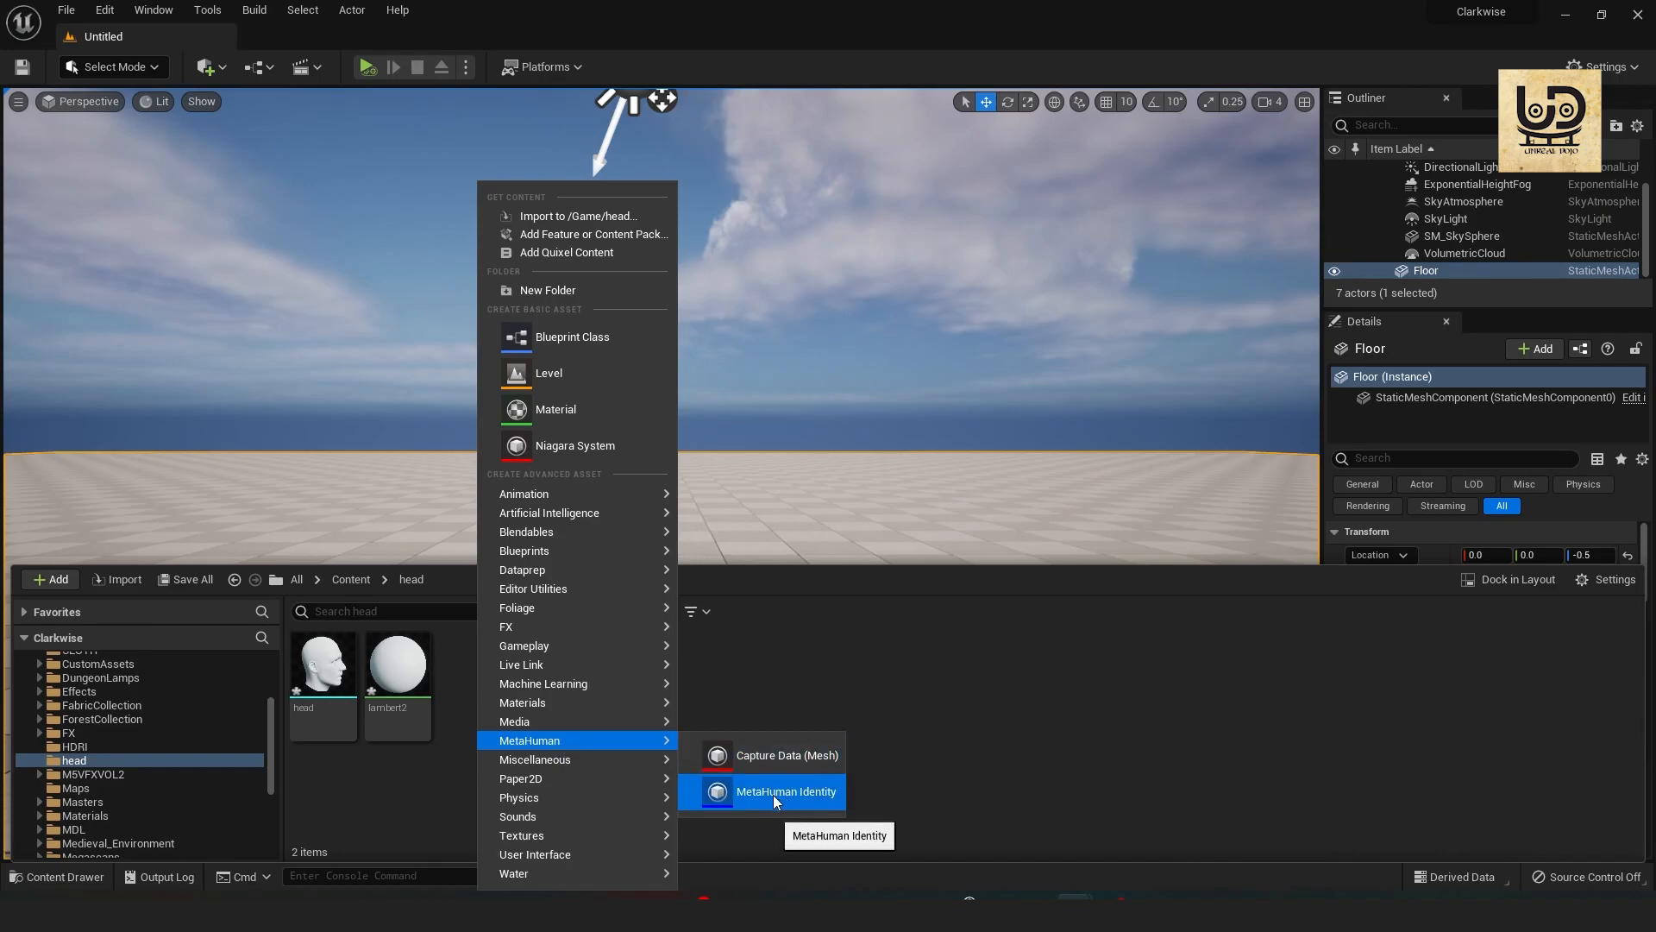
Create the head_mesh MetaHuman Identity asset and open it in its editor.
click(787, 792)
text(head)
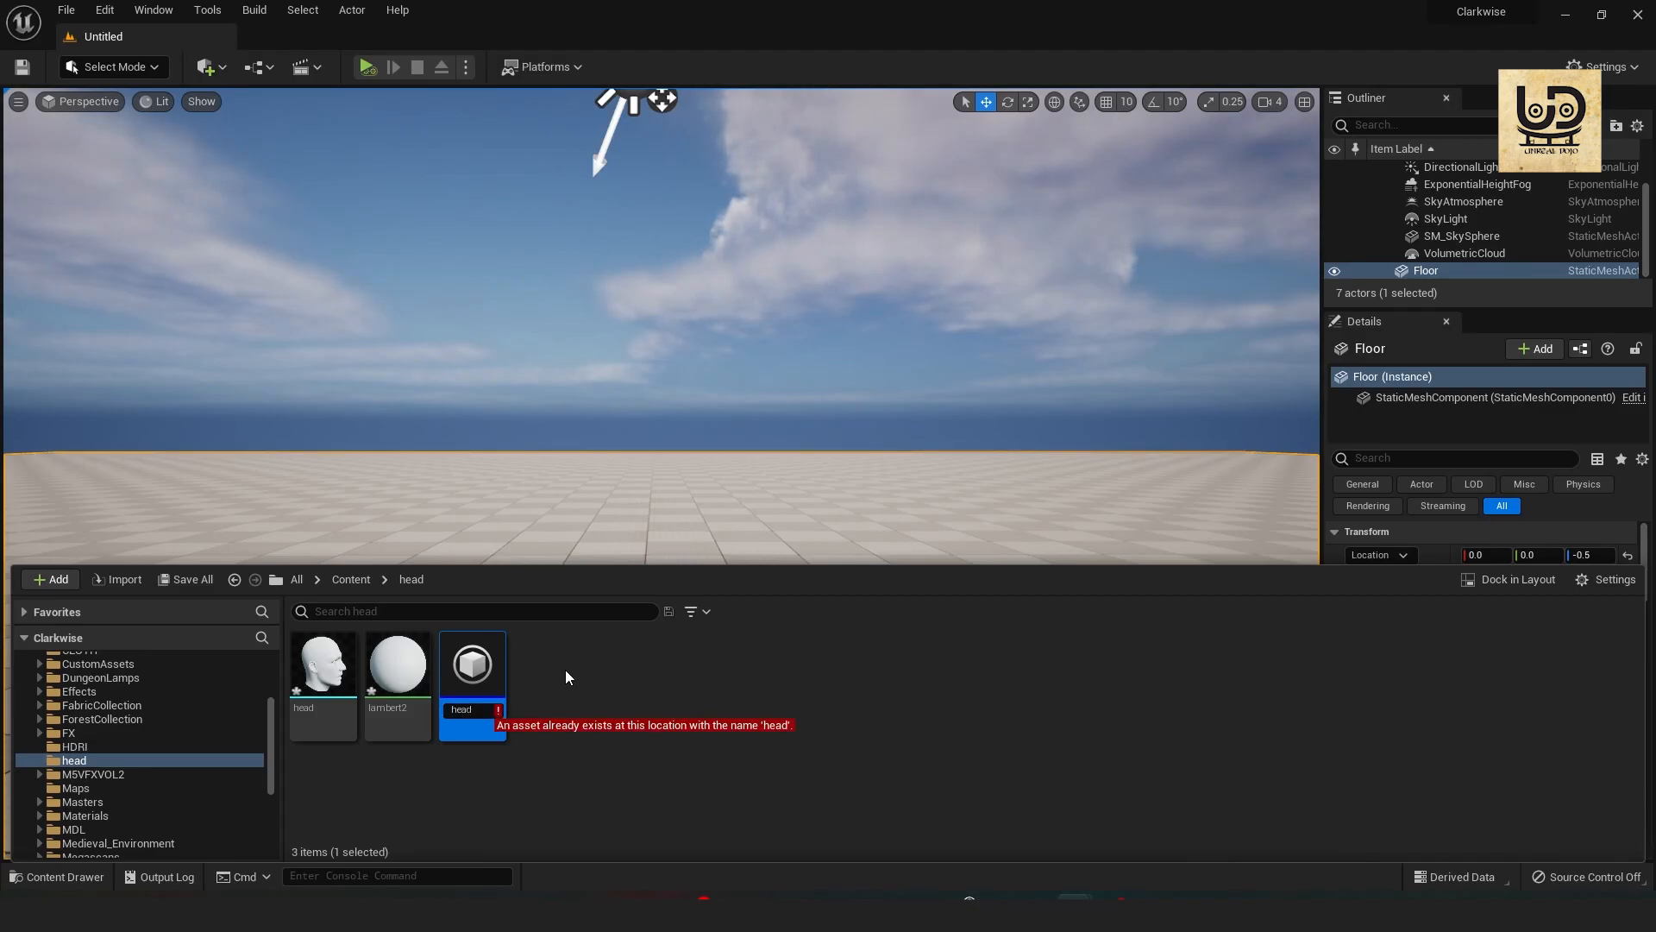
mouse_move(575, 681)
text(_mesh)
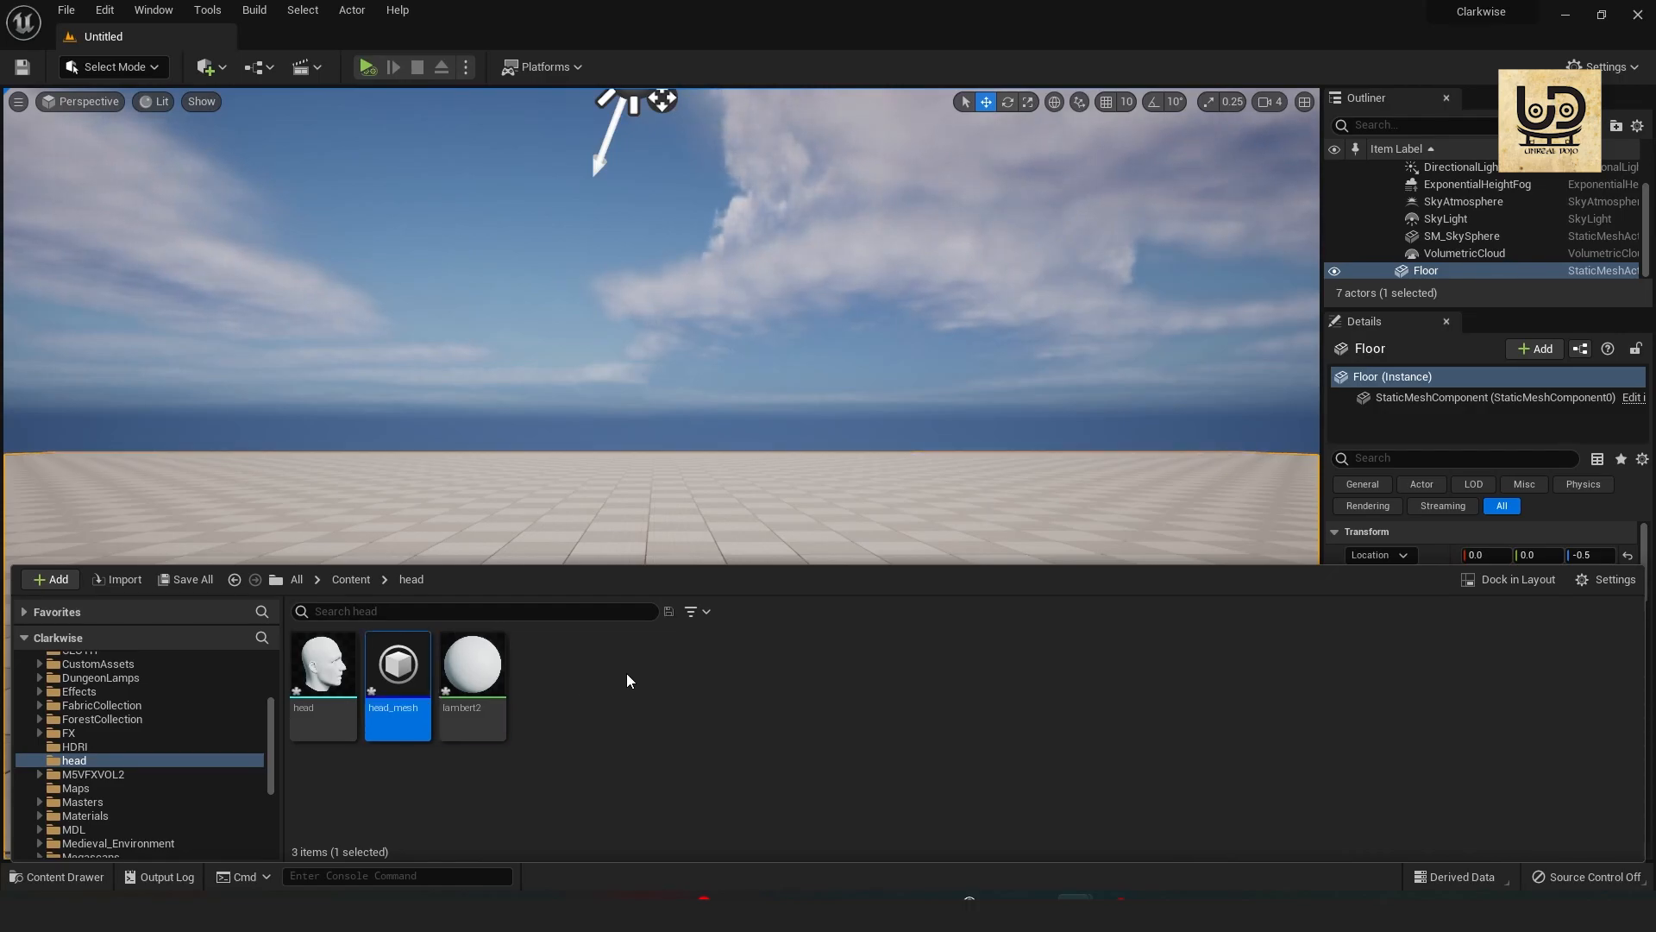
double_click(396, 662)
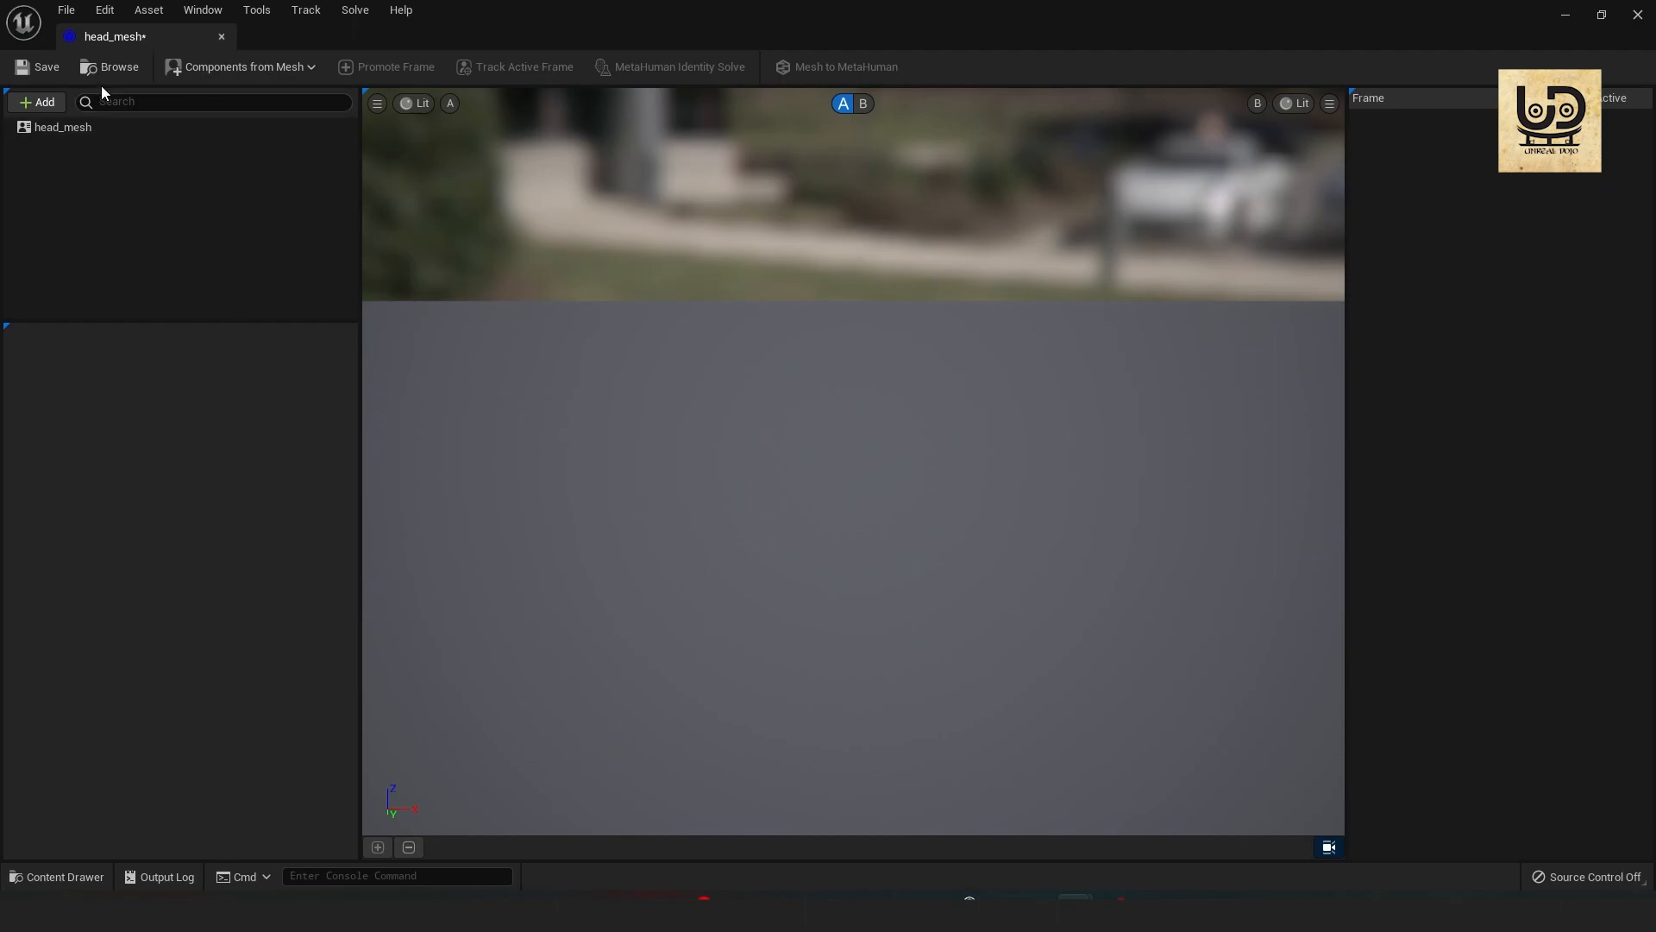
Build face components from the head mesh, select Neutral Pose and promote a front view as Frame 0.
click(245, 67)
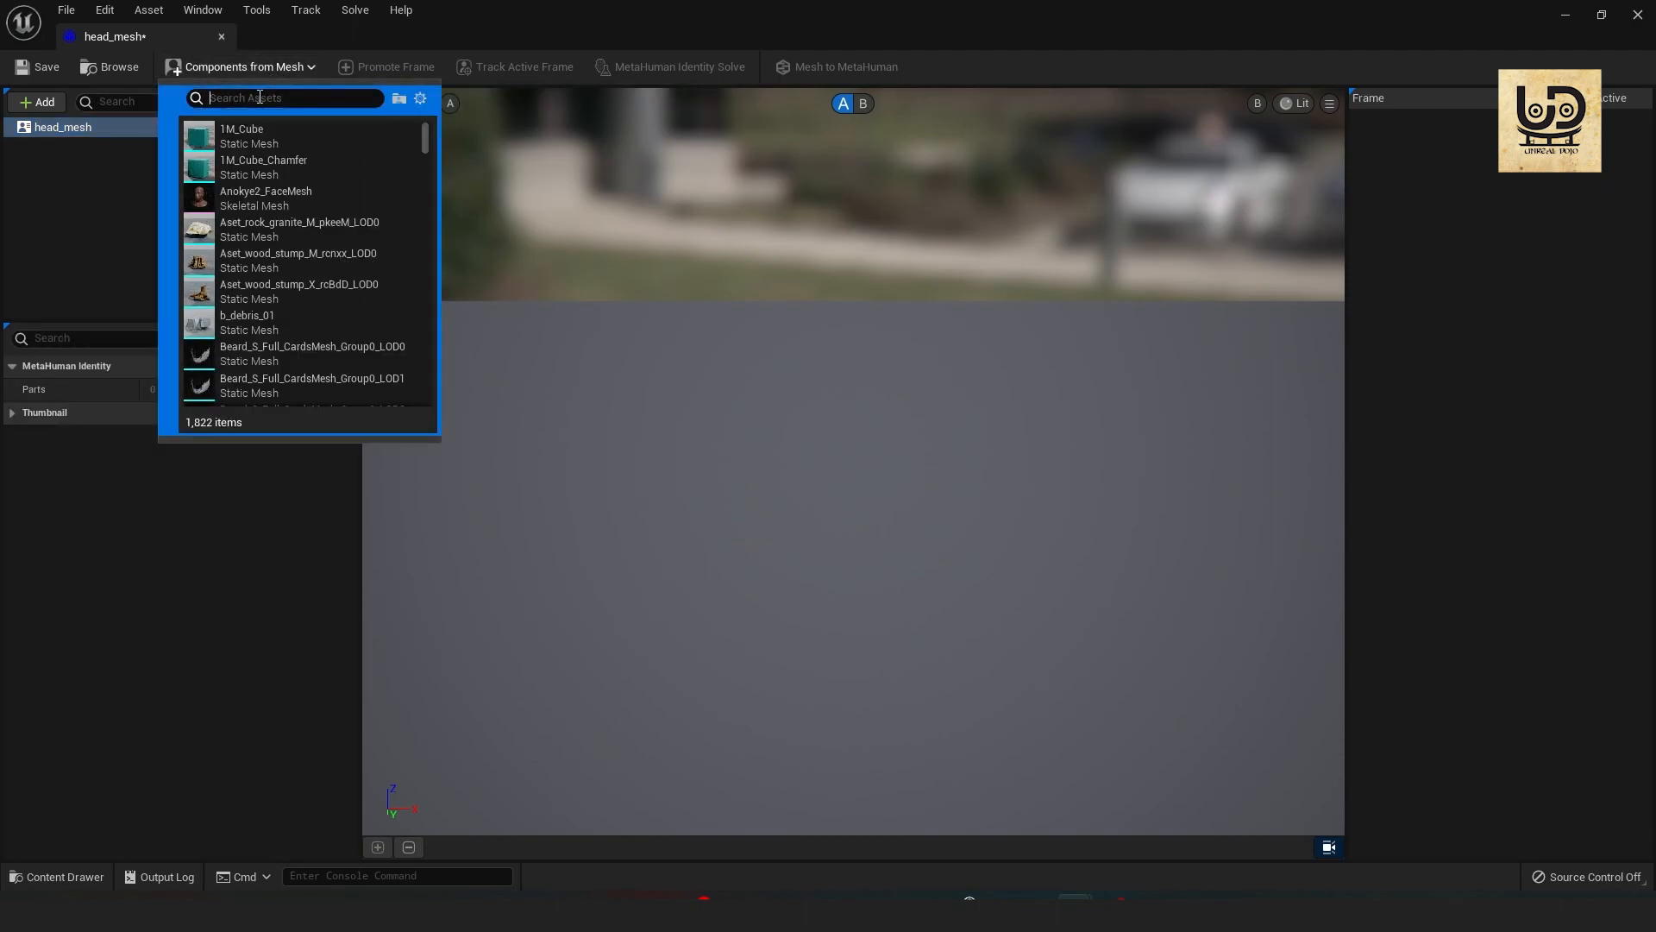
text(head)
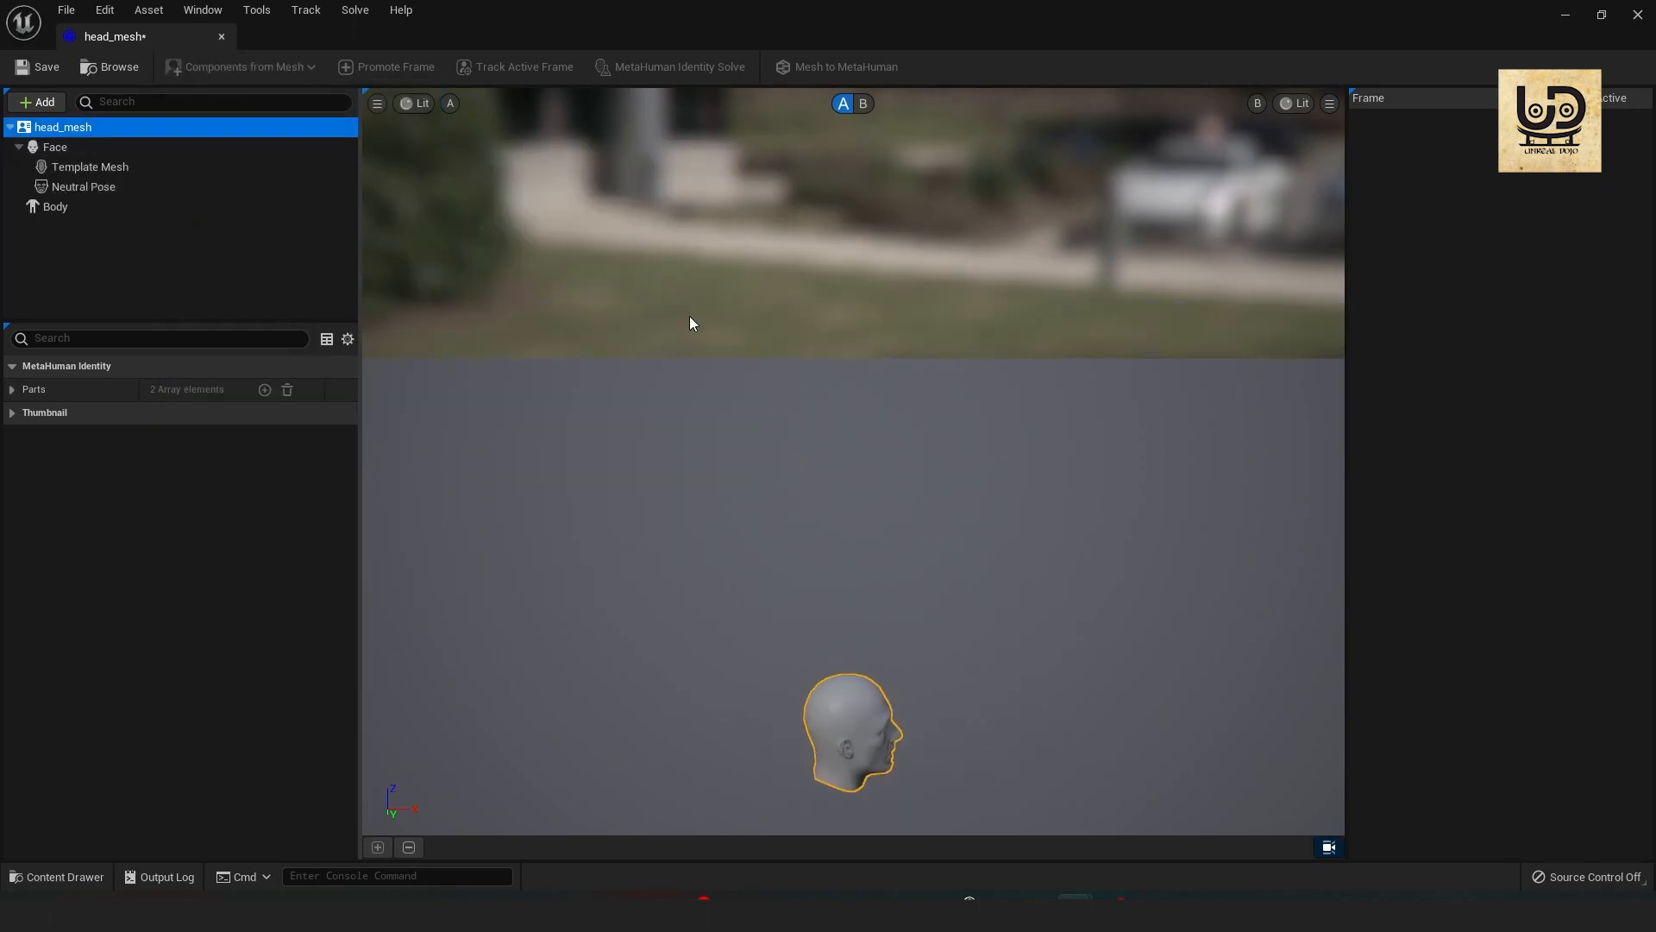
click(82, 186)
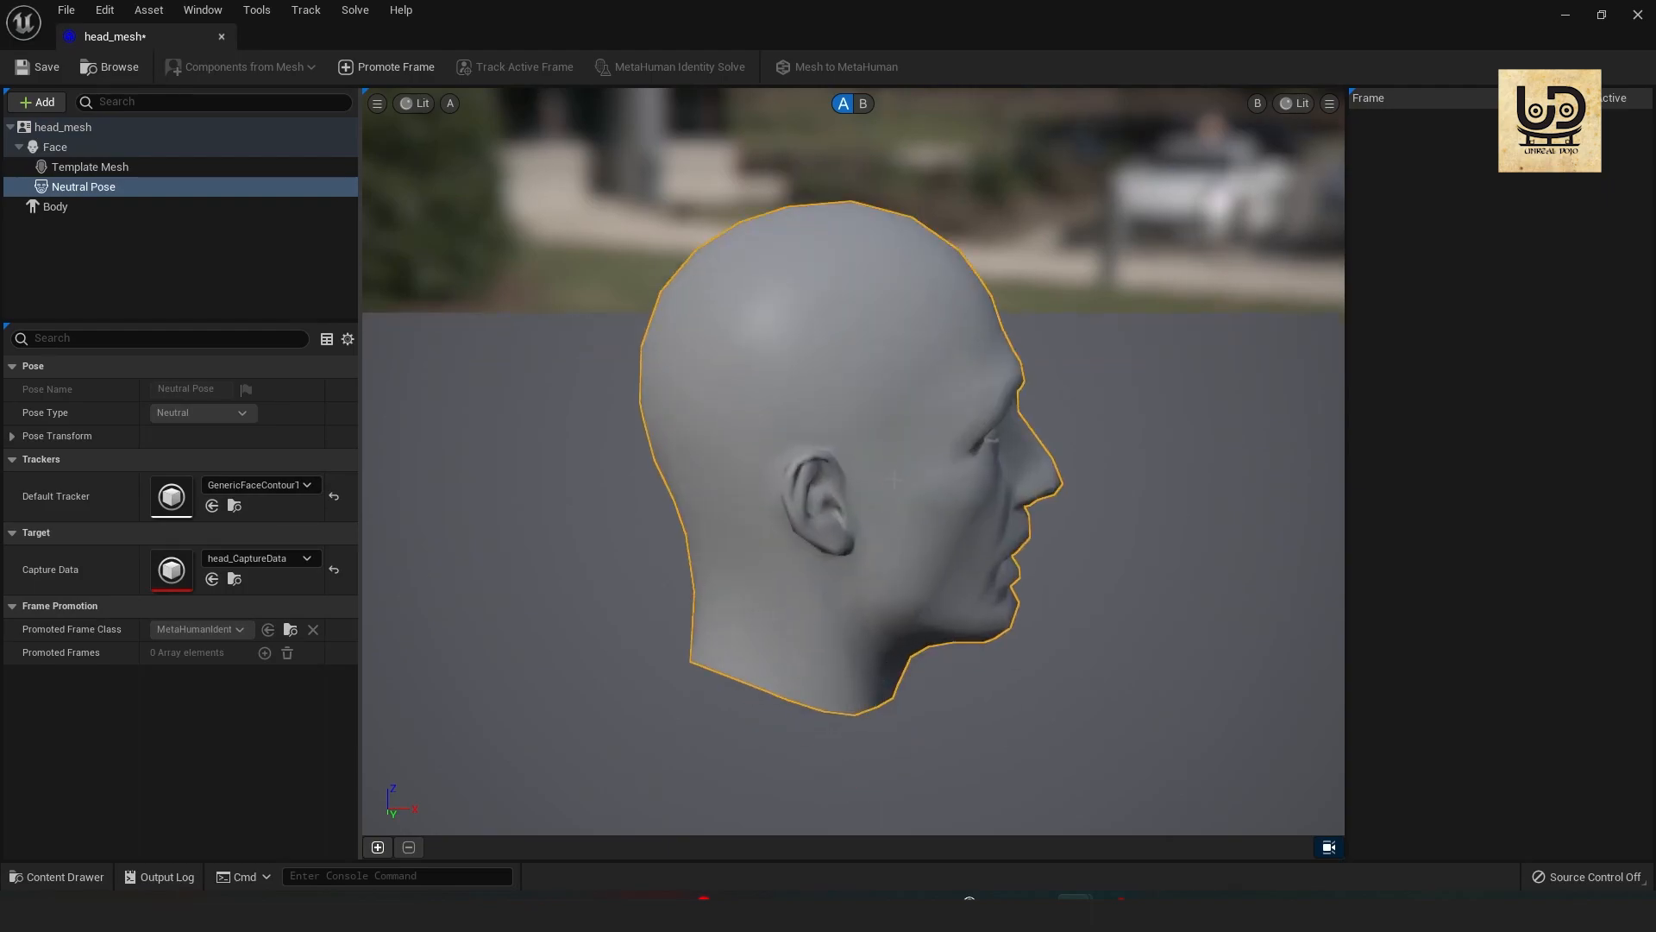
scroll(down, 3)
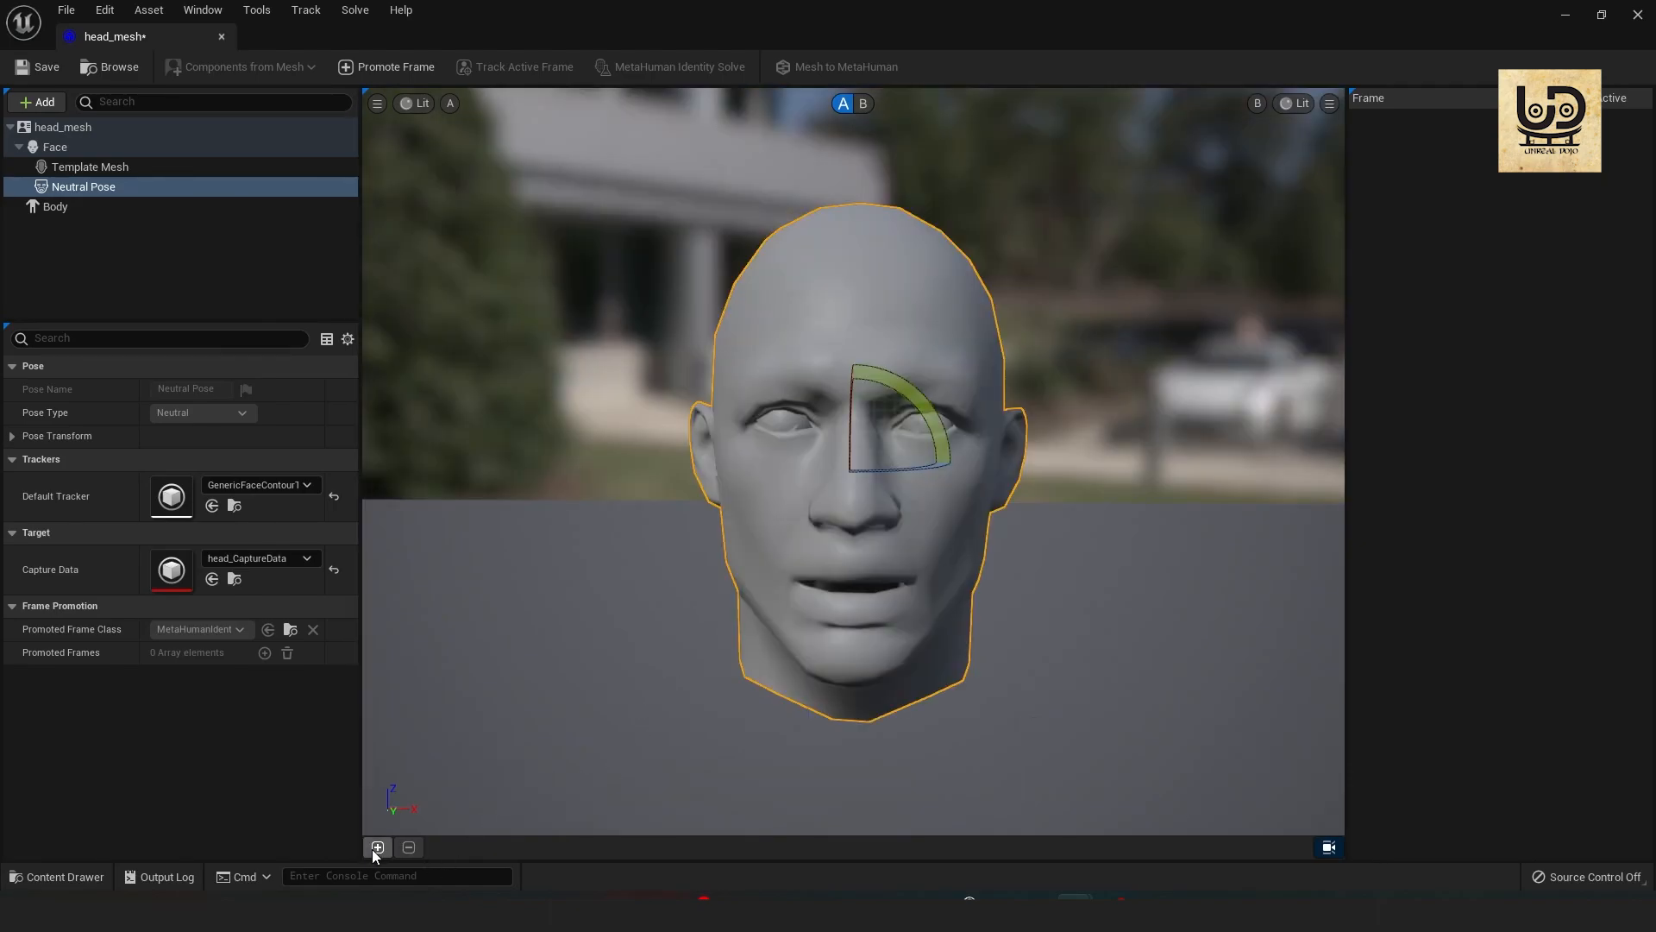
click(378, 847)
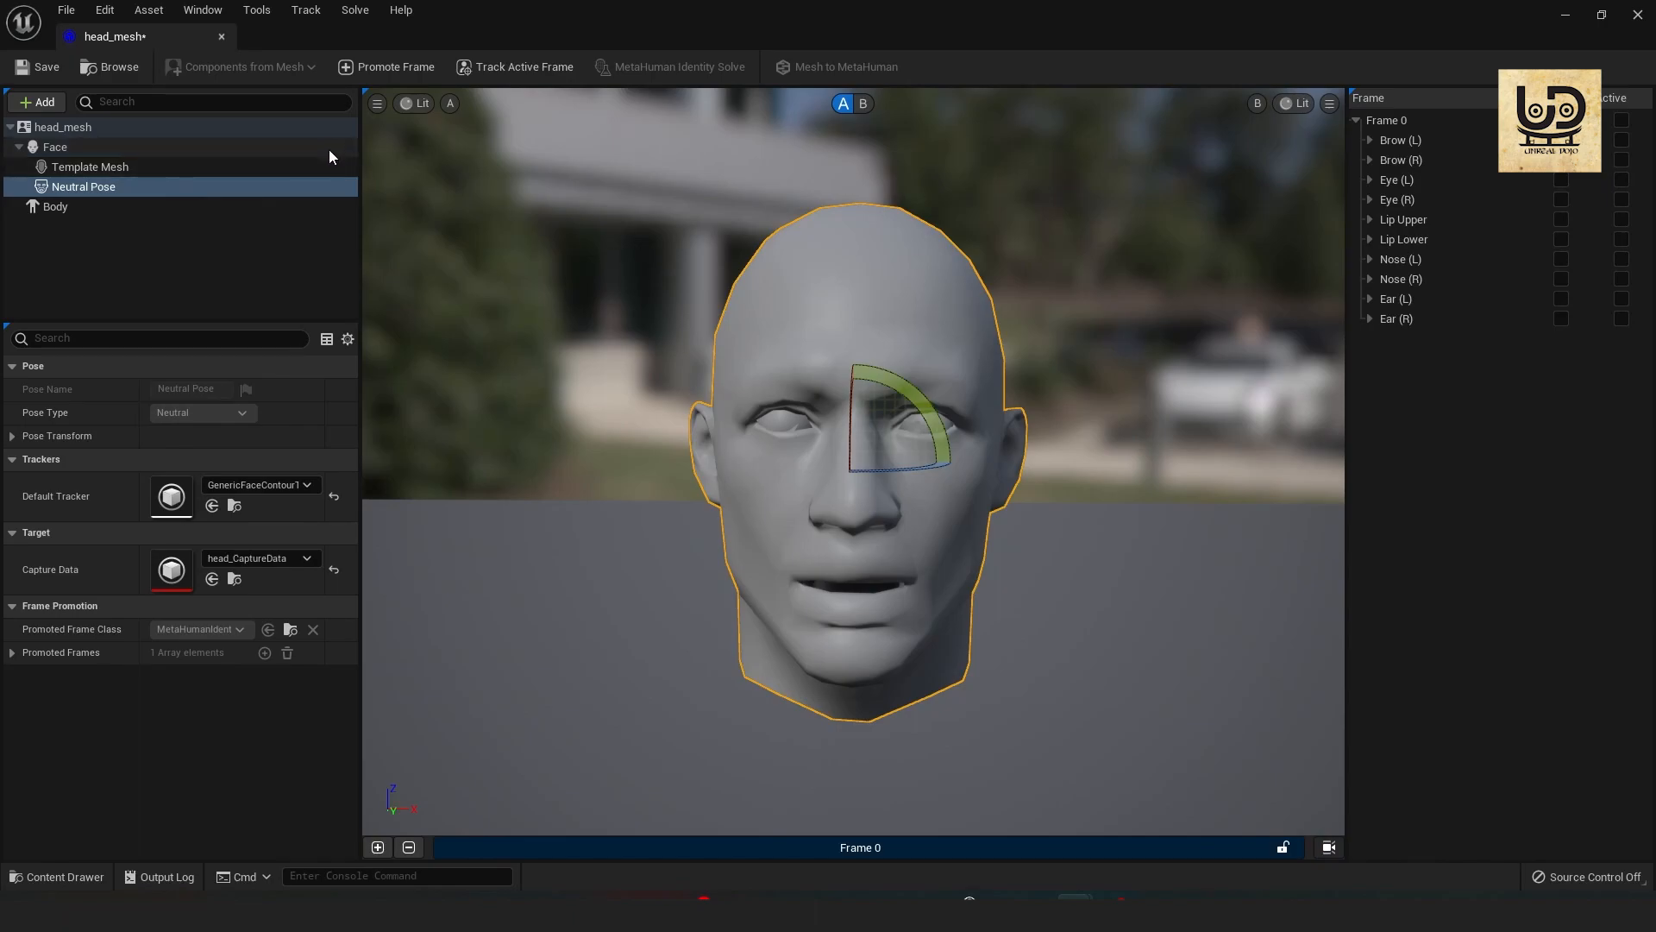
mouse_move(525, 68)
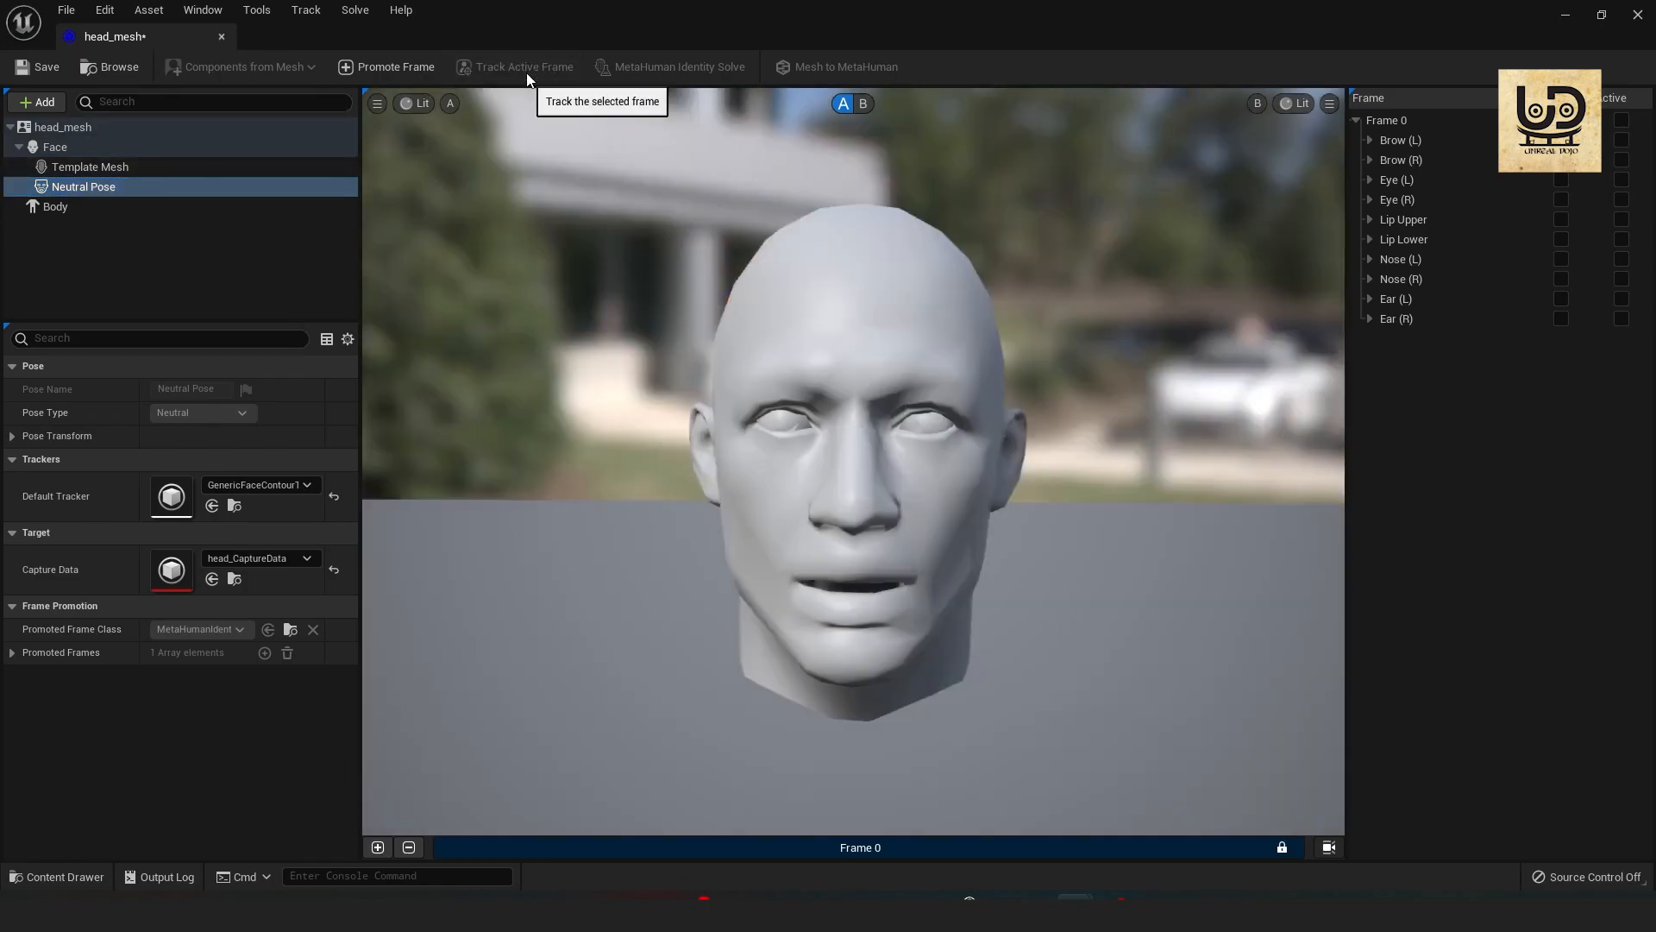
Track landmarks on Frame 0 and refine the eyelid and upper lip curves to the mesh edges.
click(514, 67)
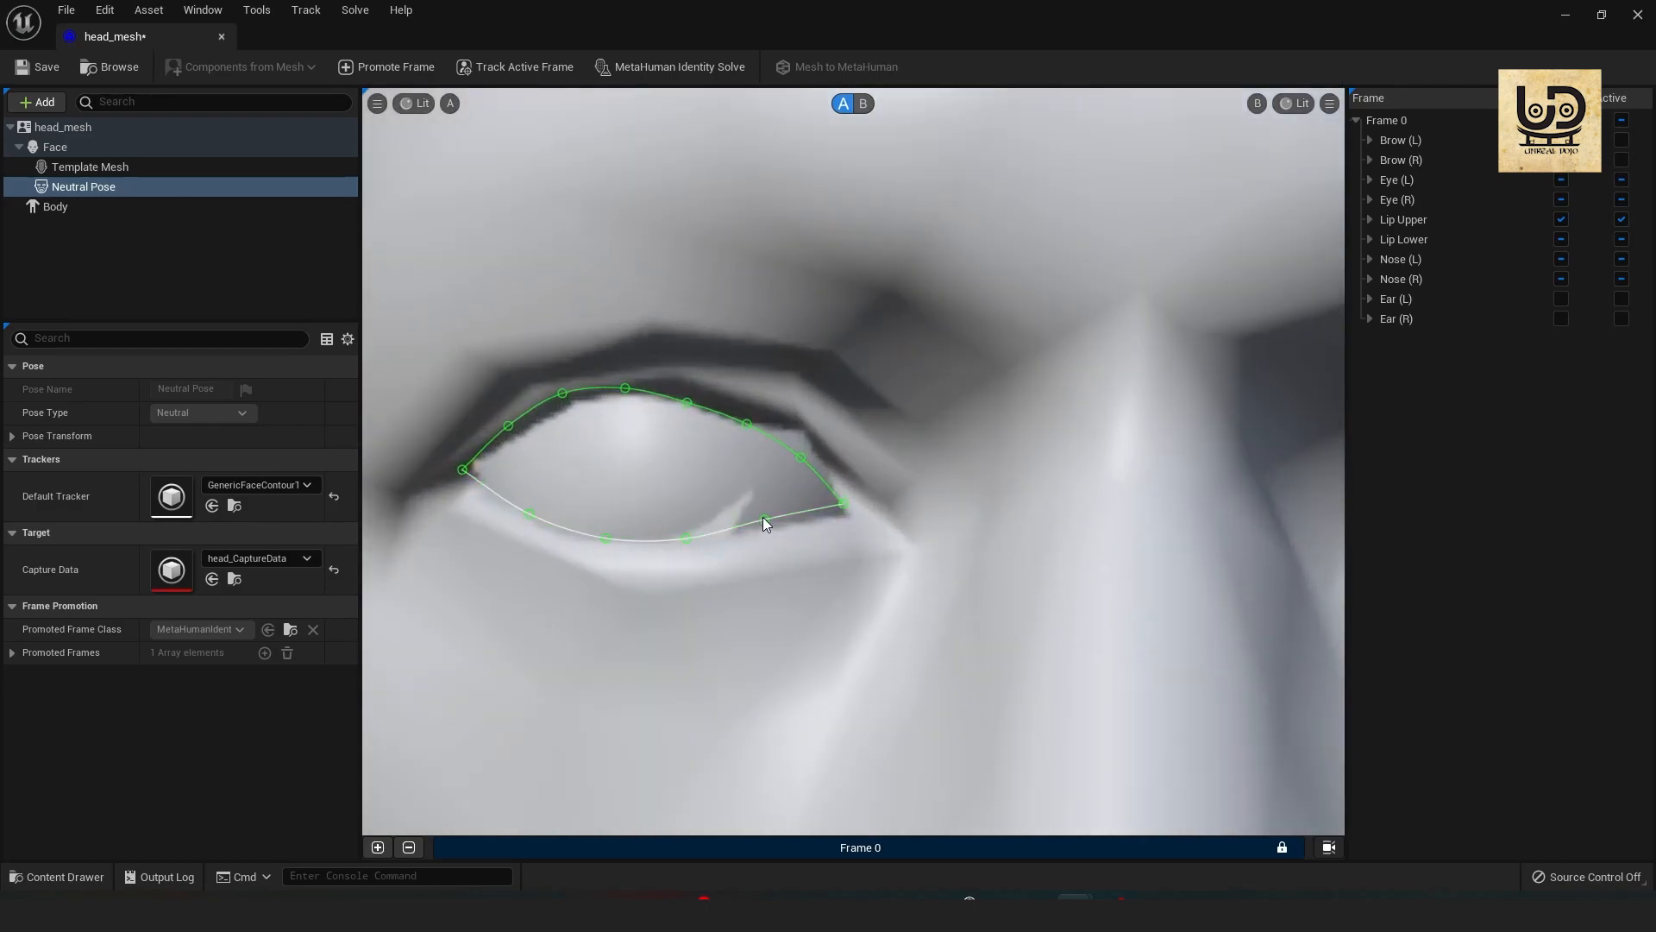
drag(766, 522, 771, 536)
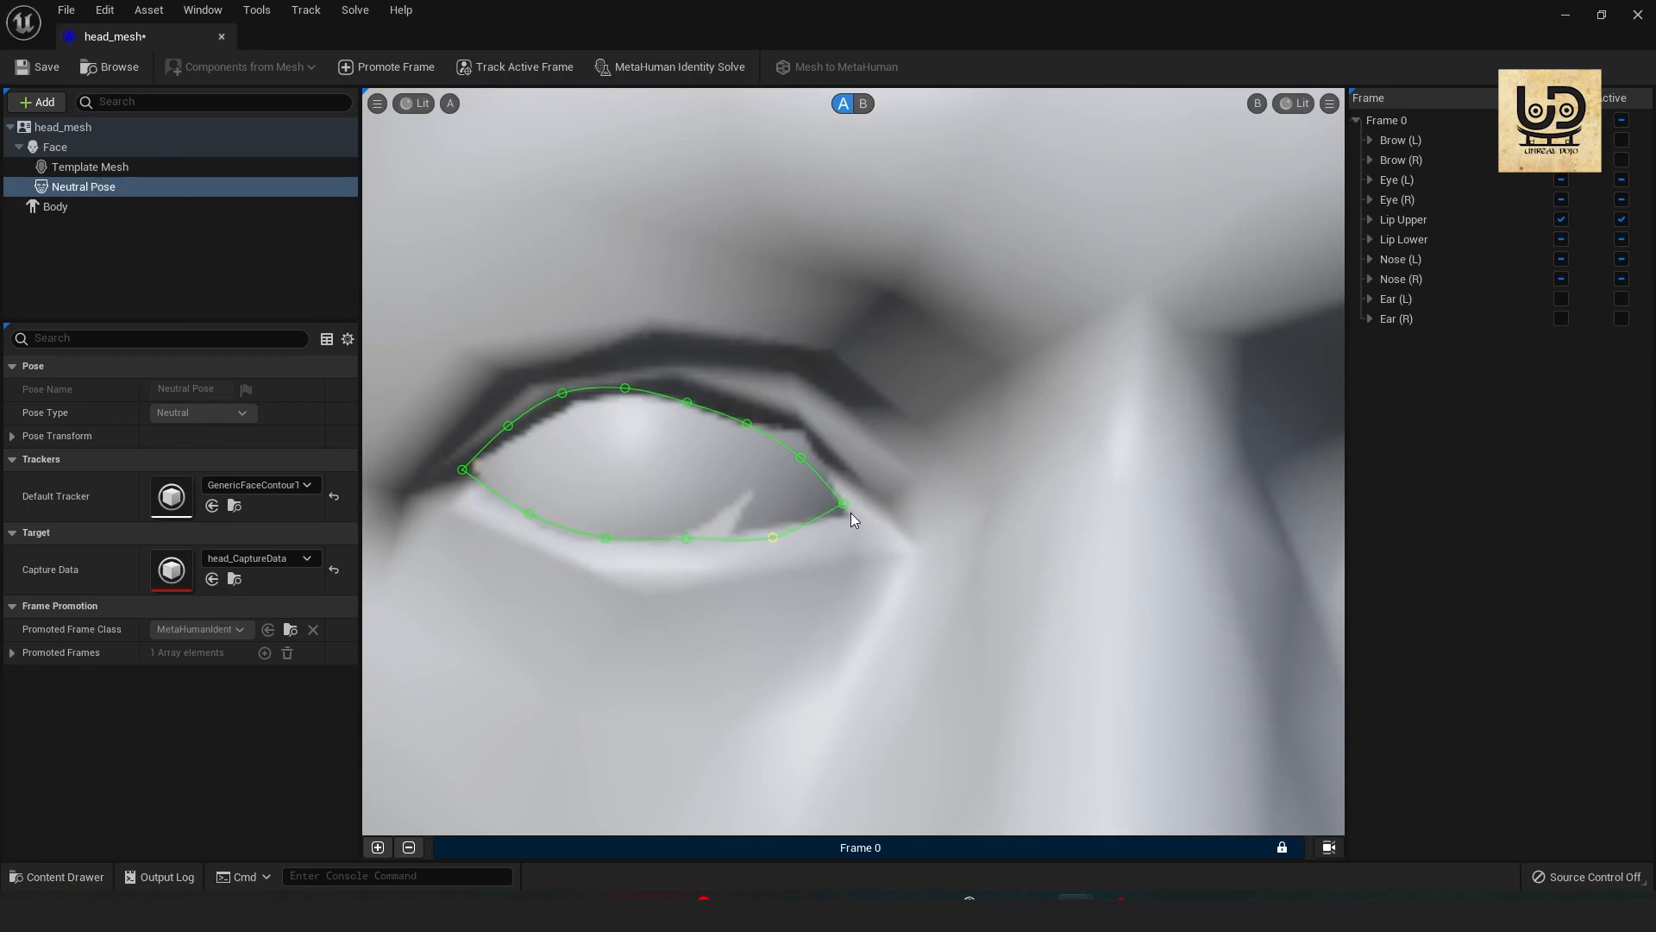
drag(842, 502, 845, 520)
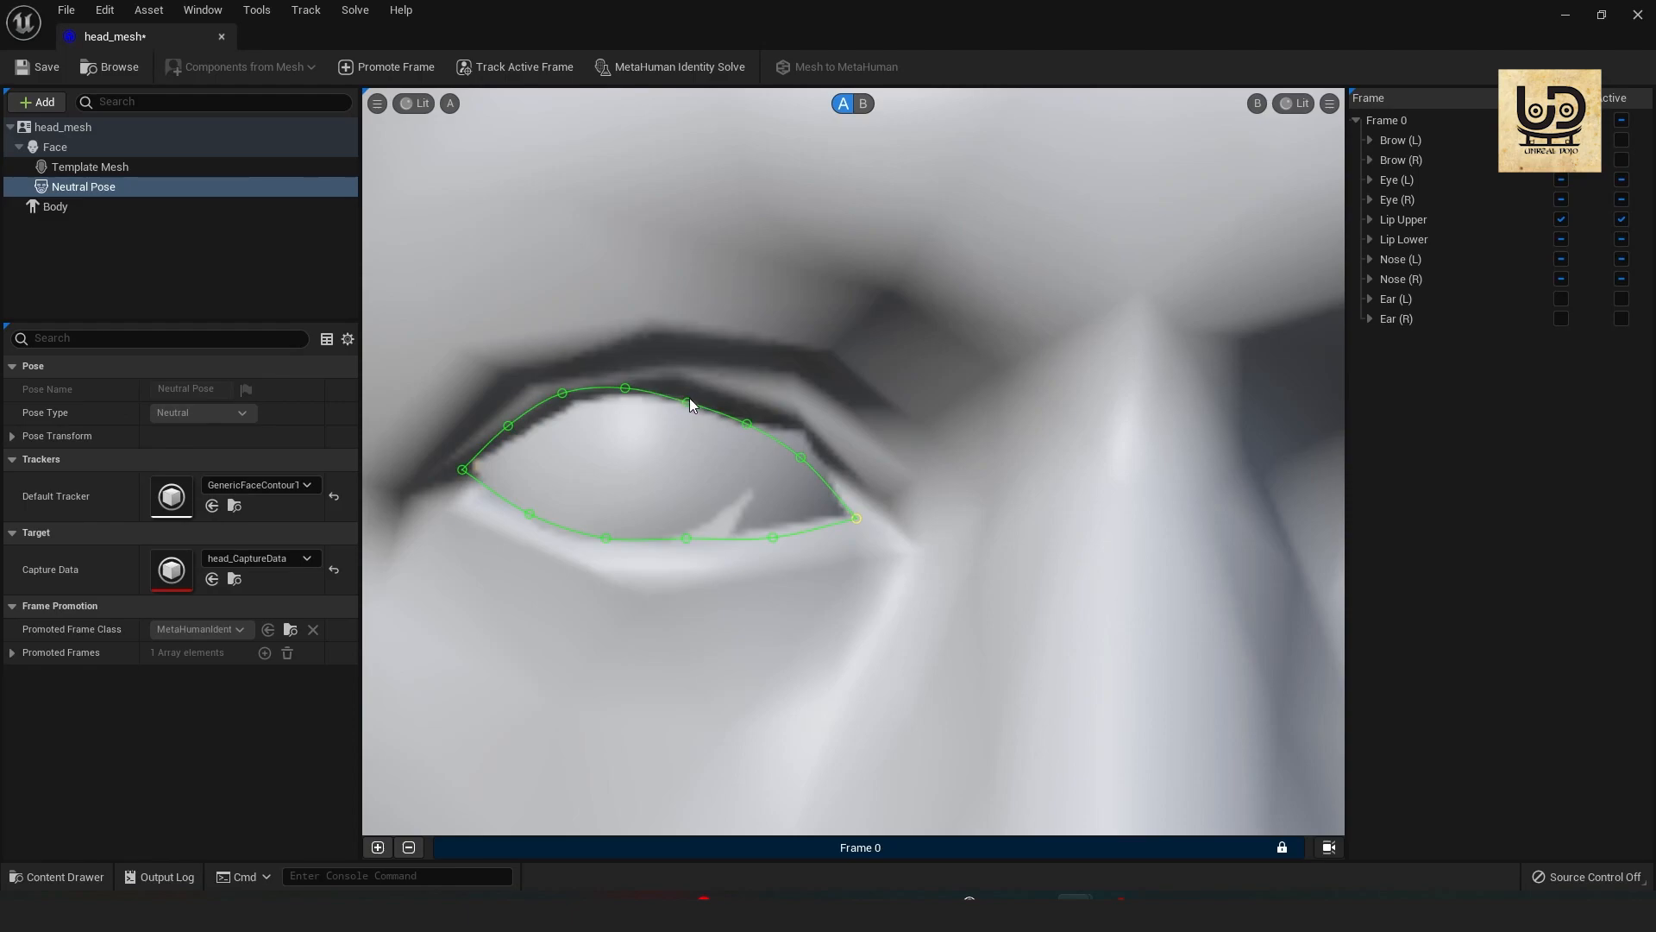
drag(625, 388, 704, 379)
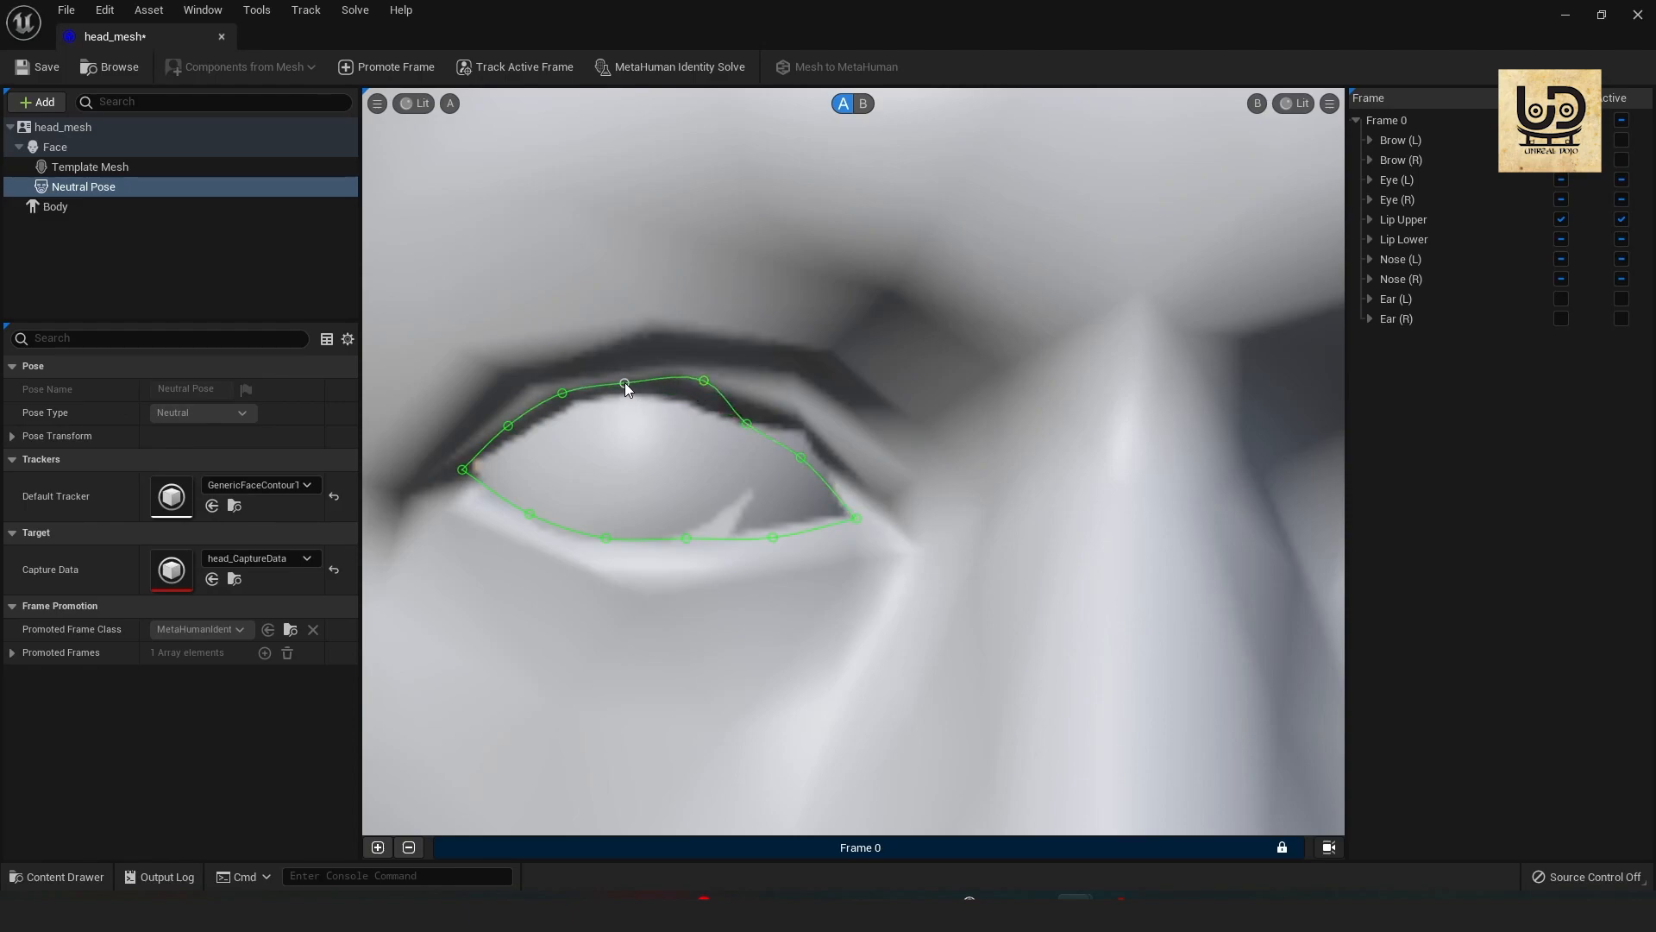
drag(747, 424, 766, 413)
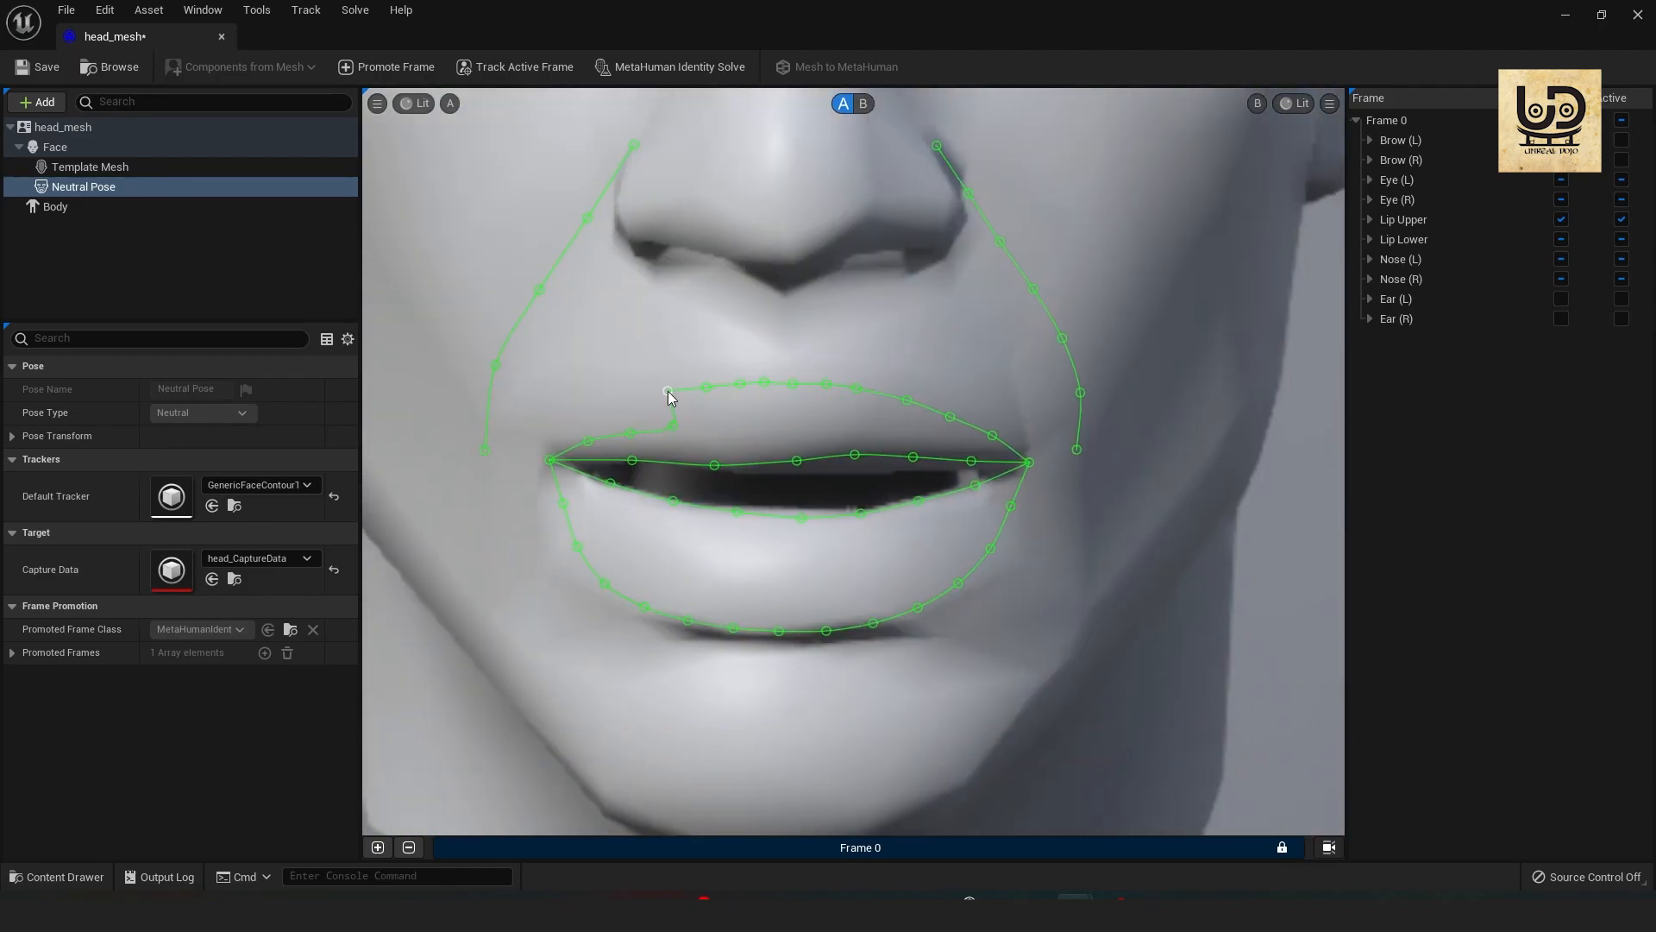
drag(668, 393, 612, 576)
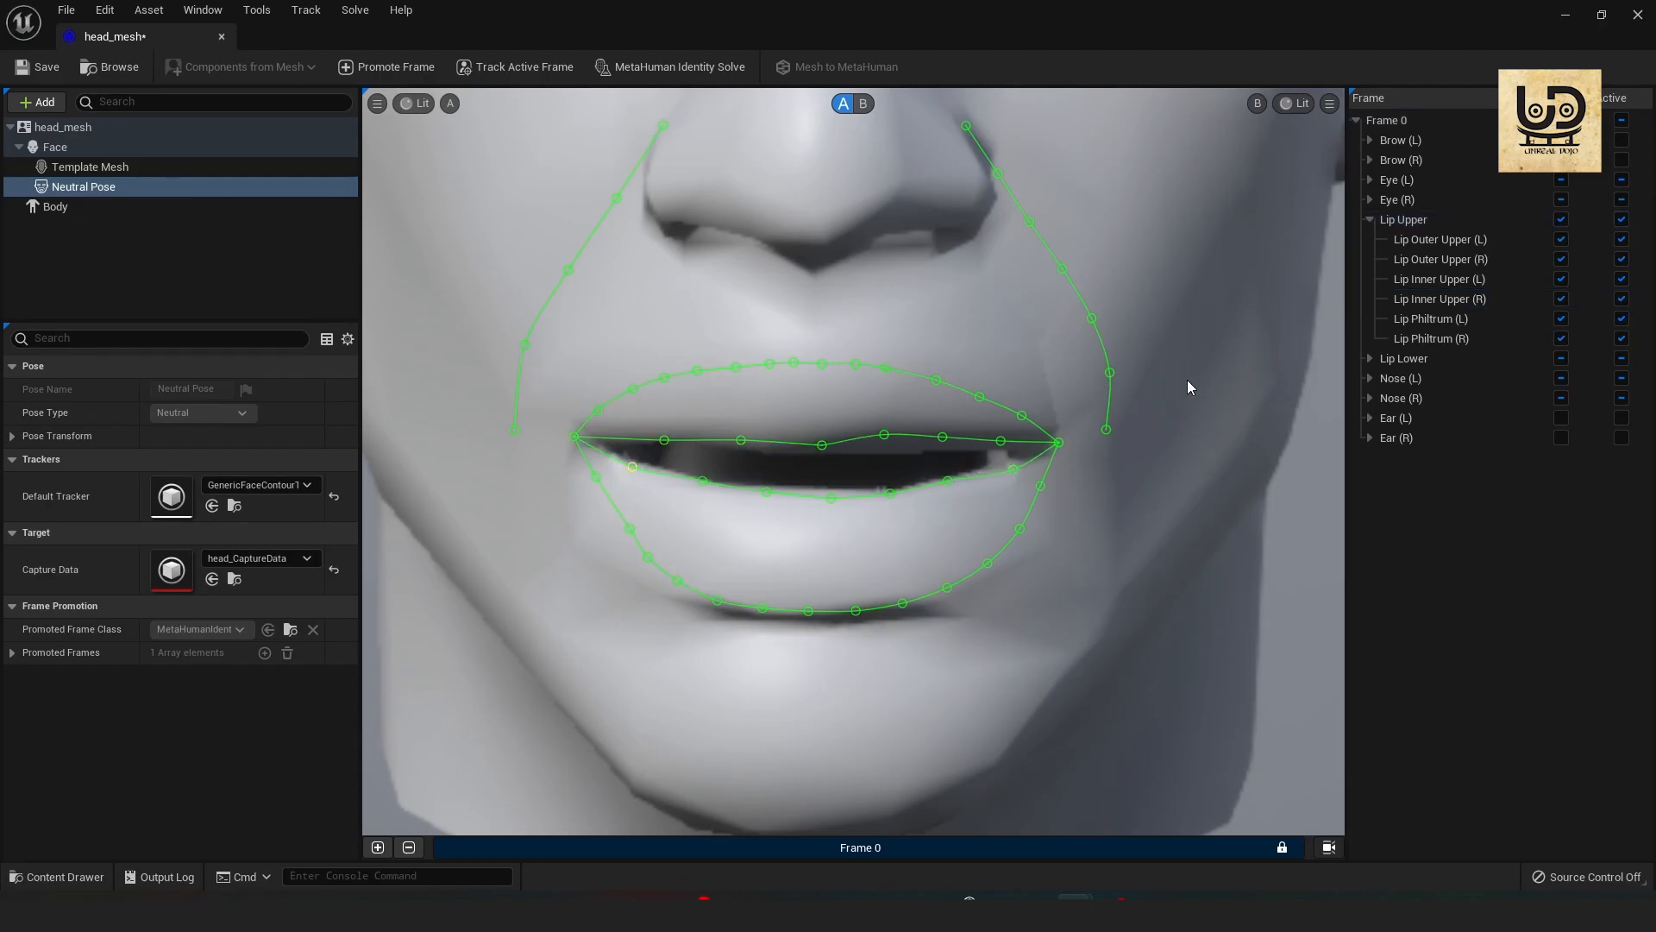
mouse_move(793, 211)
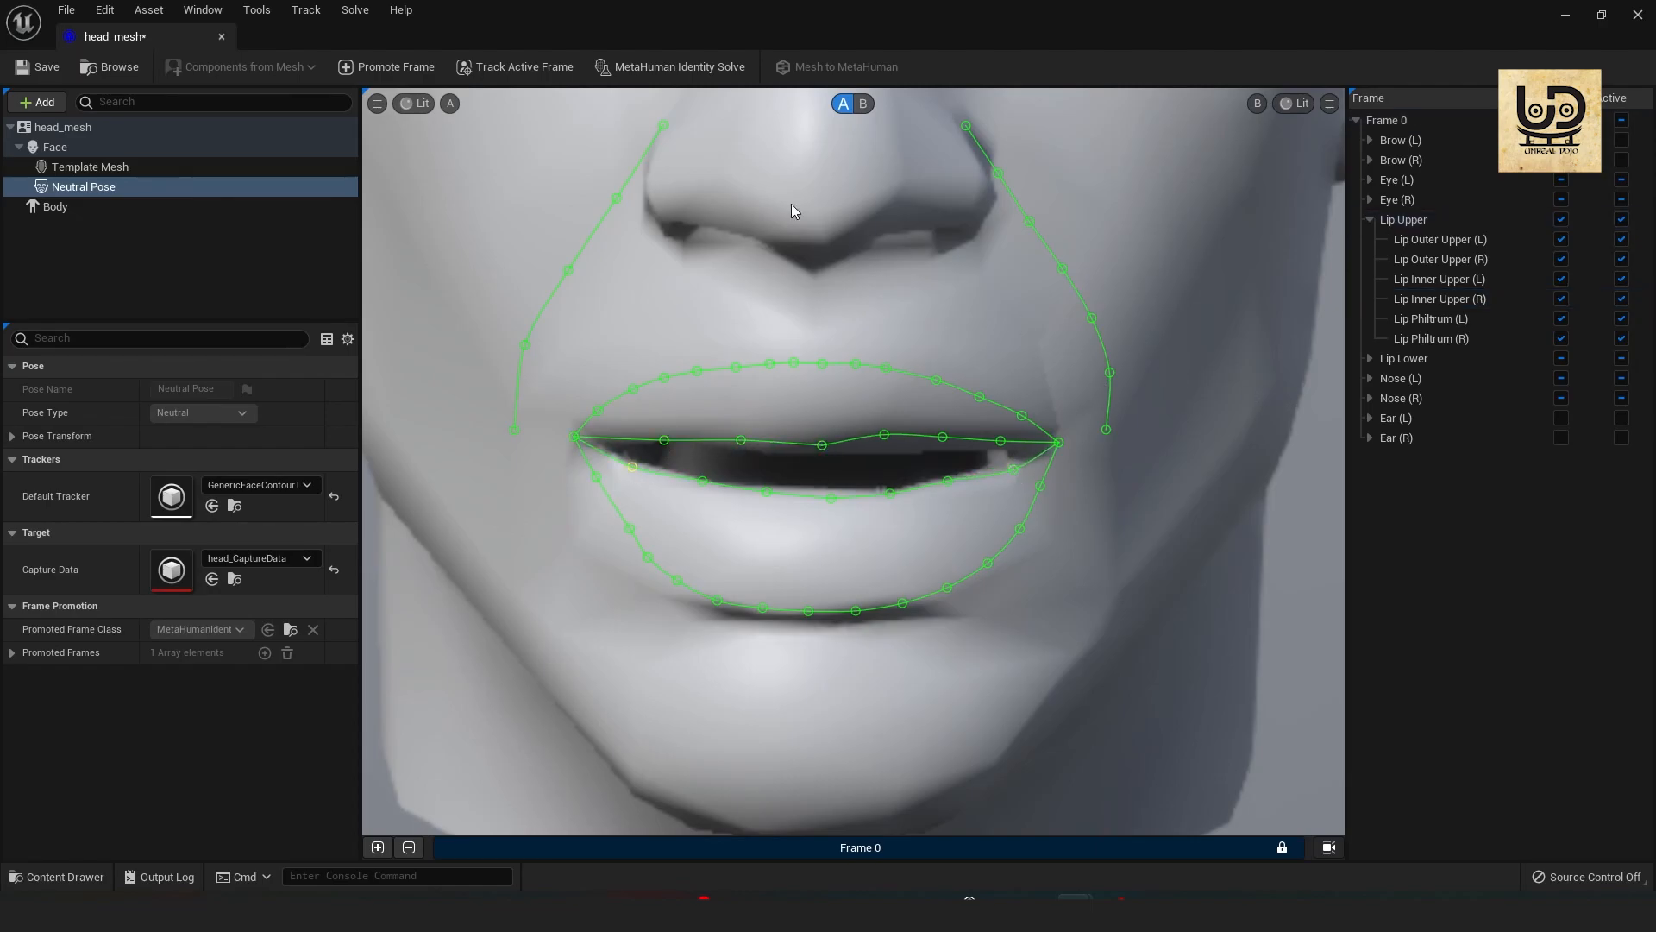
mouse_move(682, 67)
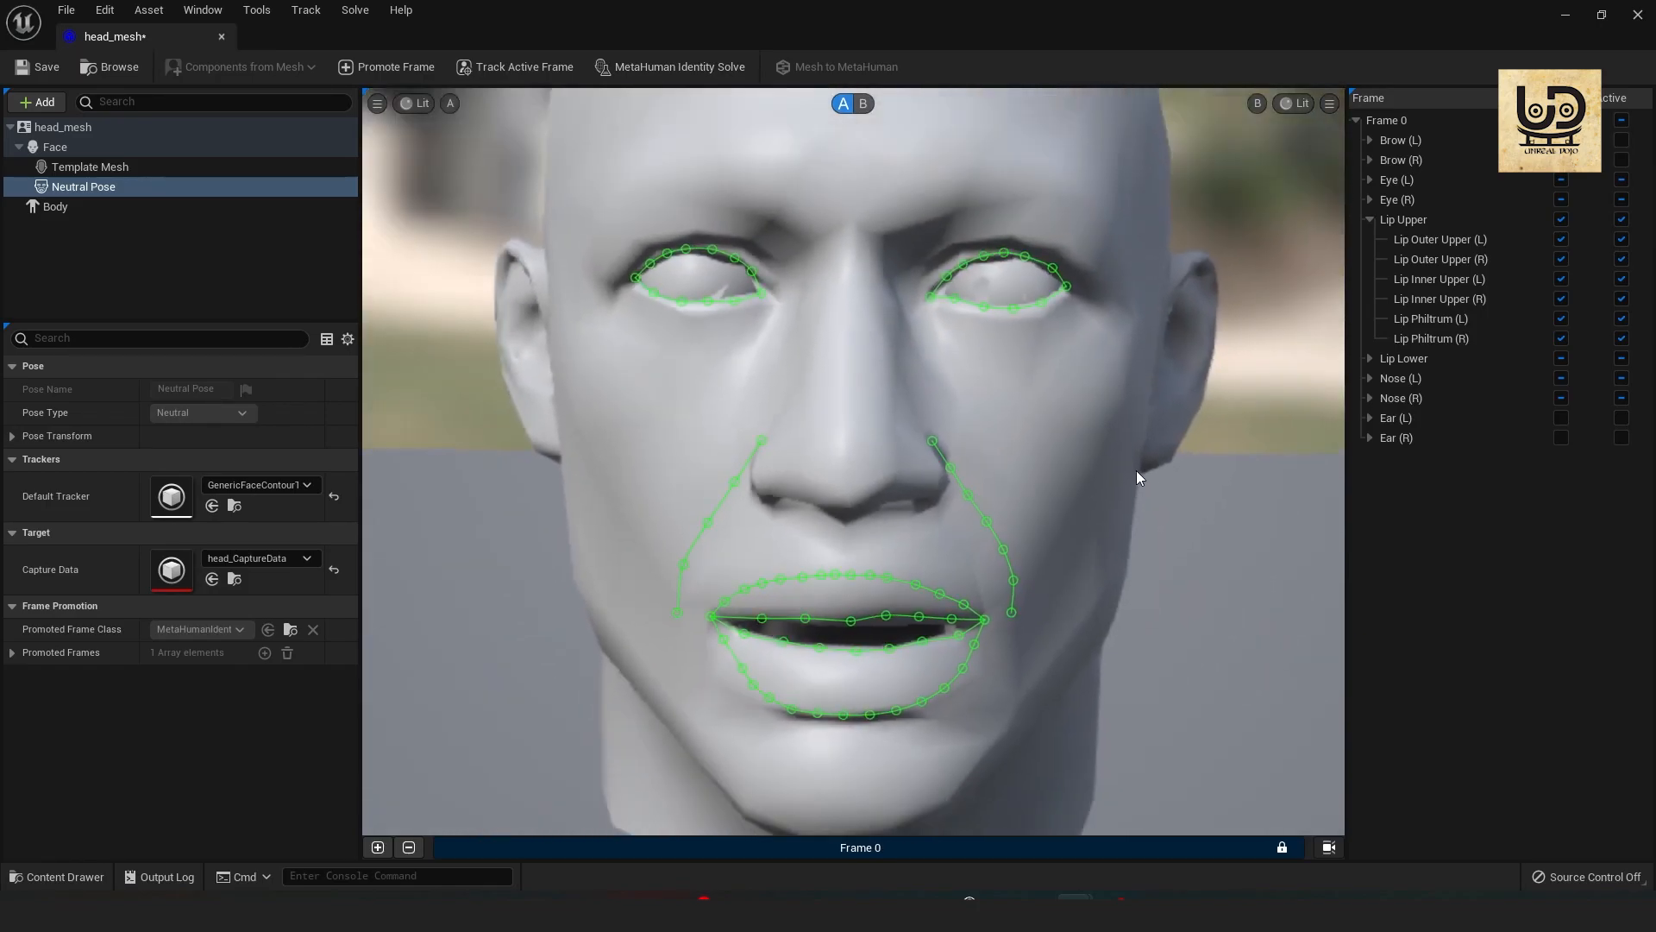
Solve the identity, compare the fitted template overlay, then show the original mesh with trackers.
click(669, 67)
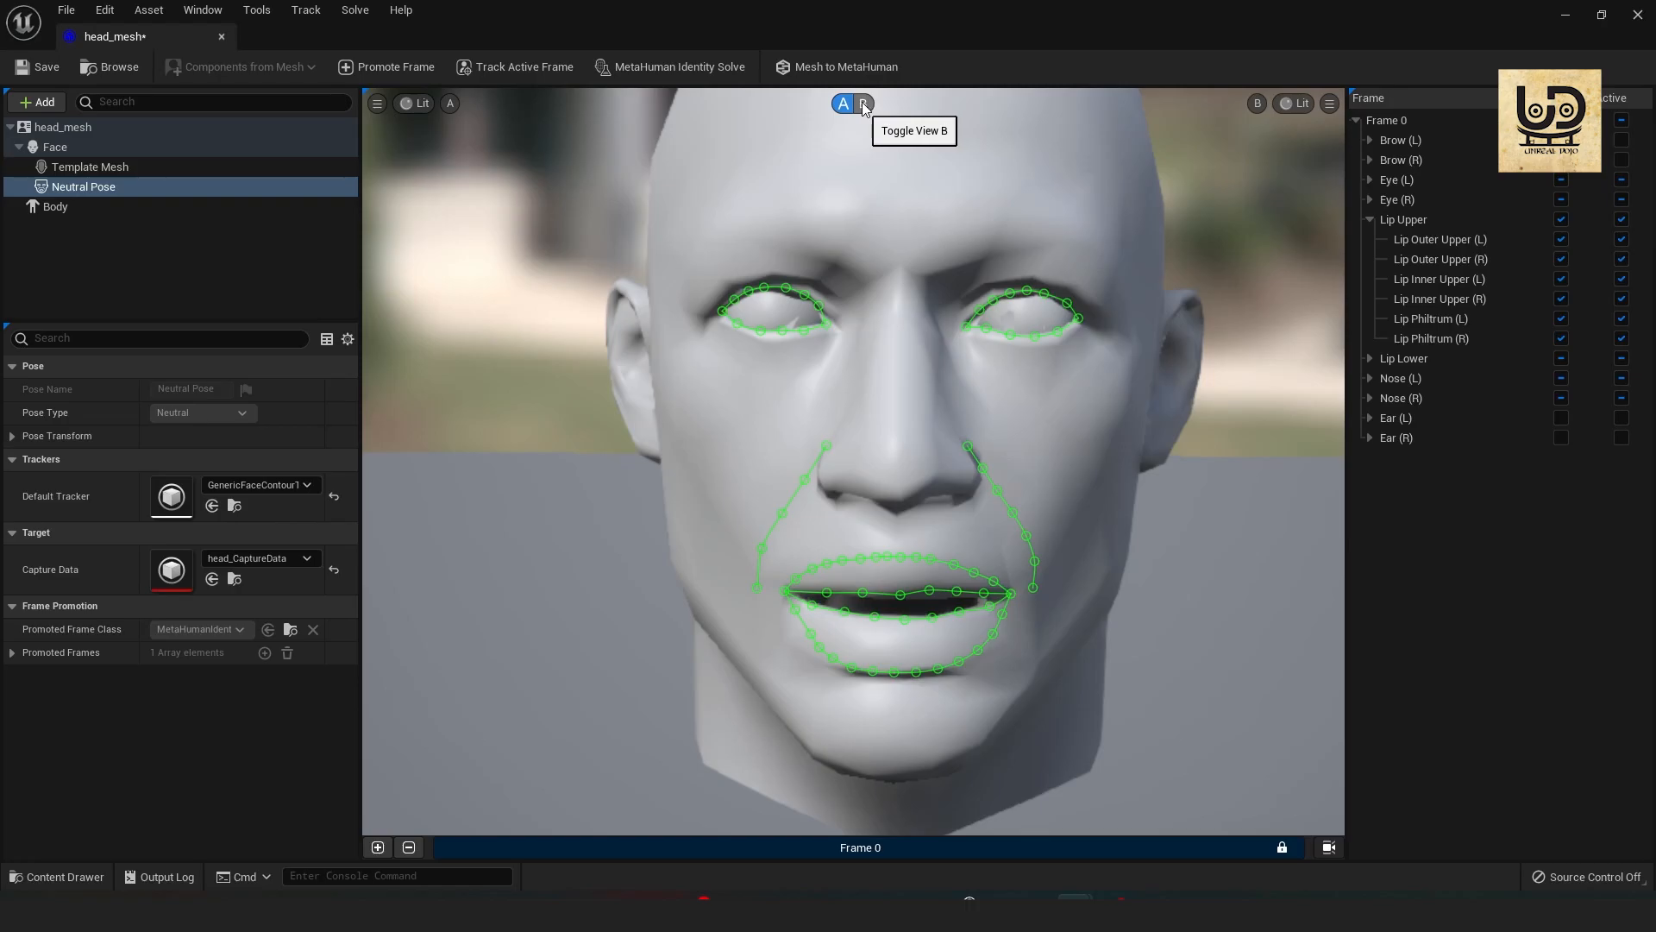
click(863, 102)
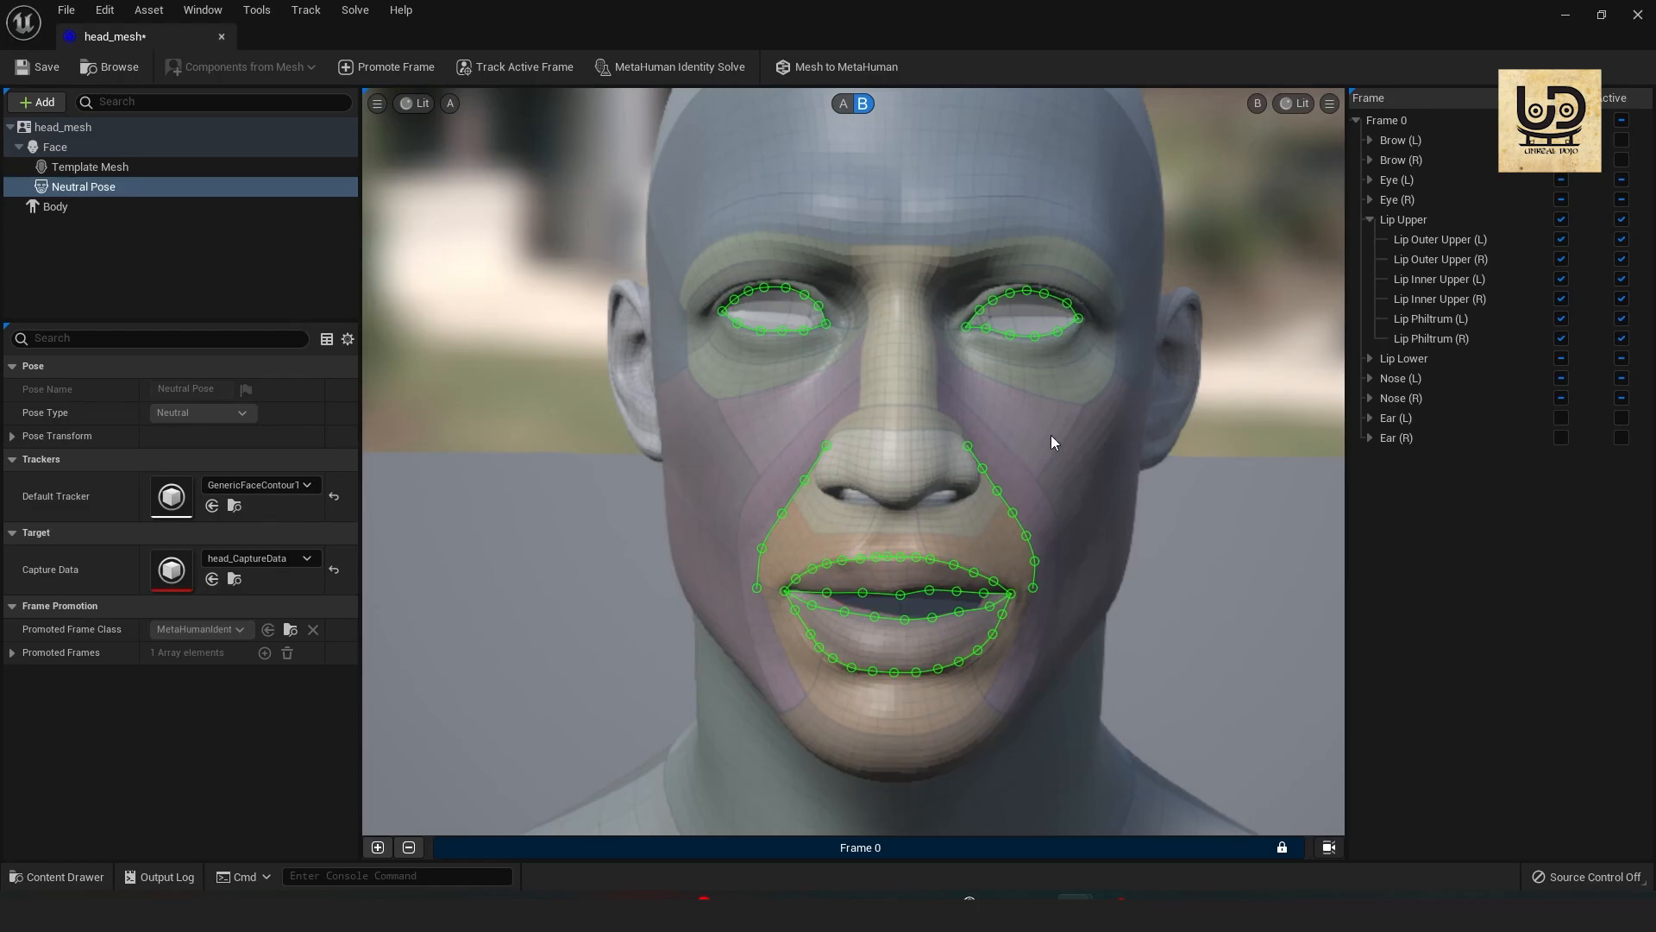
mouse_move(786, 388)
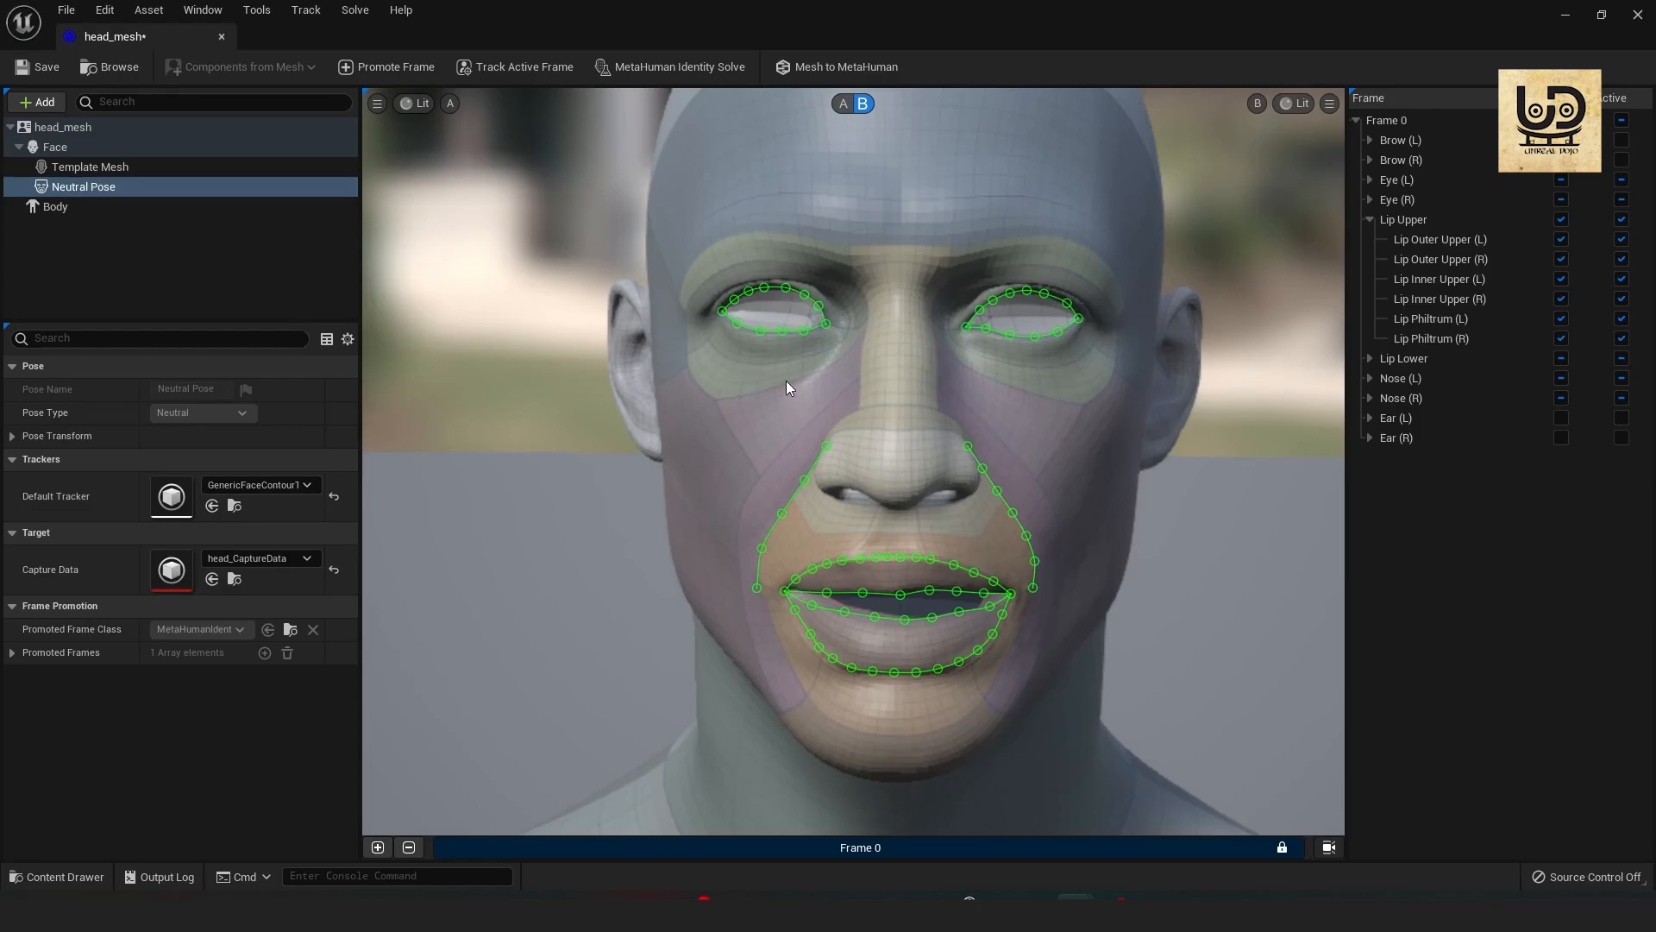
mouse_move(844, 101)
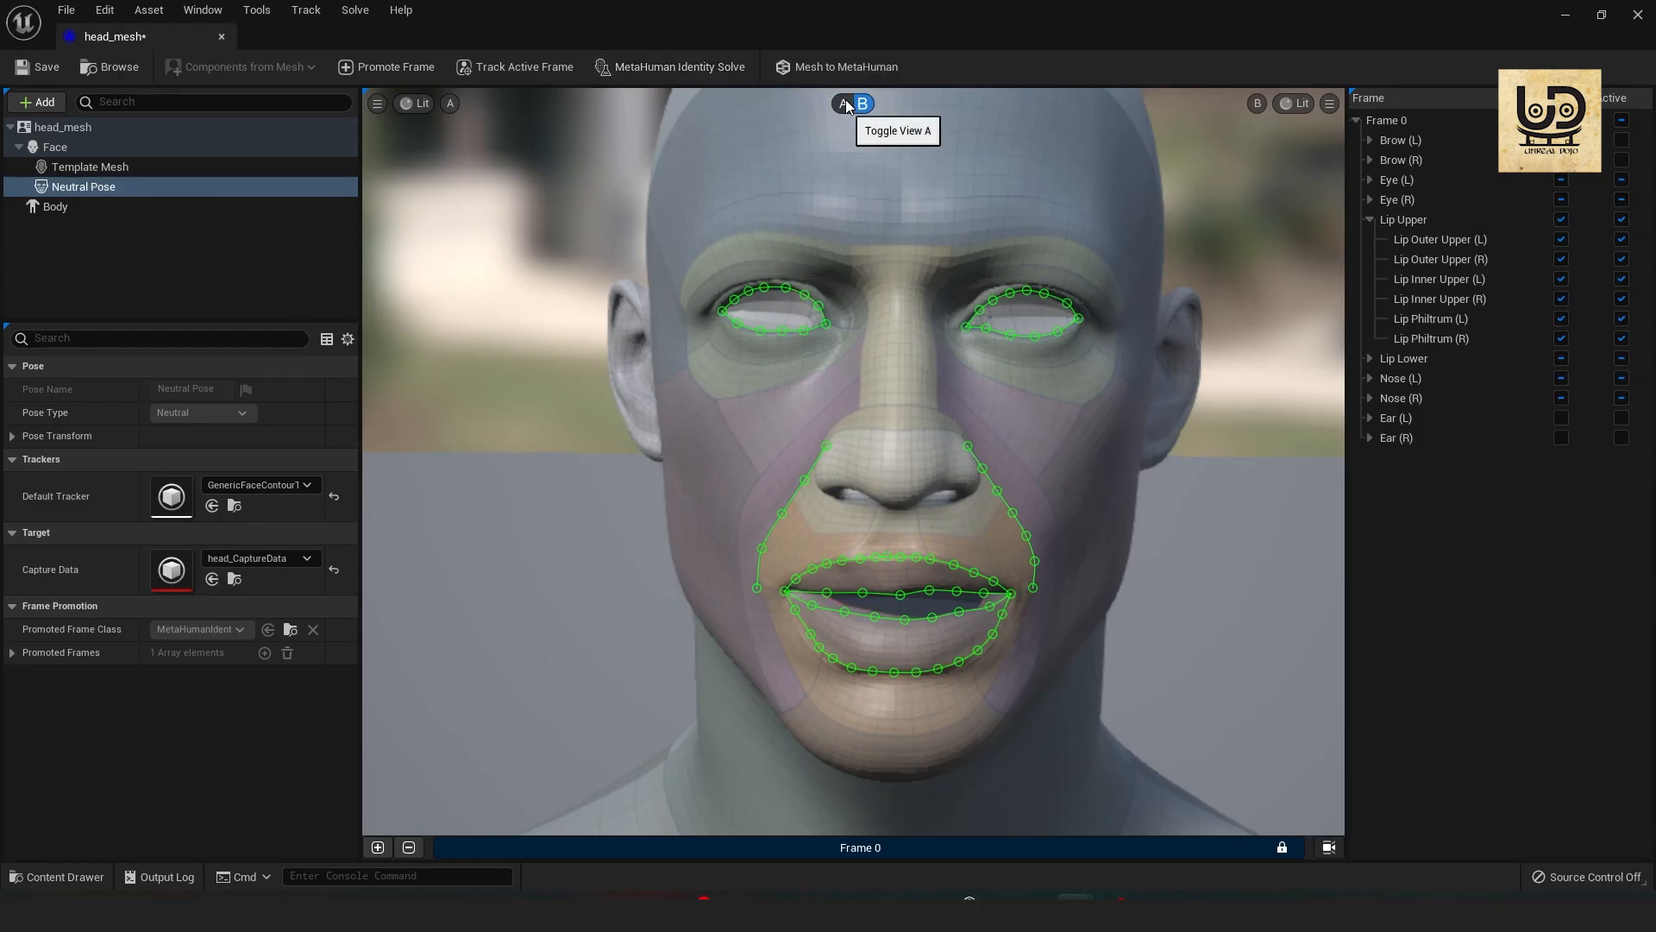
click(844, 103)
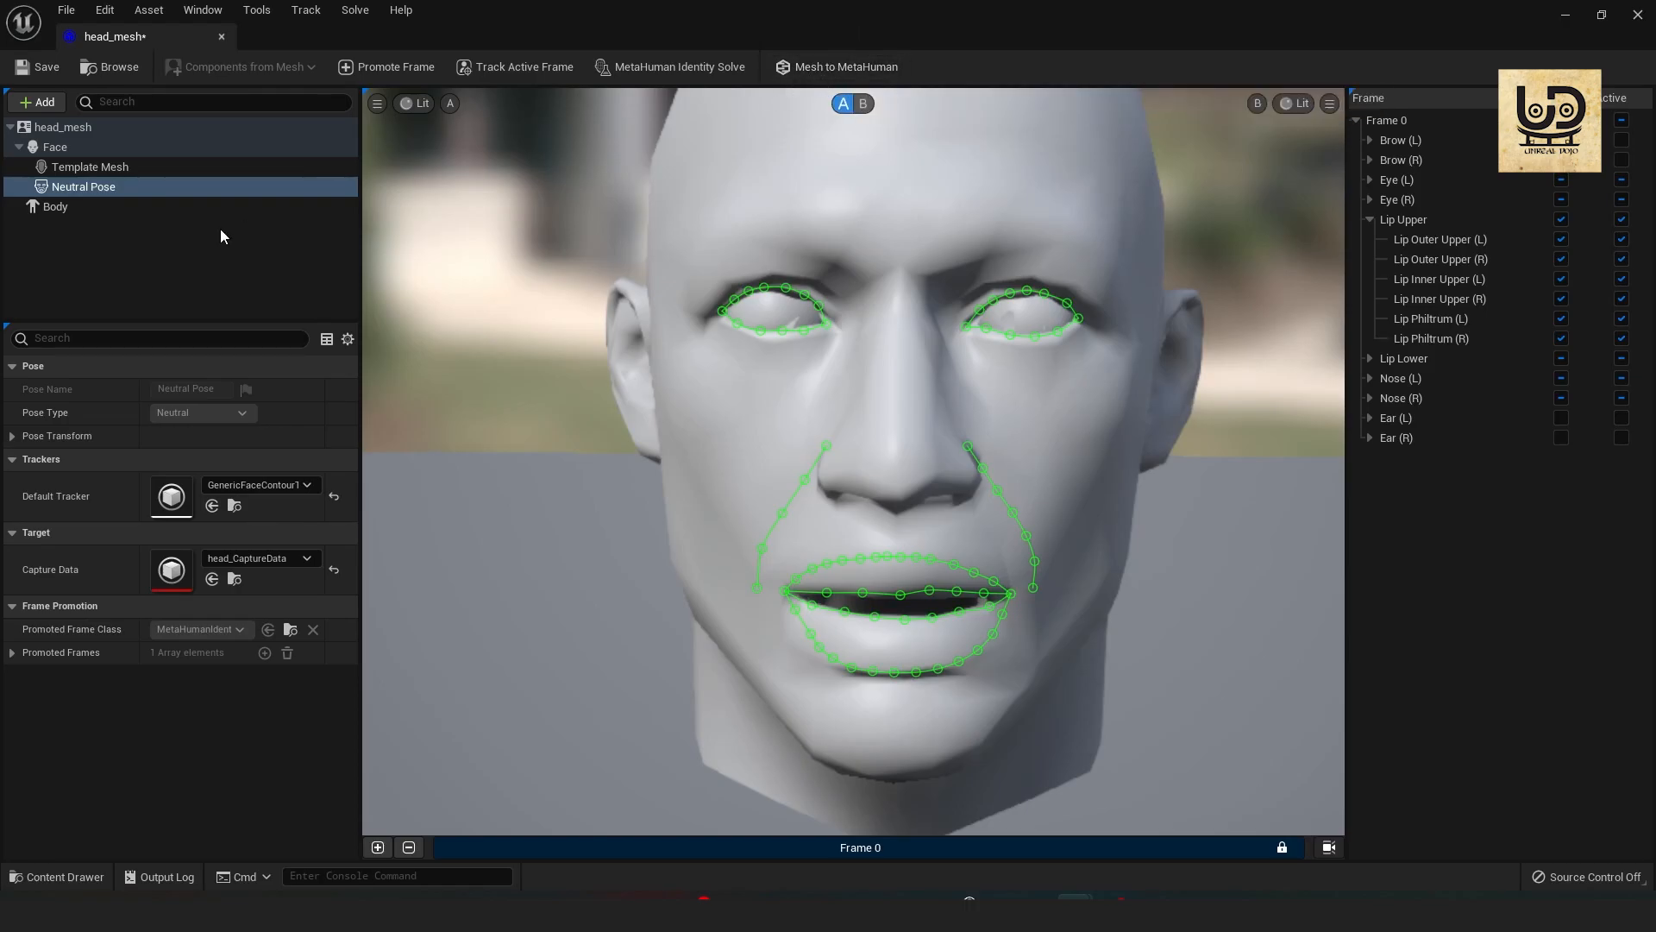
mouse_move(157, 229)
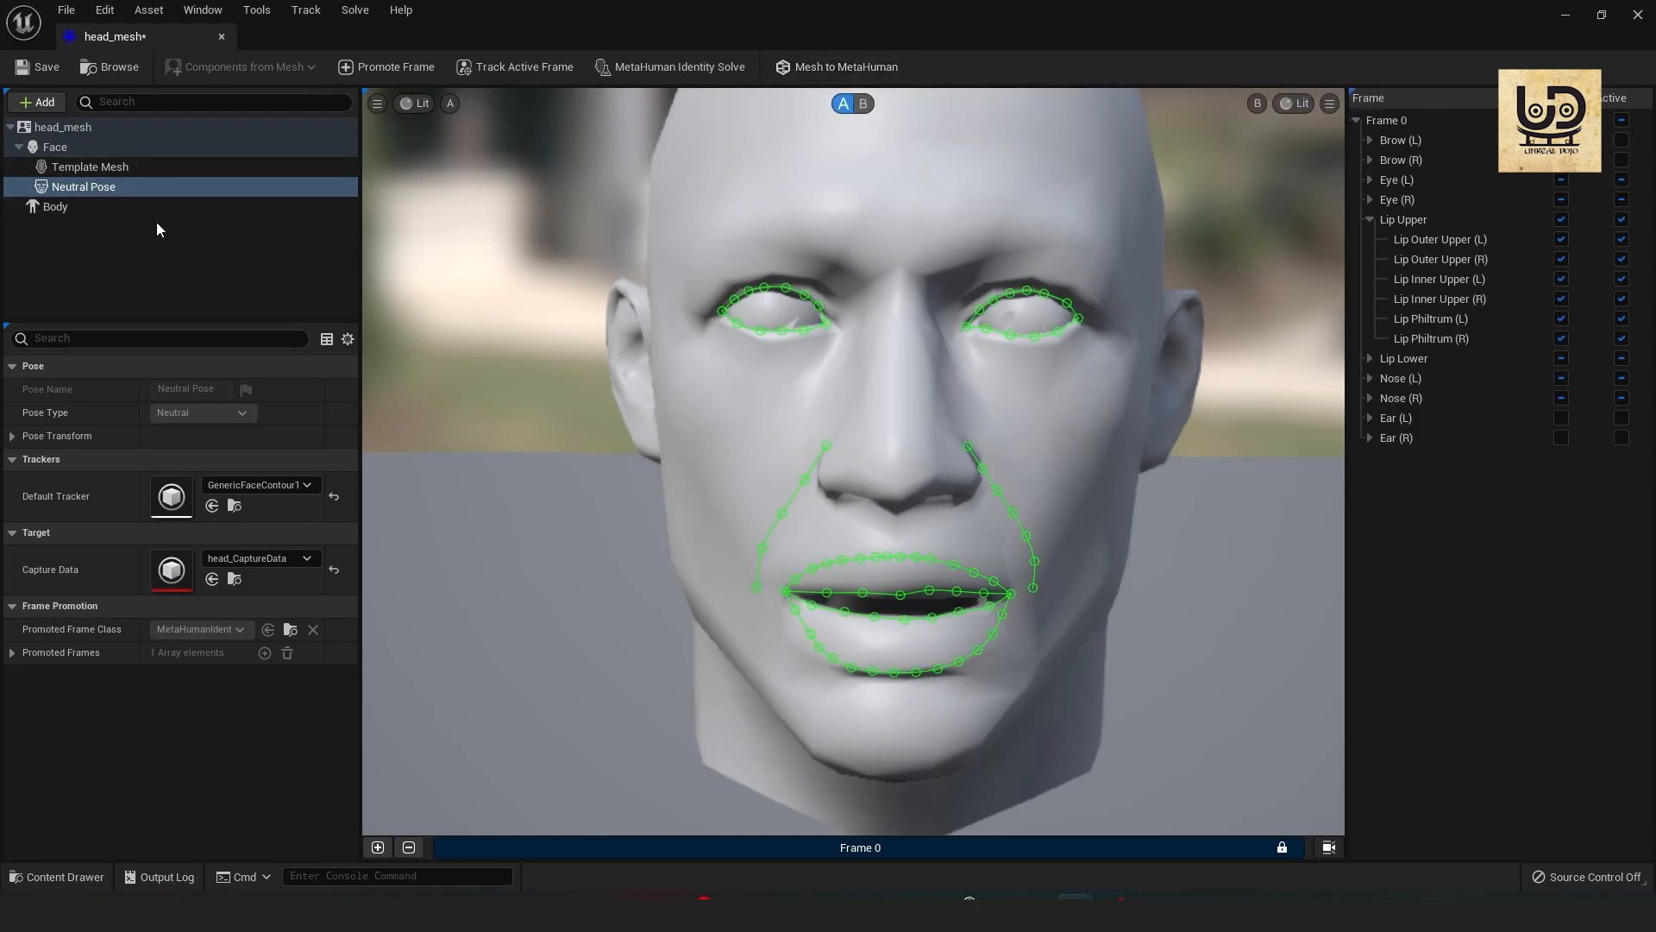
Choose a slim body type and submit head_mesh through Mesh to MetaHuman, confirming completion.
click(54, 205)
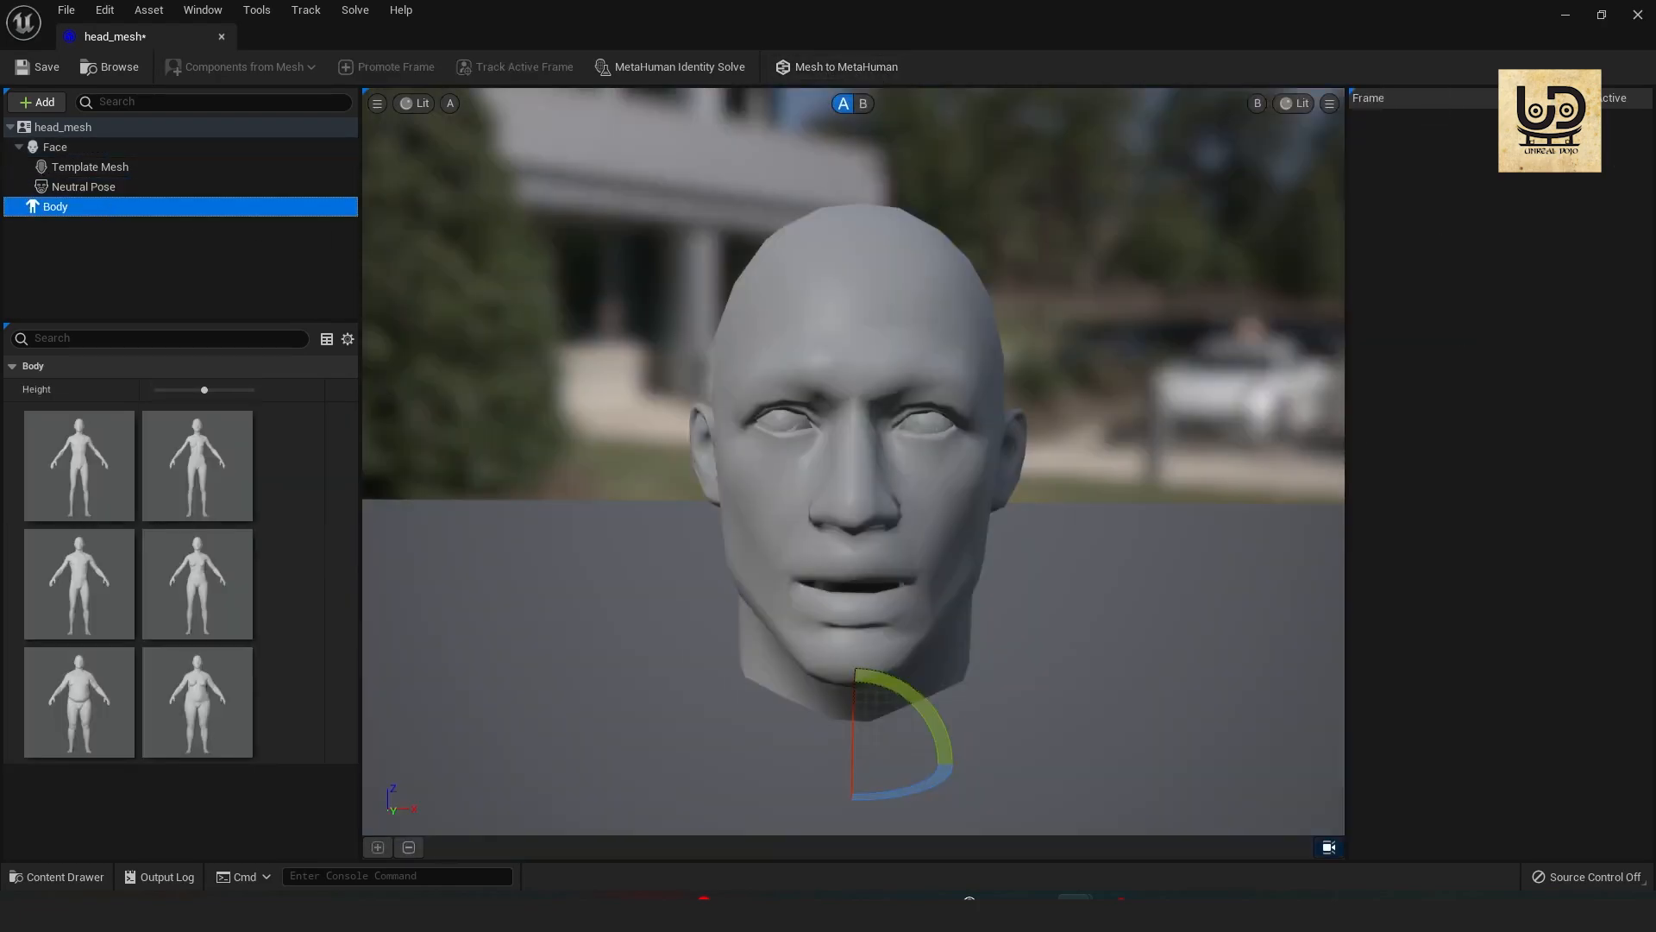
click(78, 583)
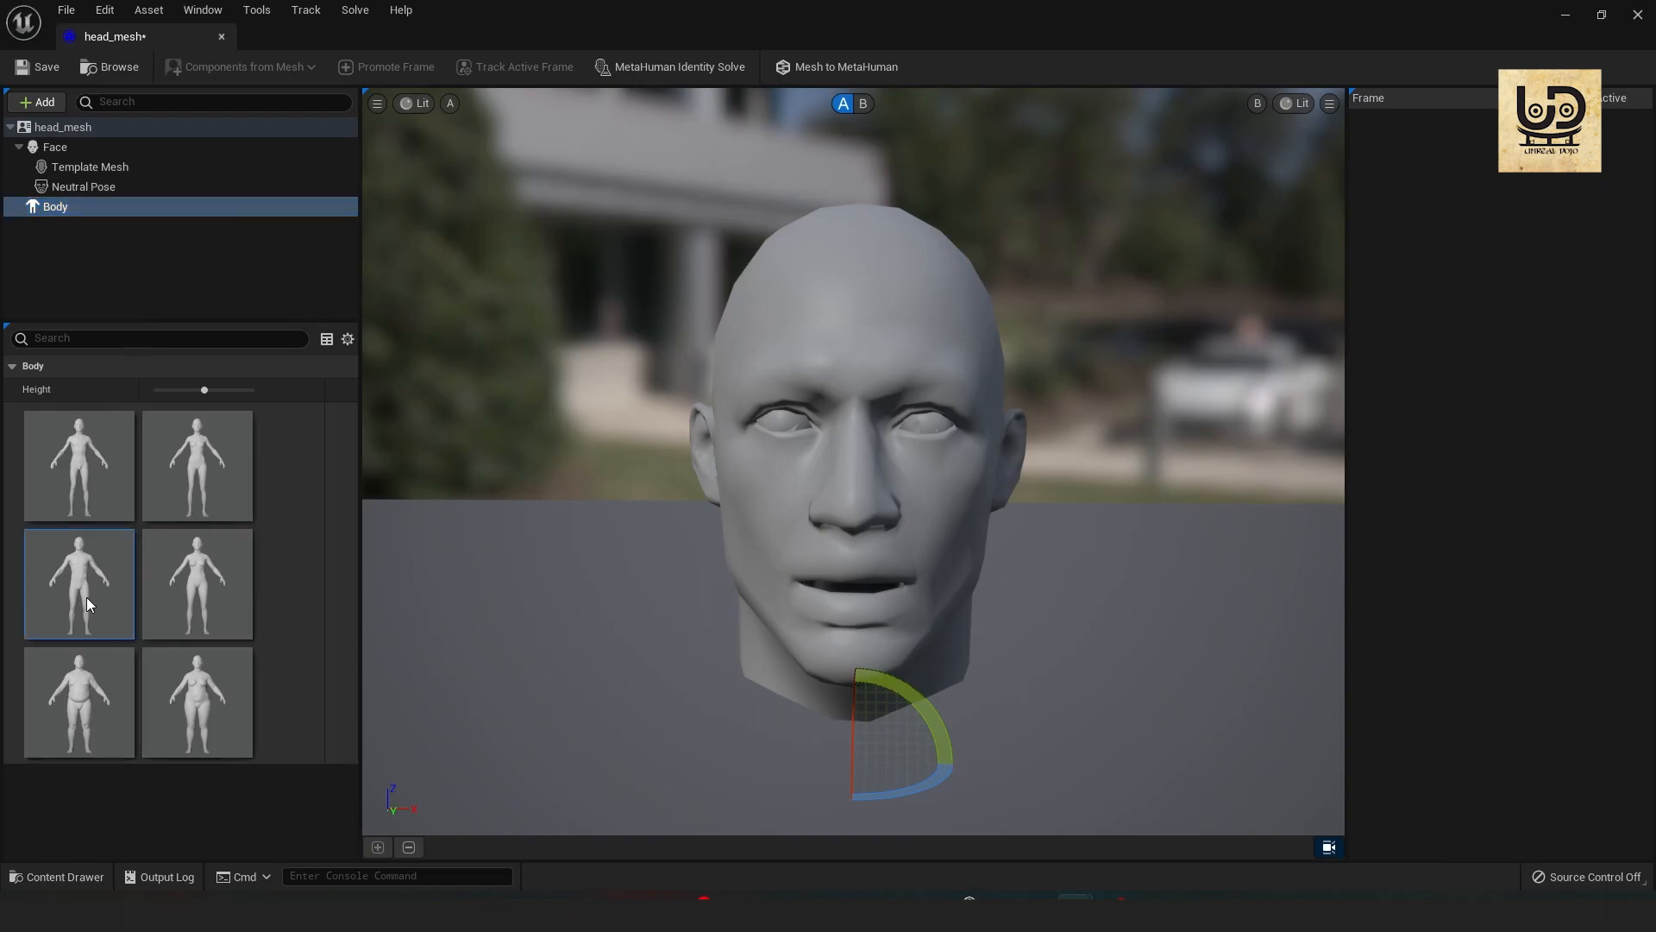
mouse_move(91, 617)
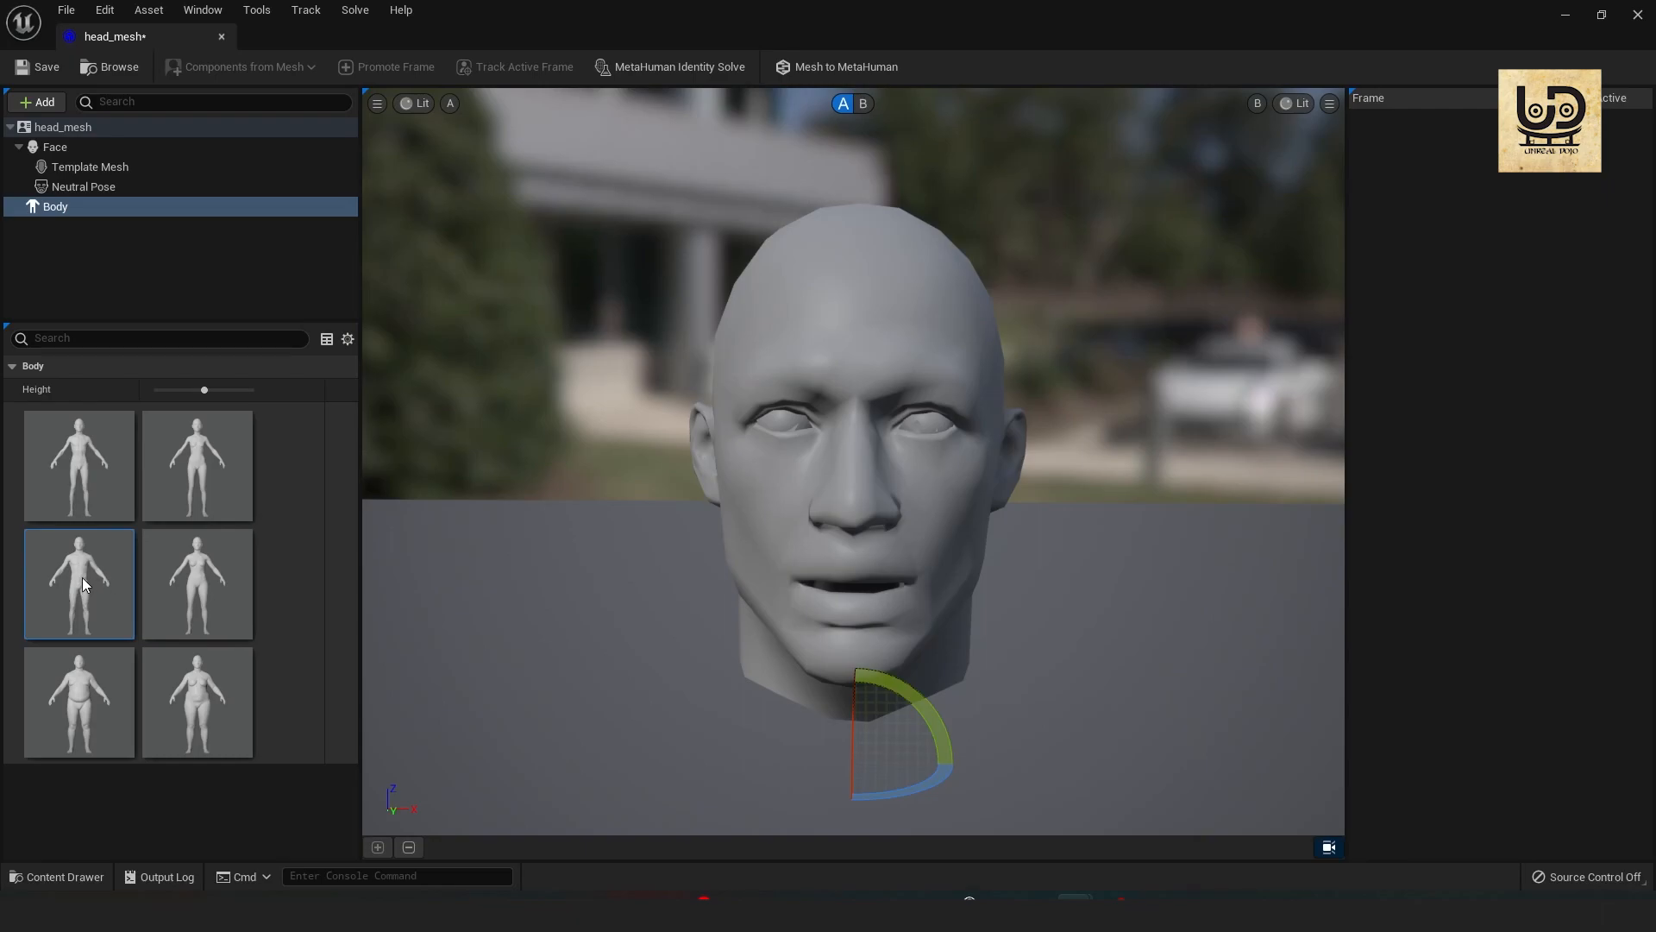
mouse_move(844, 67)
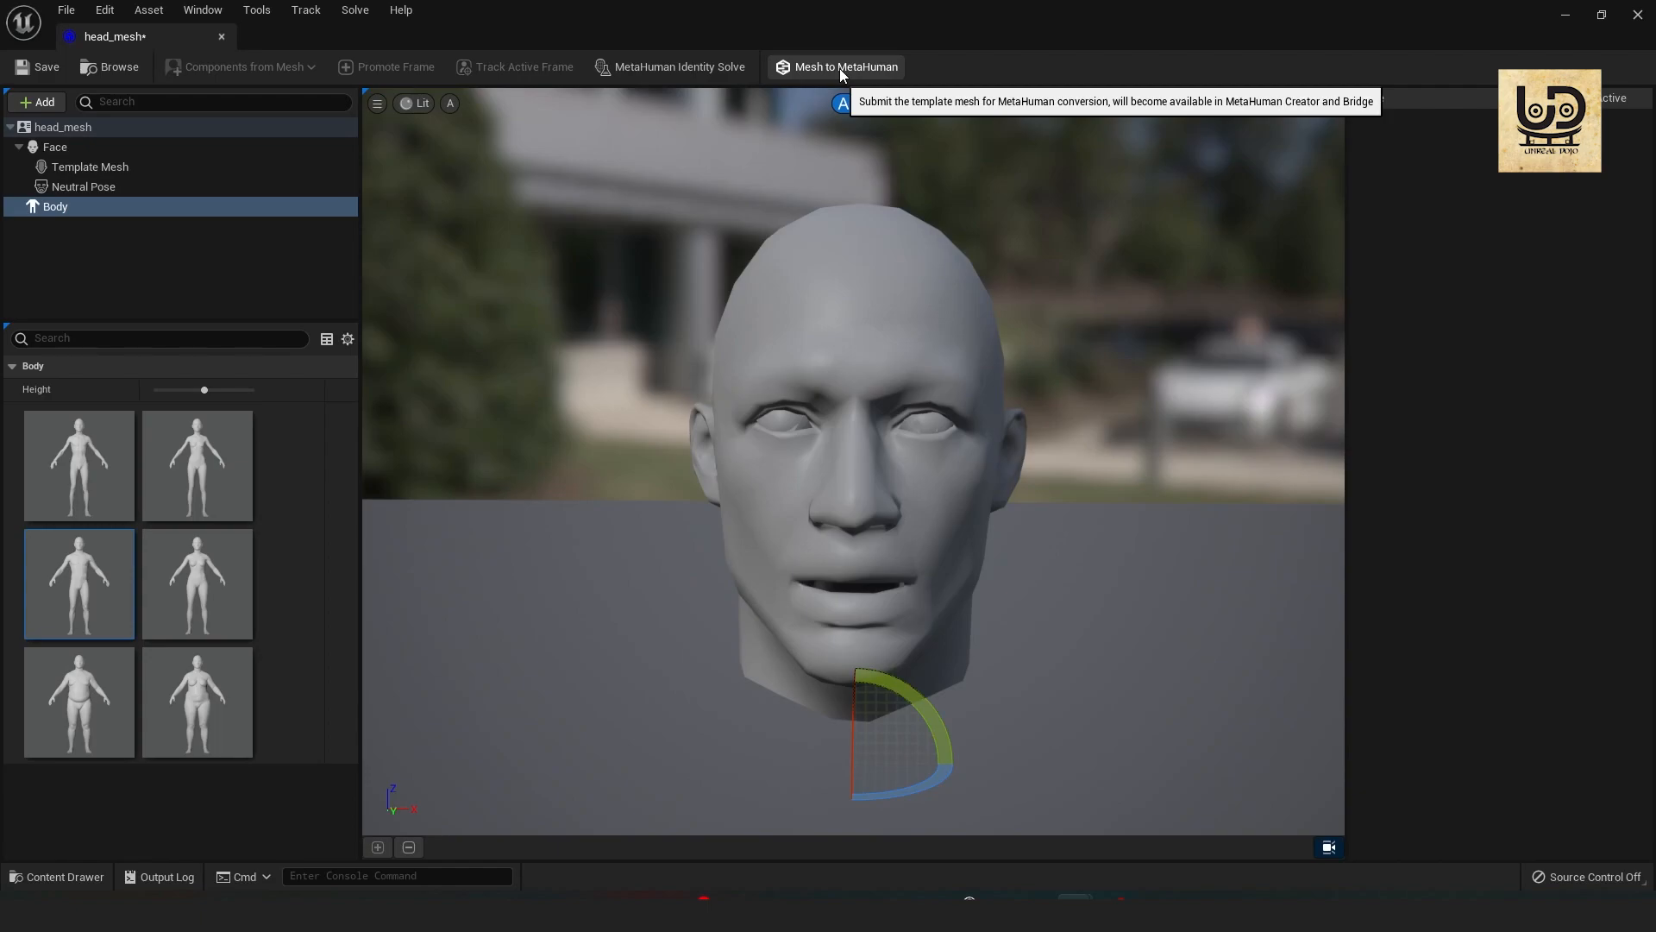
click(843, 67)
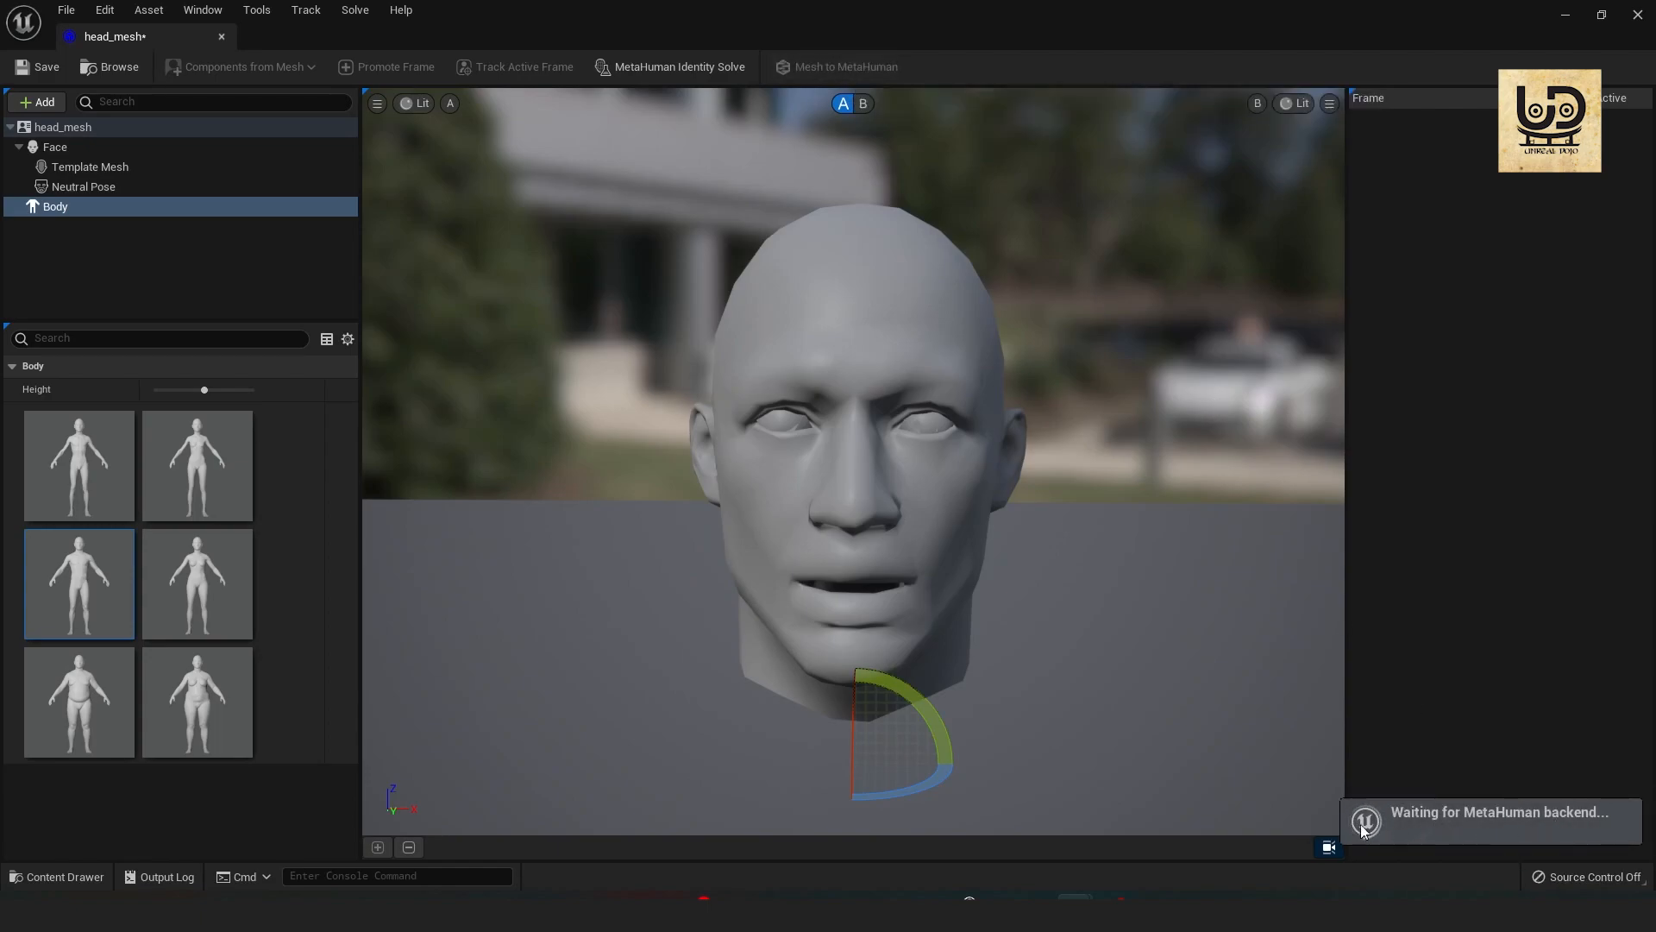
mouse_move(1452, 811)
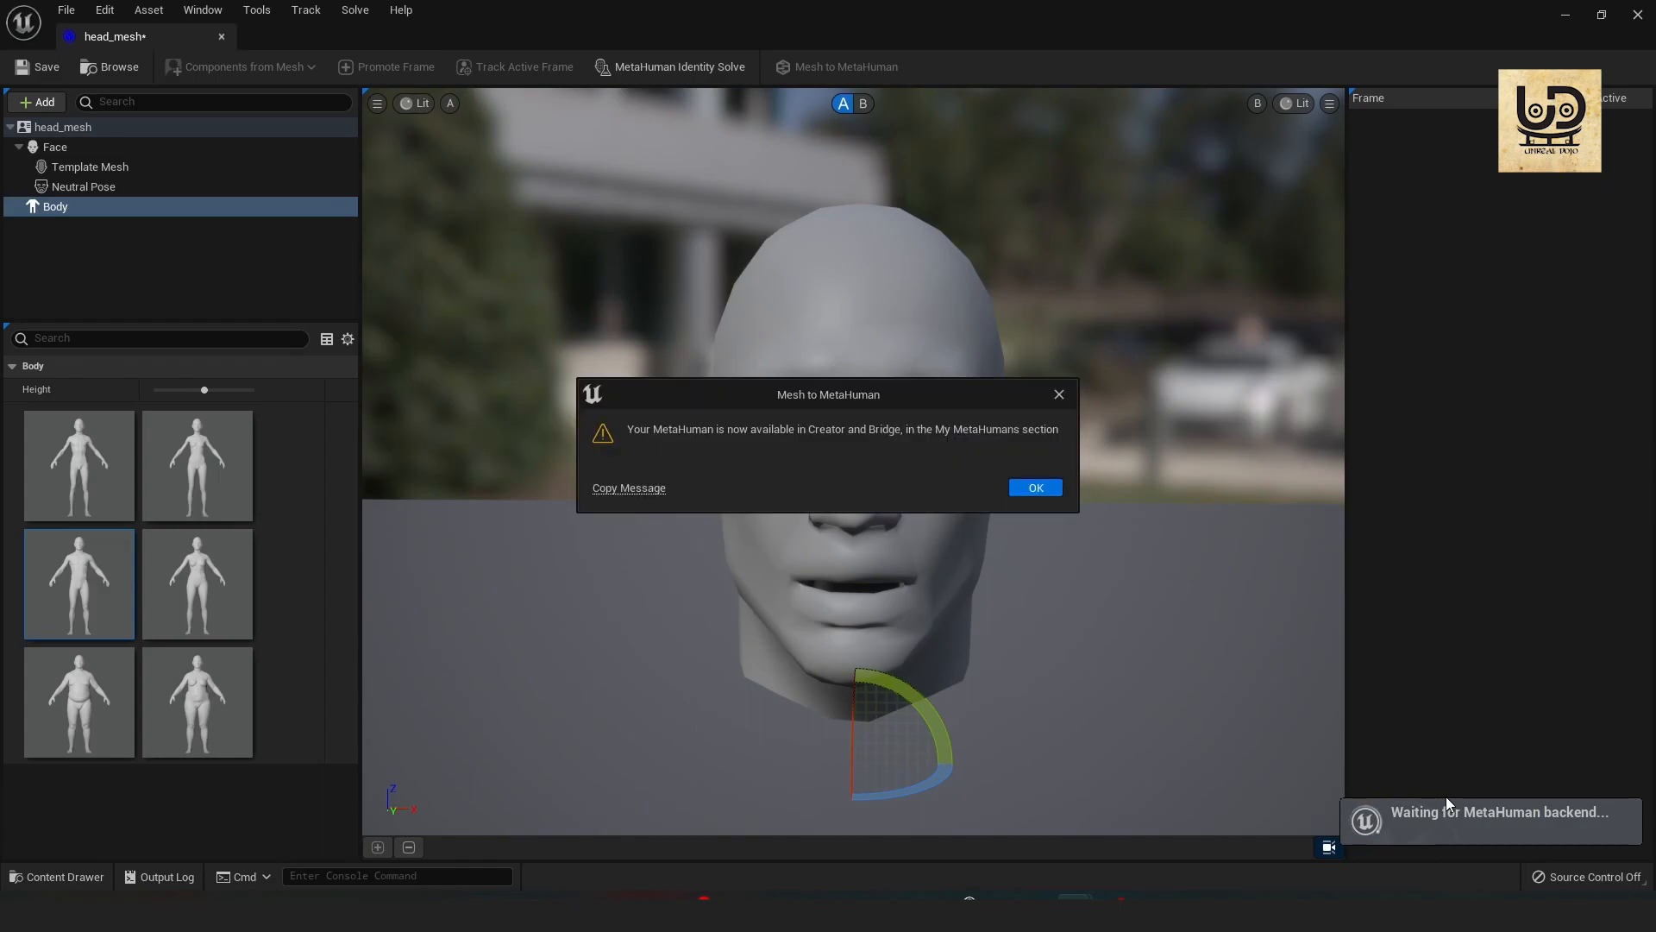
click(1033, 486)
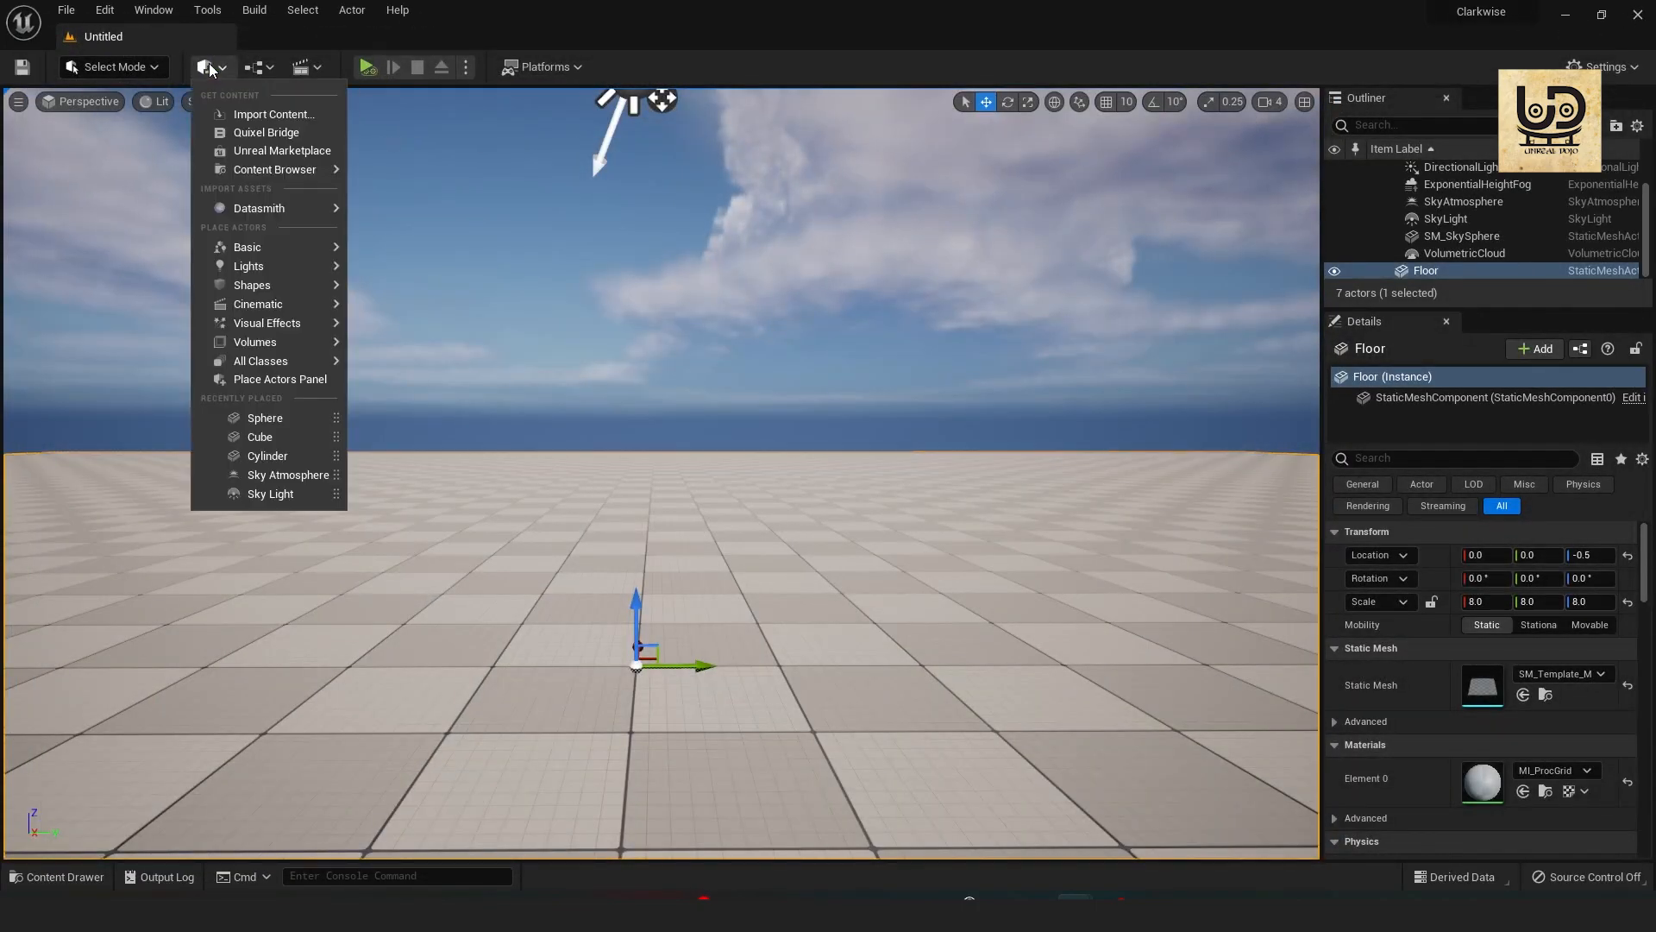
mouse_move(275, 169)
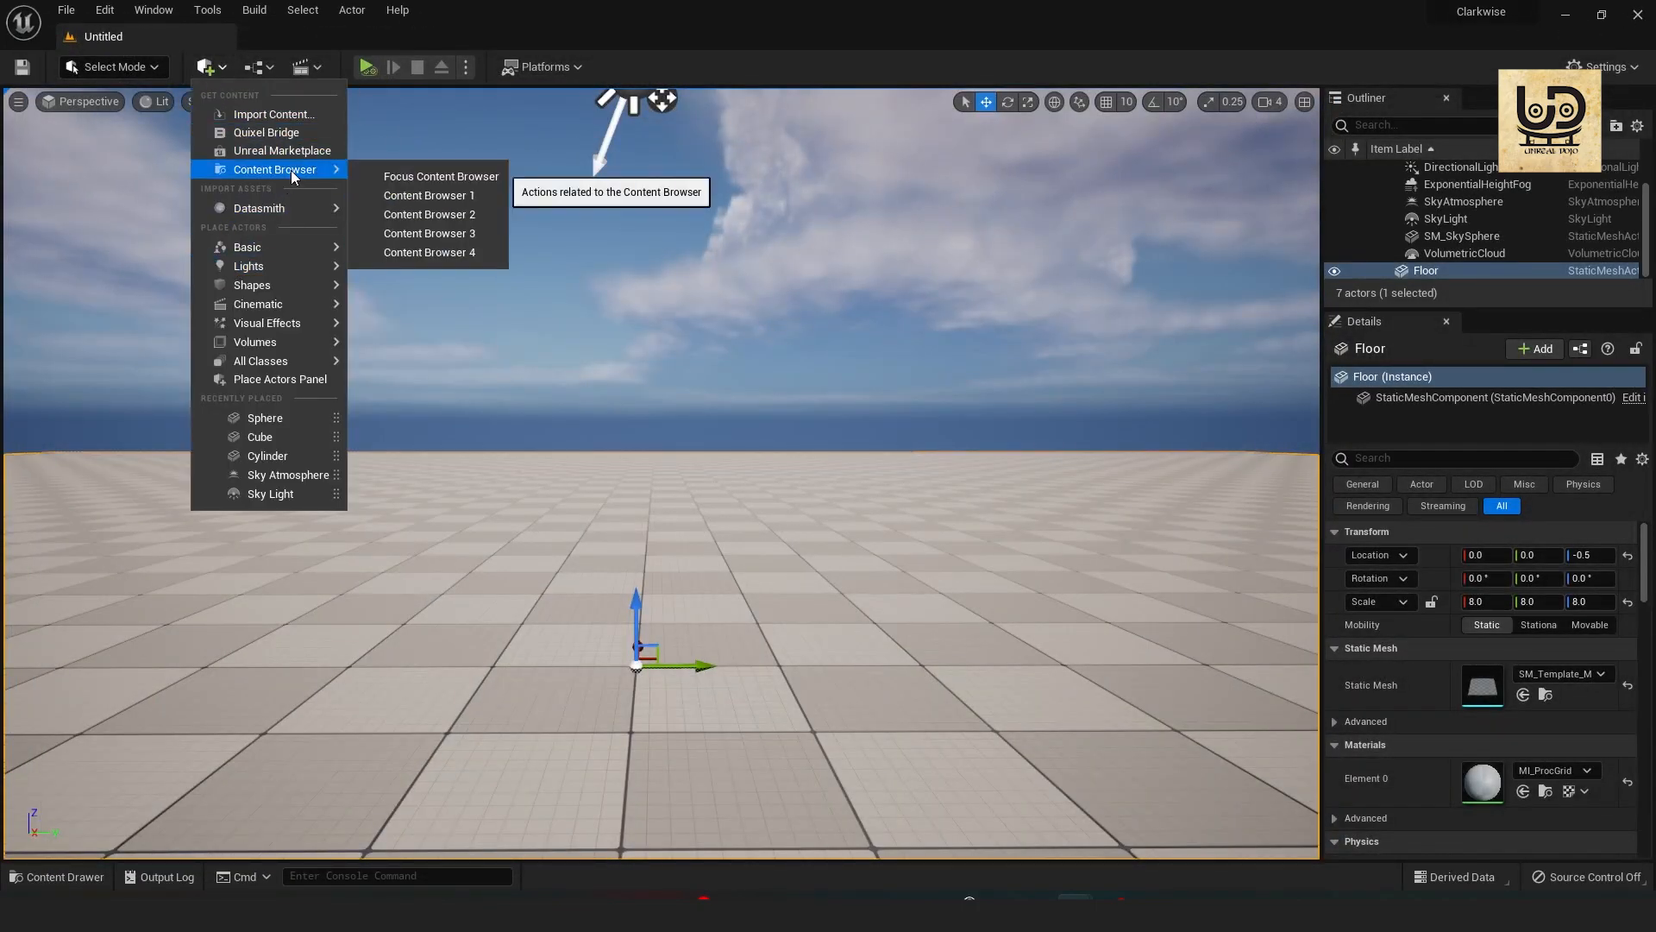
mouse_move(281, 150)
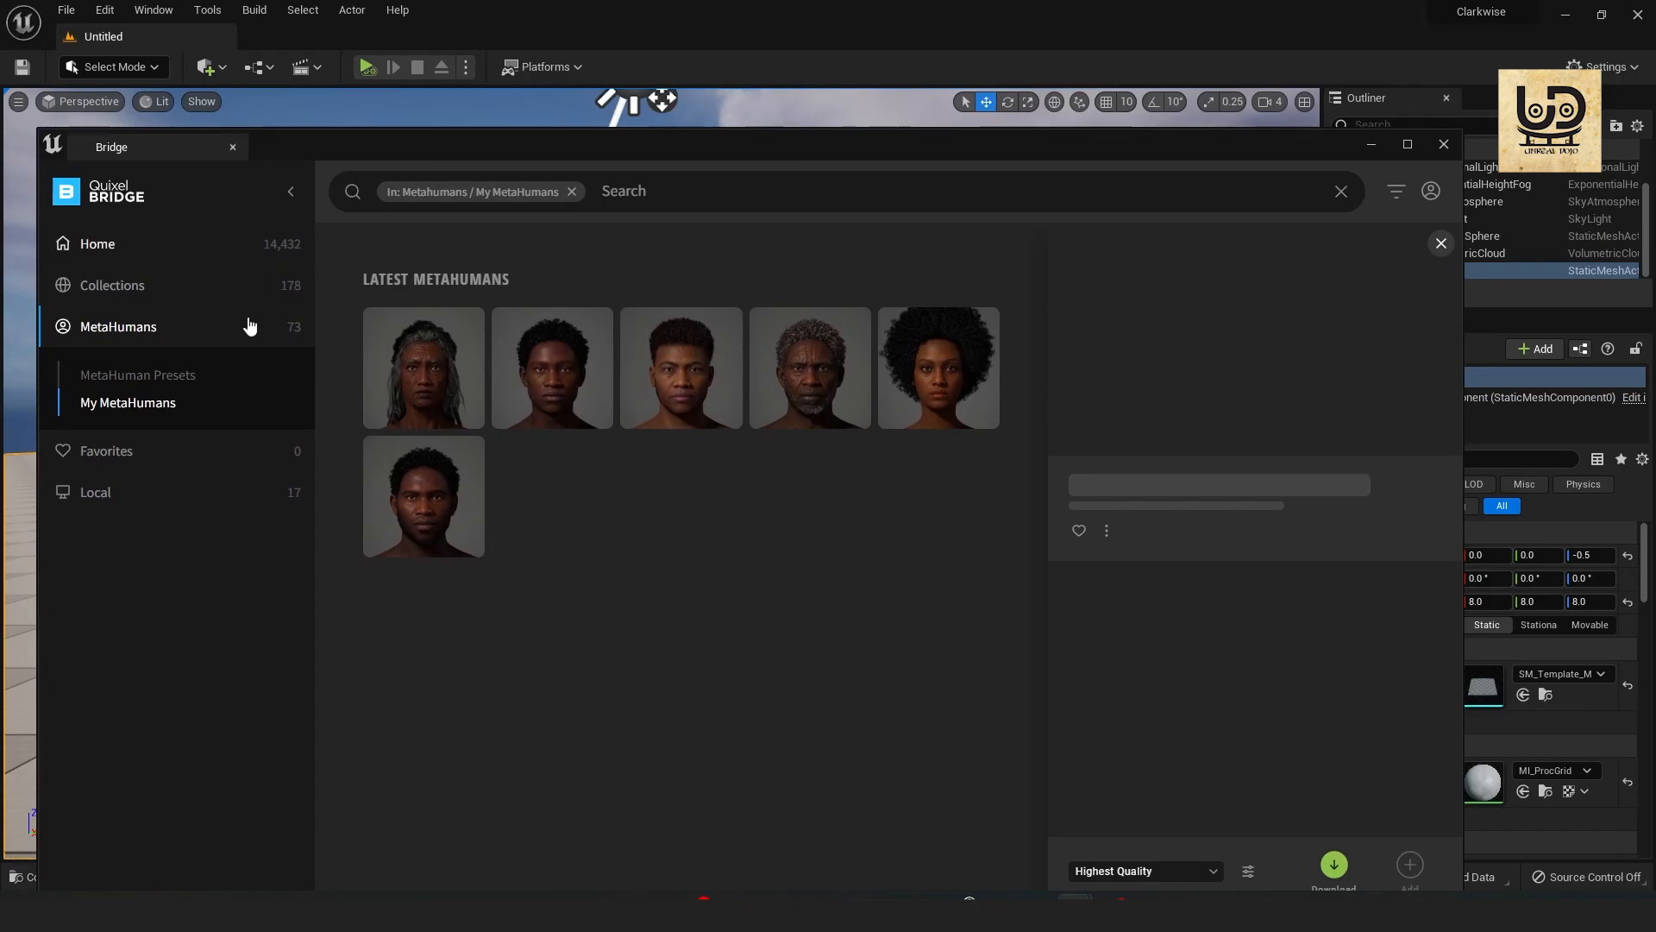
Select HEAD_MESH in My MetaHumans and launch it in MetaHuman Creator.
click(138, 375)
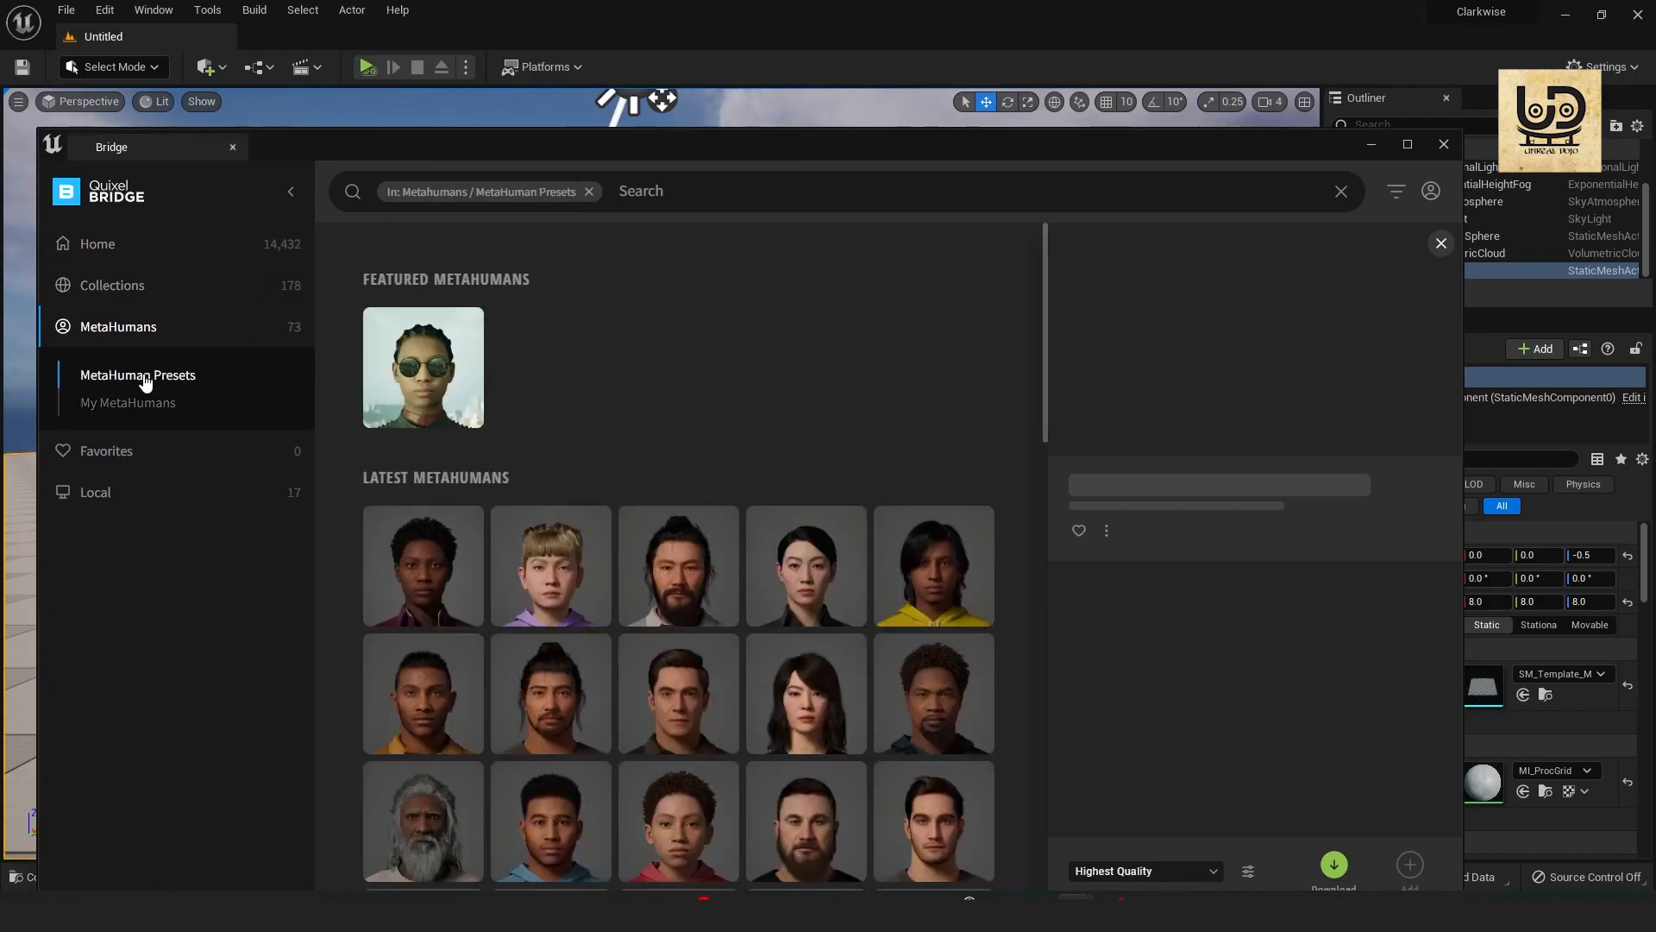
click(126, 402)
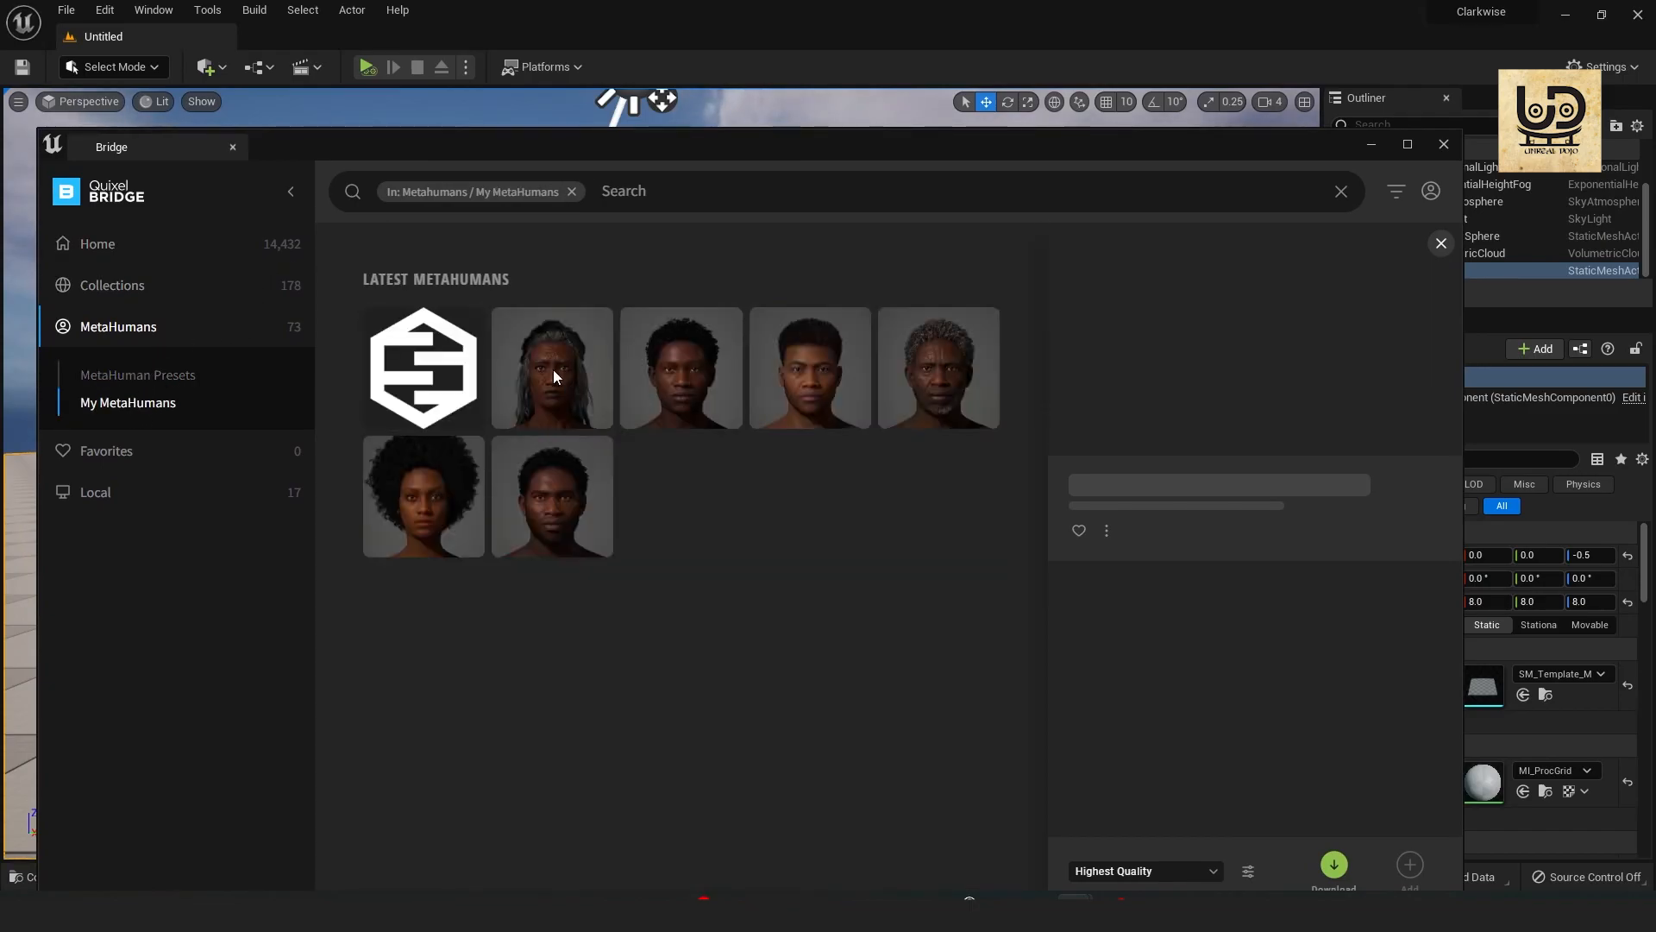
click(423, 365)
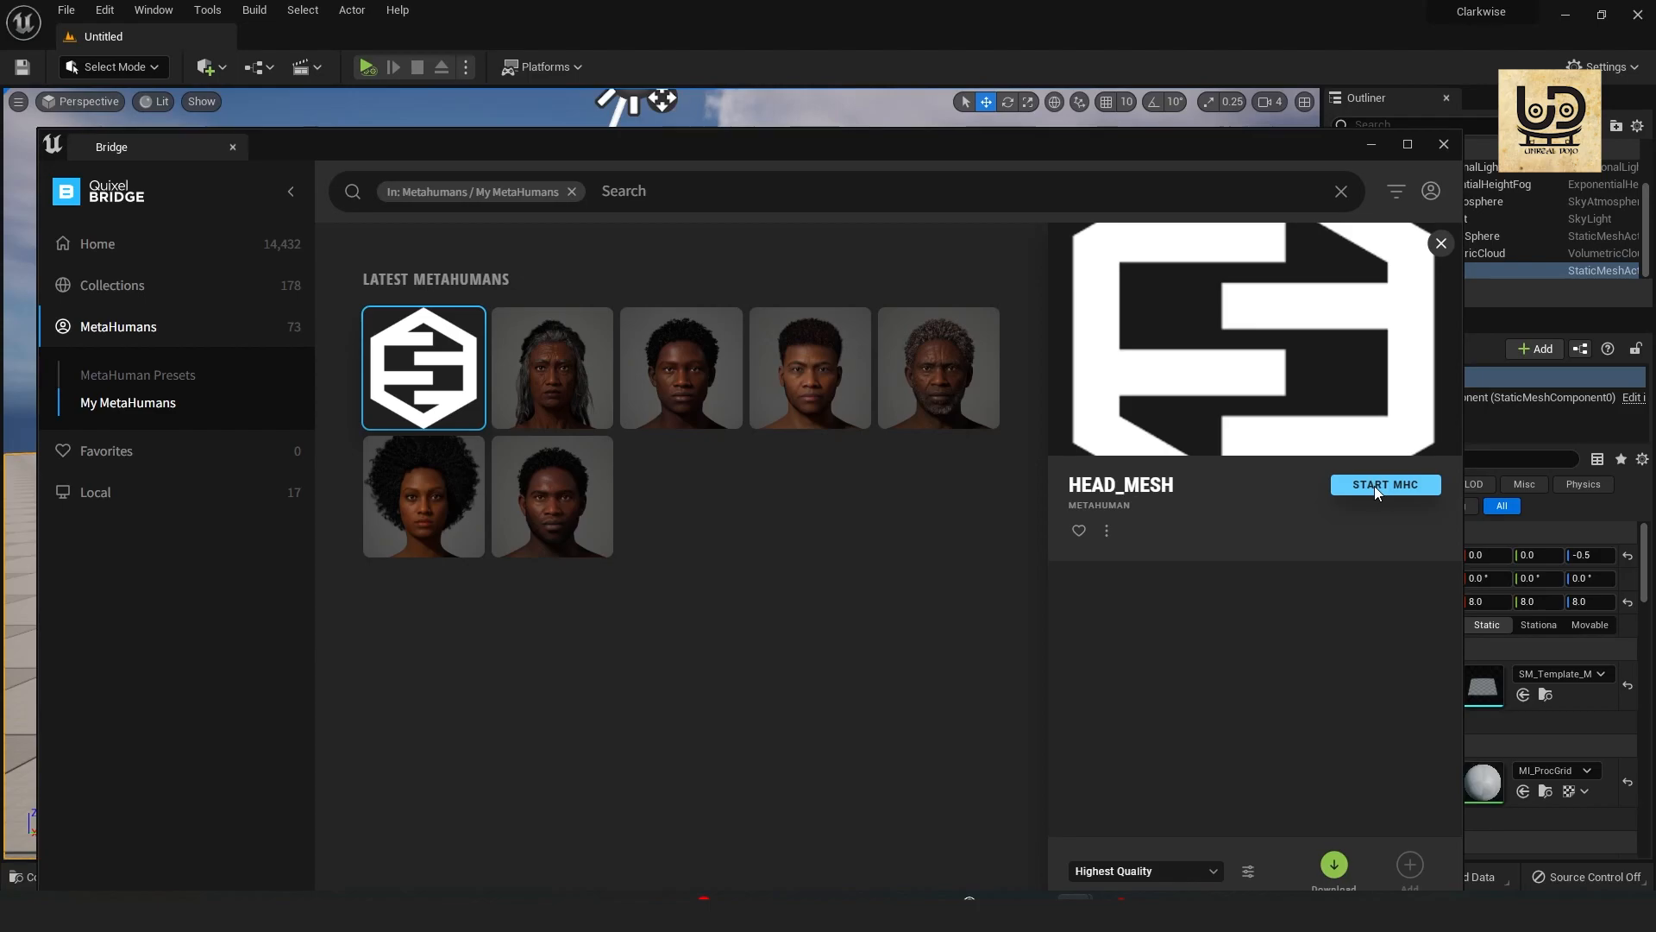
click(1383, 485)
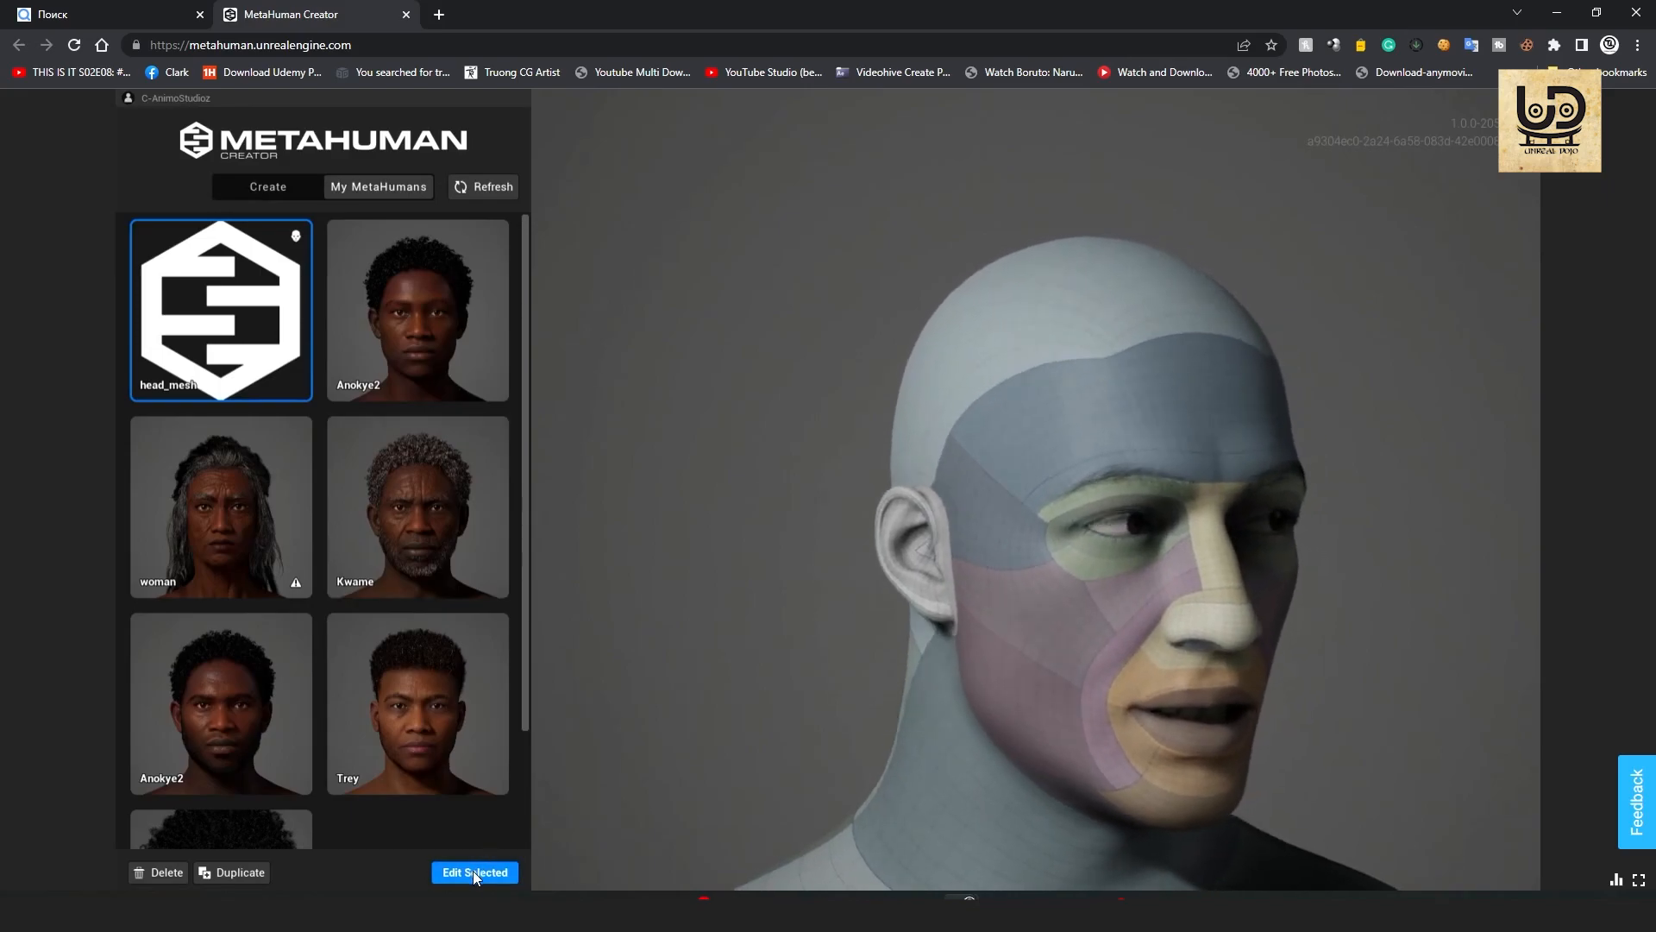
Edit head_mesh and unlock it from Custom Mesh with 'Unlock only', without making a copy.
click(474, 871)
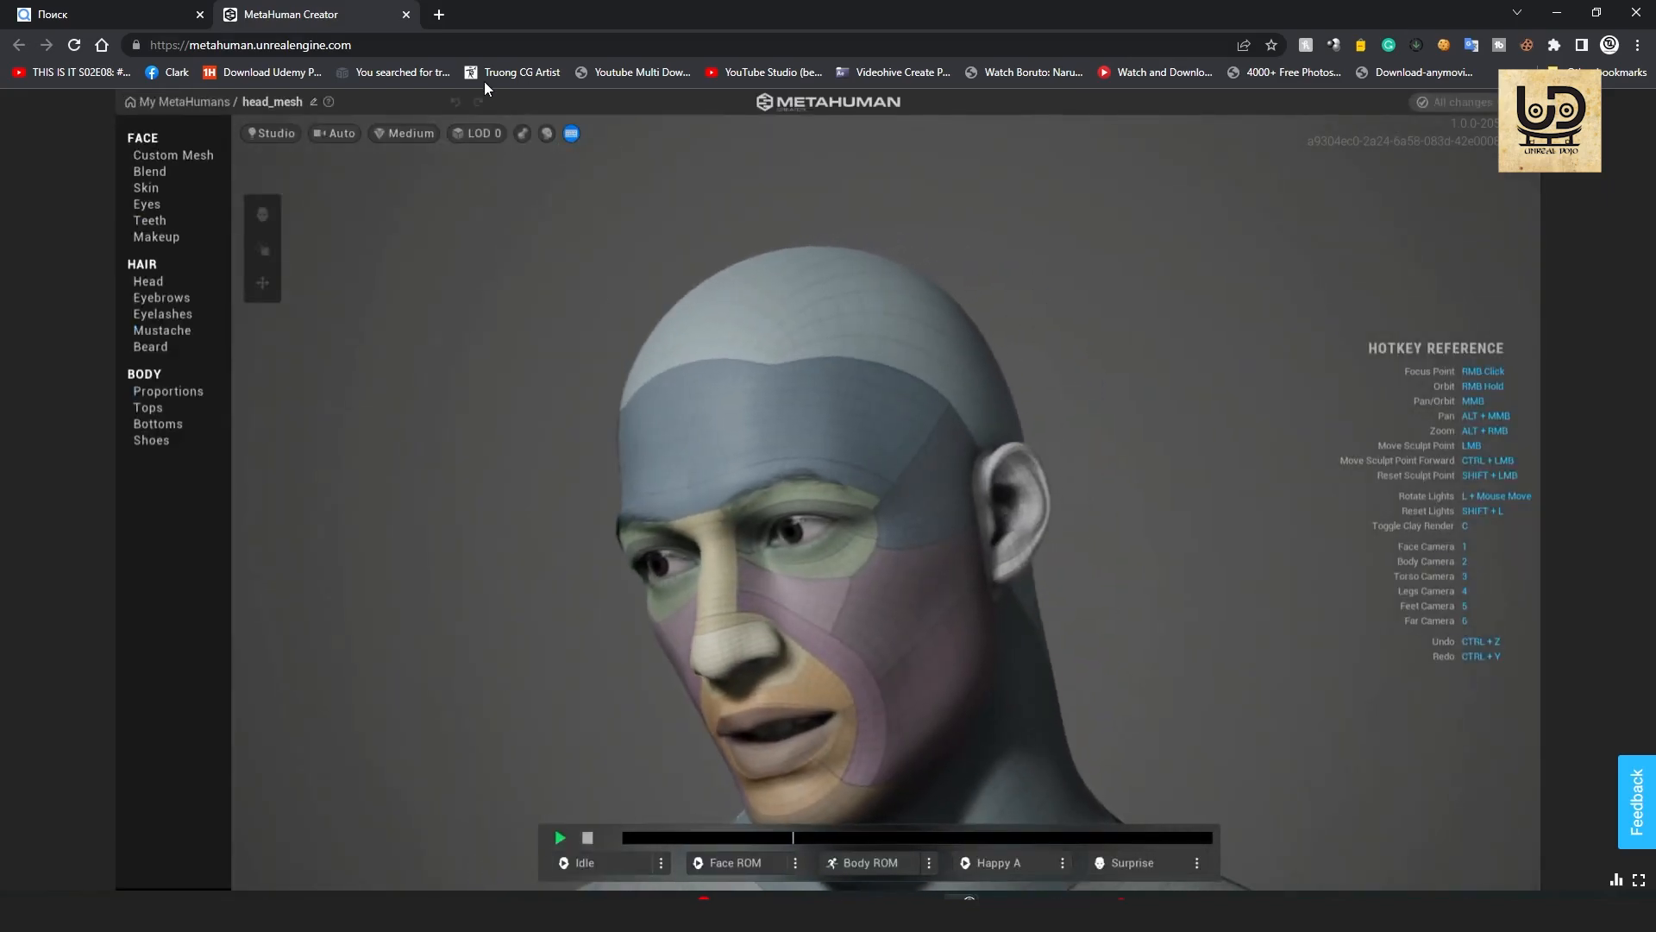
click(173, 156)
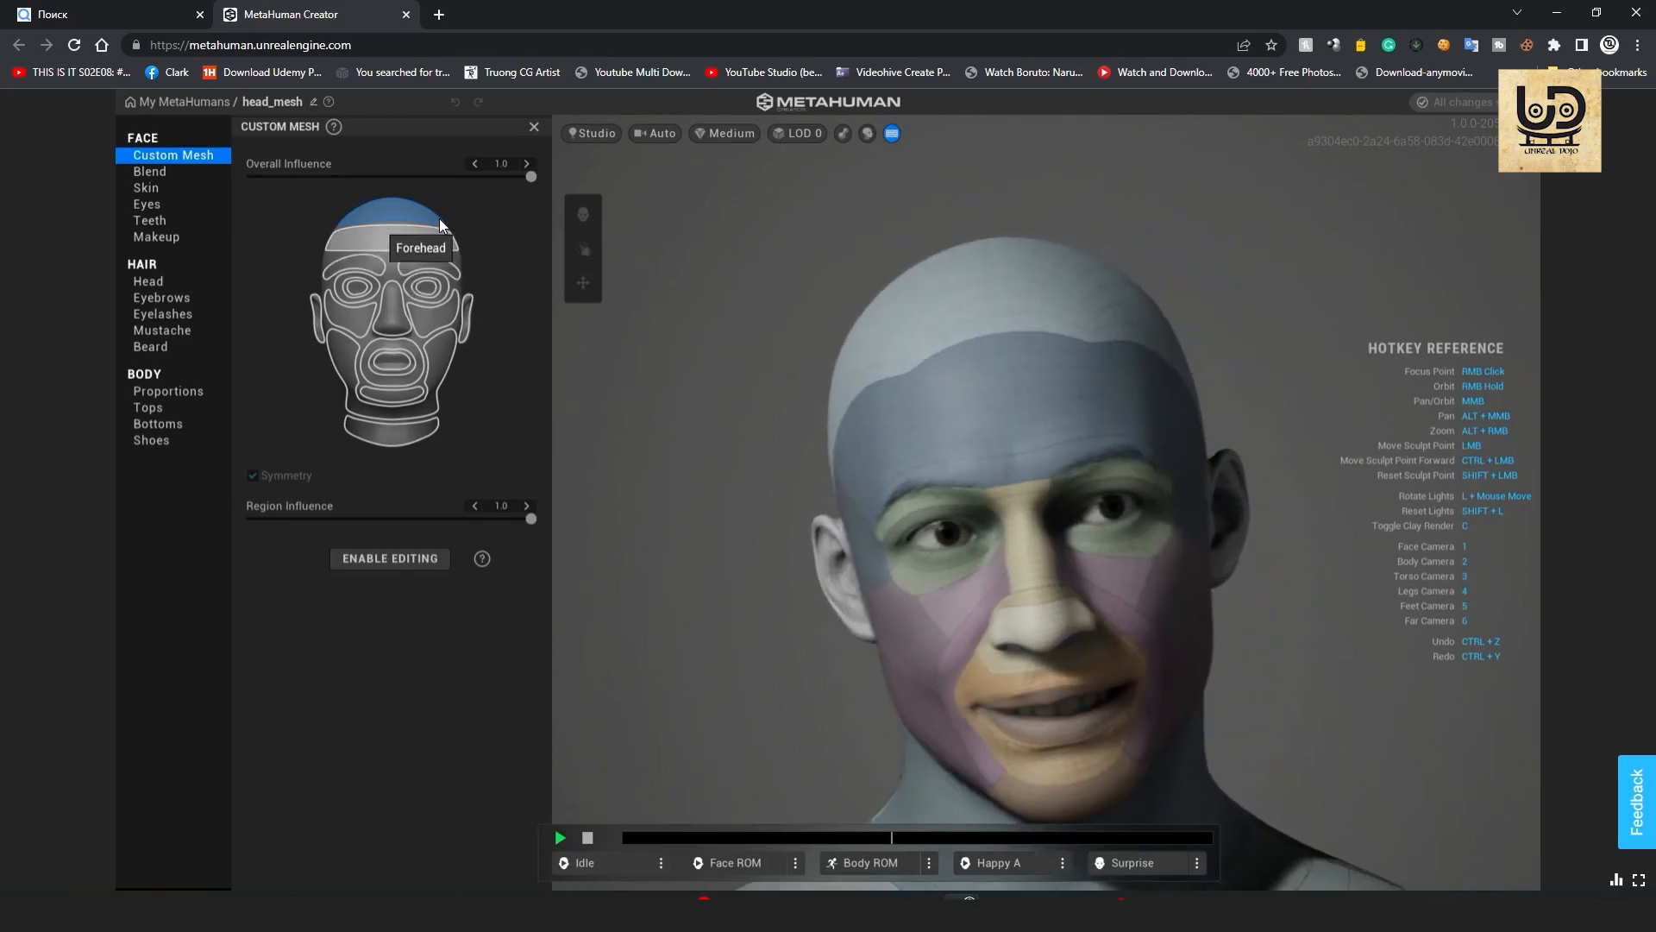
click(149, 171)
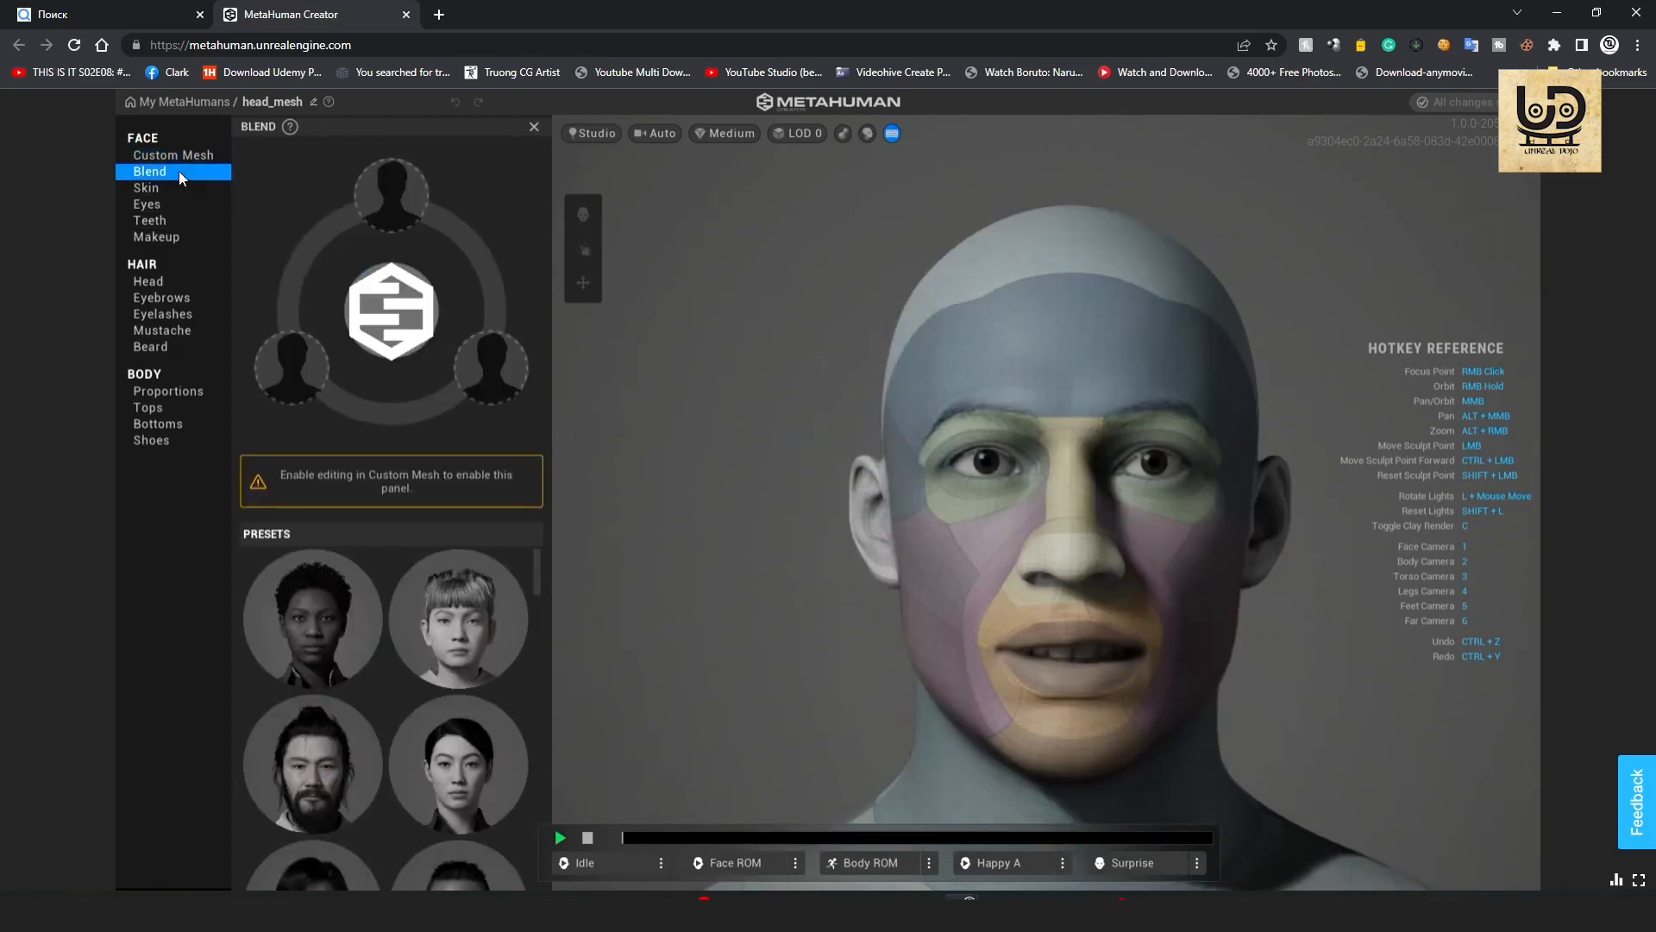
click(172, 155)
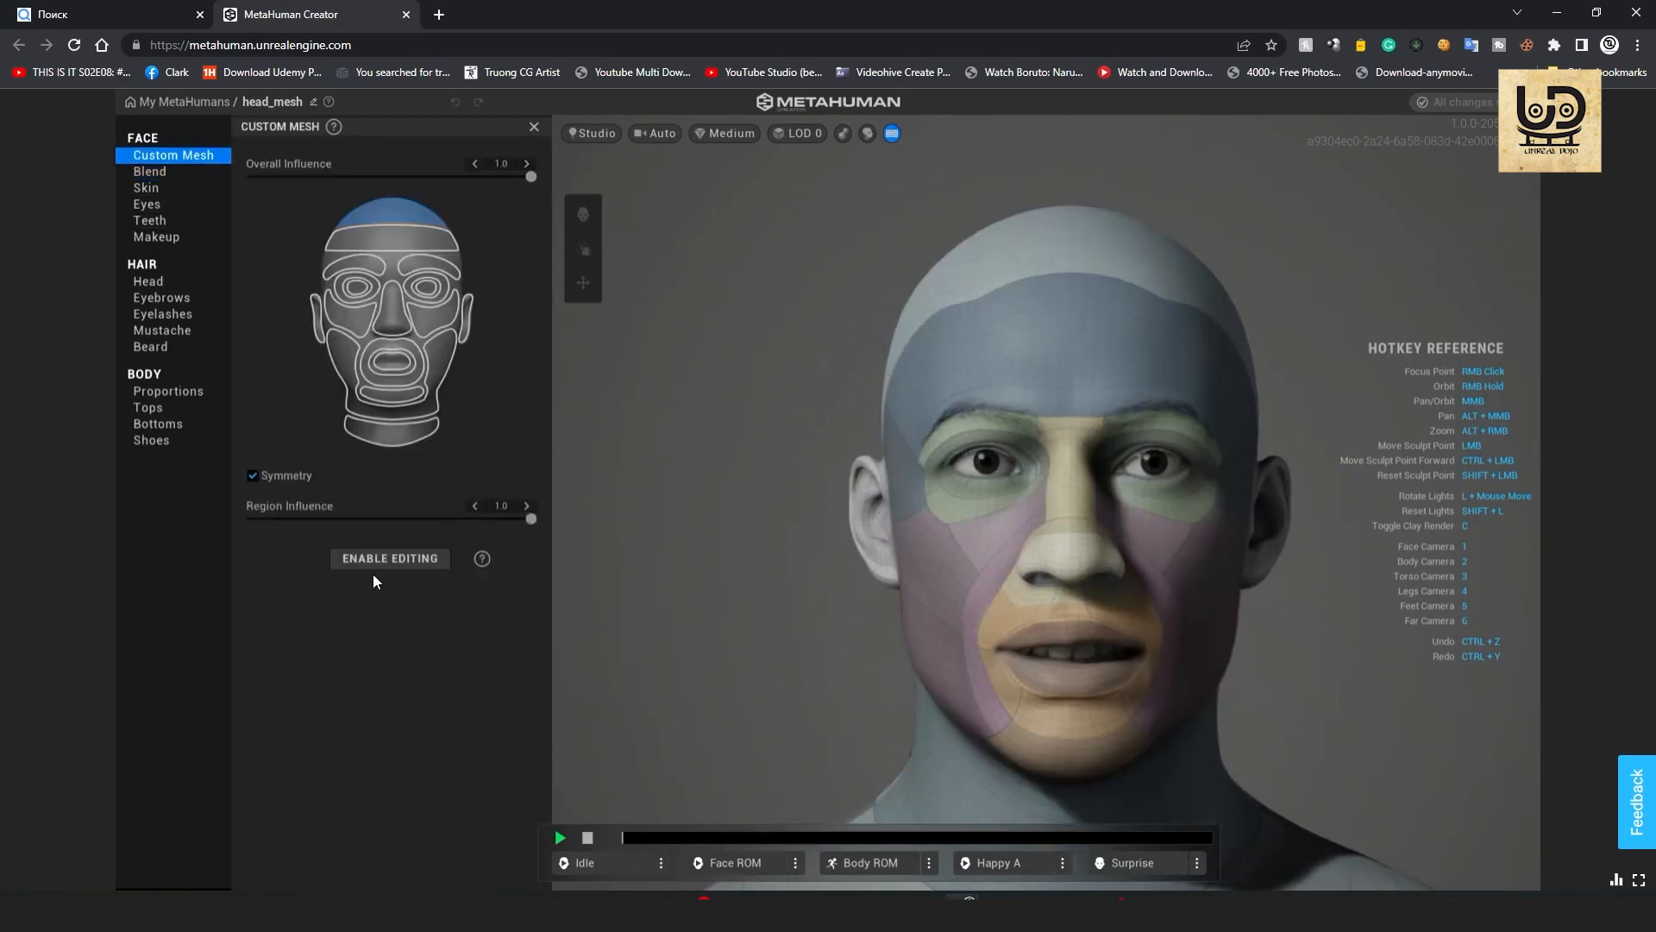
click(389, 558)
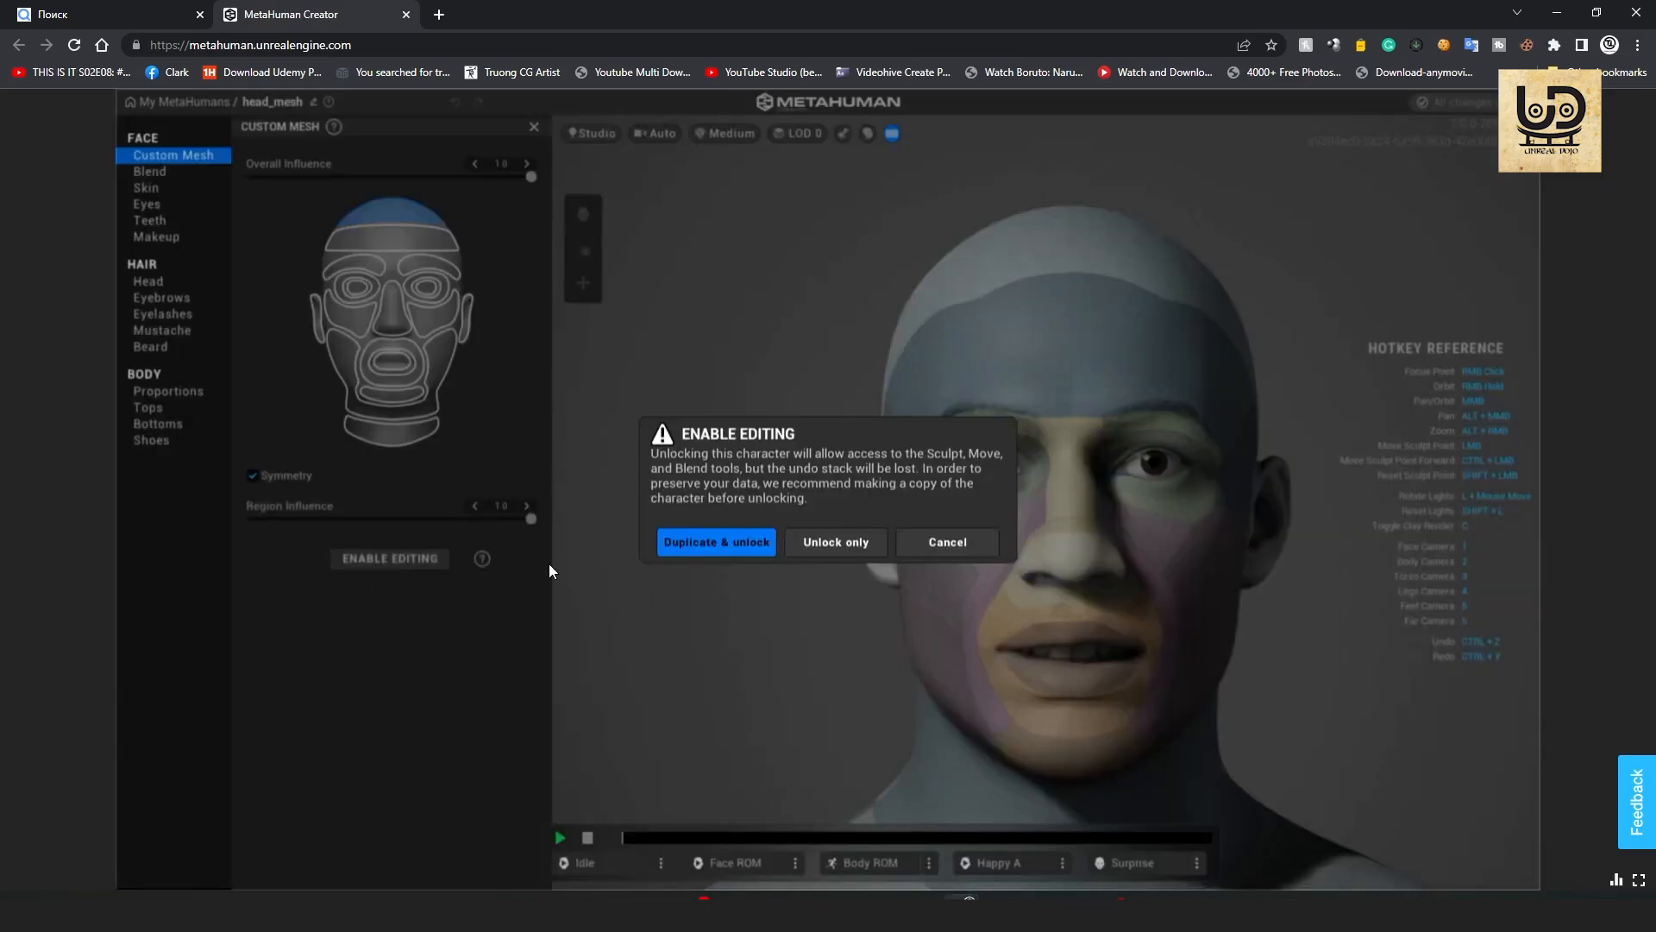
mouse_move(835, 542)
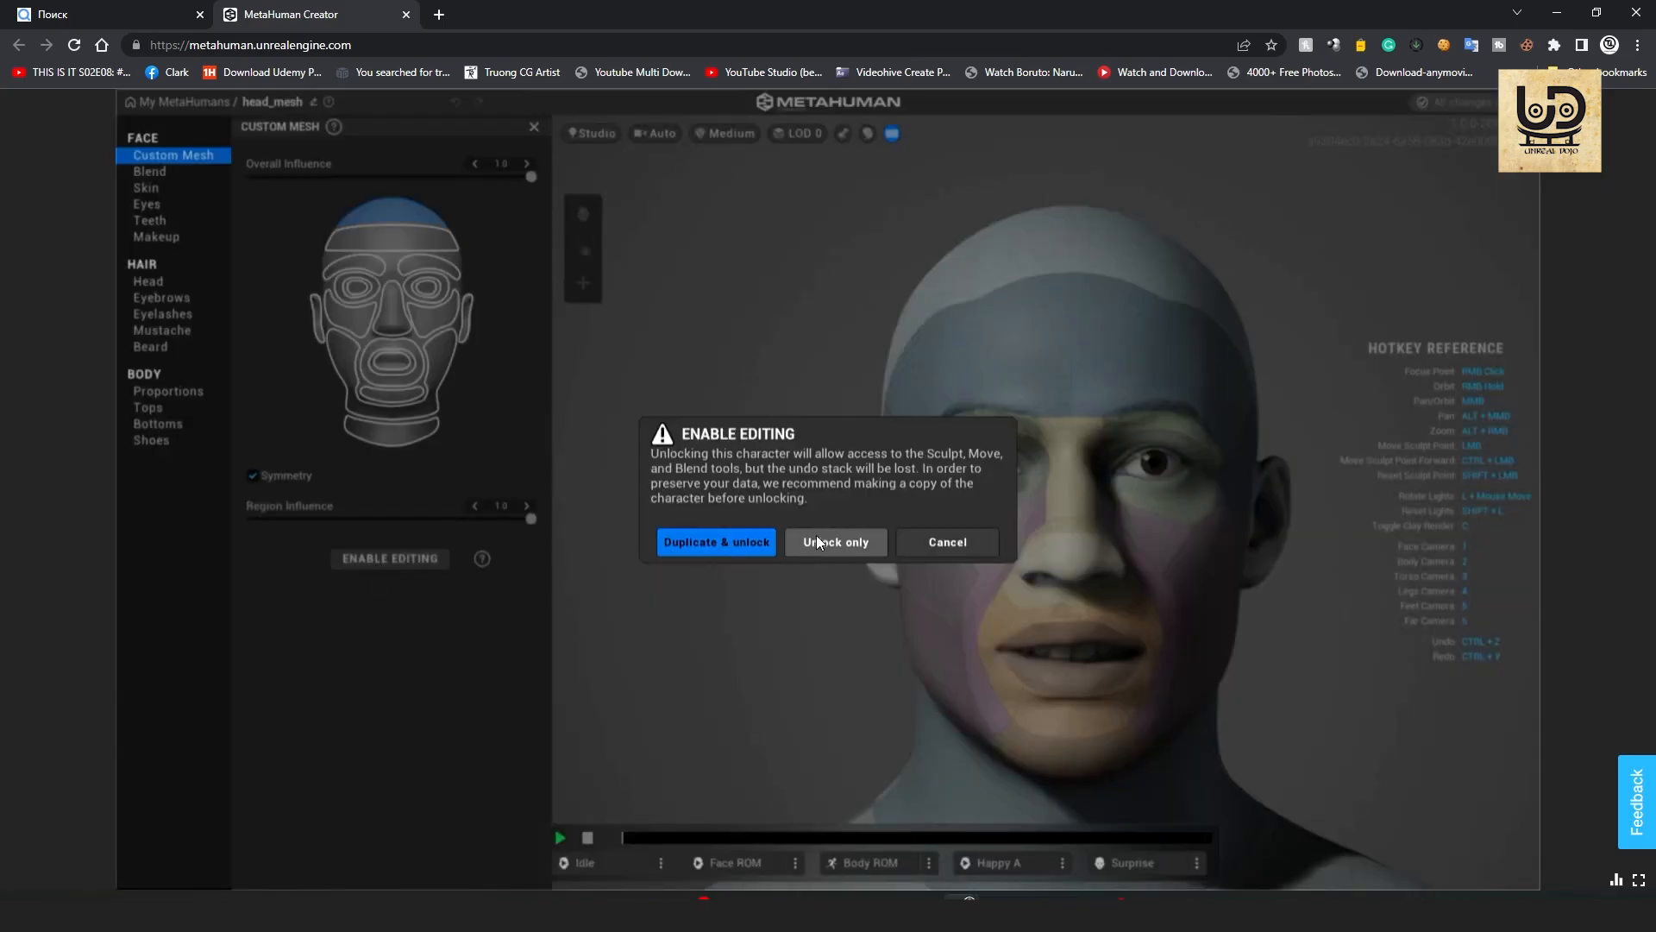
click(834, 540)
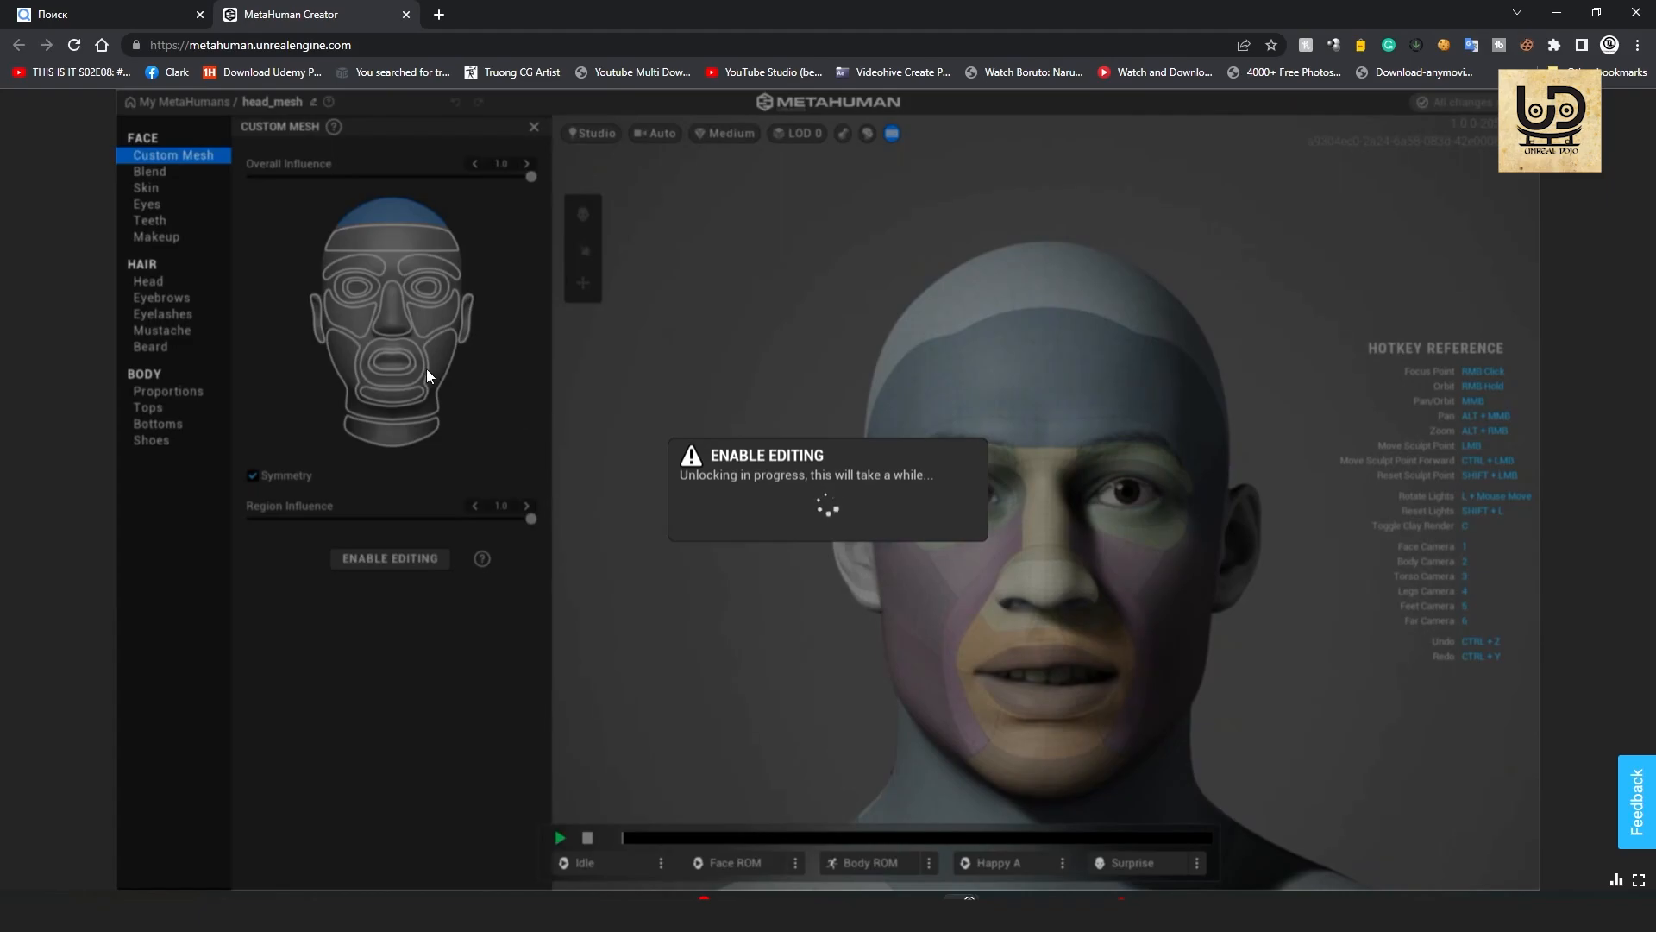
mouse_move(343, 349)
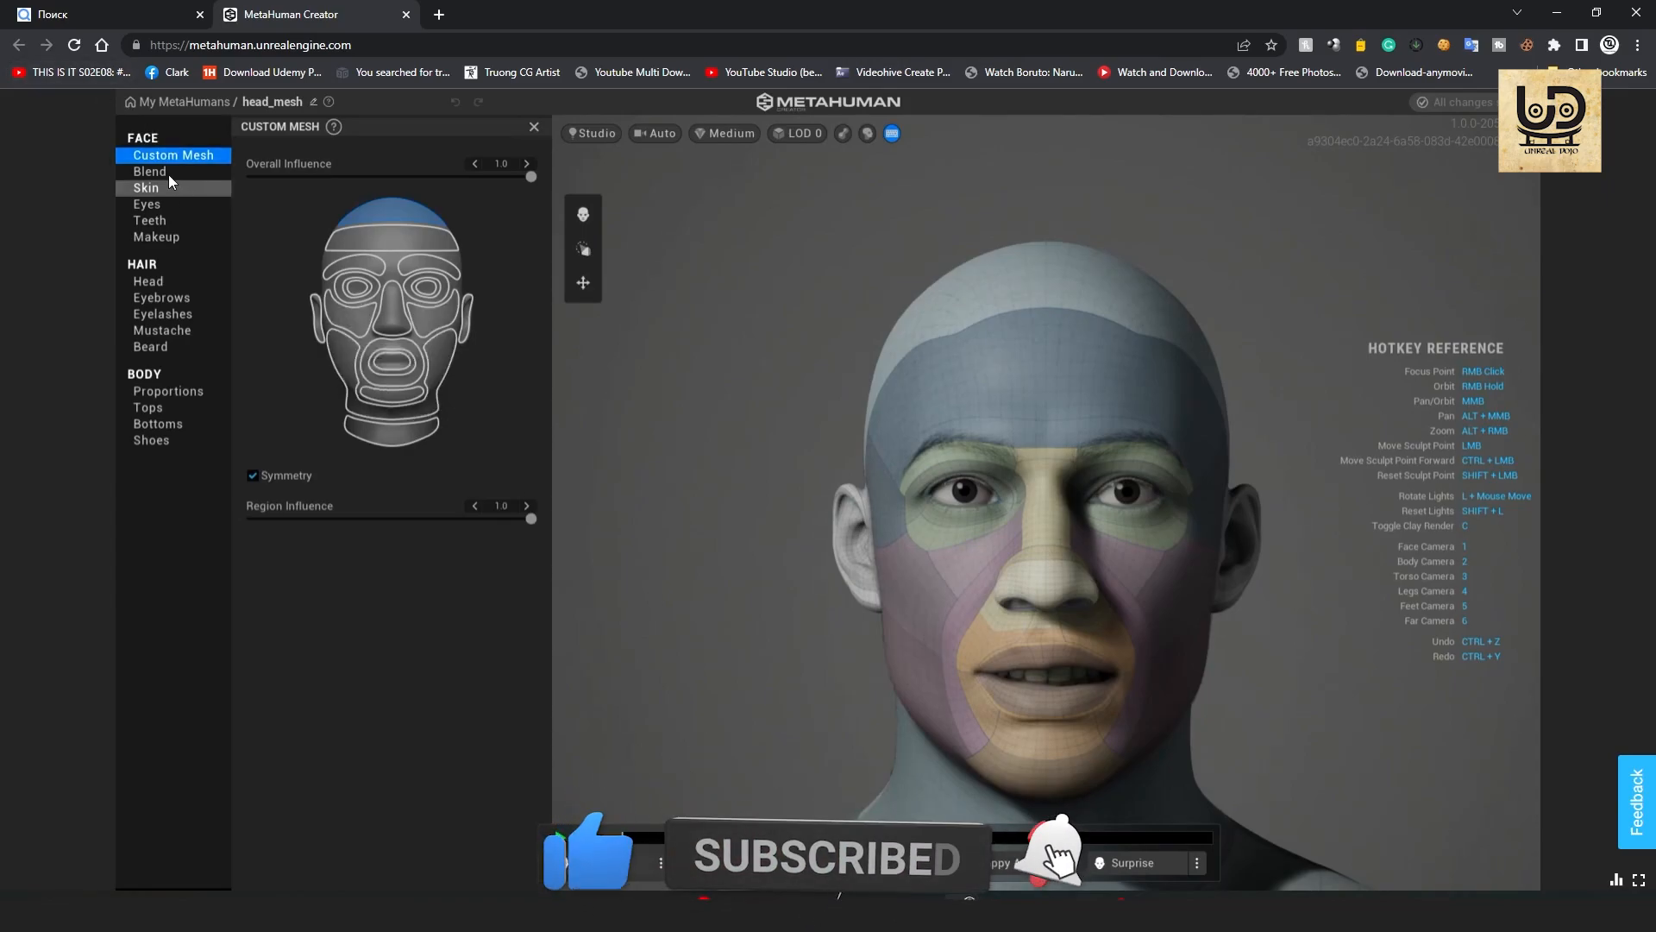
Bring up the face Blend and Skin settings for the unlocked character.
click(148, 171)
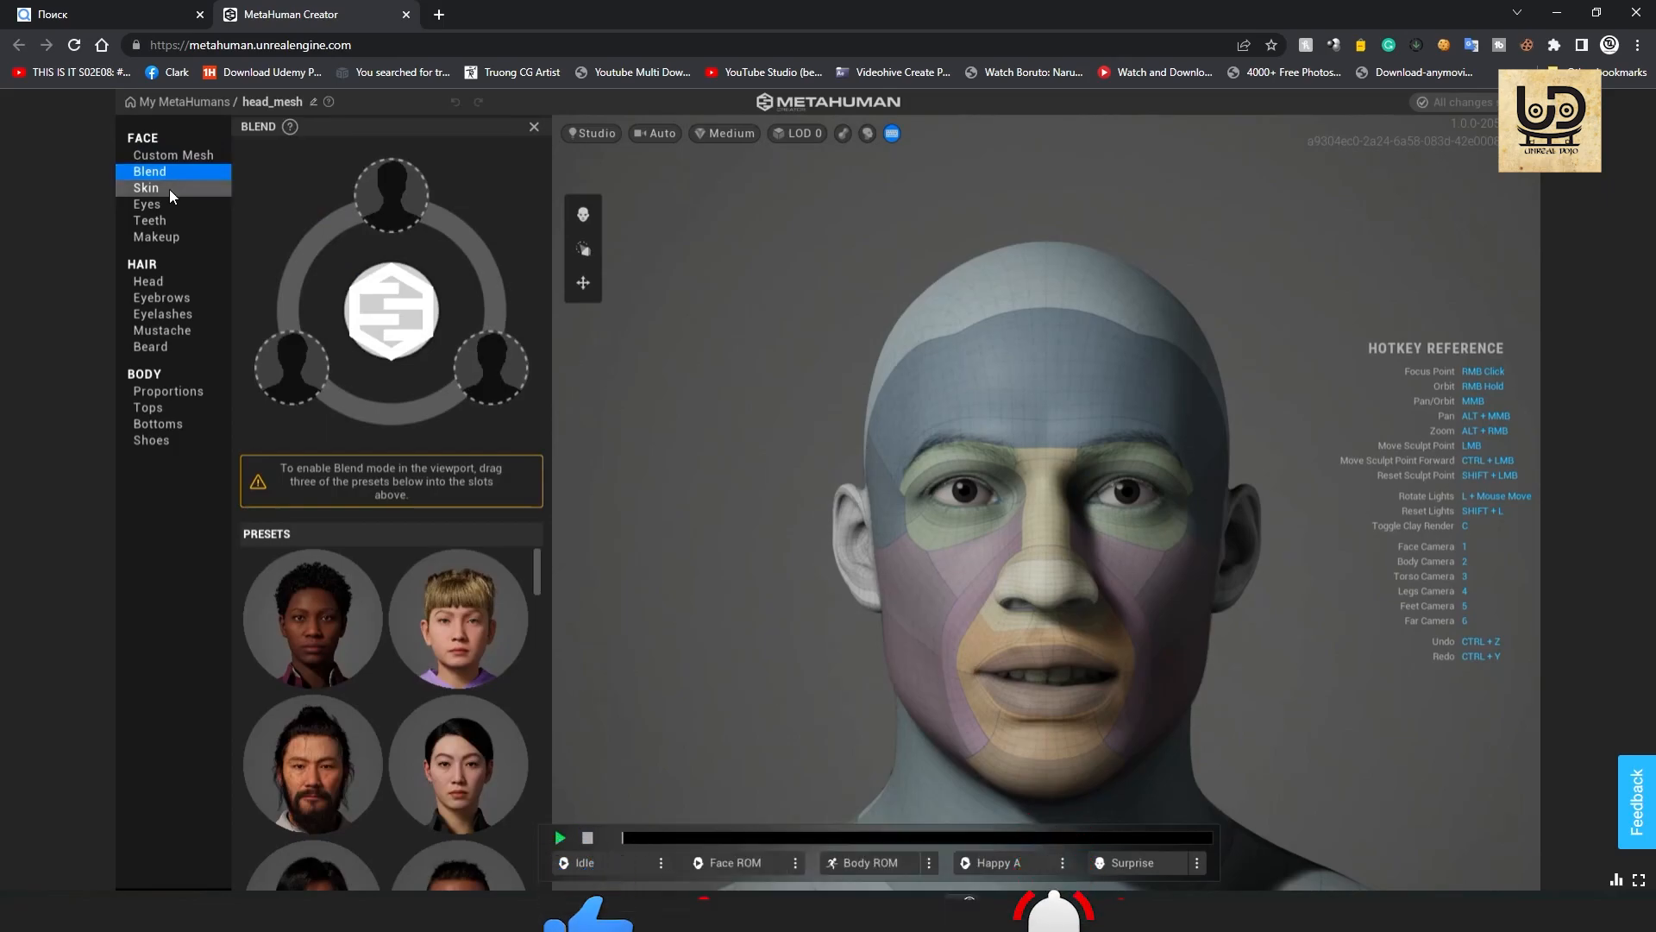
click(145, 188)
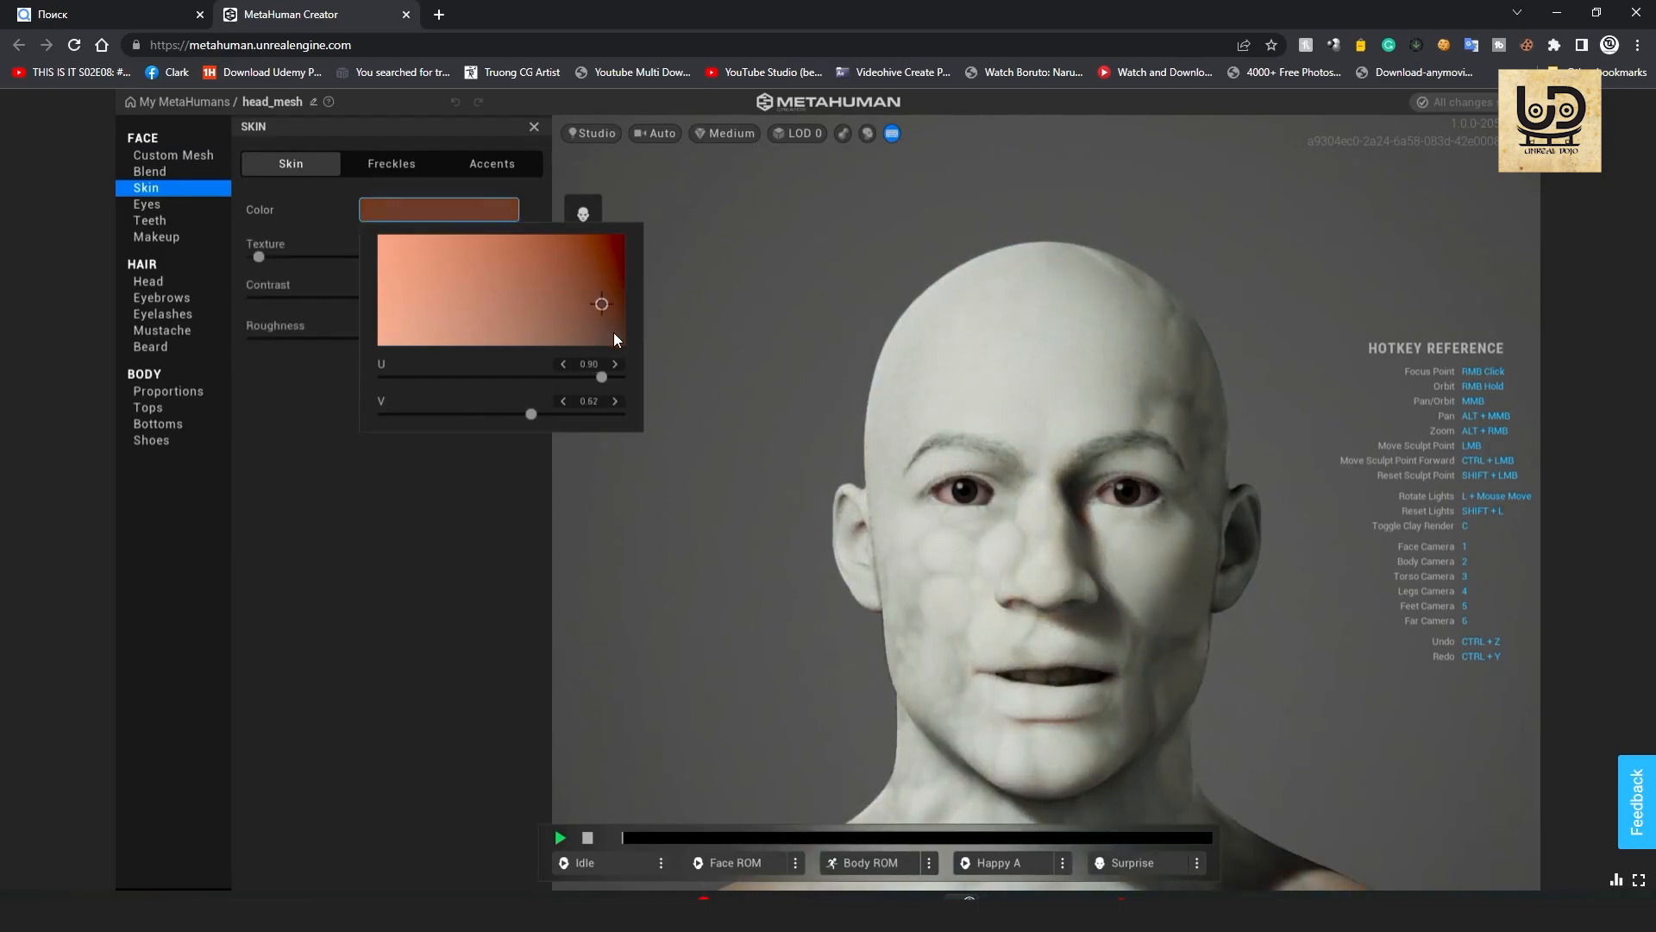
Move the skin colour sample to about U 0.88, V 0.49 for a deep brown tone.
drag(602, 303, 607, 338)
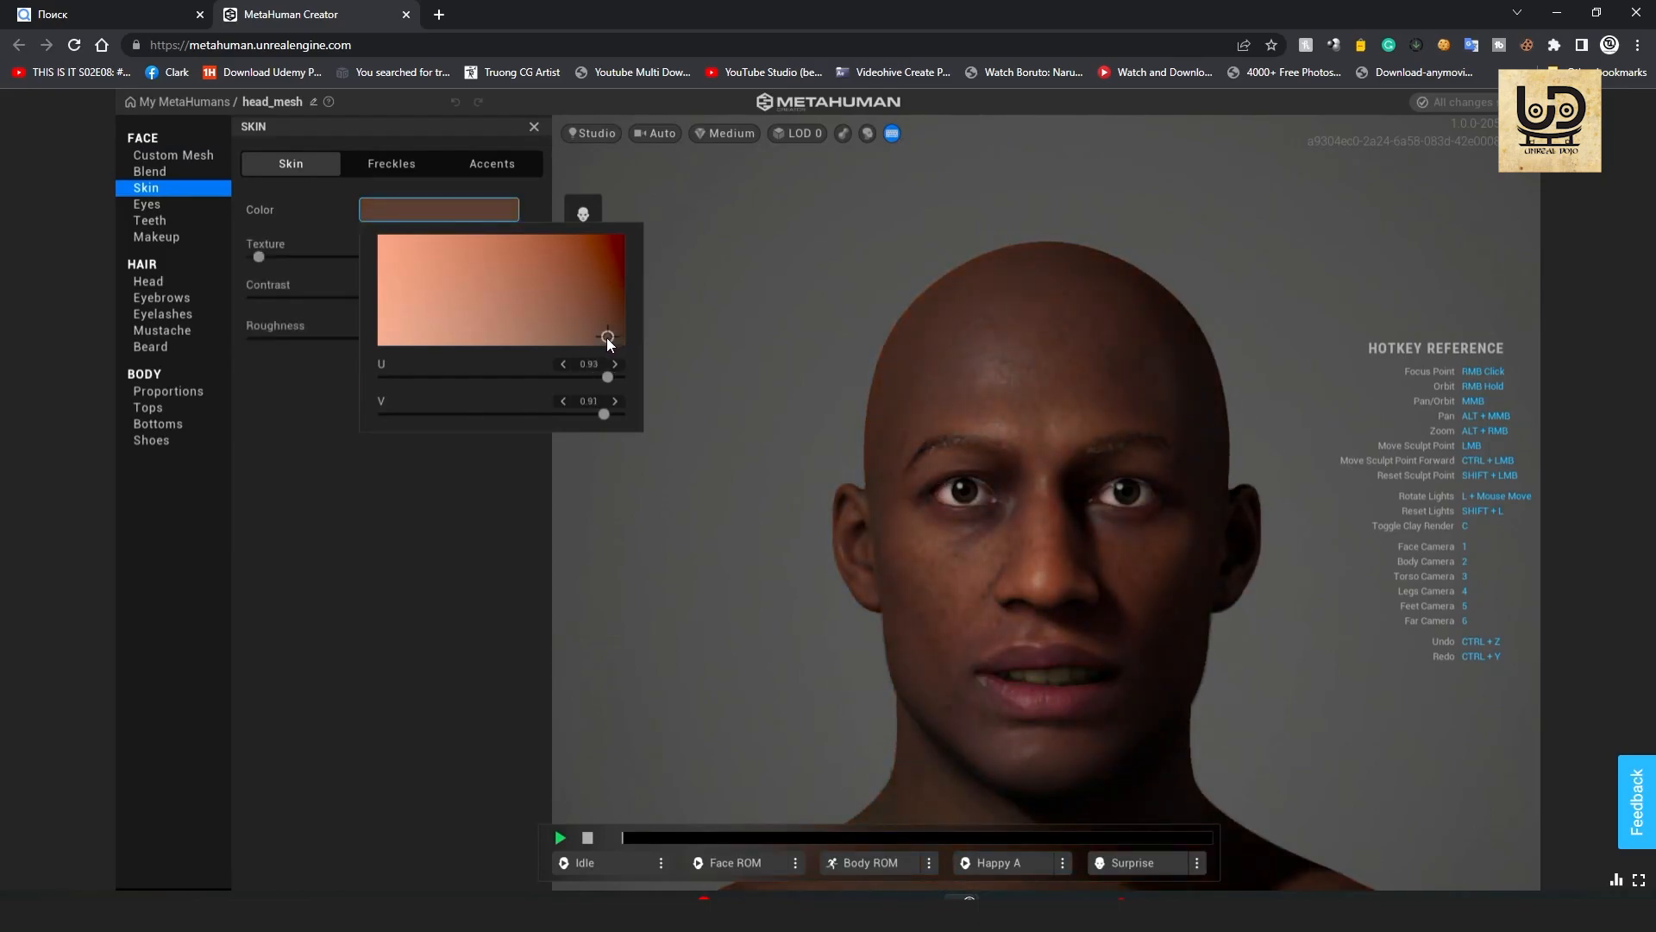
drag(607, 338, 576, 333)
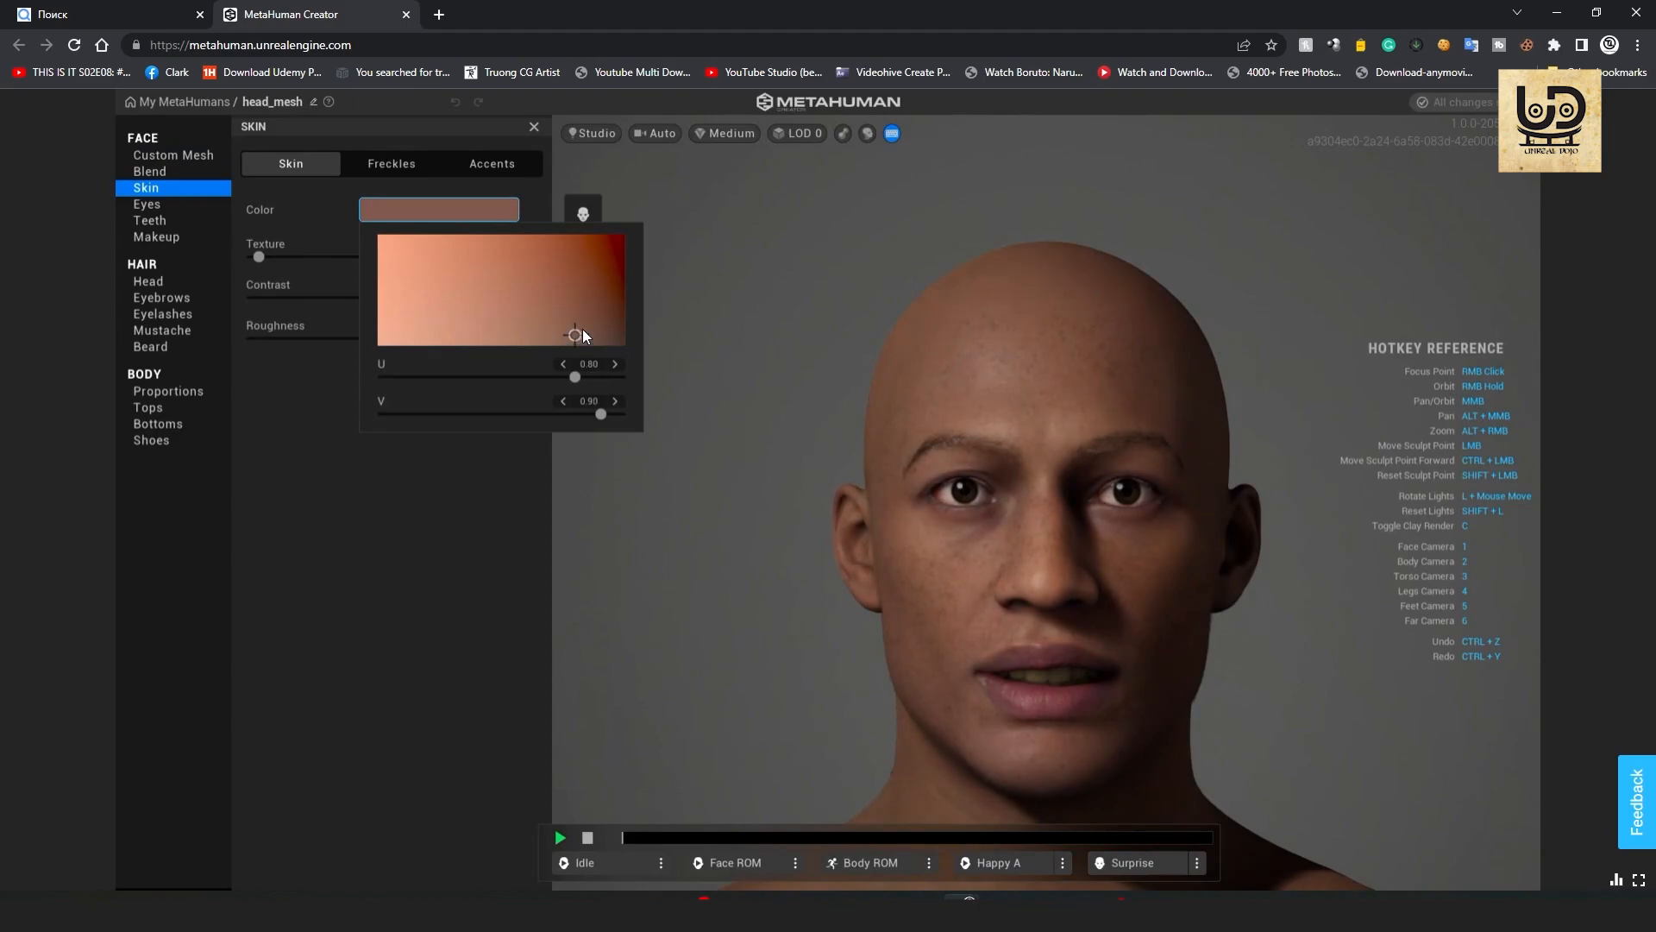
drag(576, 333, 592, 312)
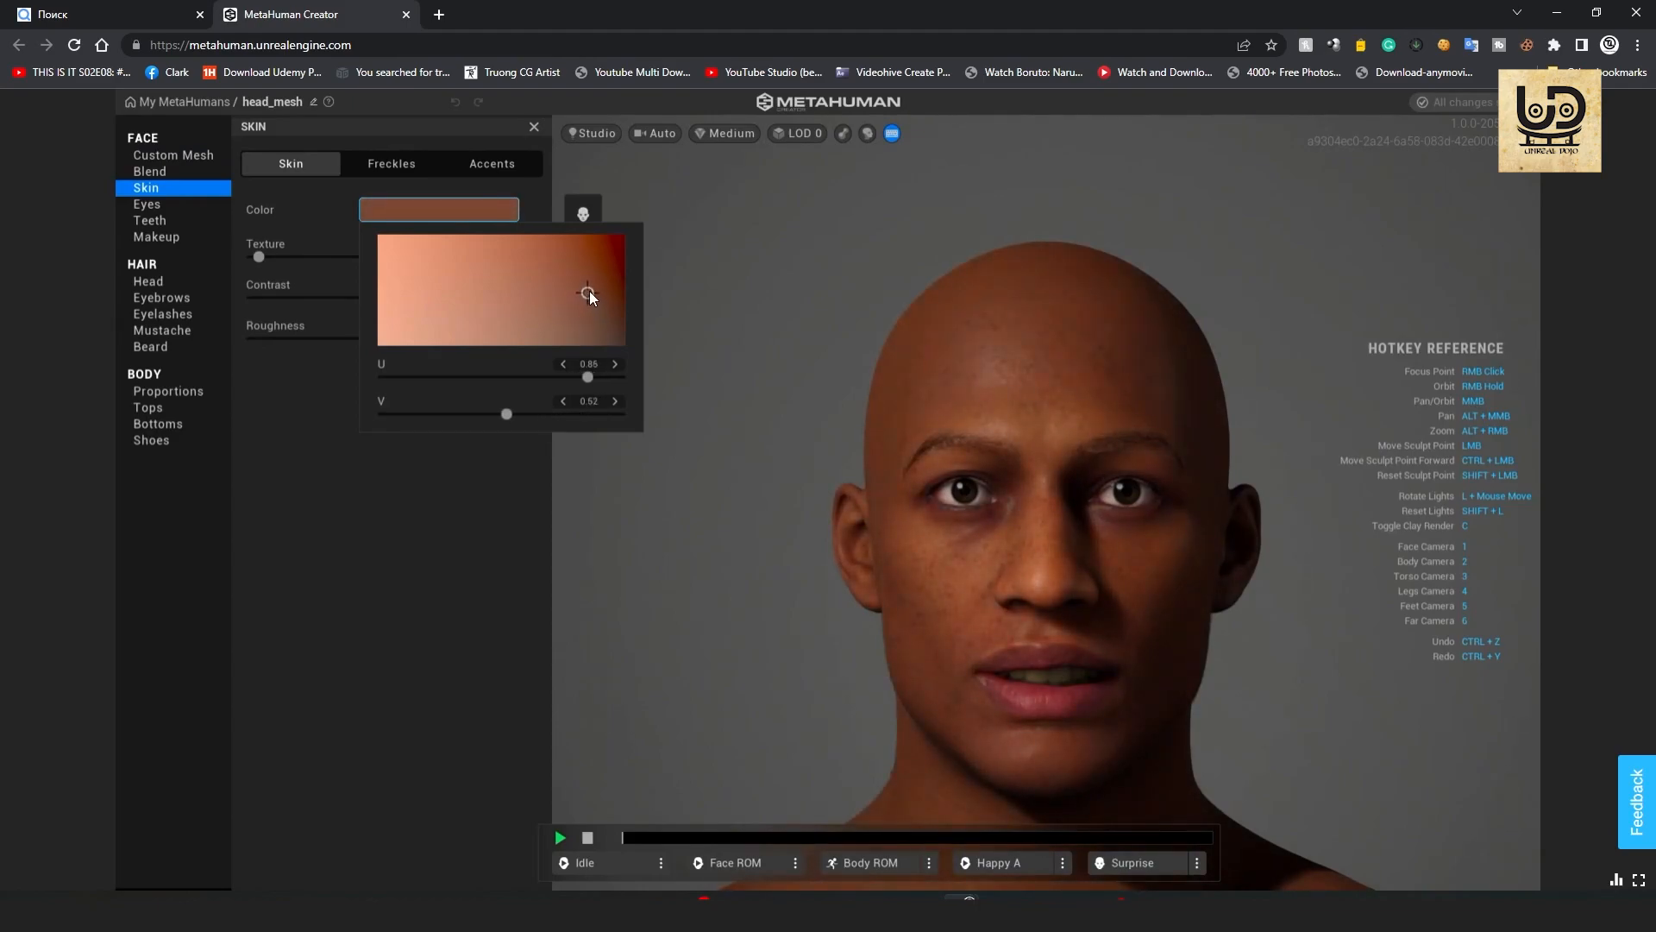
drag(590, 293, 600, 285)
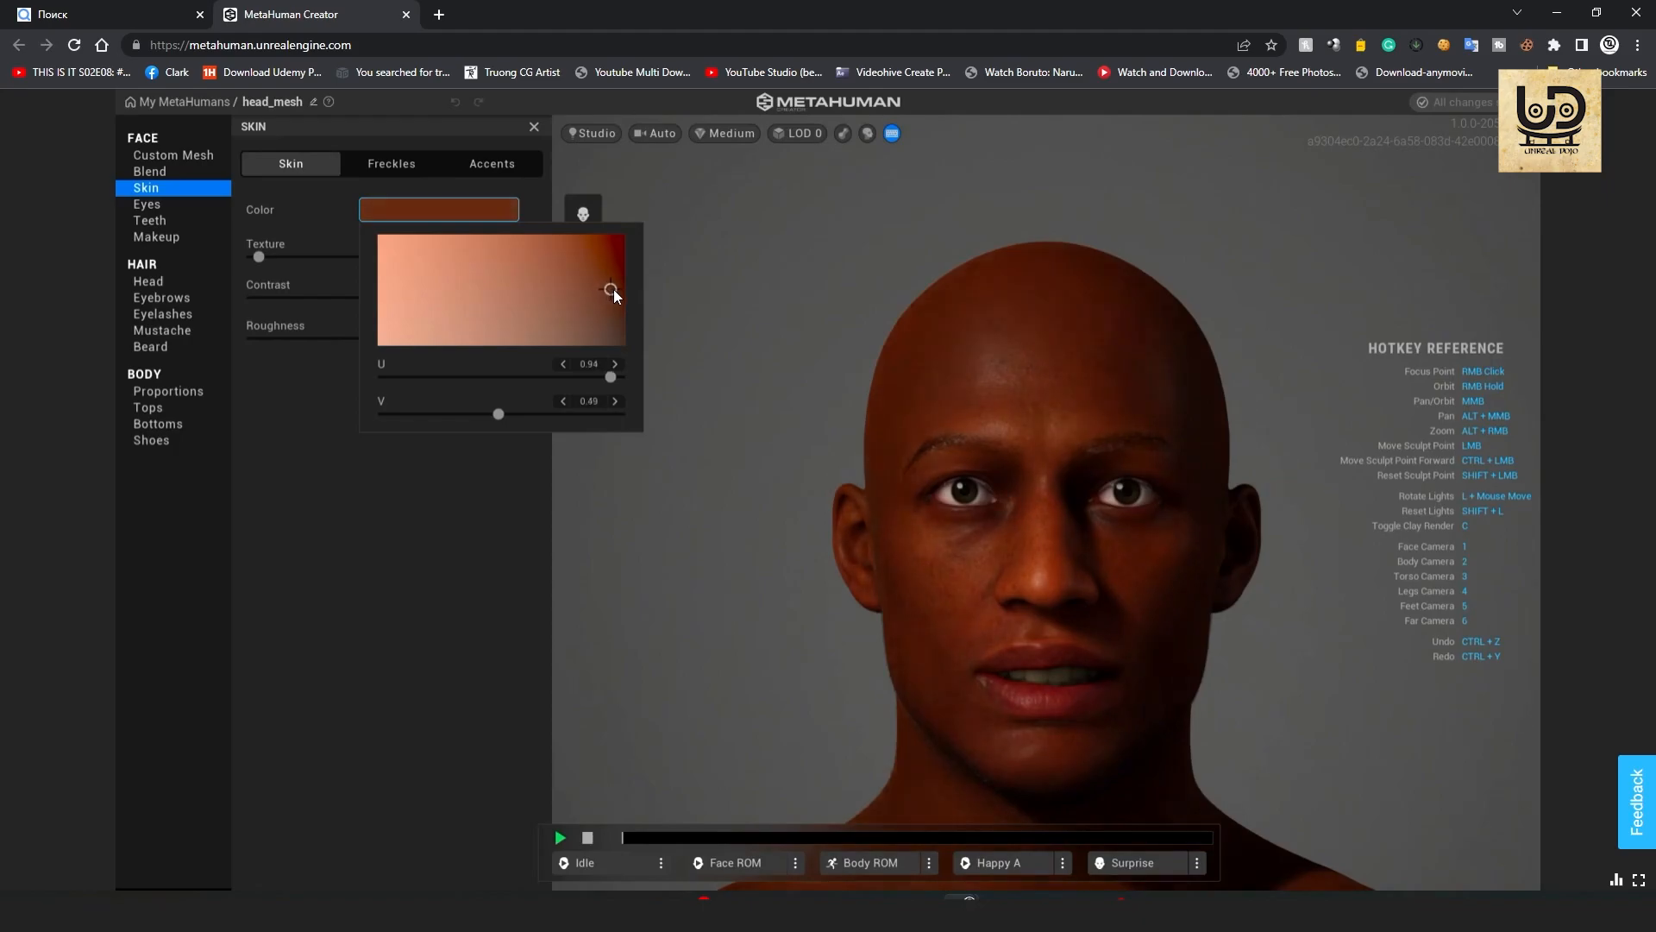
drag(610, 288, 597, 288)
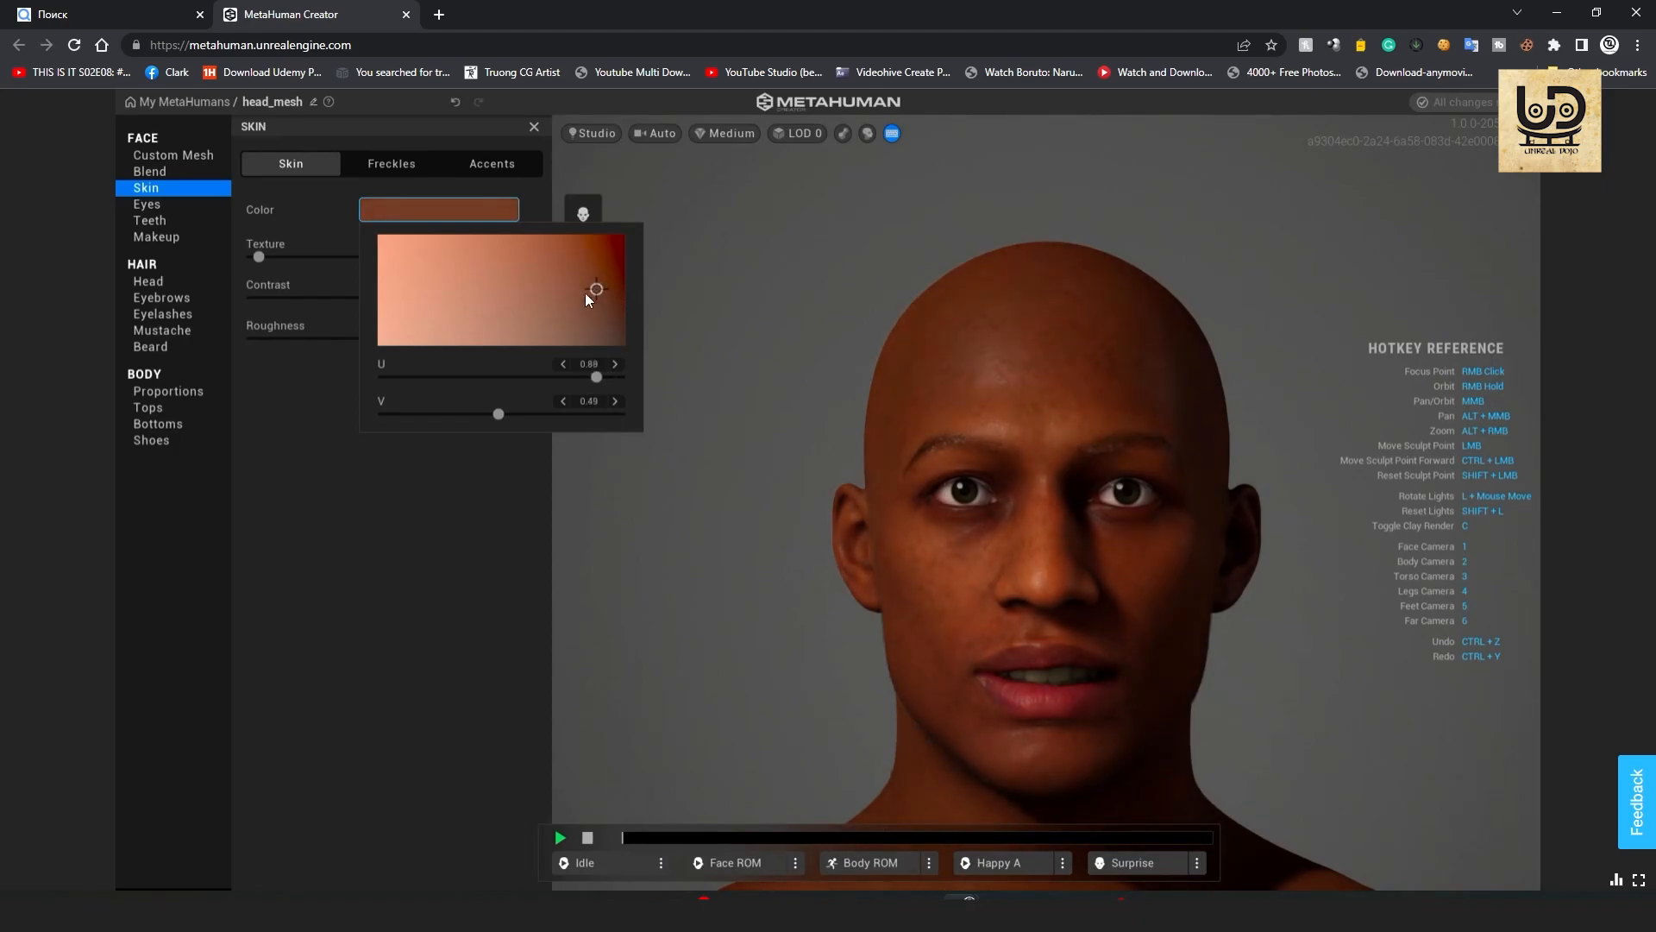
mouse_move(502, 396)
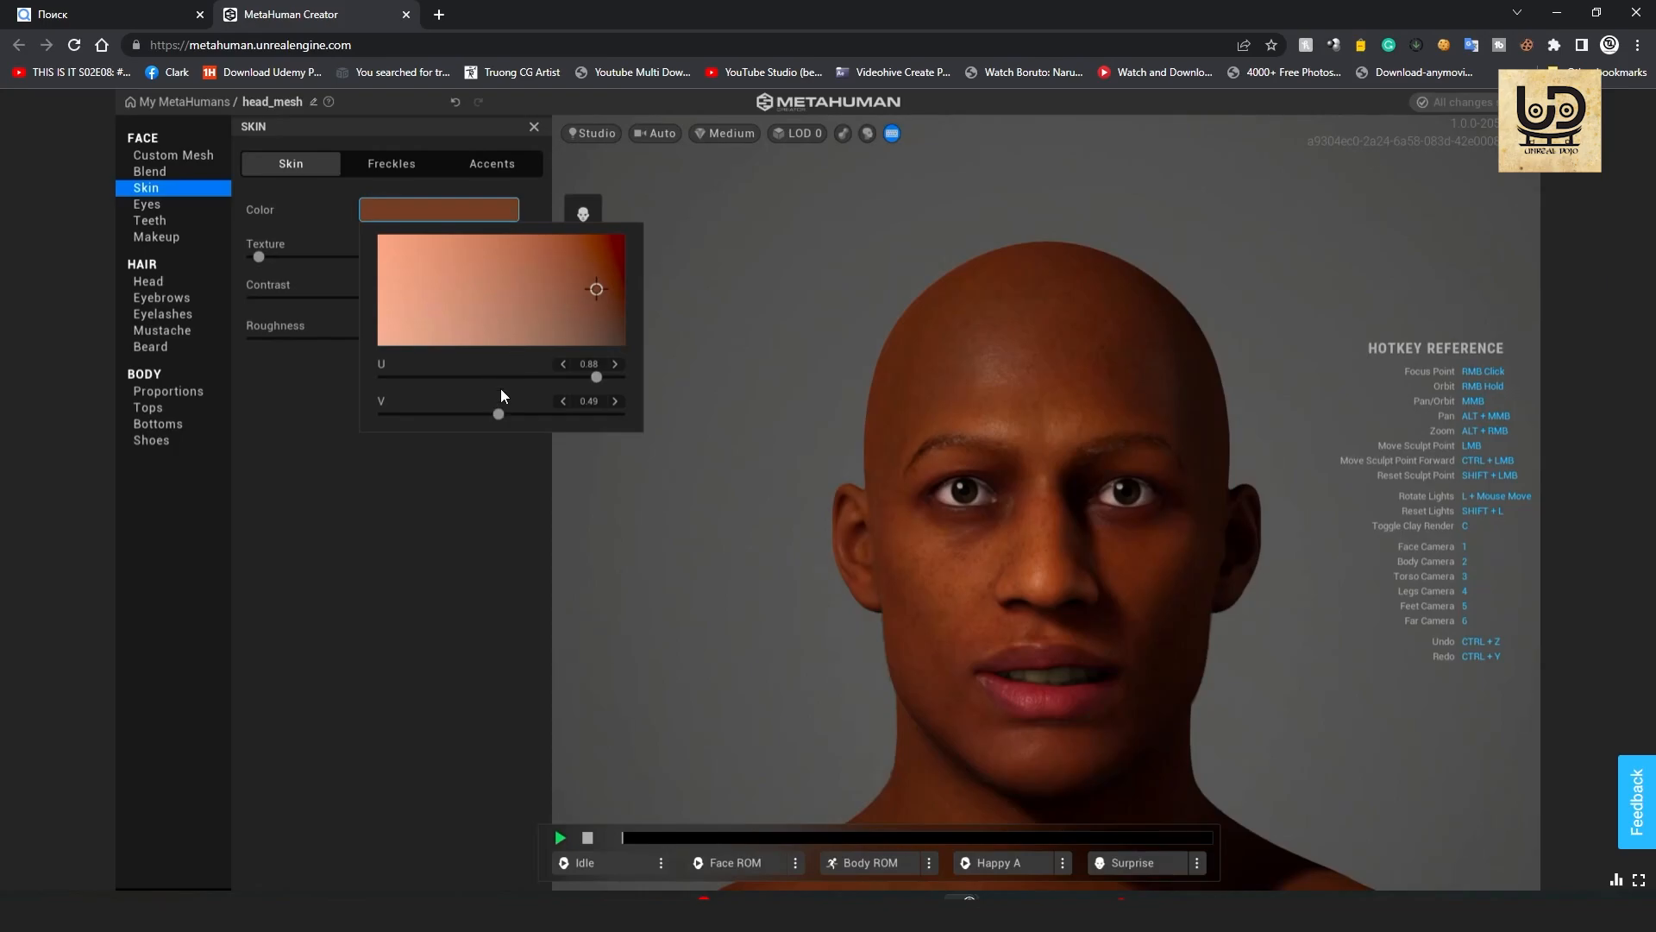
mouse_move(371, 517)
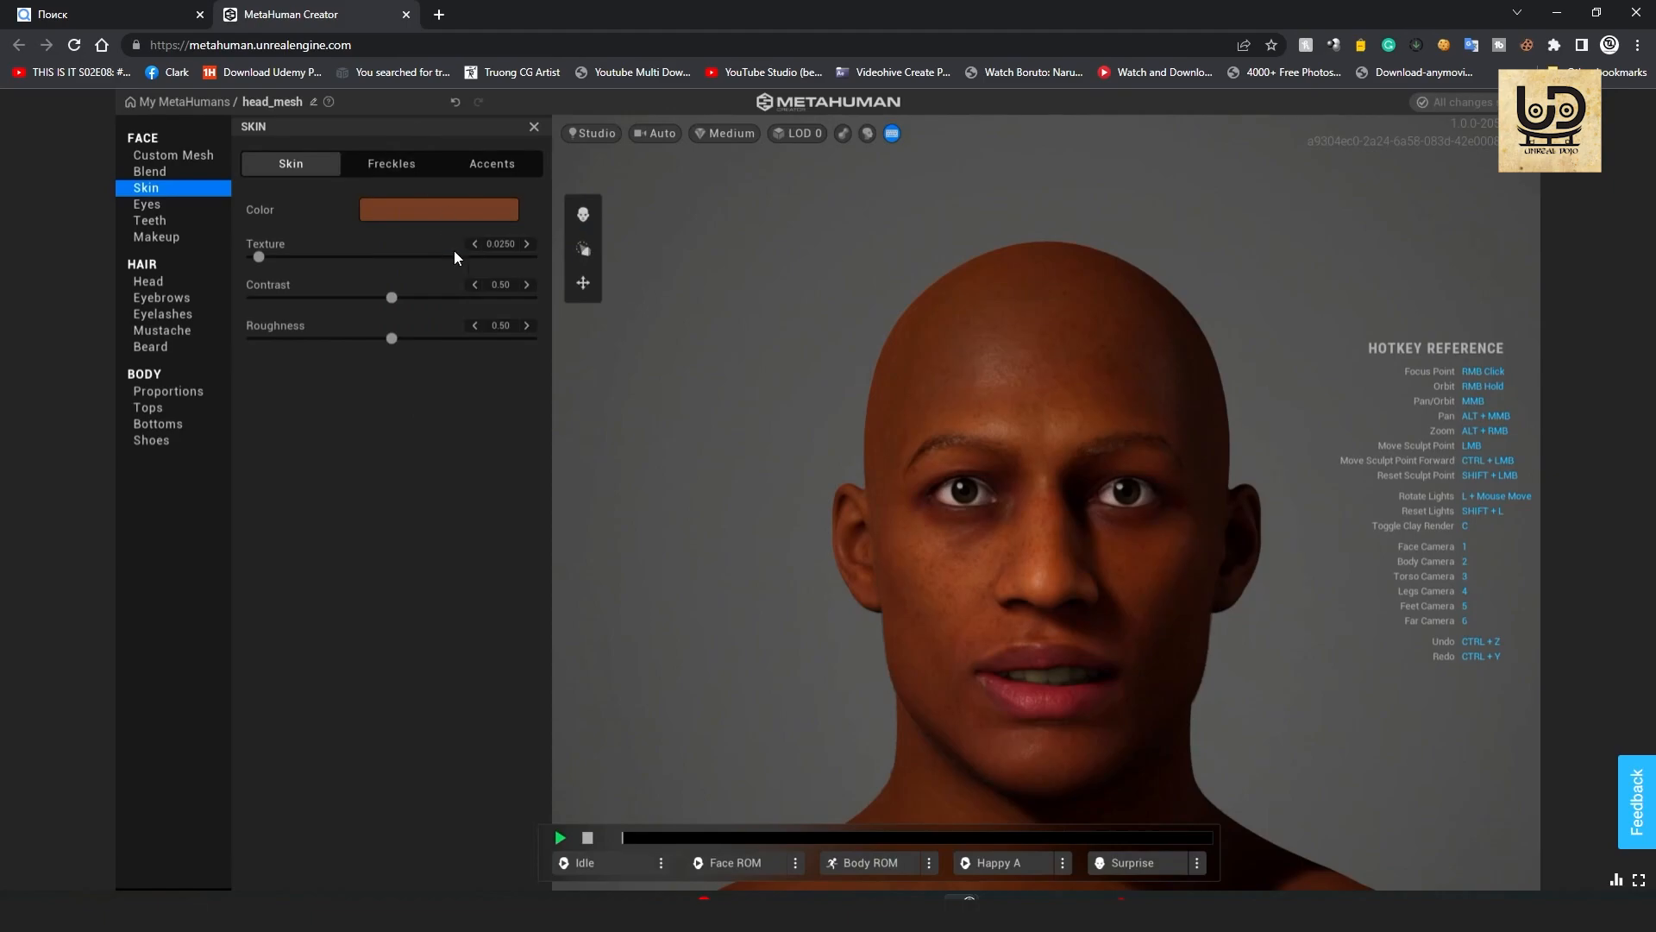
mouse_move(356, 257)
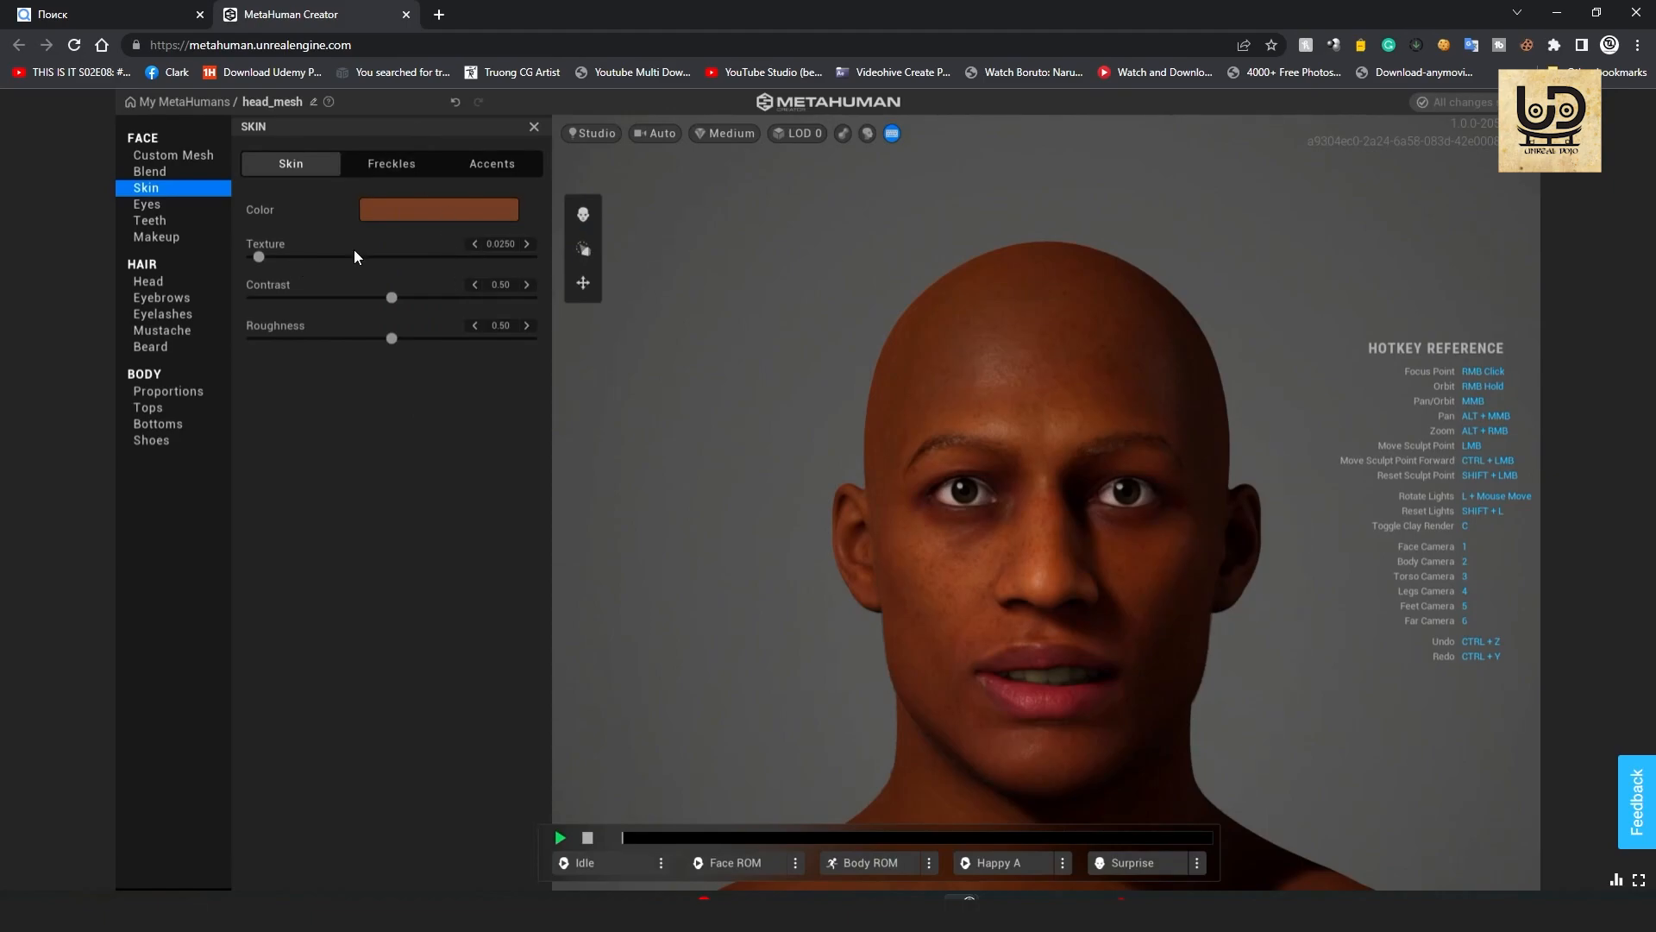
Set skin Contrast to 0.65 and Roughness to 0.60 after peeking at Freckles.
click(391, 164)
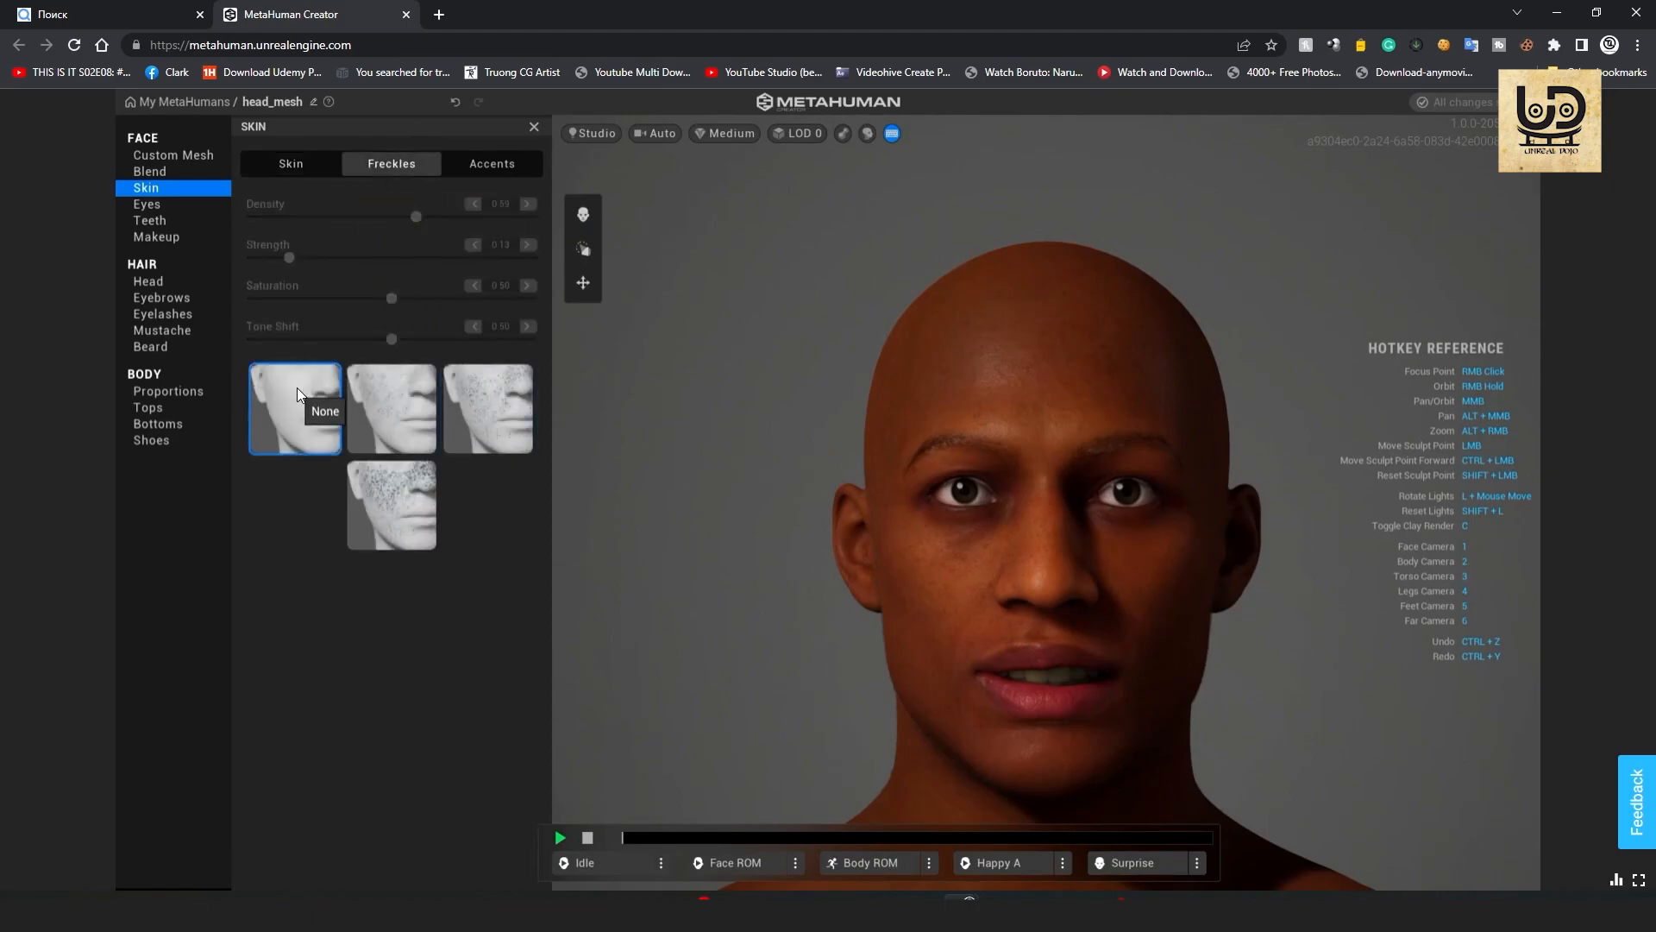
click(290, 164)
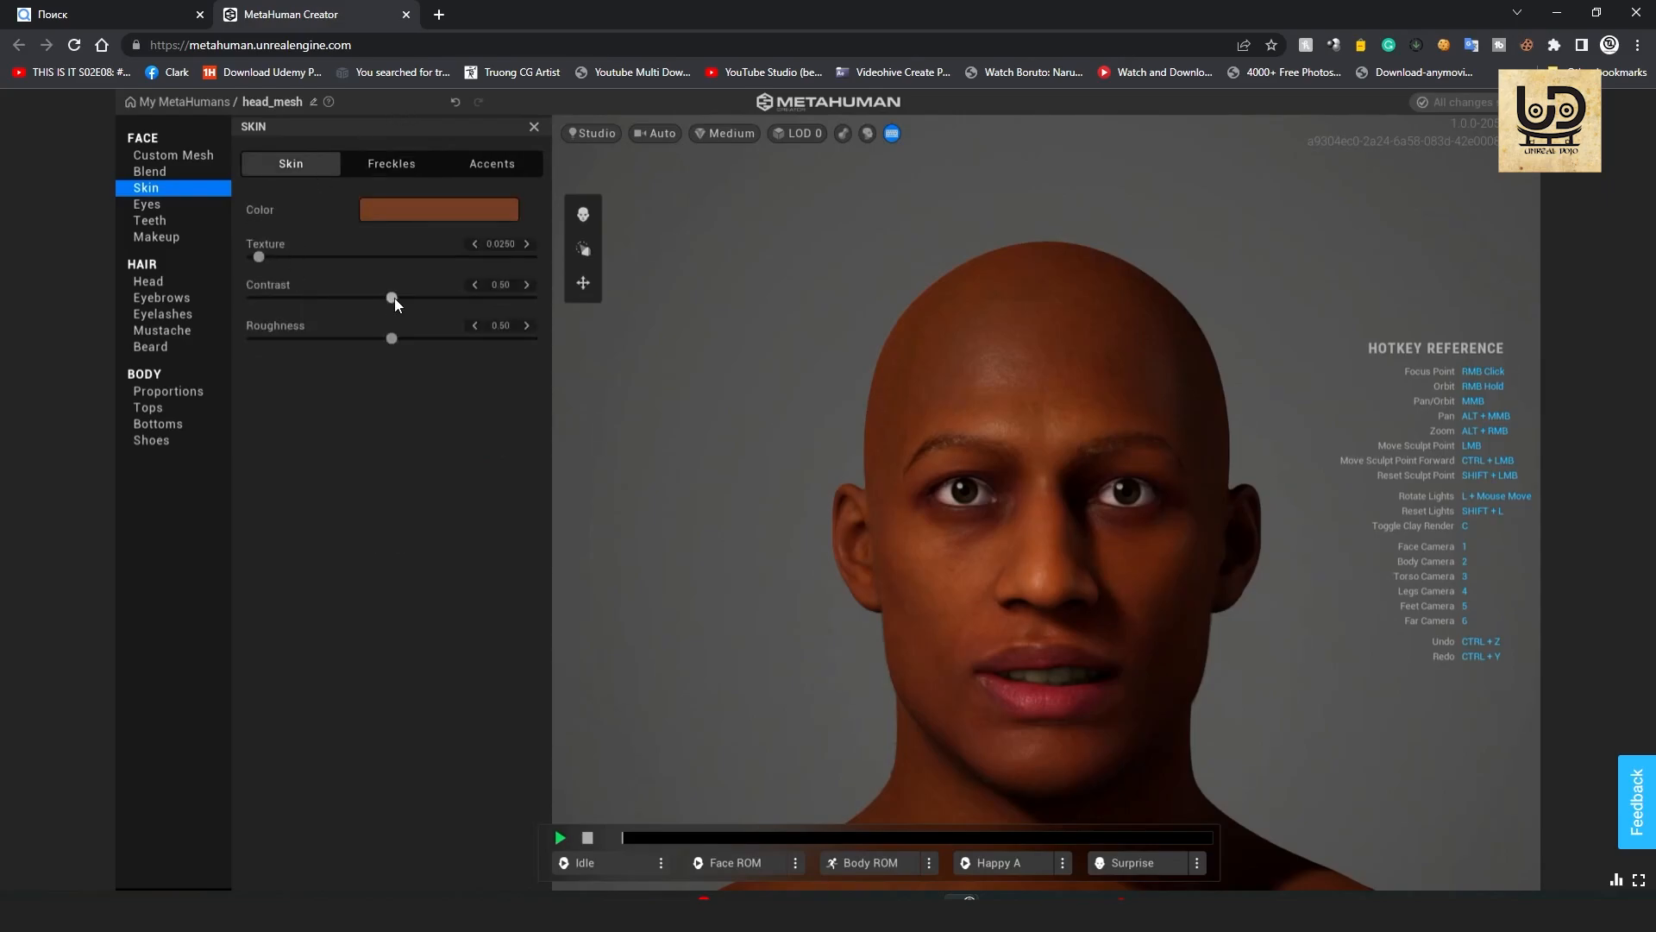
drag(392, 298, 433, 299)
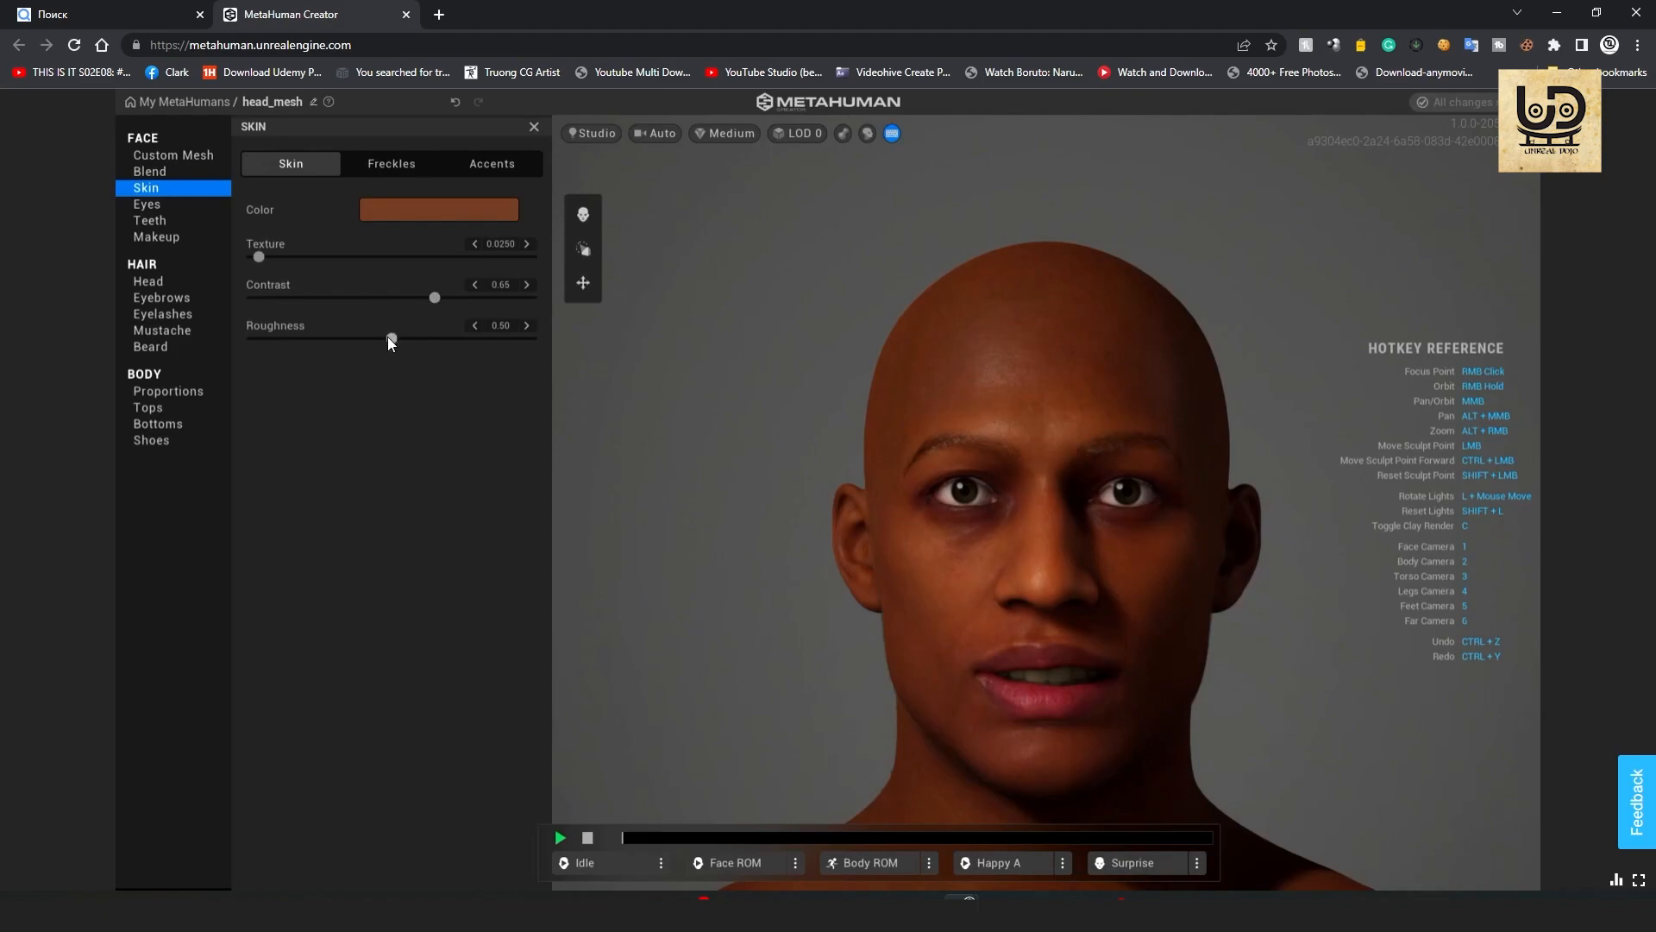
drag(392, 339, 364, 340)
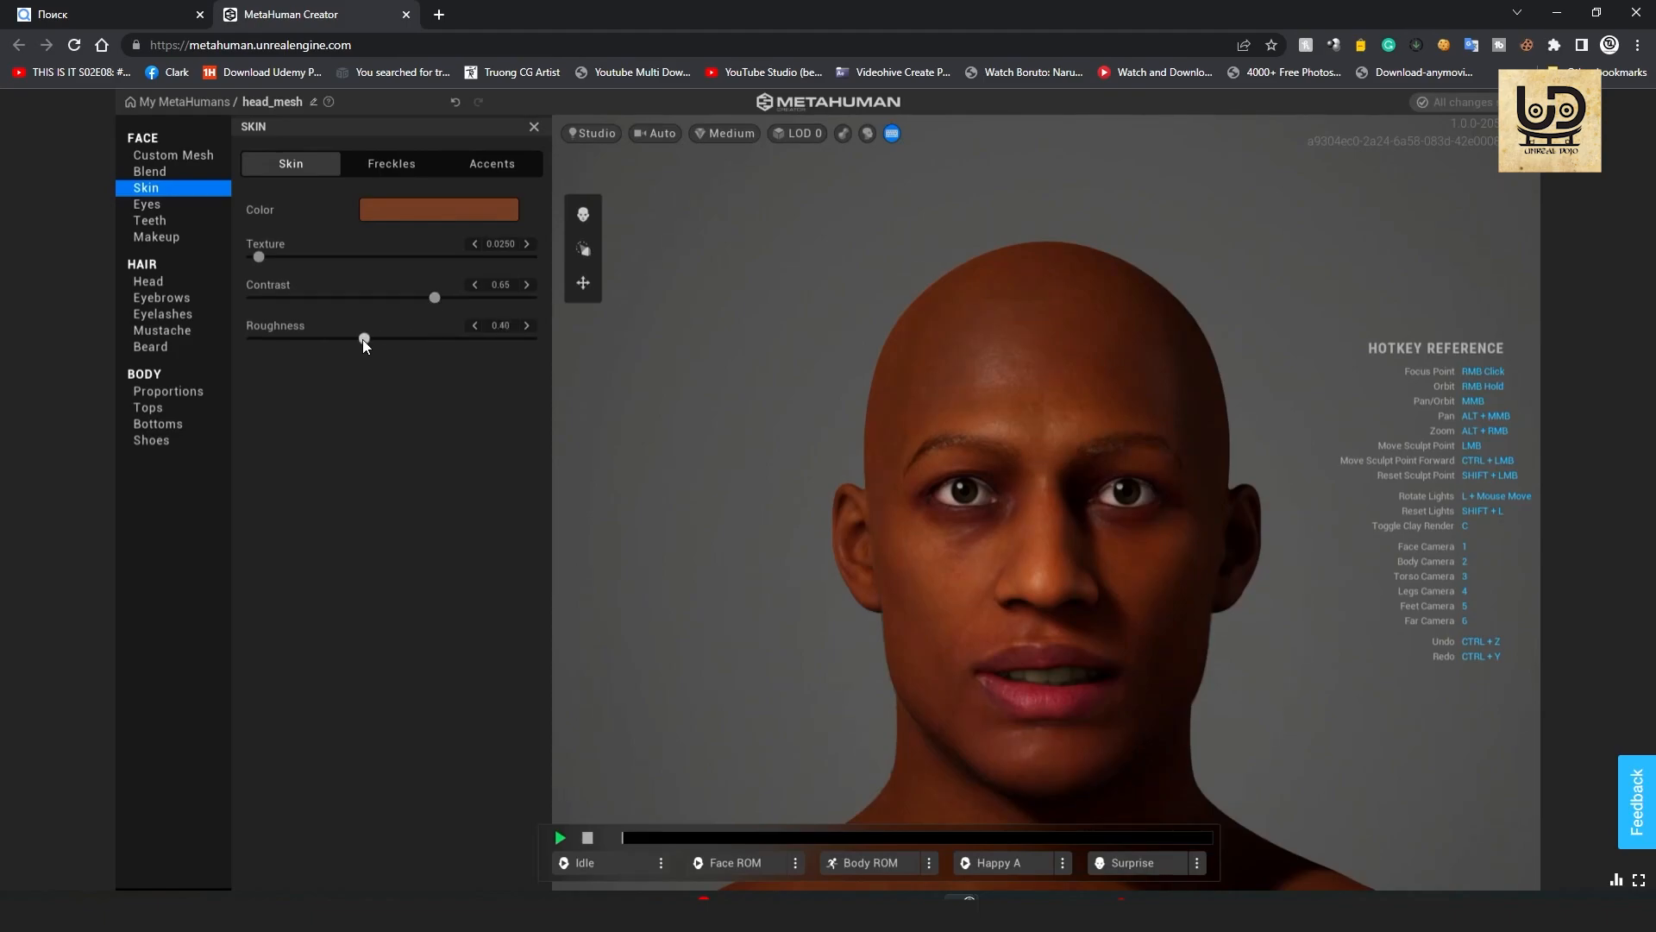
drag(364, 338, 395, 339)
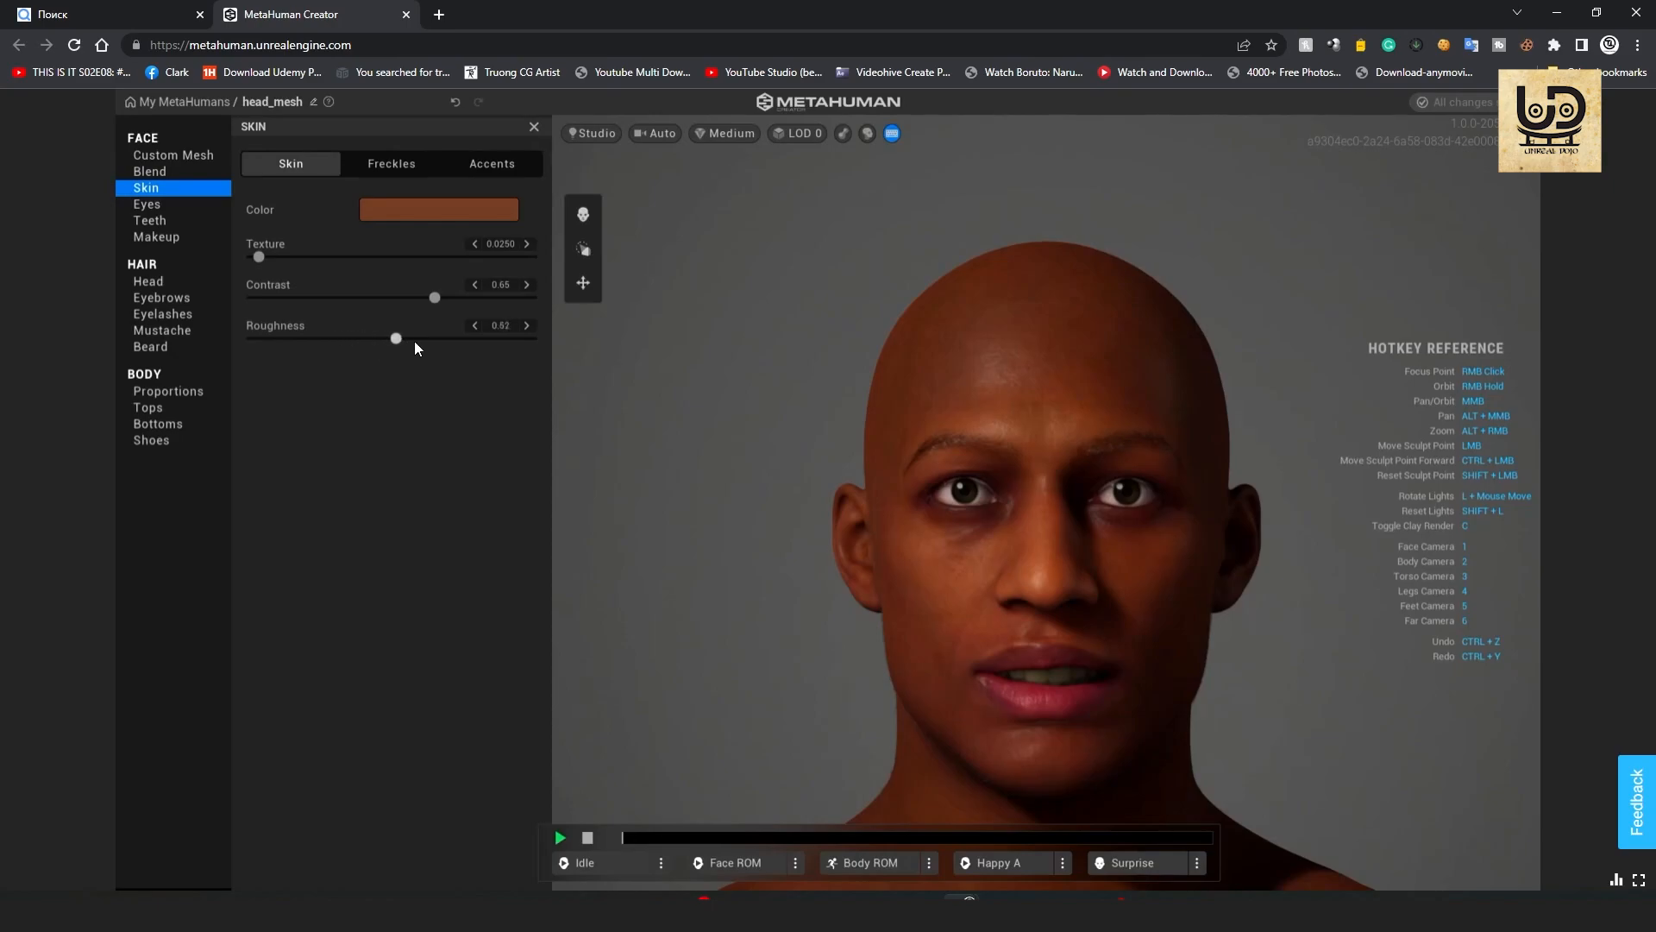
drag(395, 339, 419, 338)
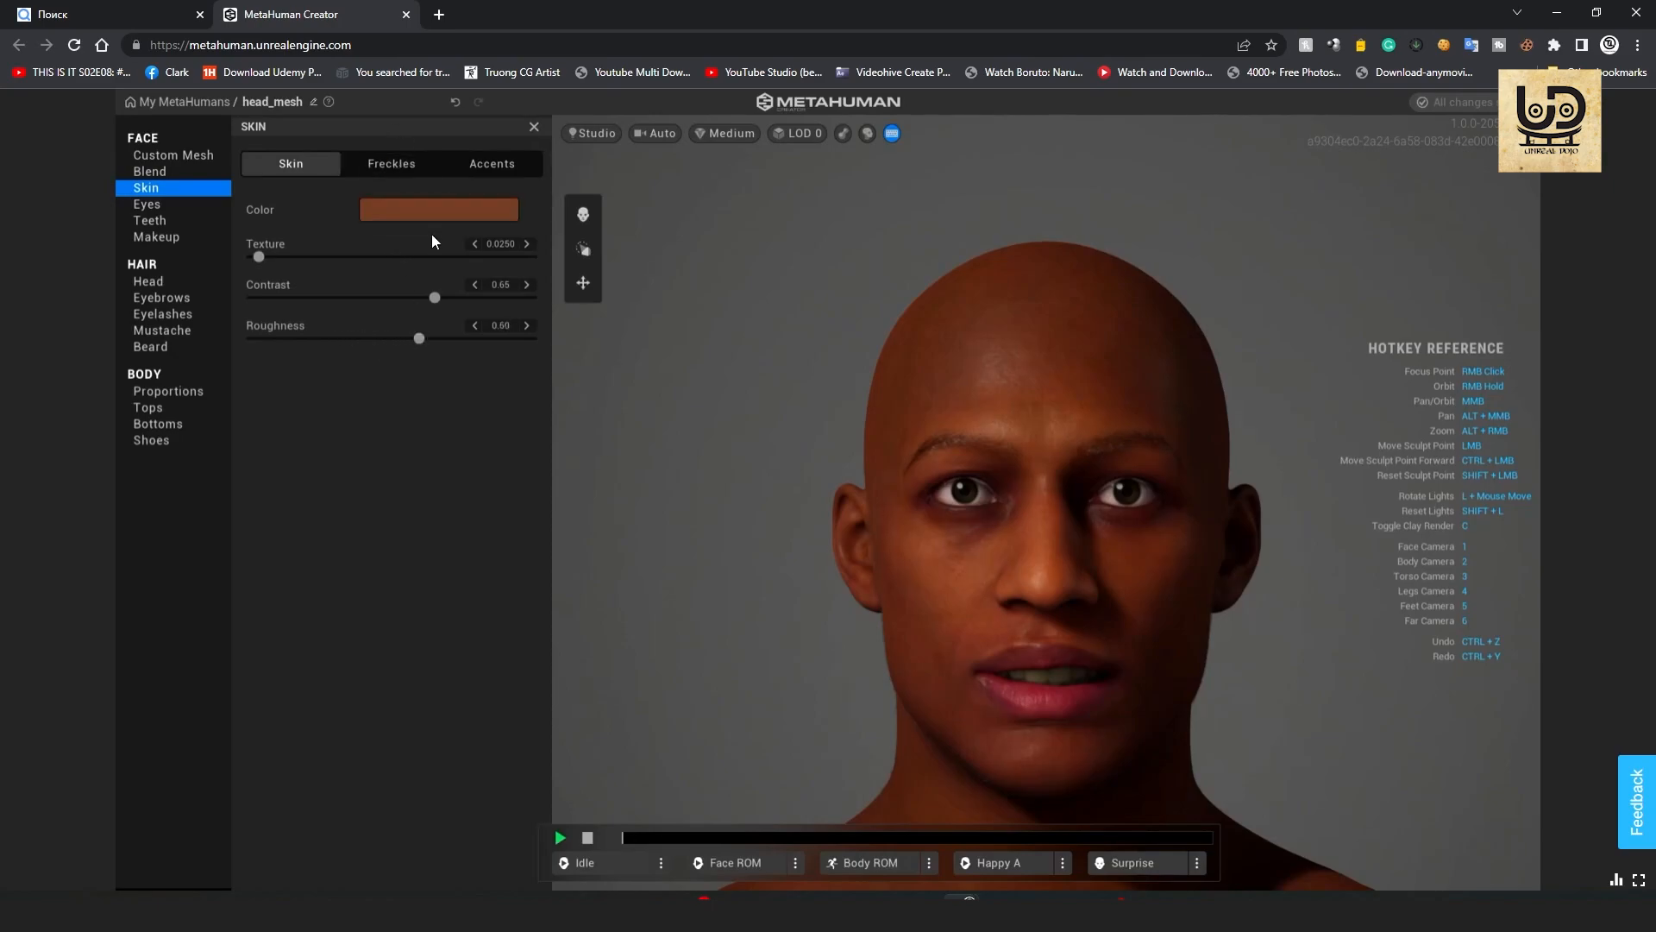
click(491, 164)
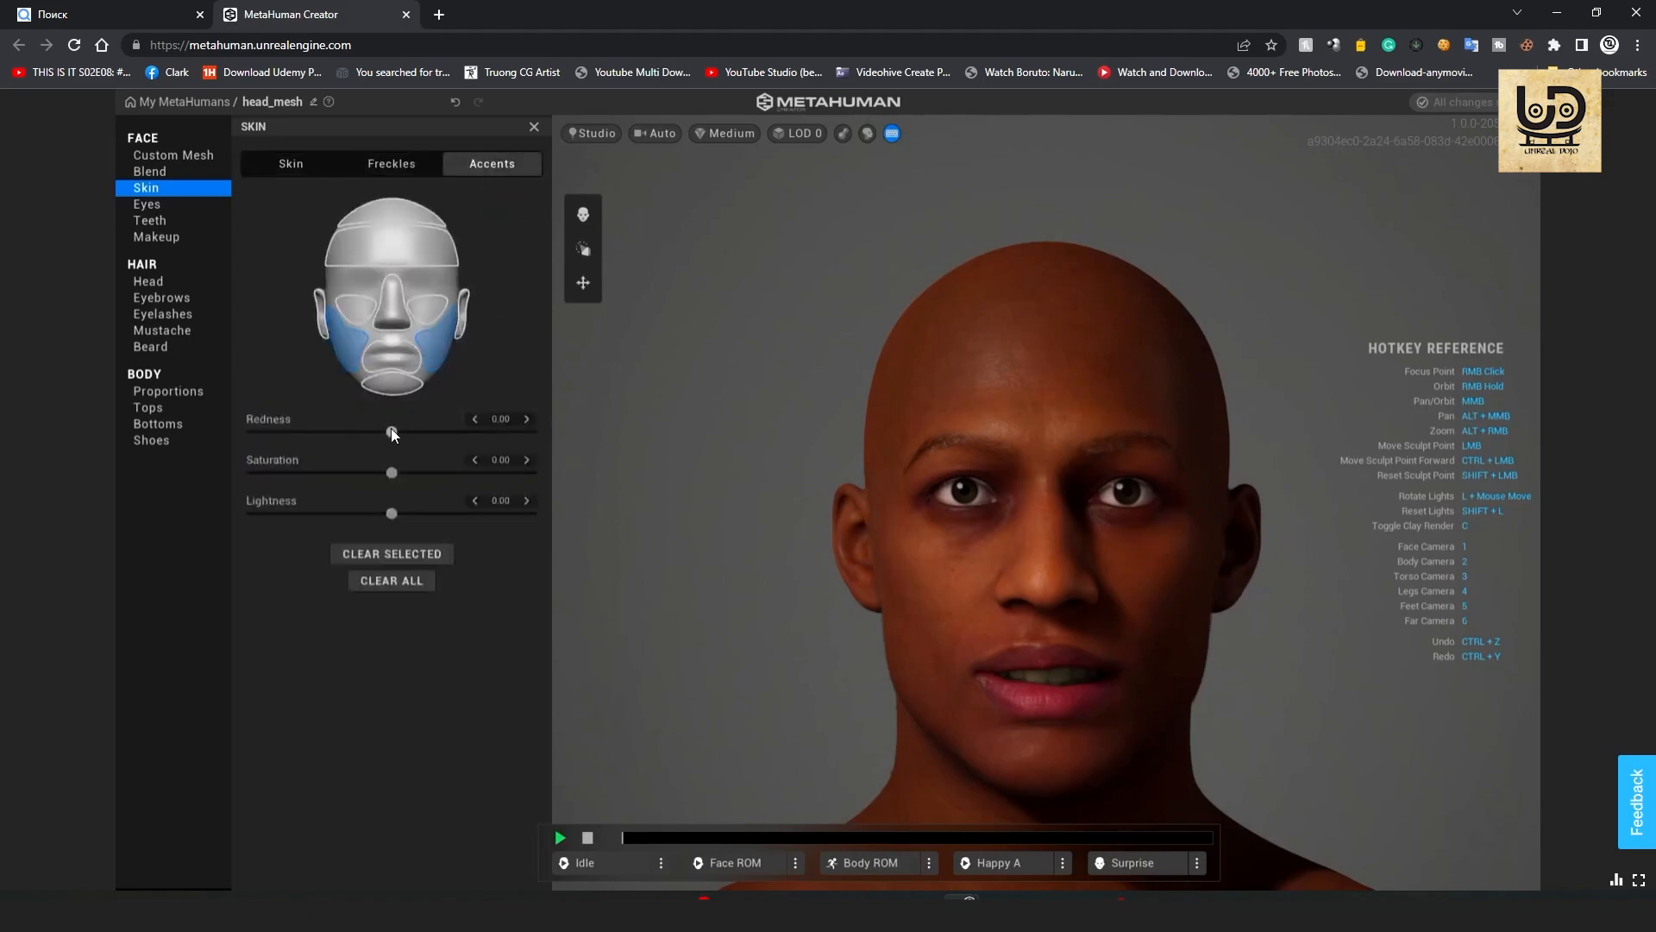
Set the lower-face accent to Redness -0.10, Saturation -0.24 and Lightness -0.29.
drag(392, 433, 328, 433)
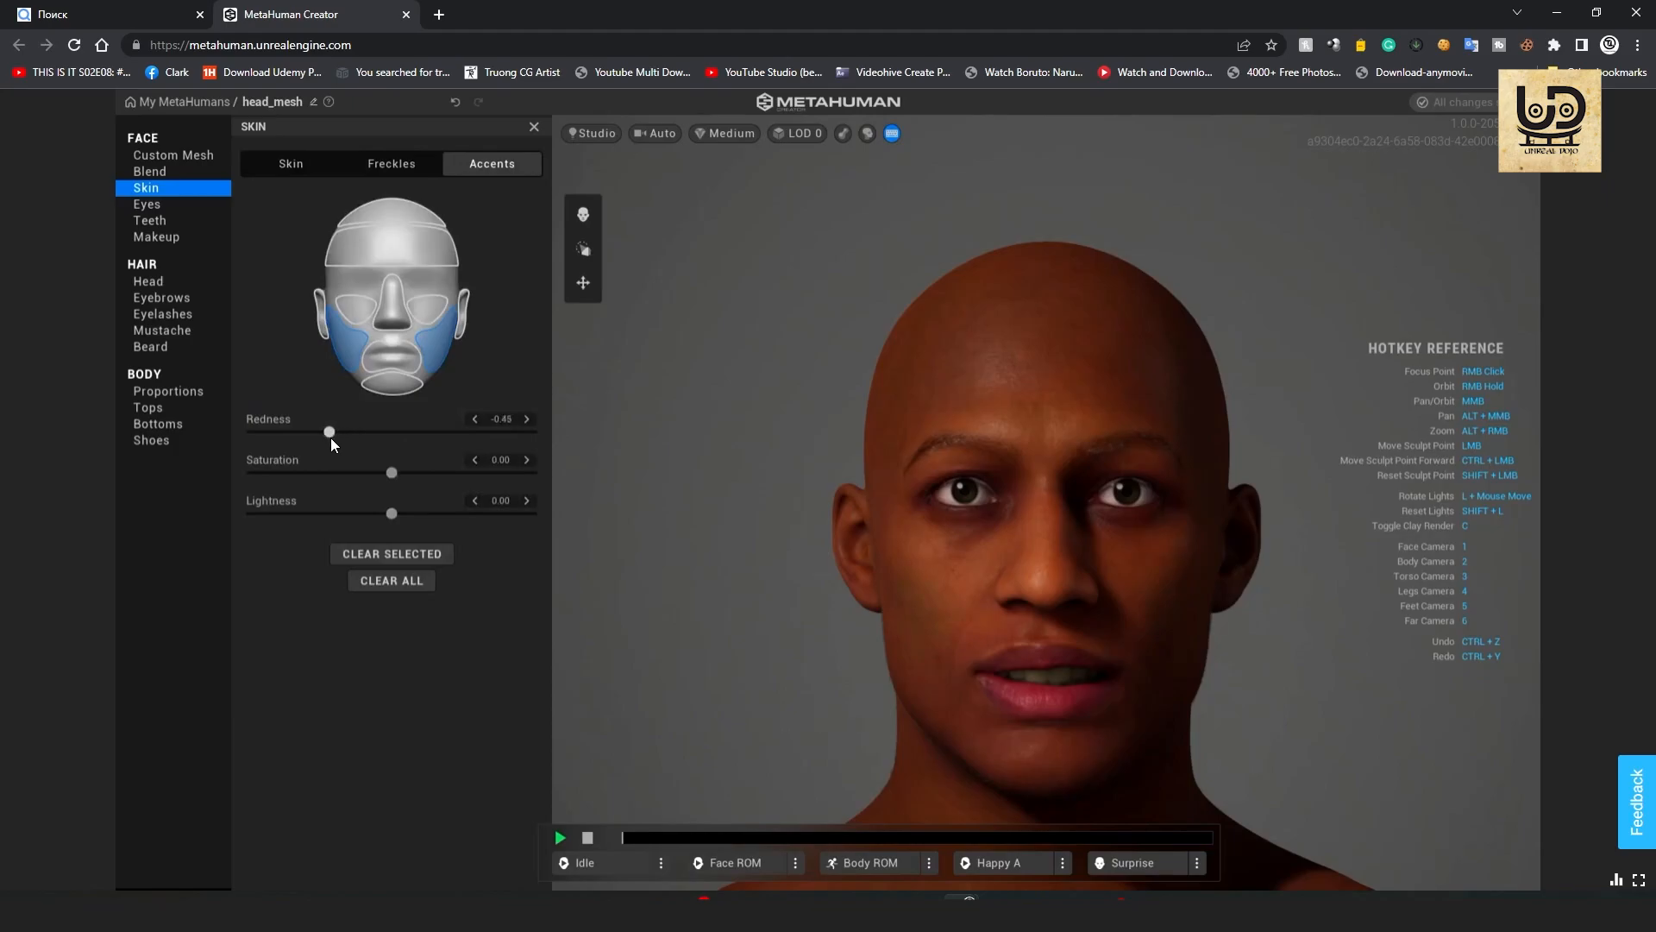
drag(328, 431, 338, 431)
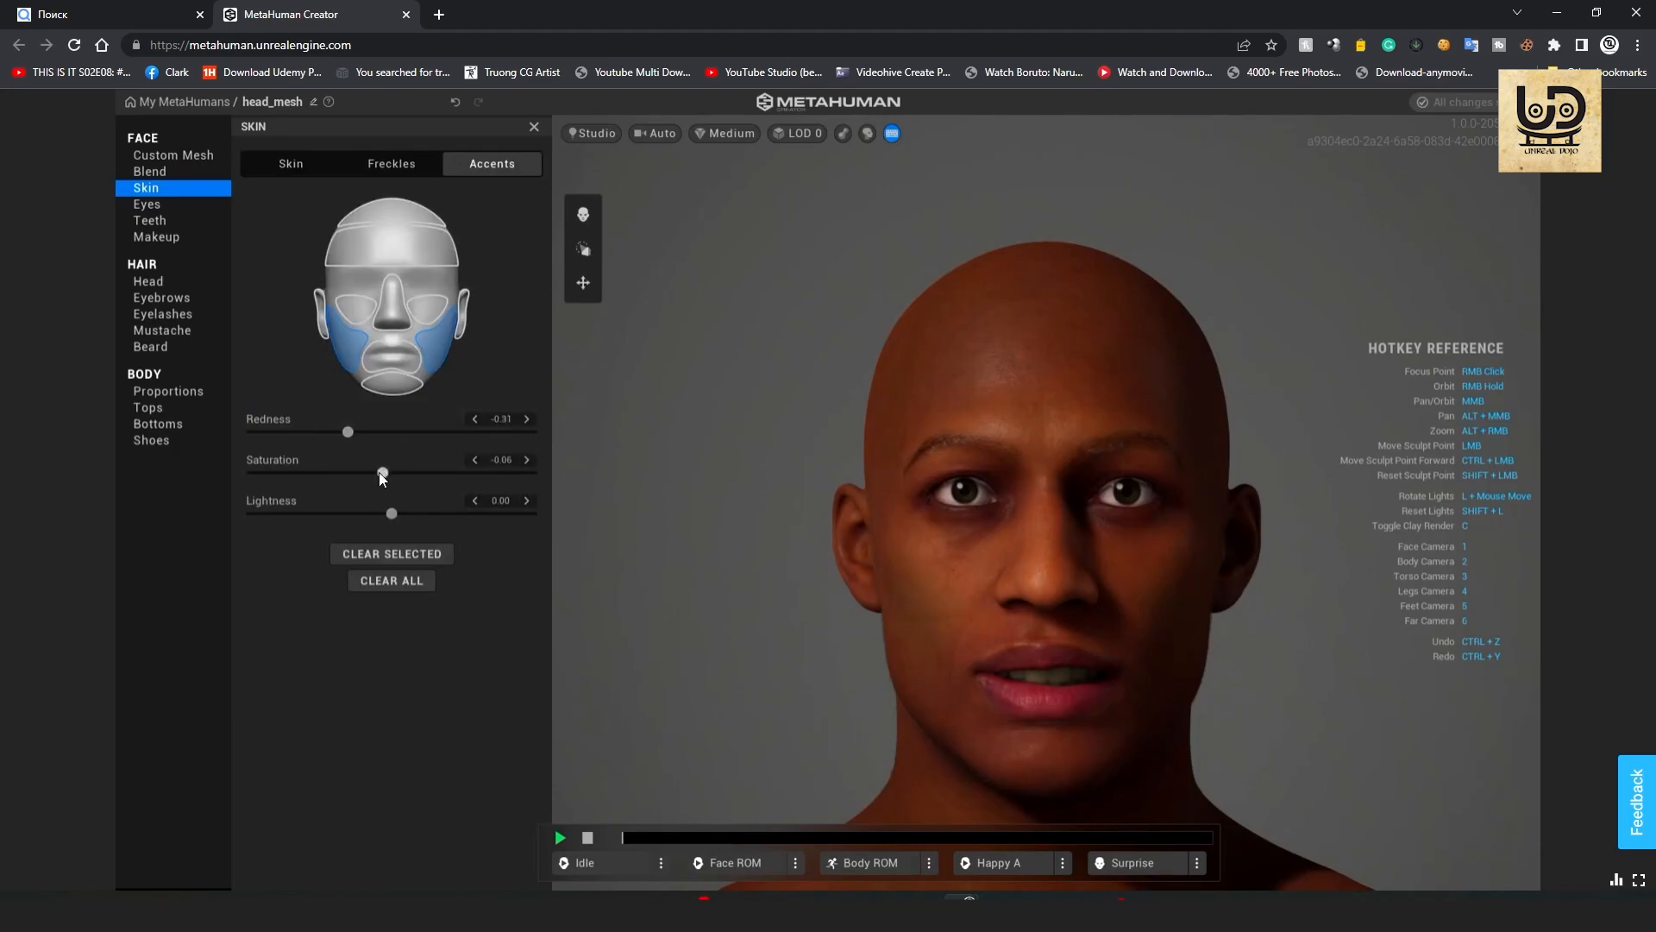
drag(383, 473, 342, 473)
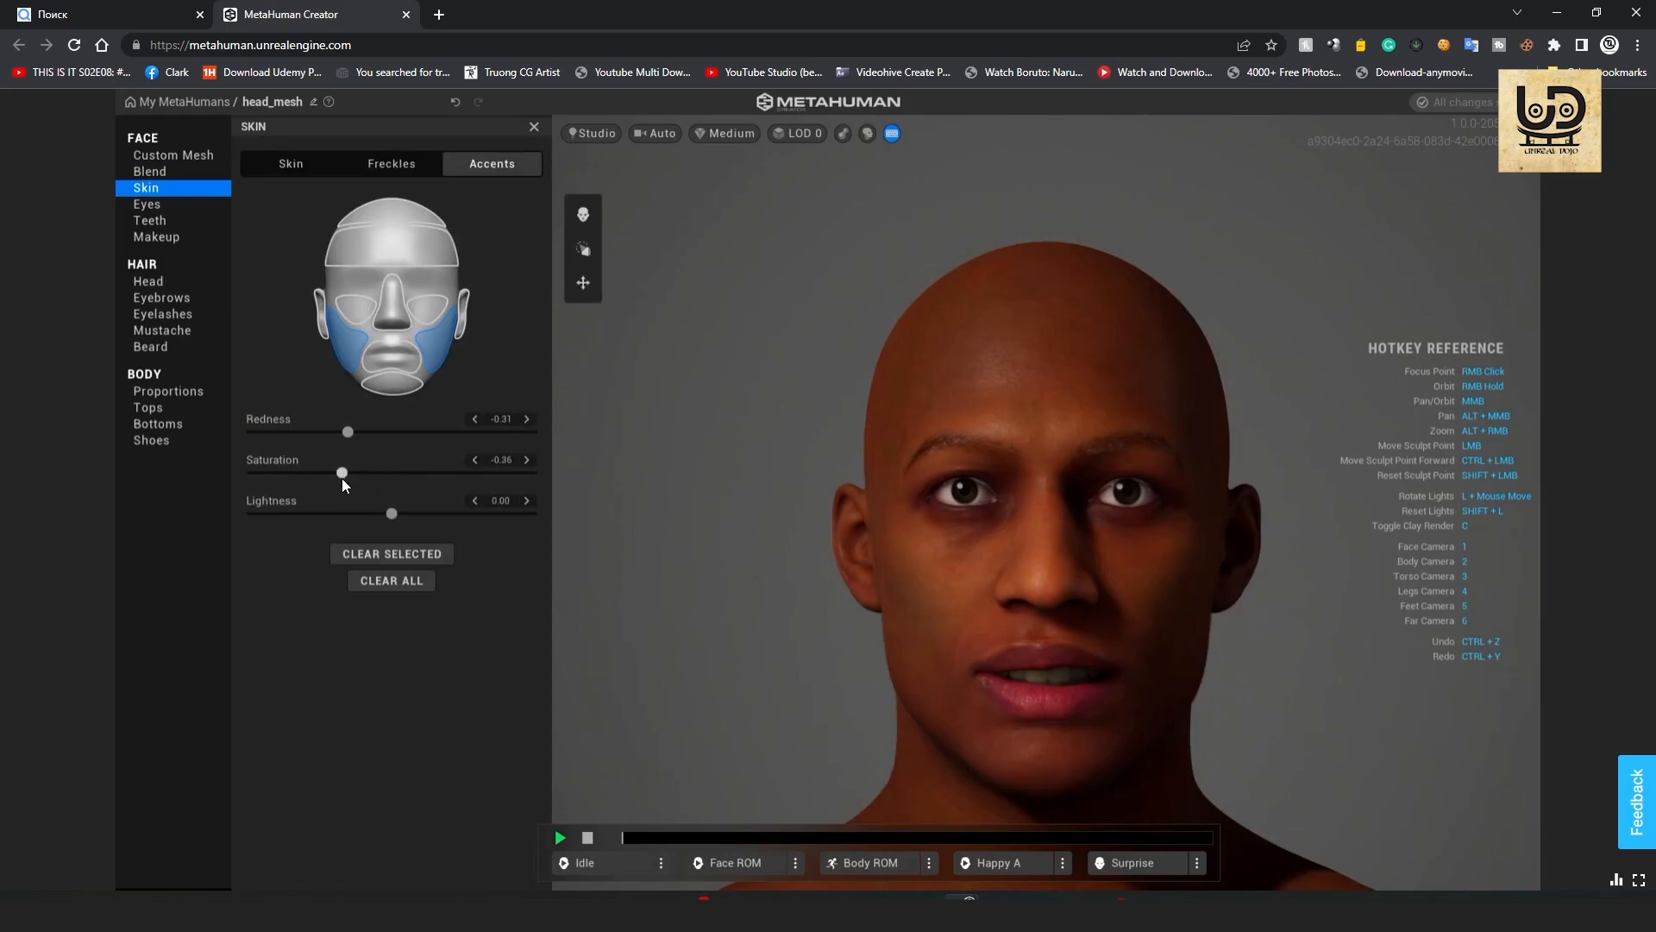
drag(342, 472, 358, 472)
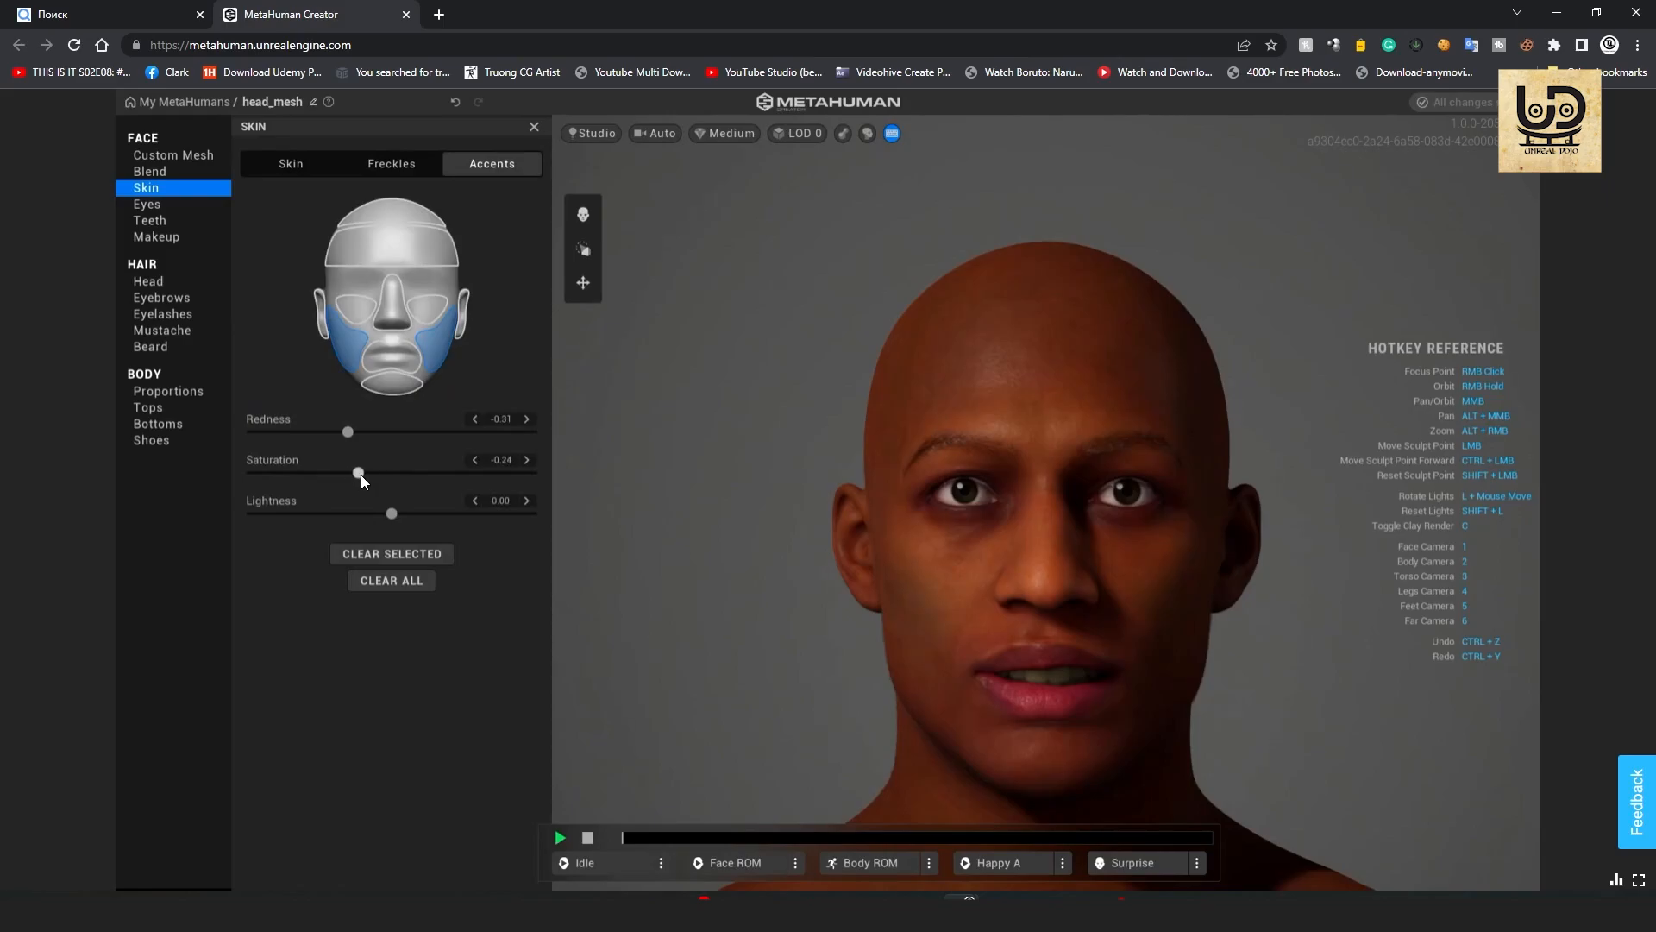
drag(347, 431, 357, 432)
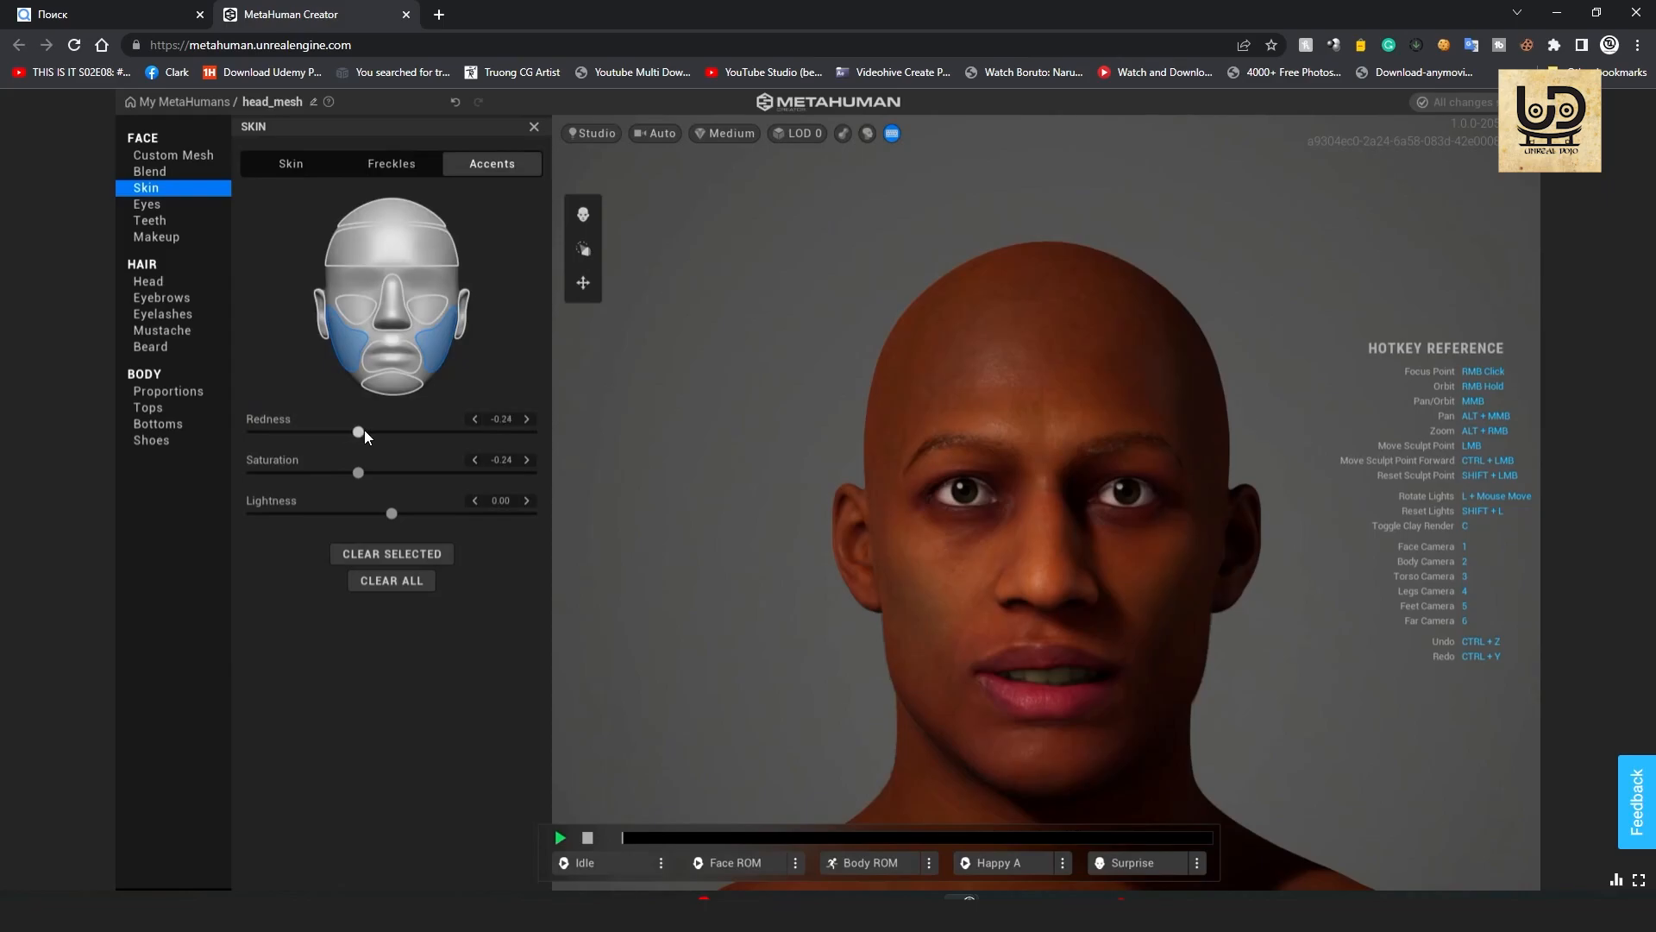
drag(357, 431, 378, 431)
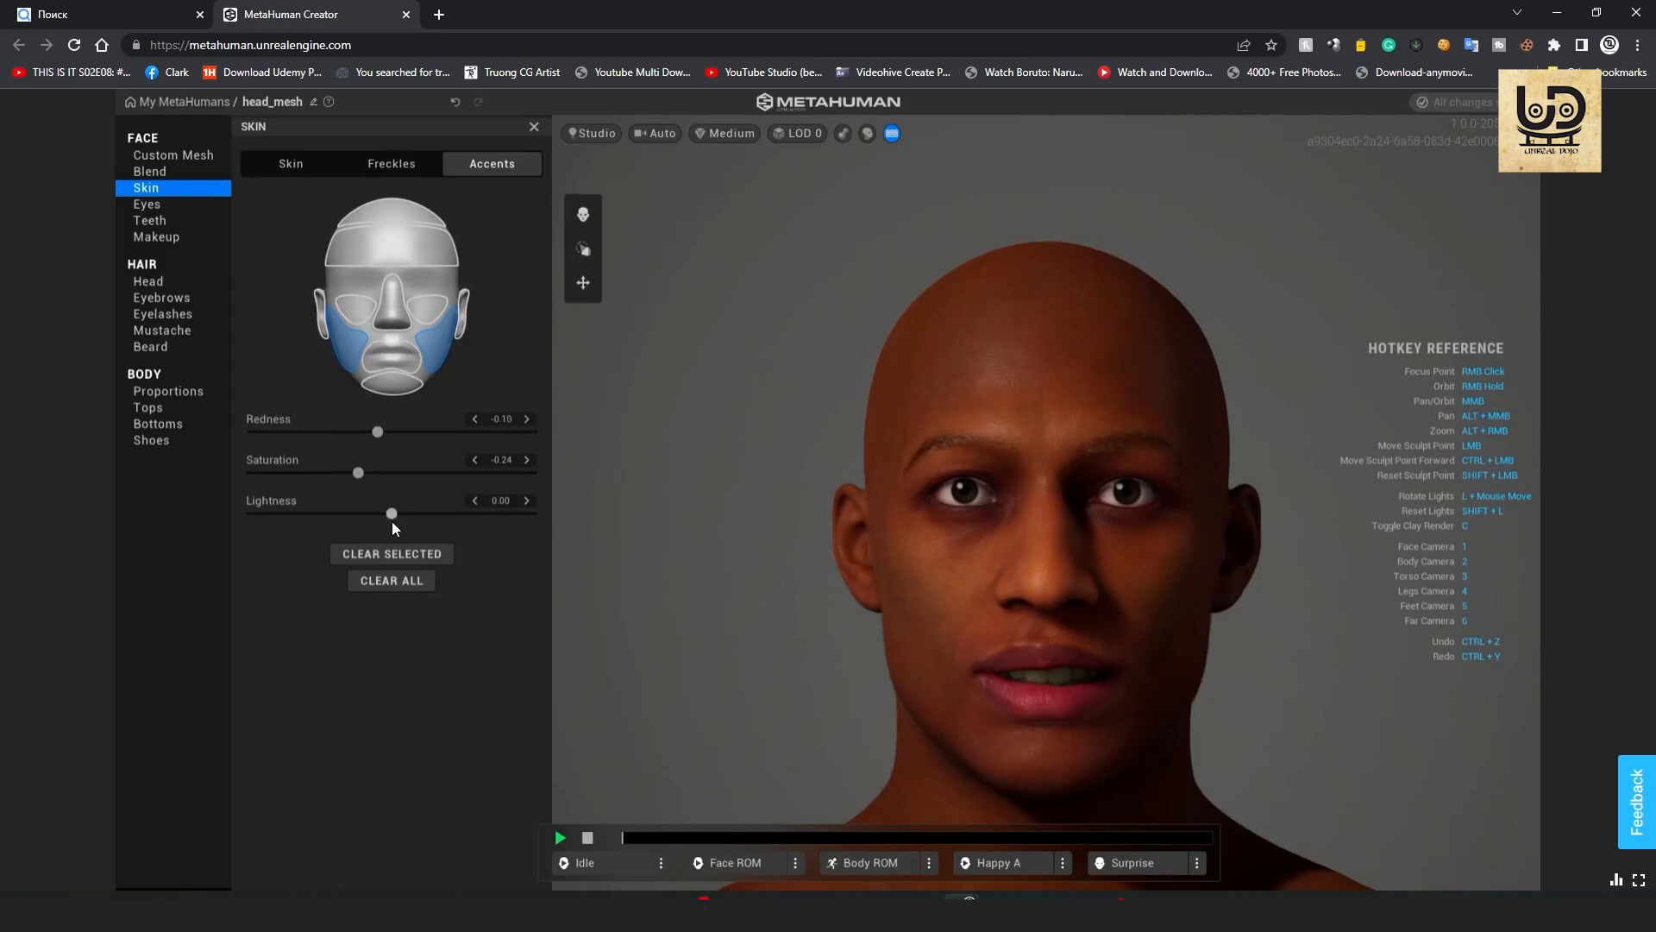
drag(392, 514, 350, 514)
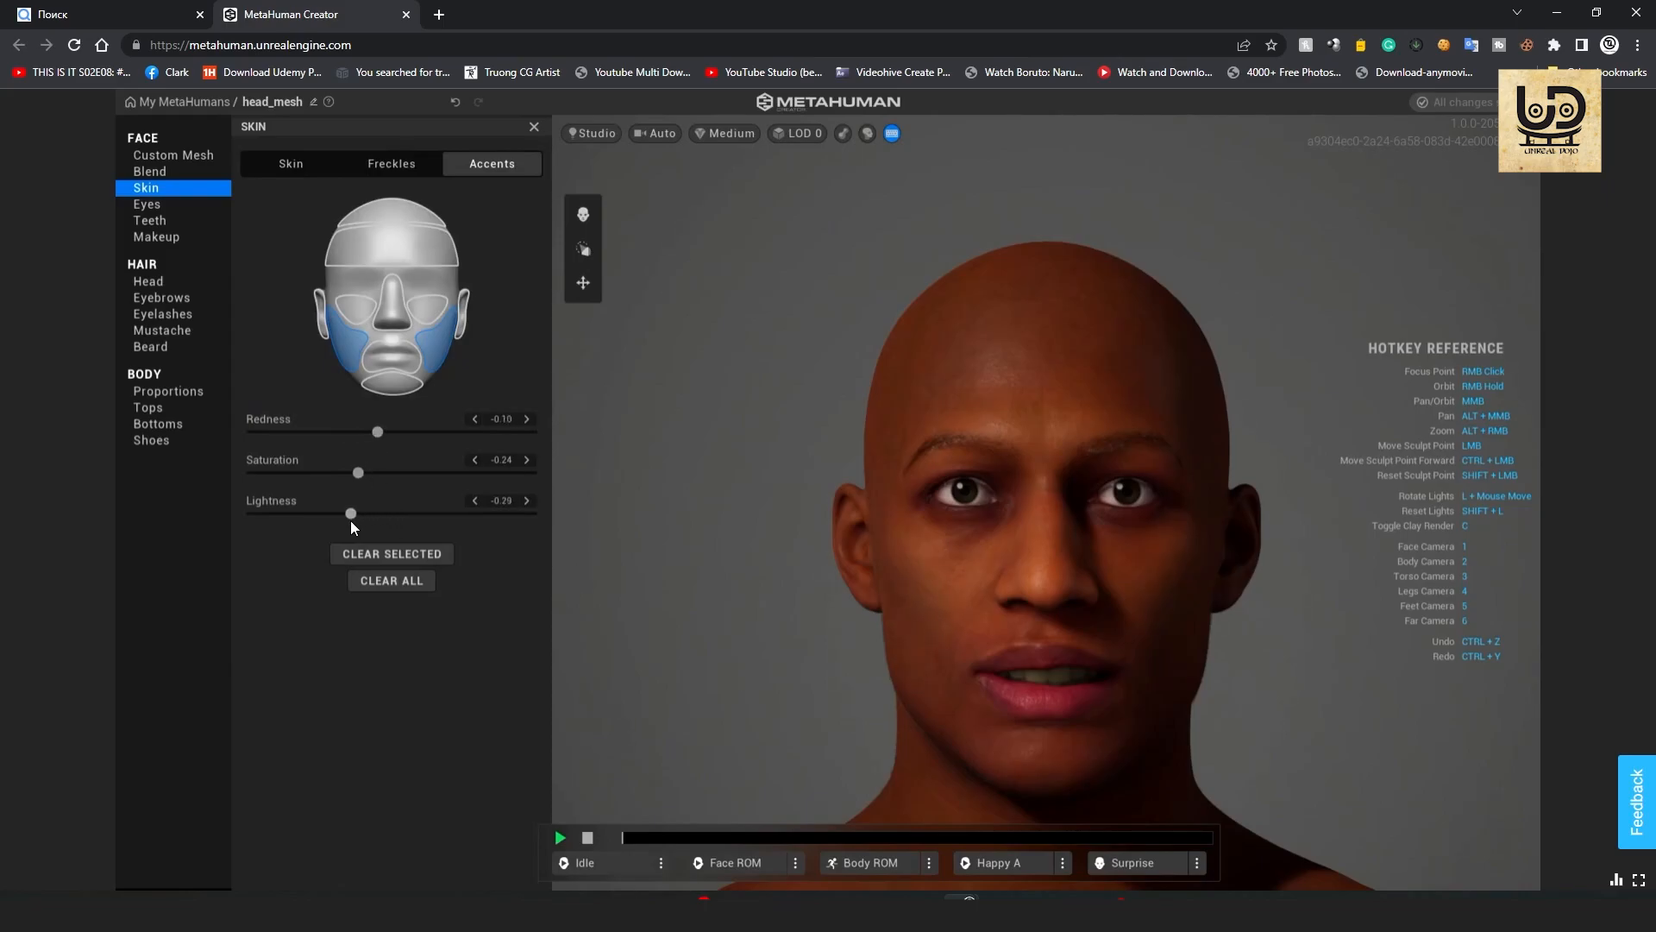
drag(350, 514, 342, 514)
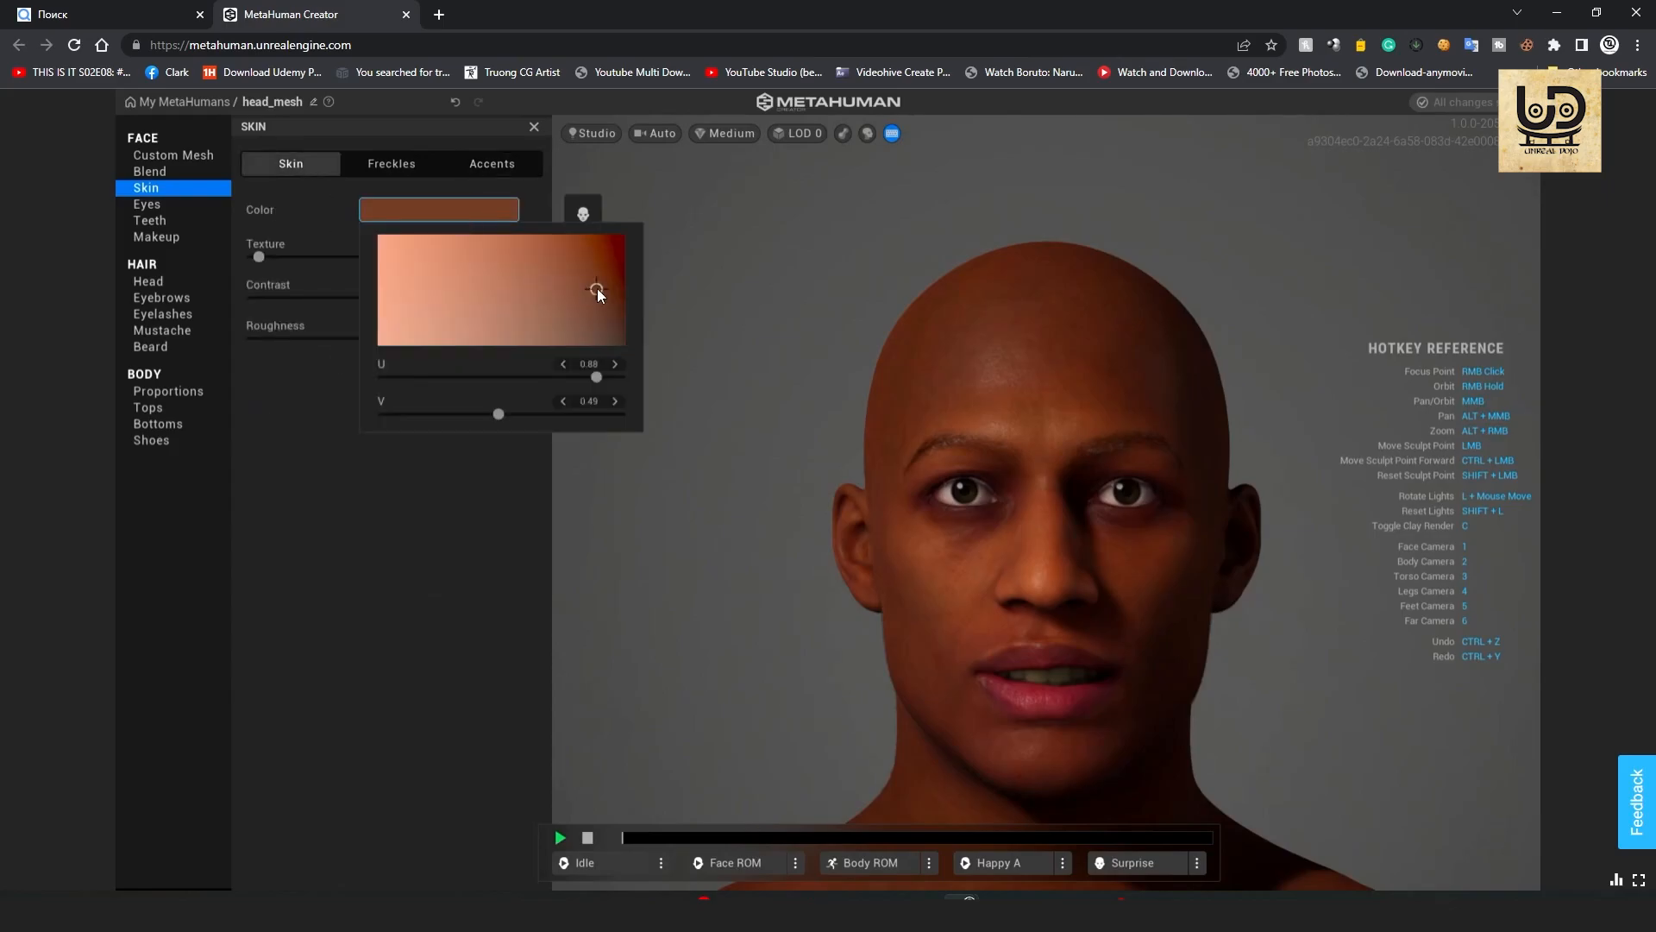
Nudge the skin colour picker to about U 0.89, V 0.63 for a slightly lighter brown.
drag(597, 288, 602, 288)
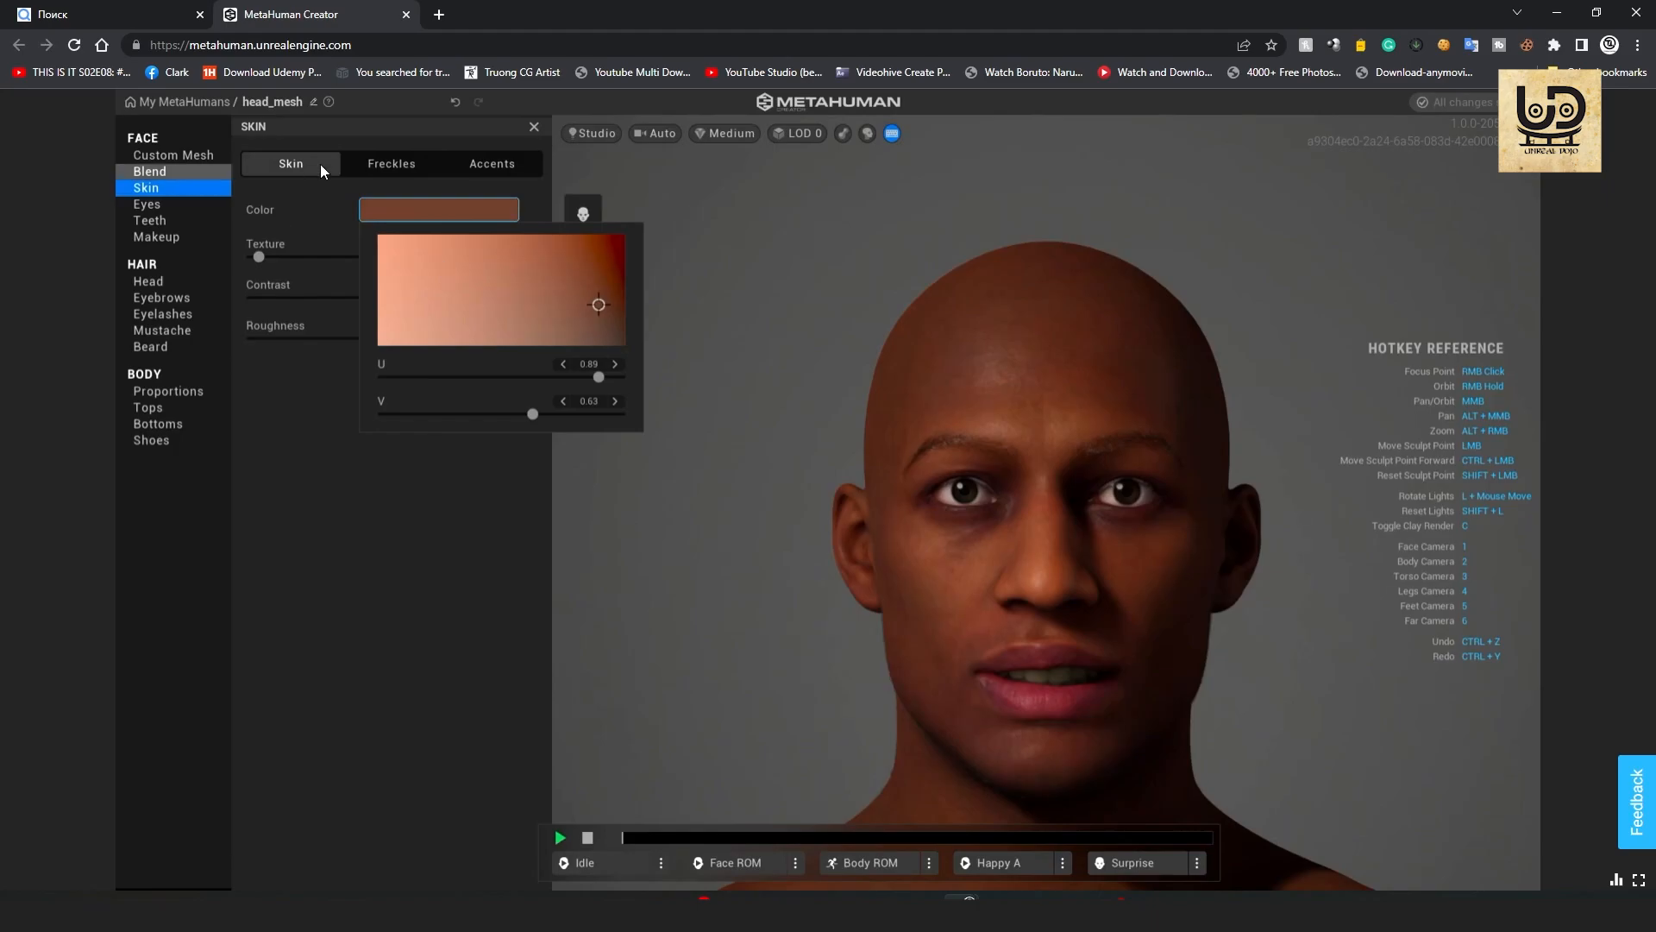
Apply the first dark brown eye preset, review Iris and Sclera, then move to Teeth.
click(146, 203)
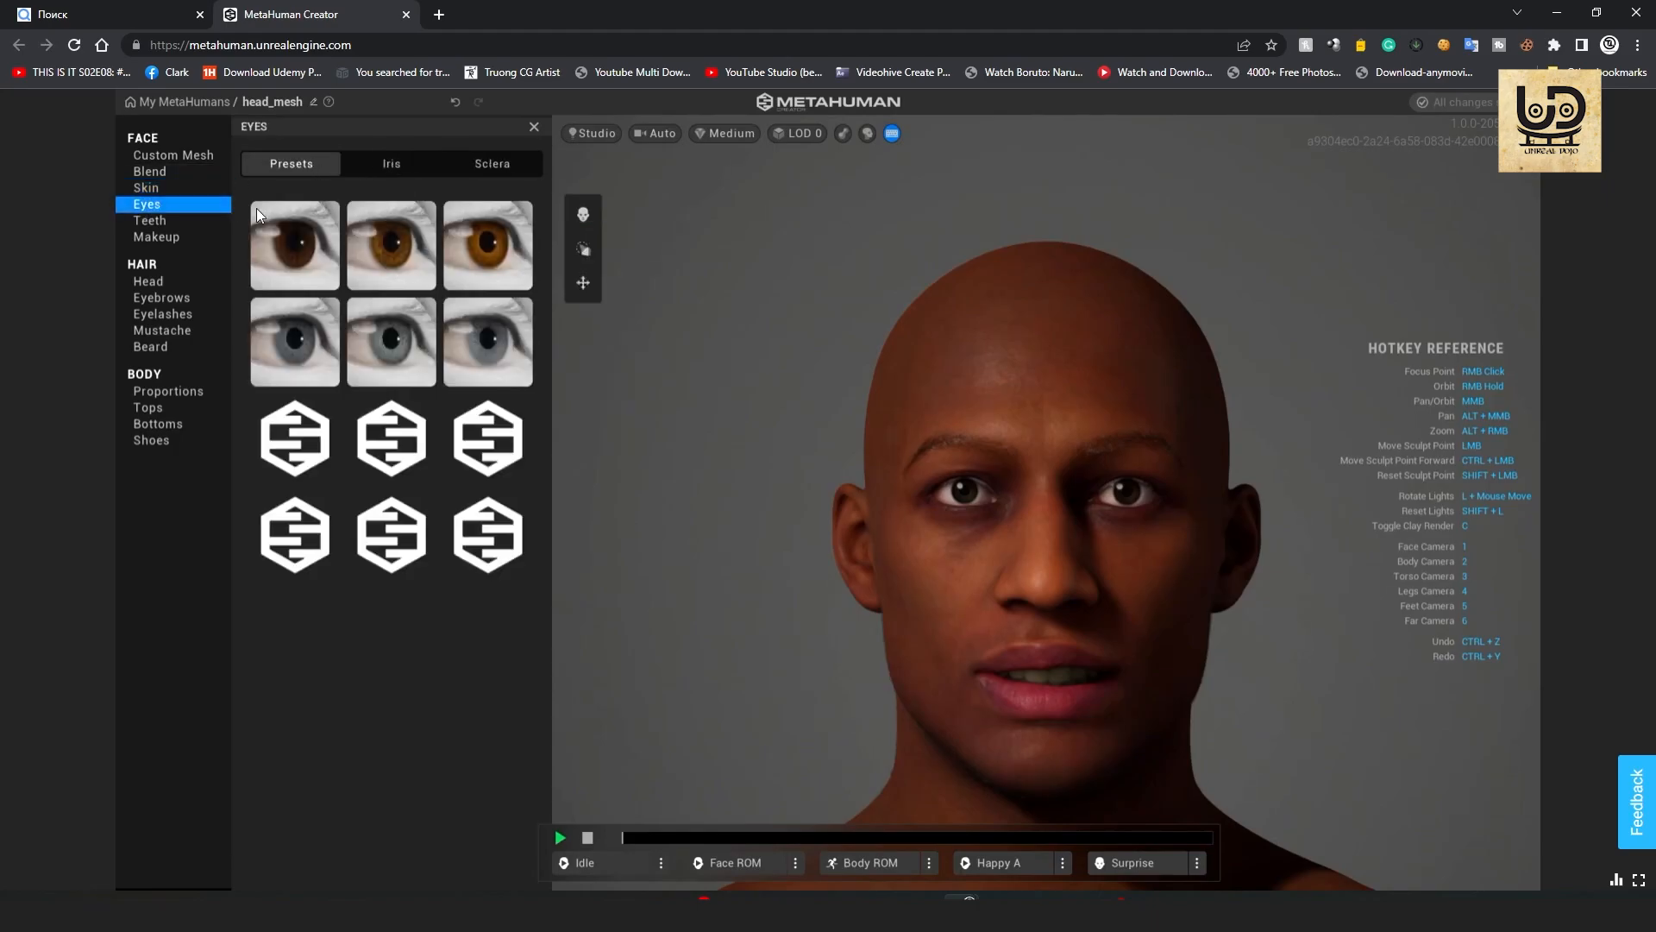
click(293, 243)
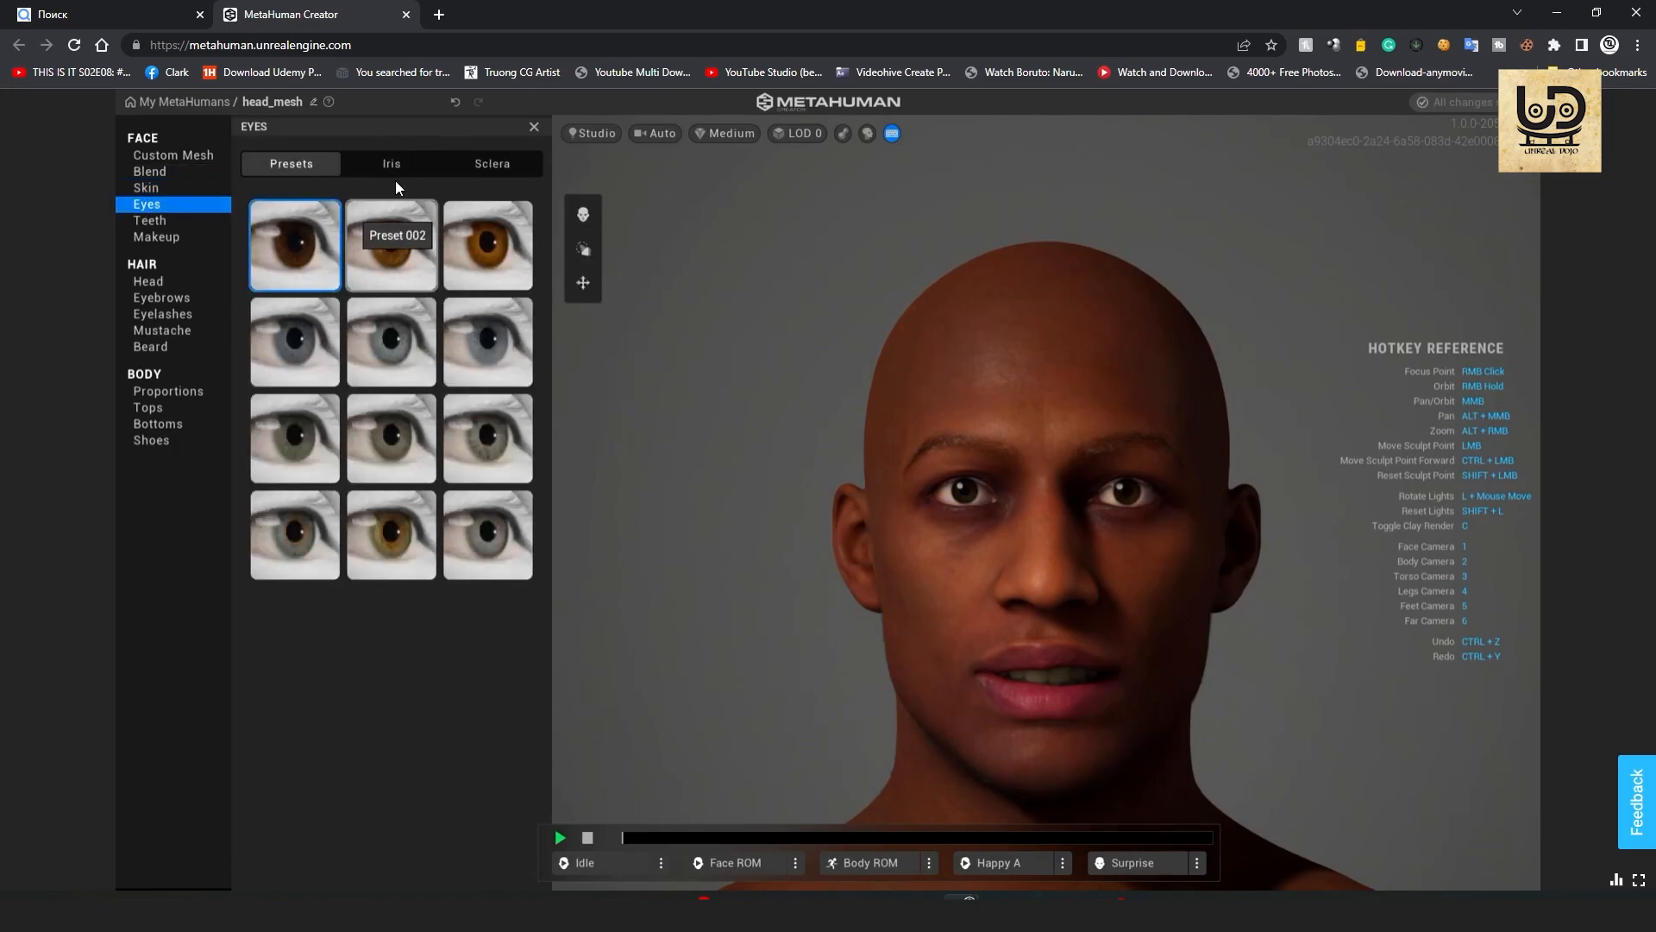
click(392, 164)
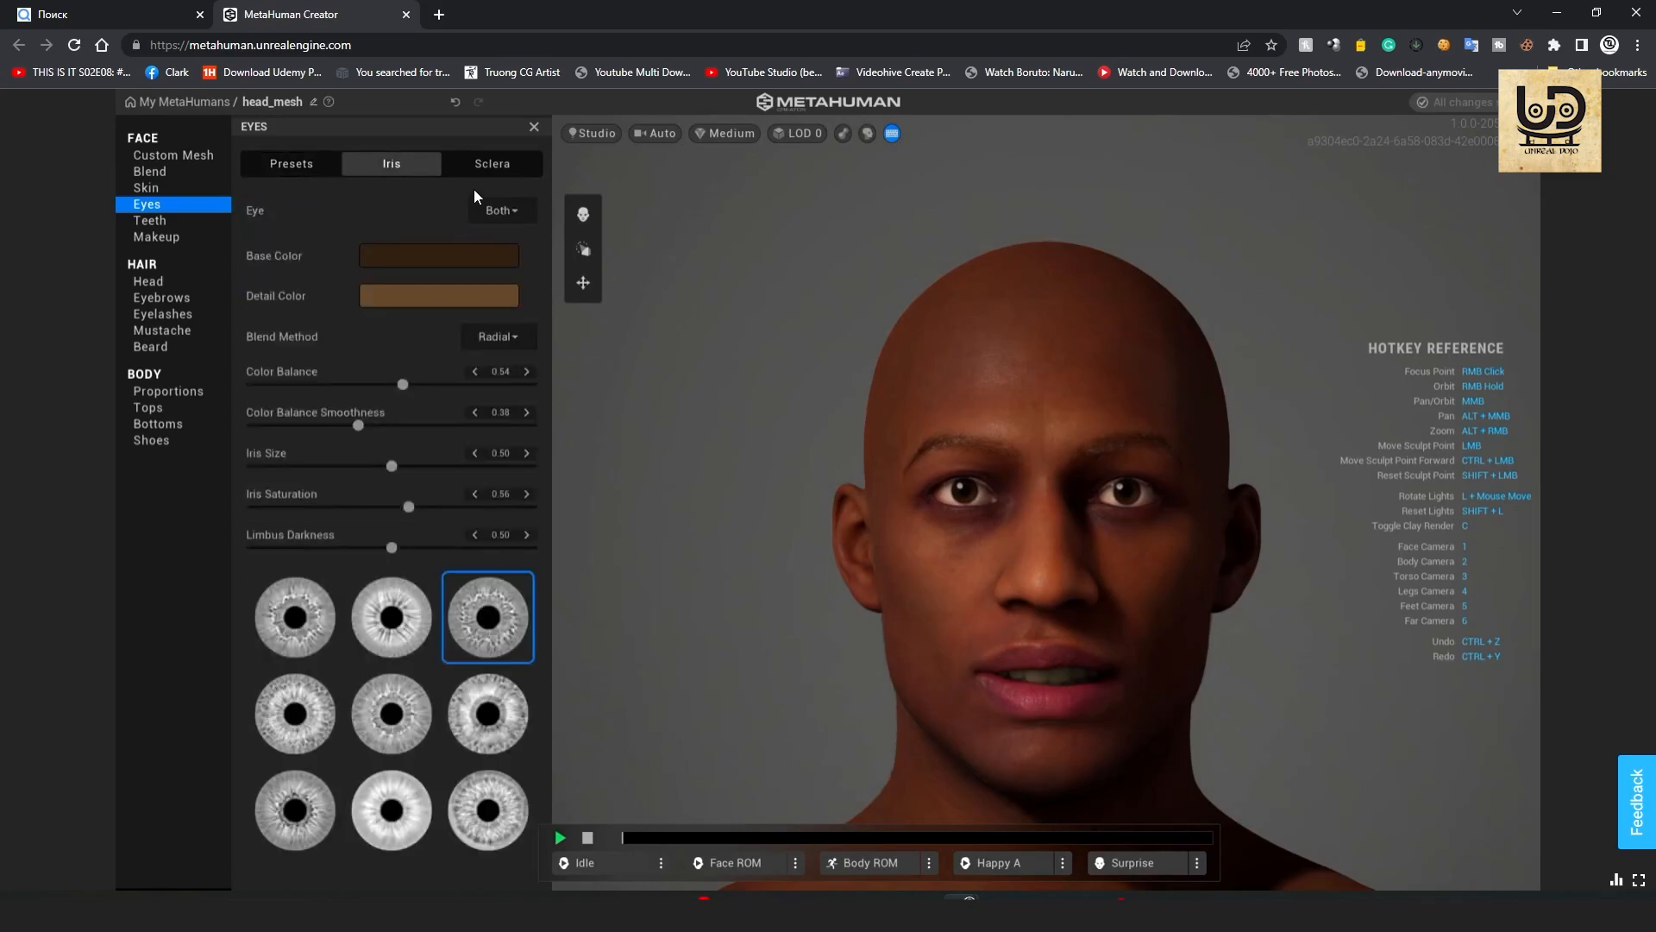
click(492, 162)
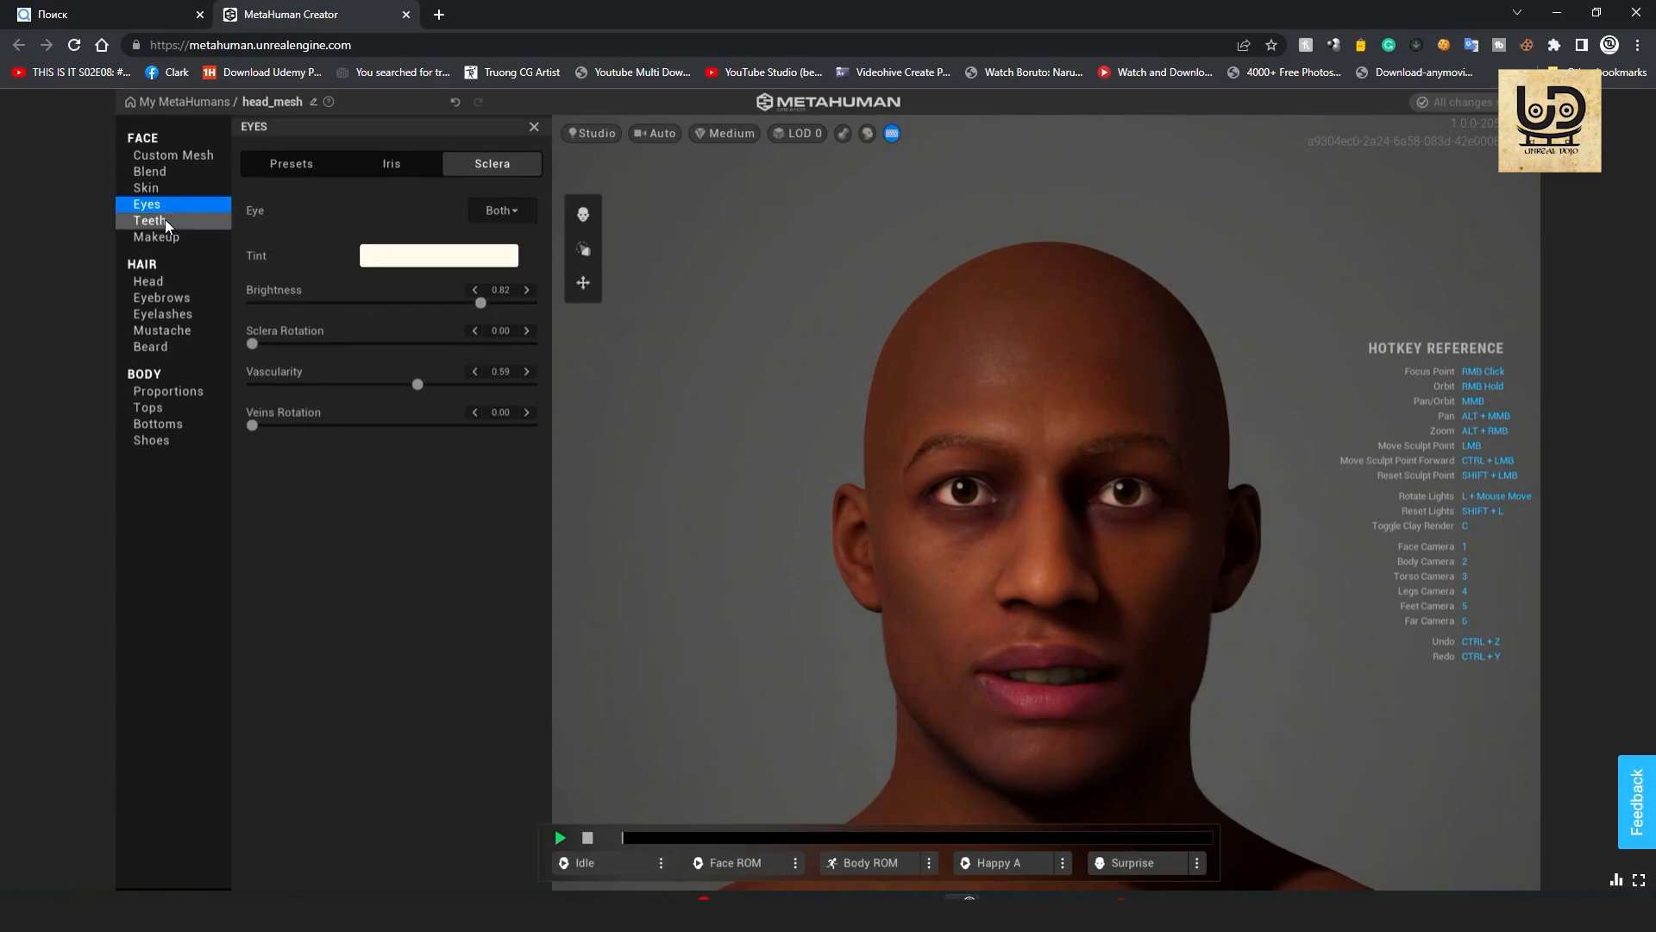
click(152, 219)
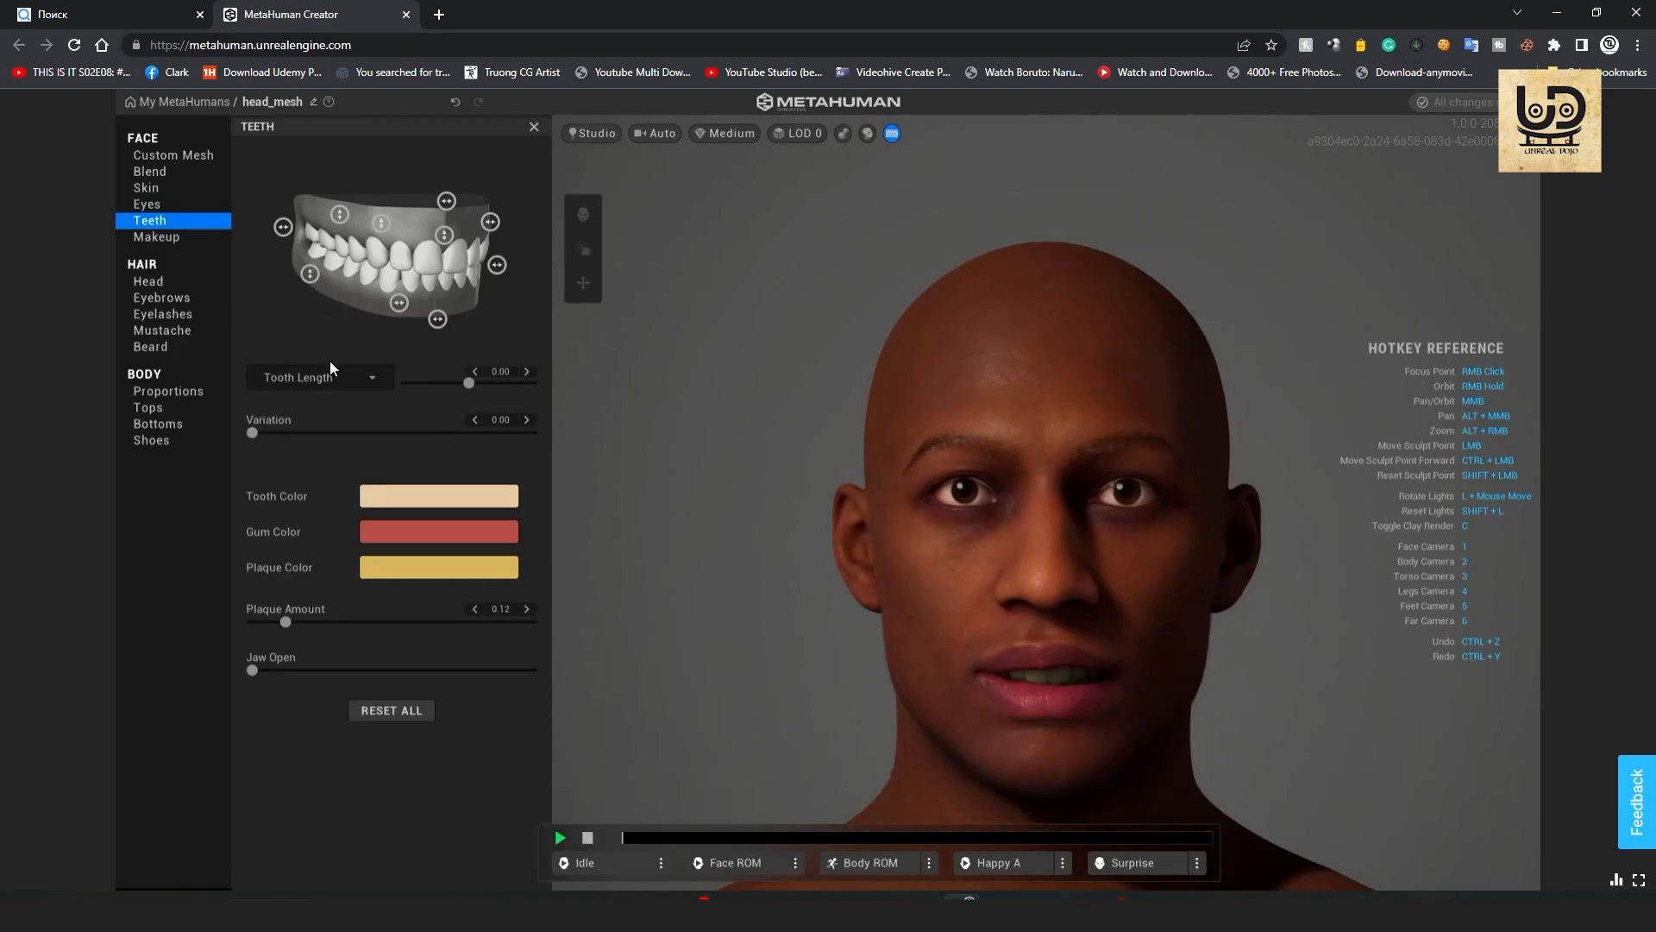
mouse_move(253, 434)
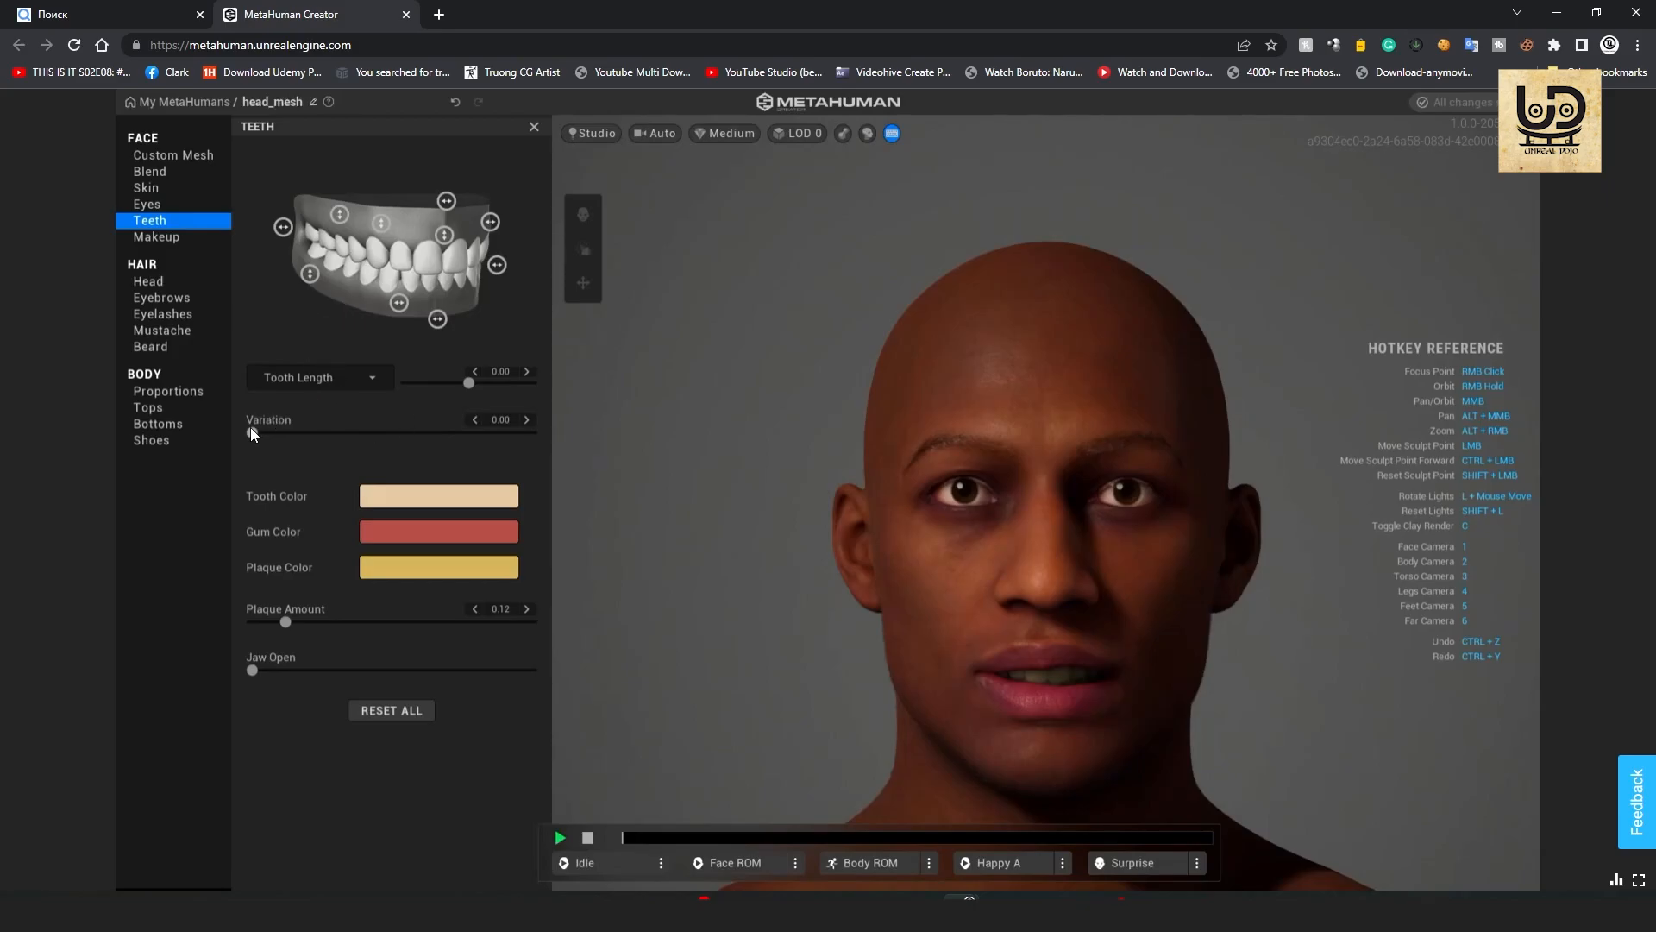
mouse_move(197, 262)
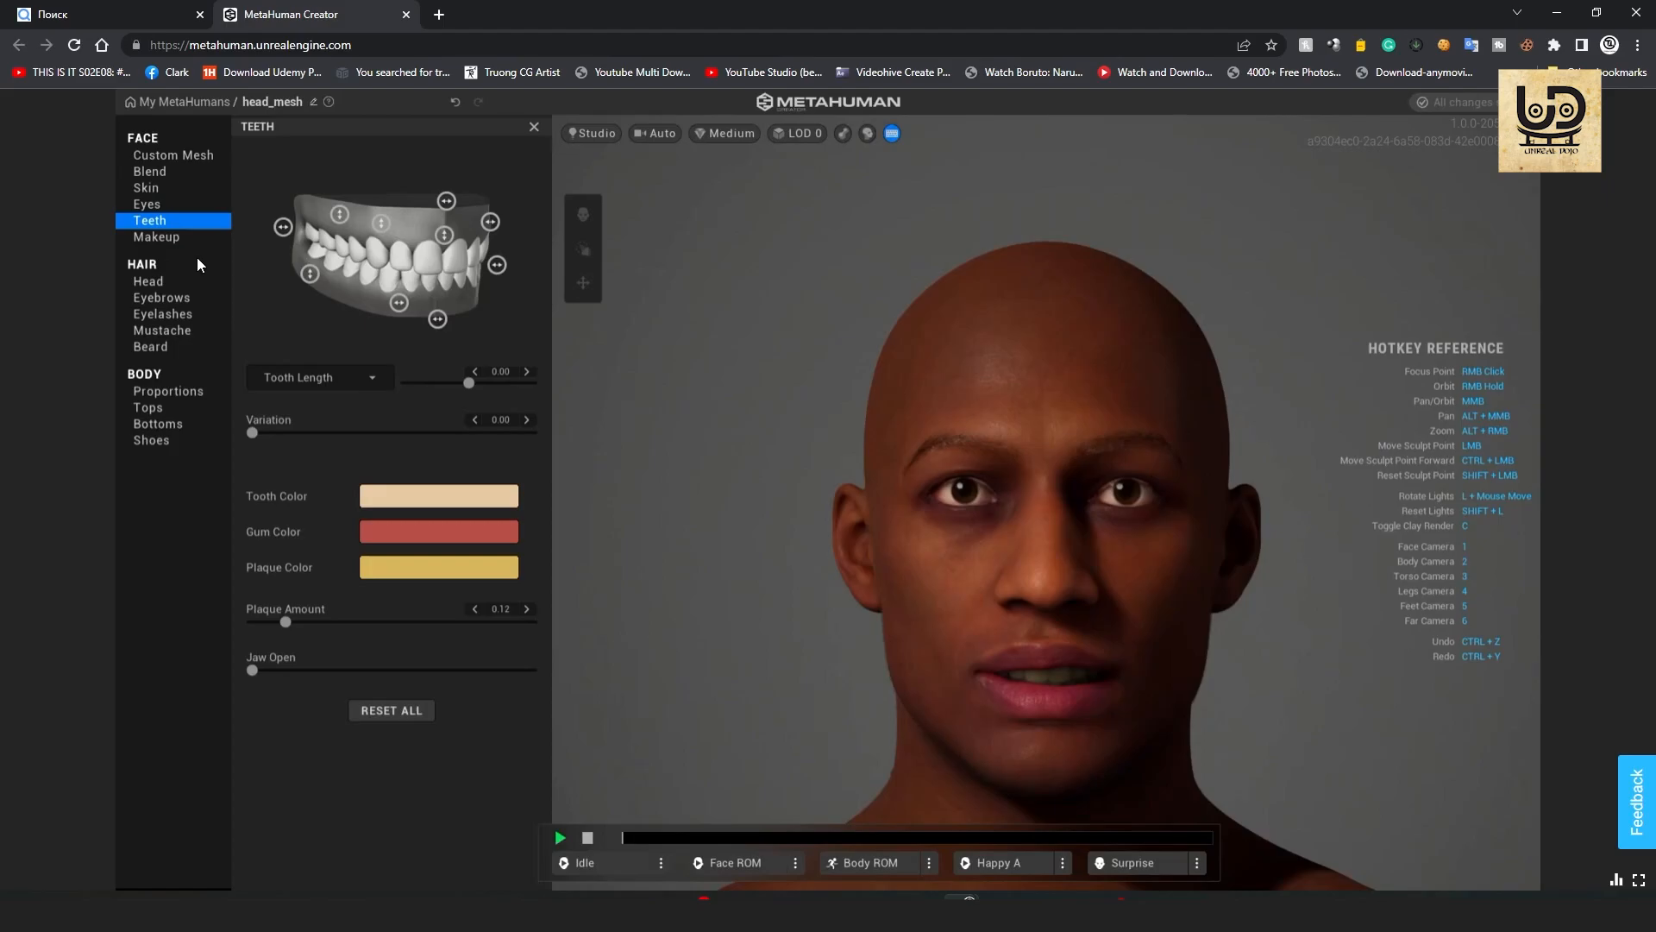
Preview Thin Liner and Panda Smudge eye makeup, reset Eyes to None, check Blush and go to Lips.
click(155, 237)
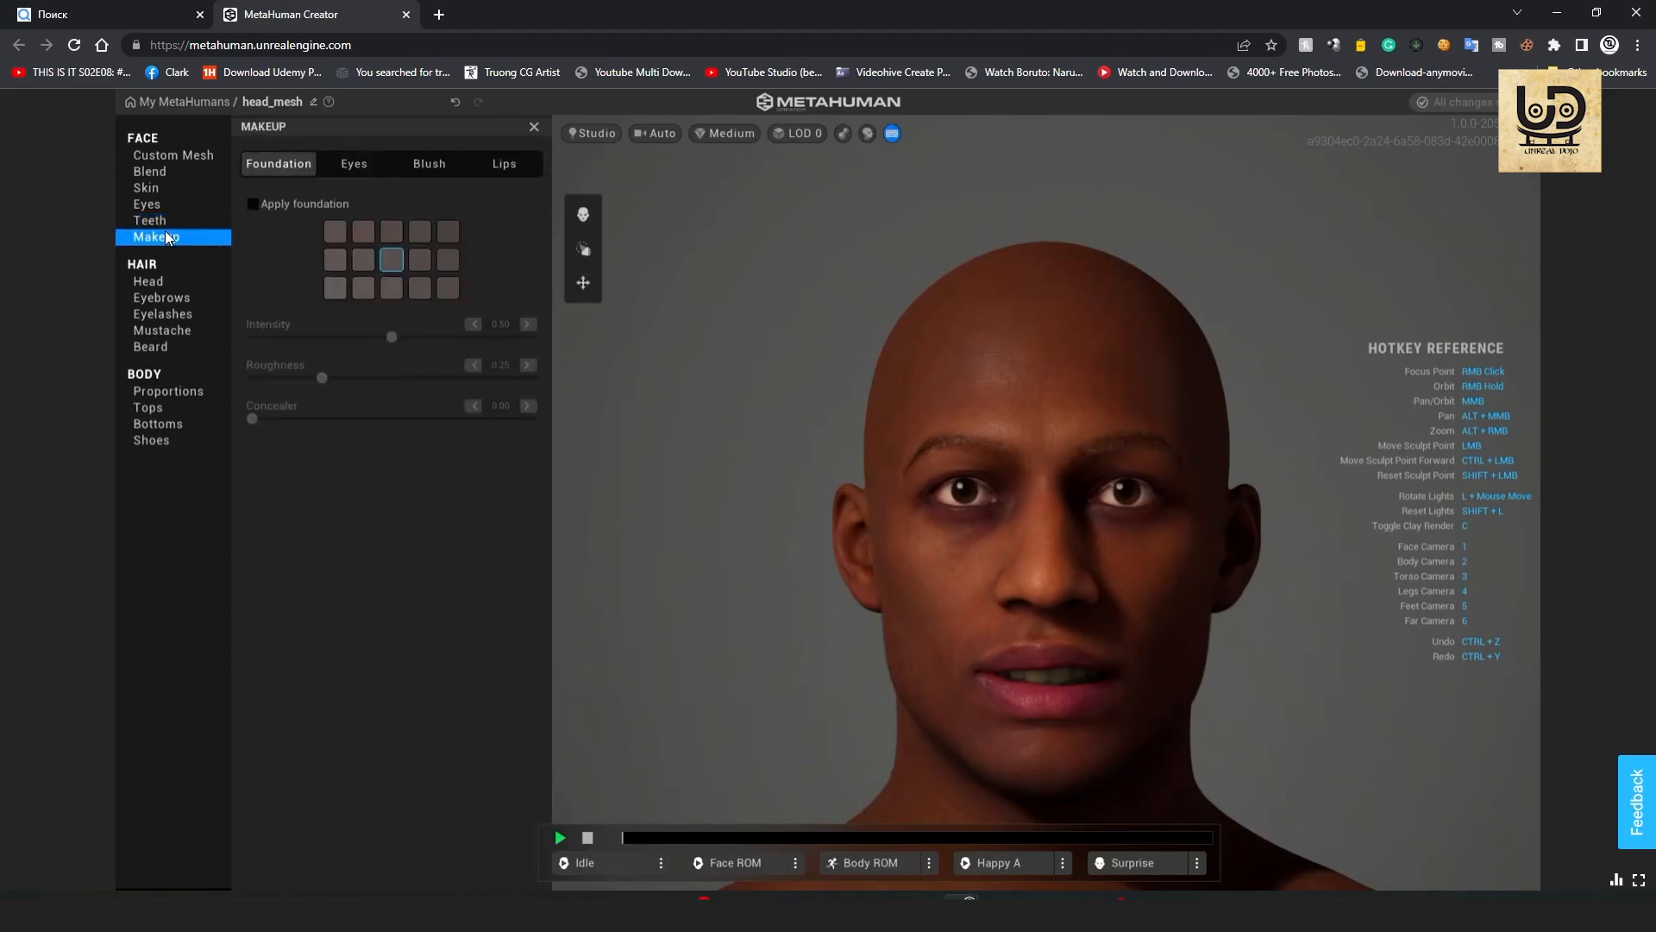
click(354, 164)
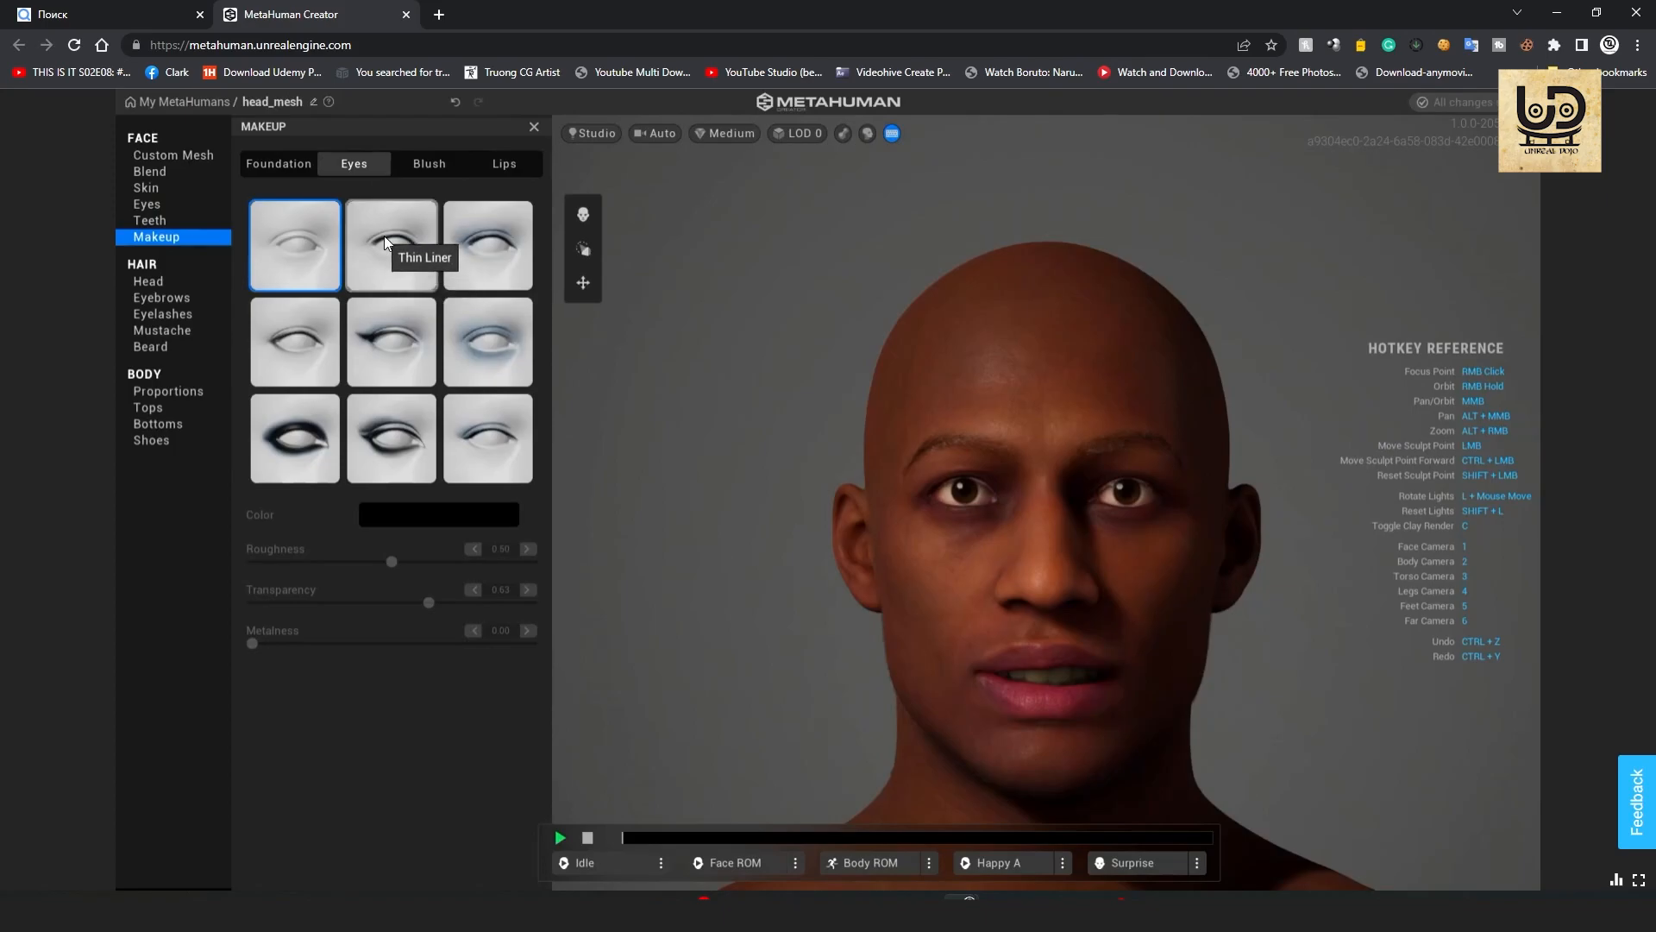
click(392, 244)
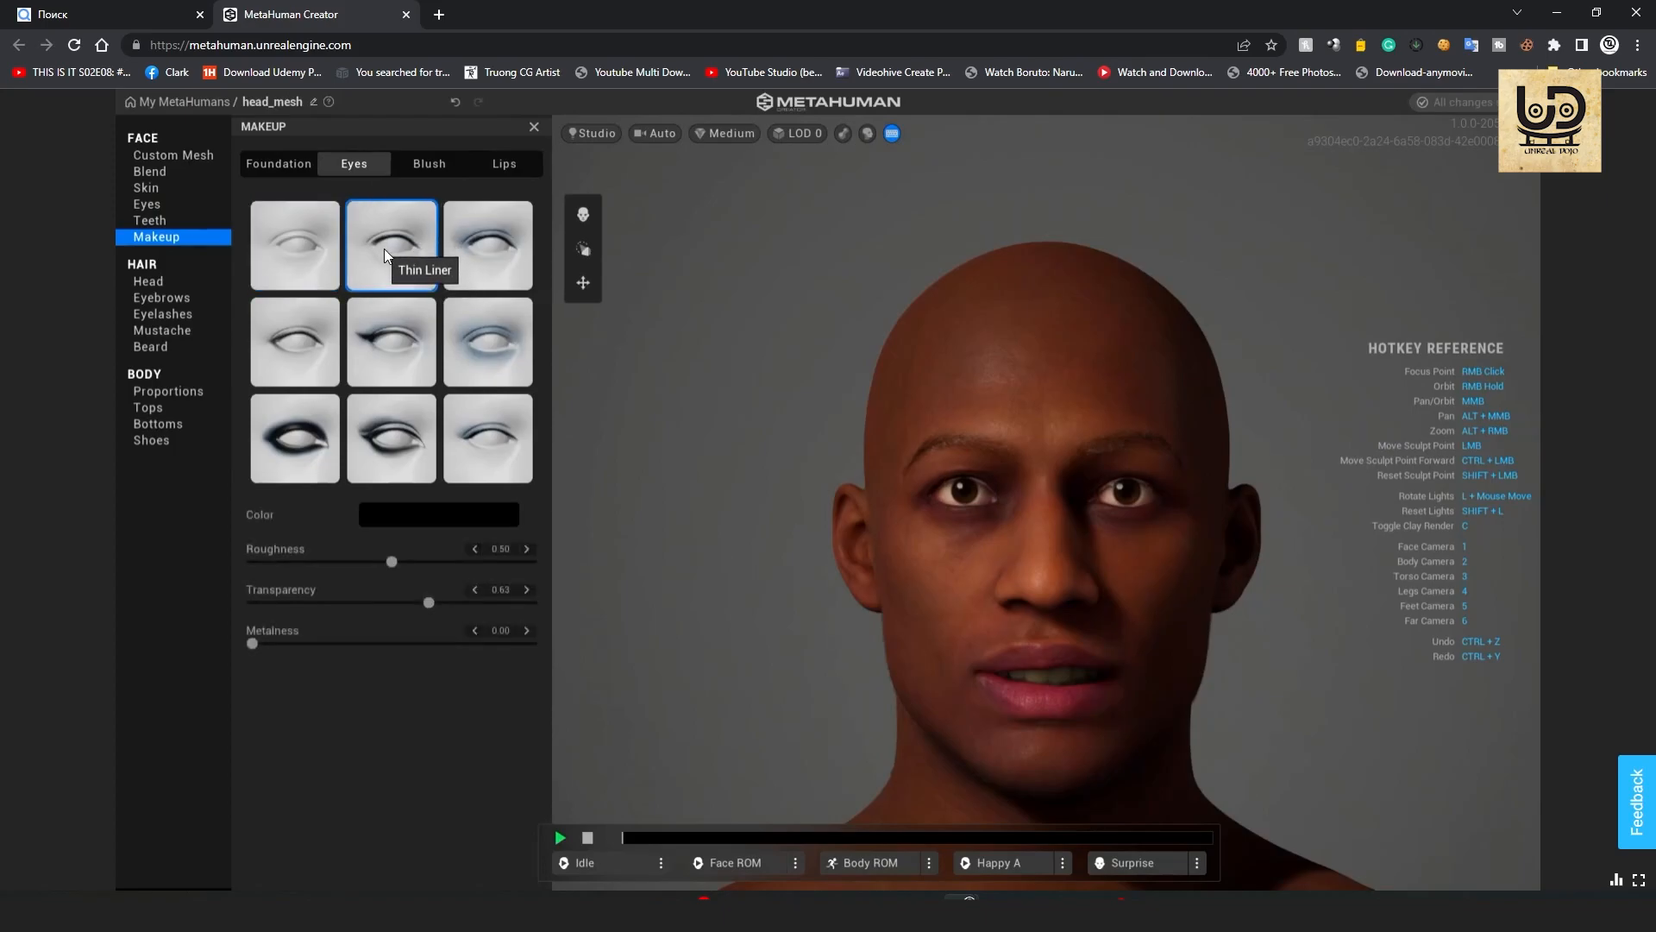
click(295, 243)
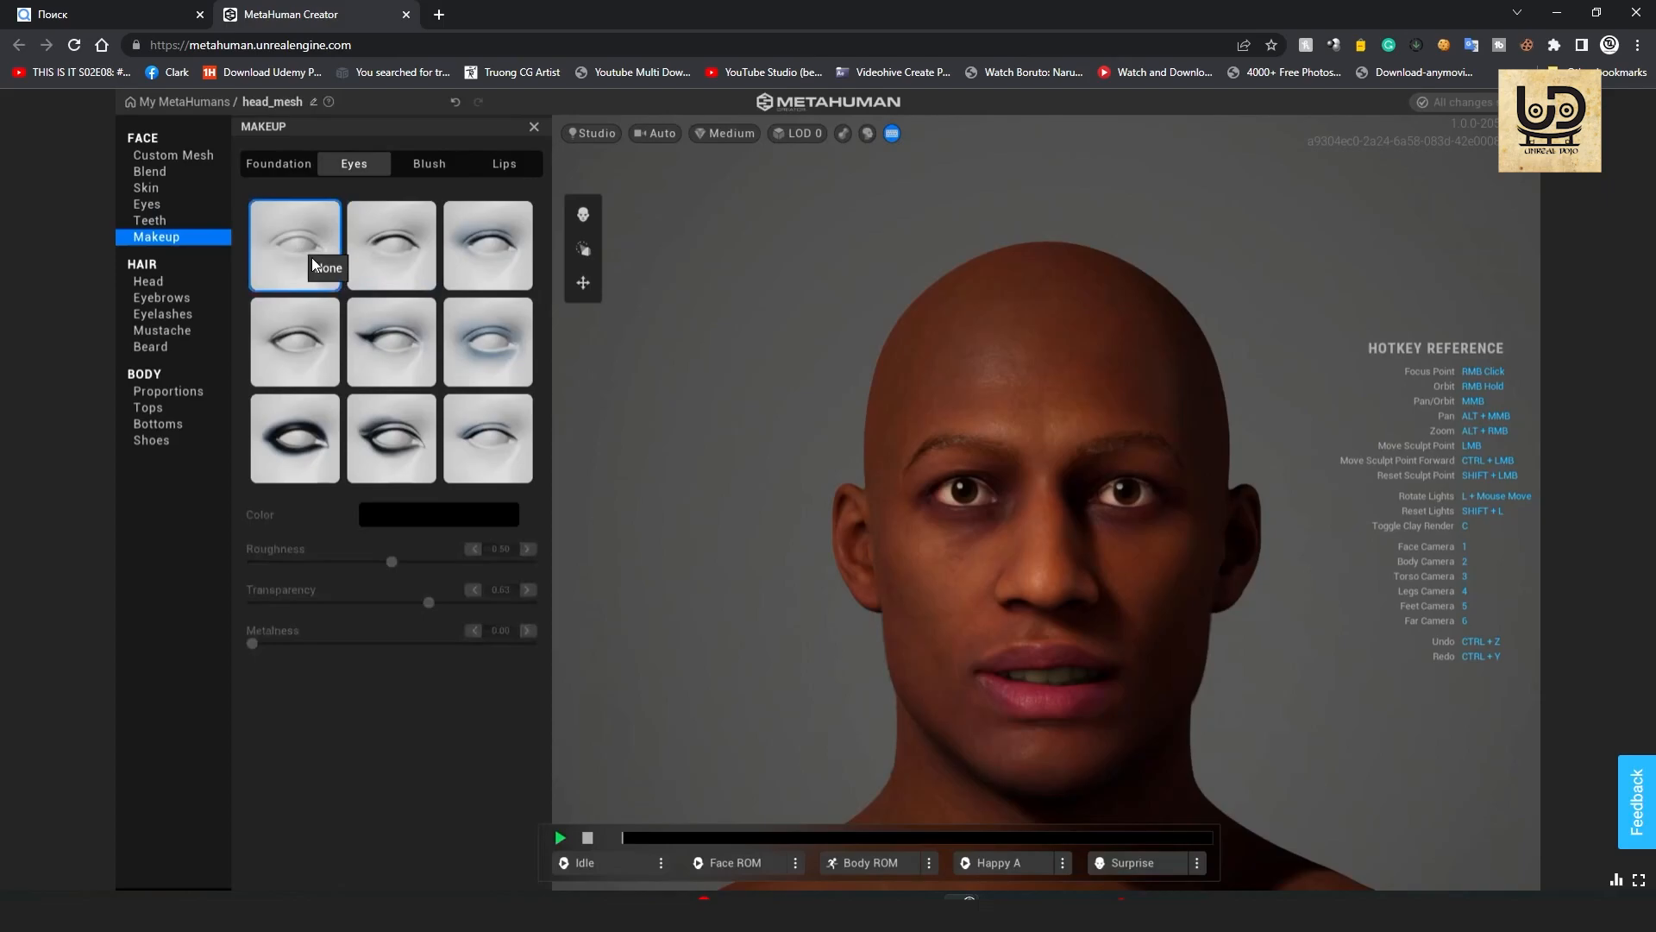
click(391, 342)
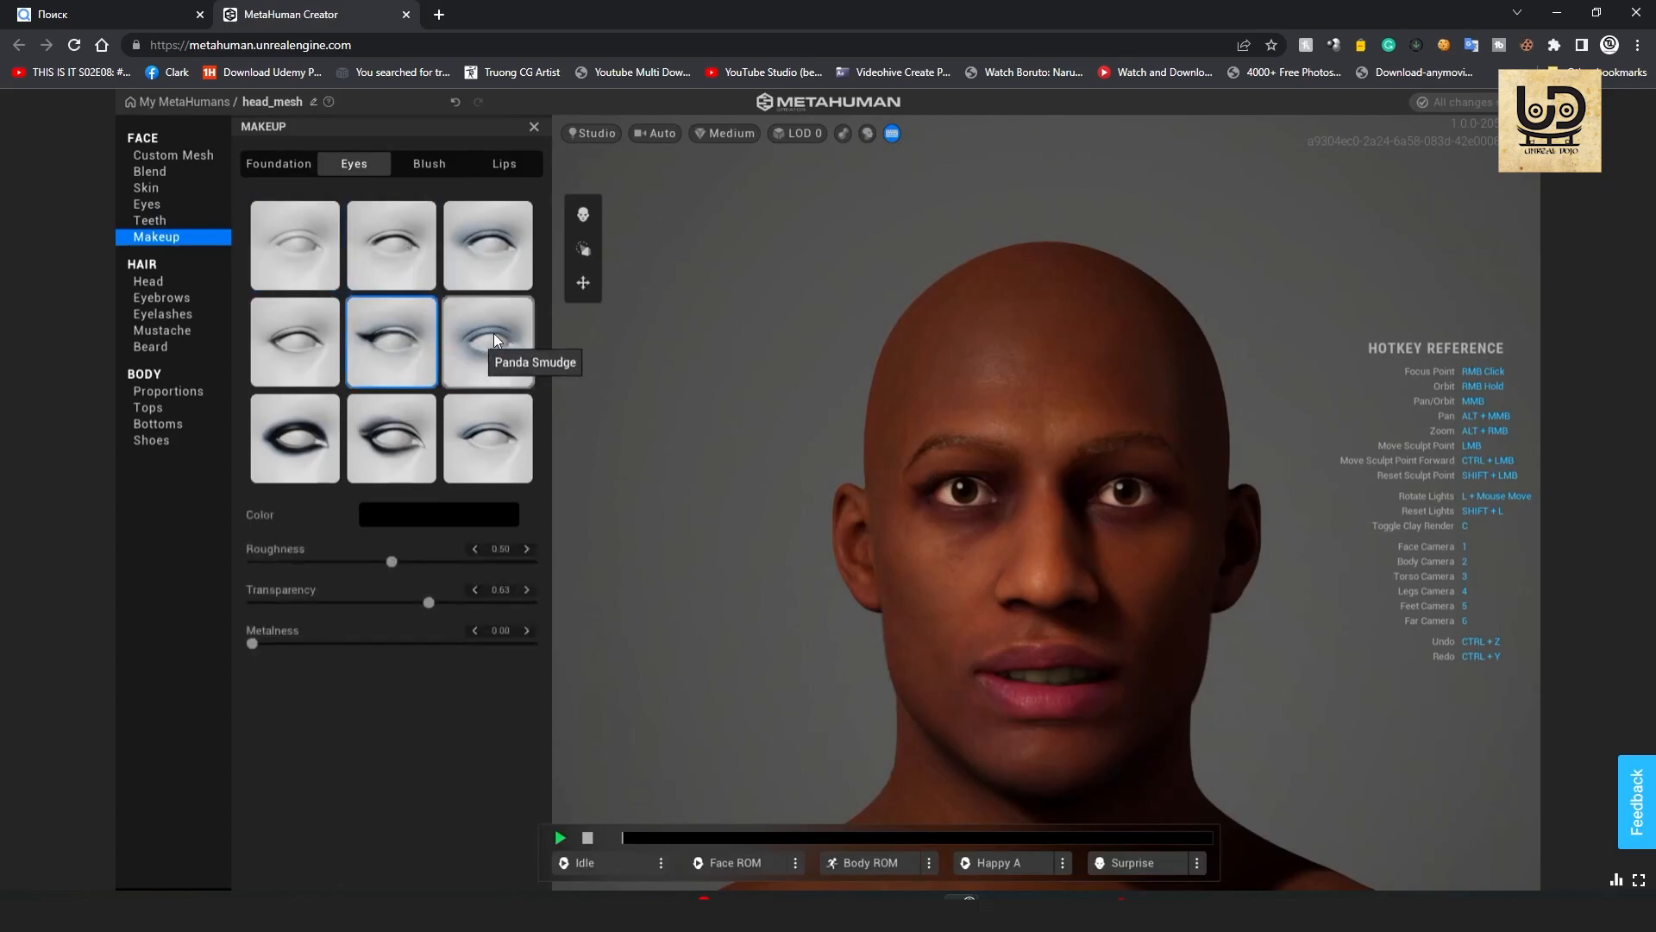
click(486, 342)
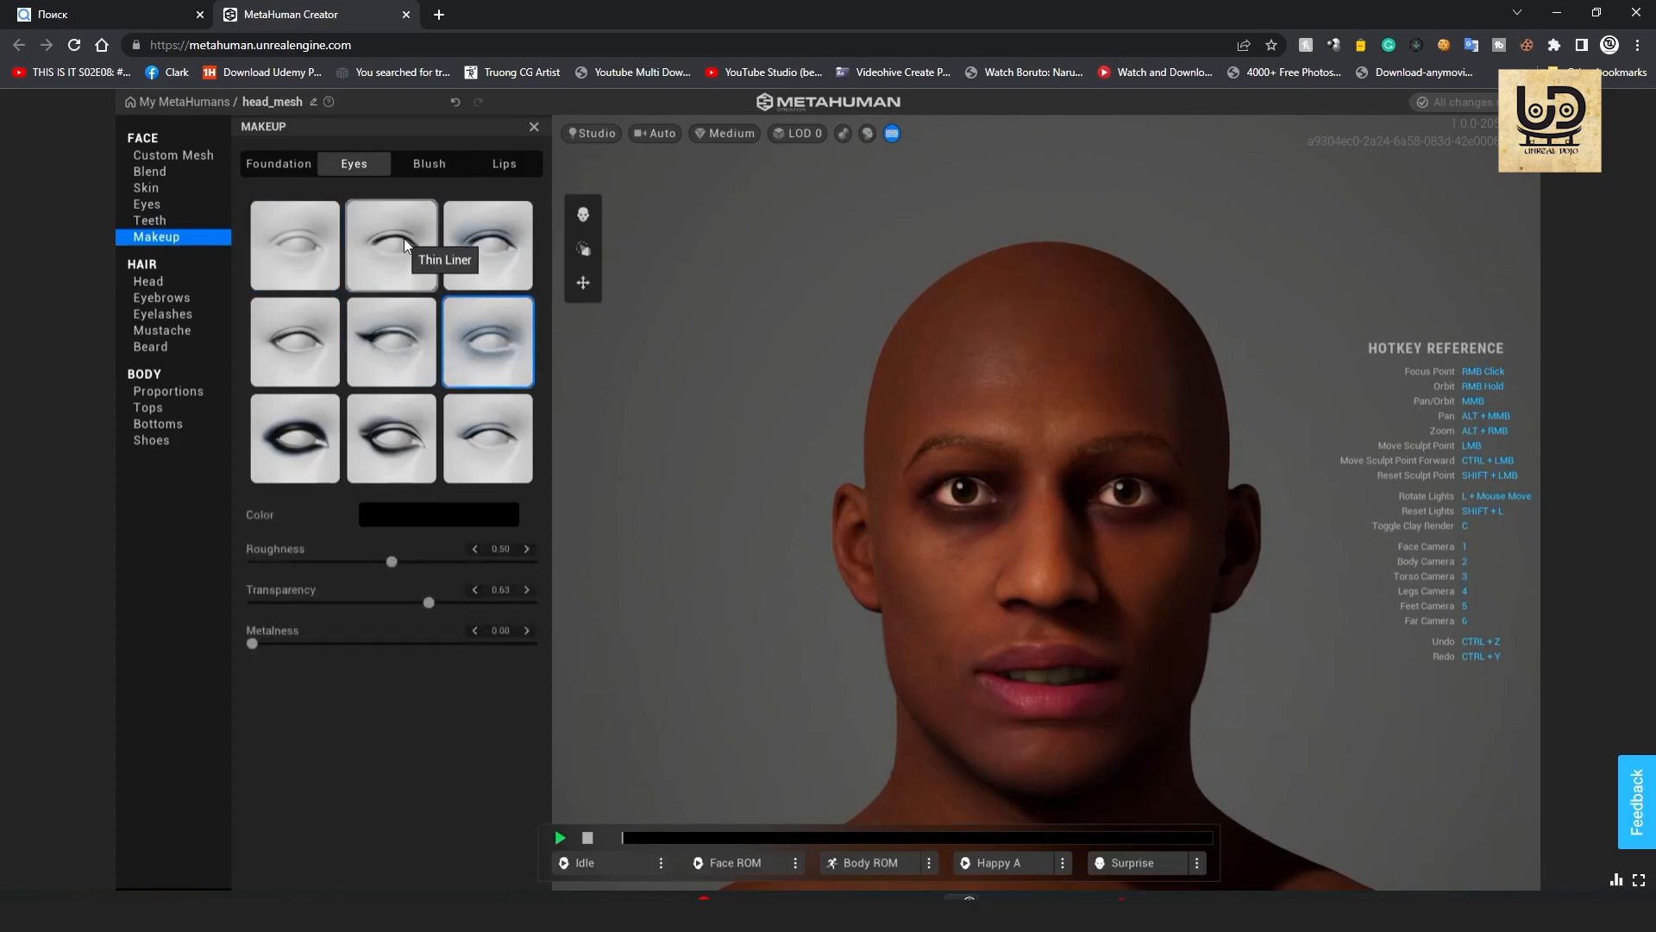
click(293, 245)
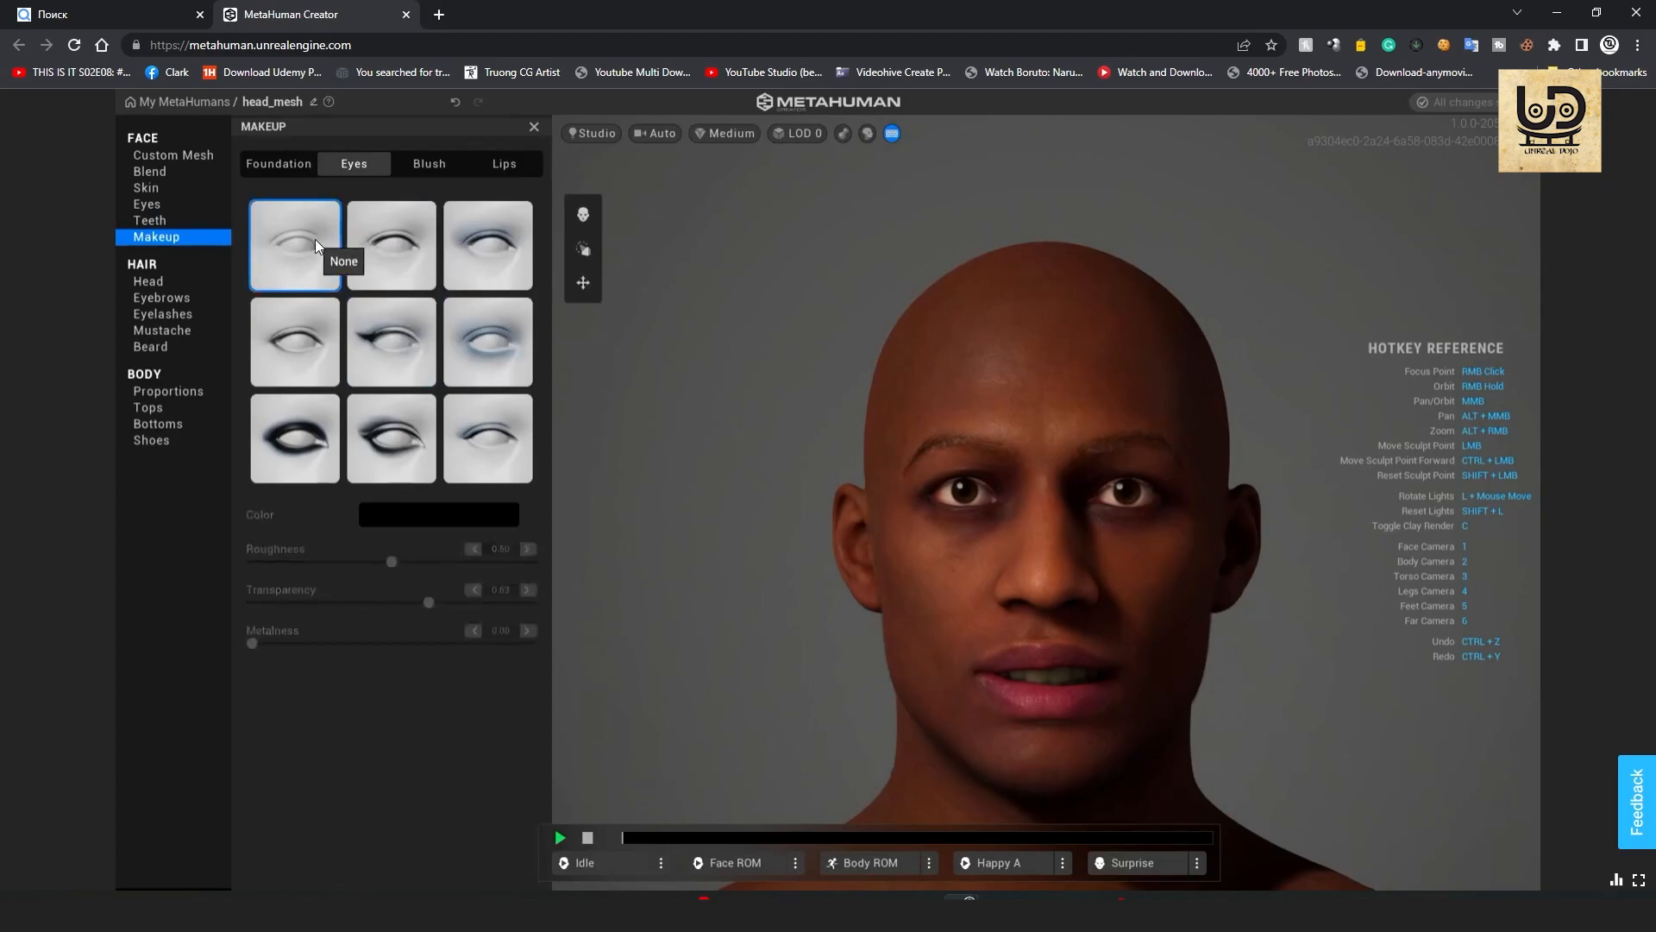
mouse_move(486, 244)
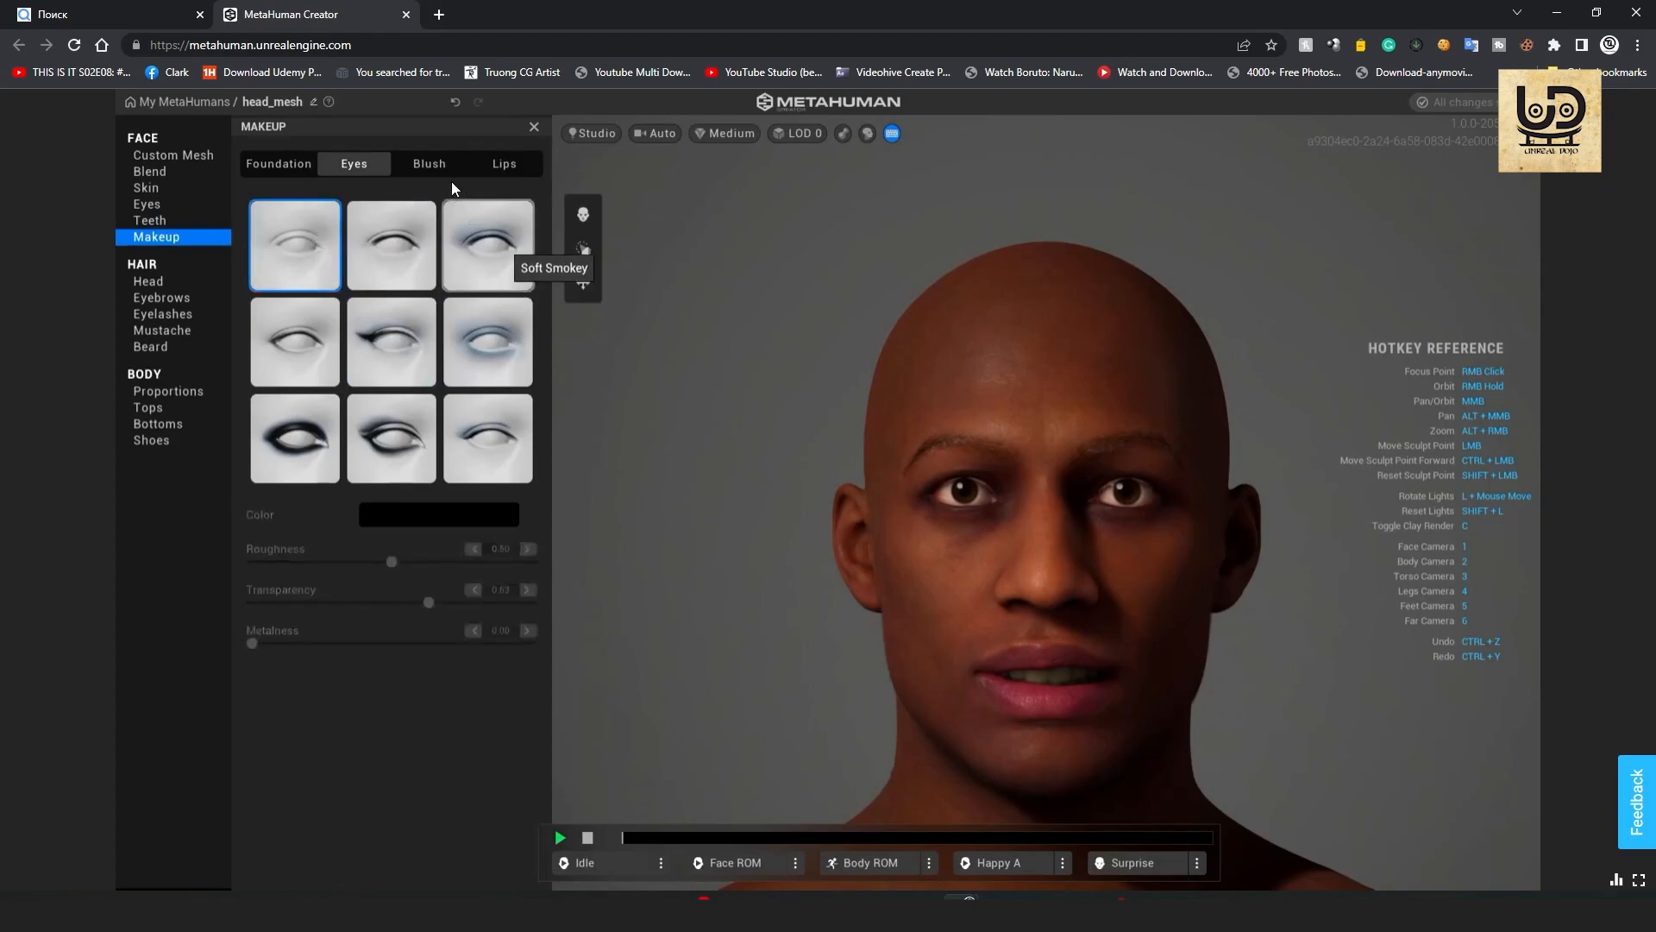
click(430, 164)
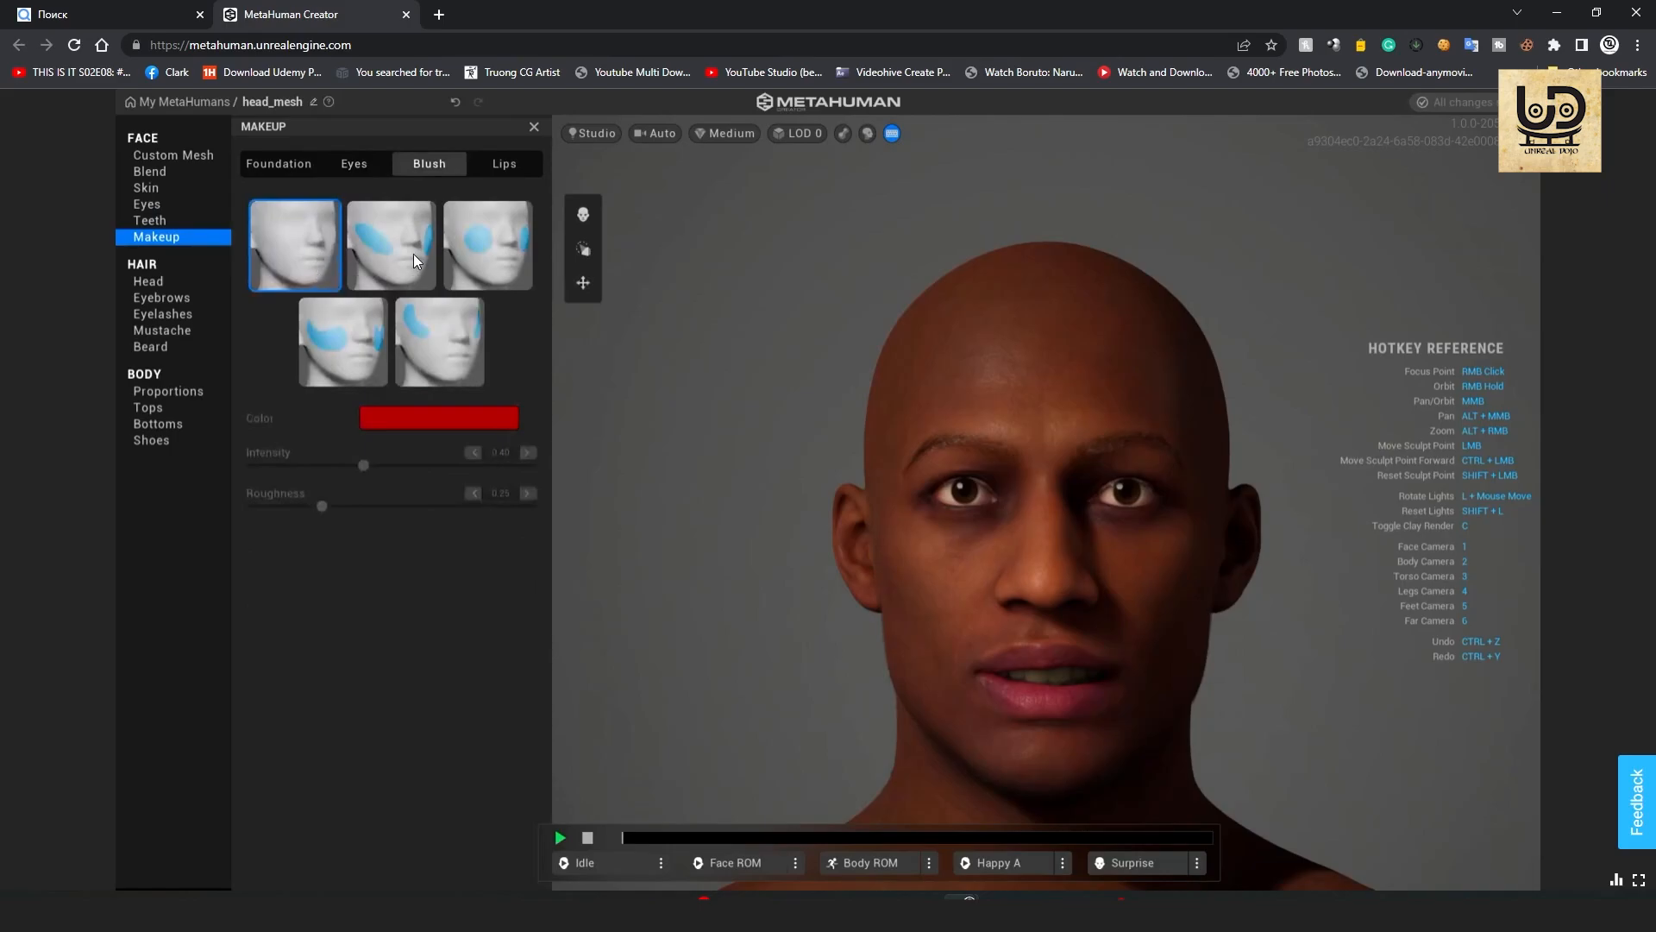
click(504, 164)
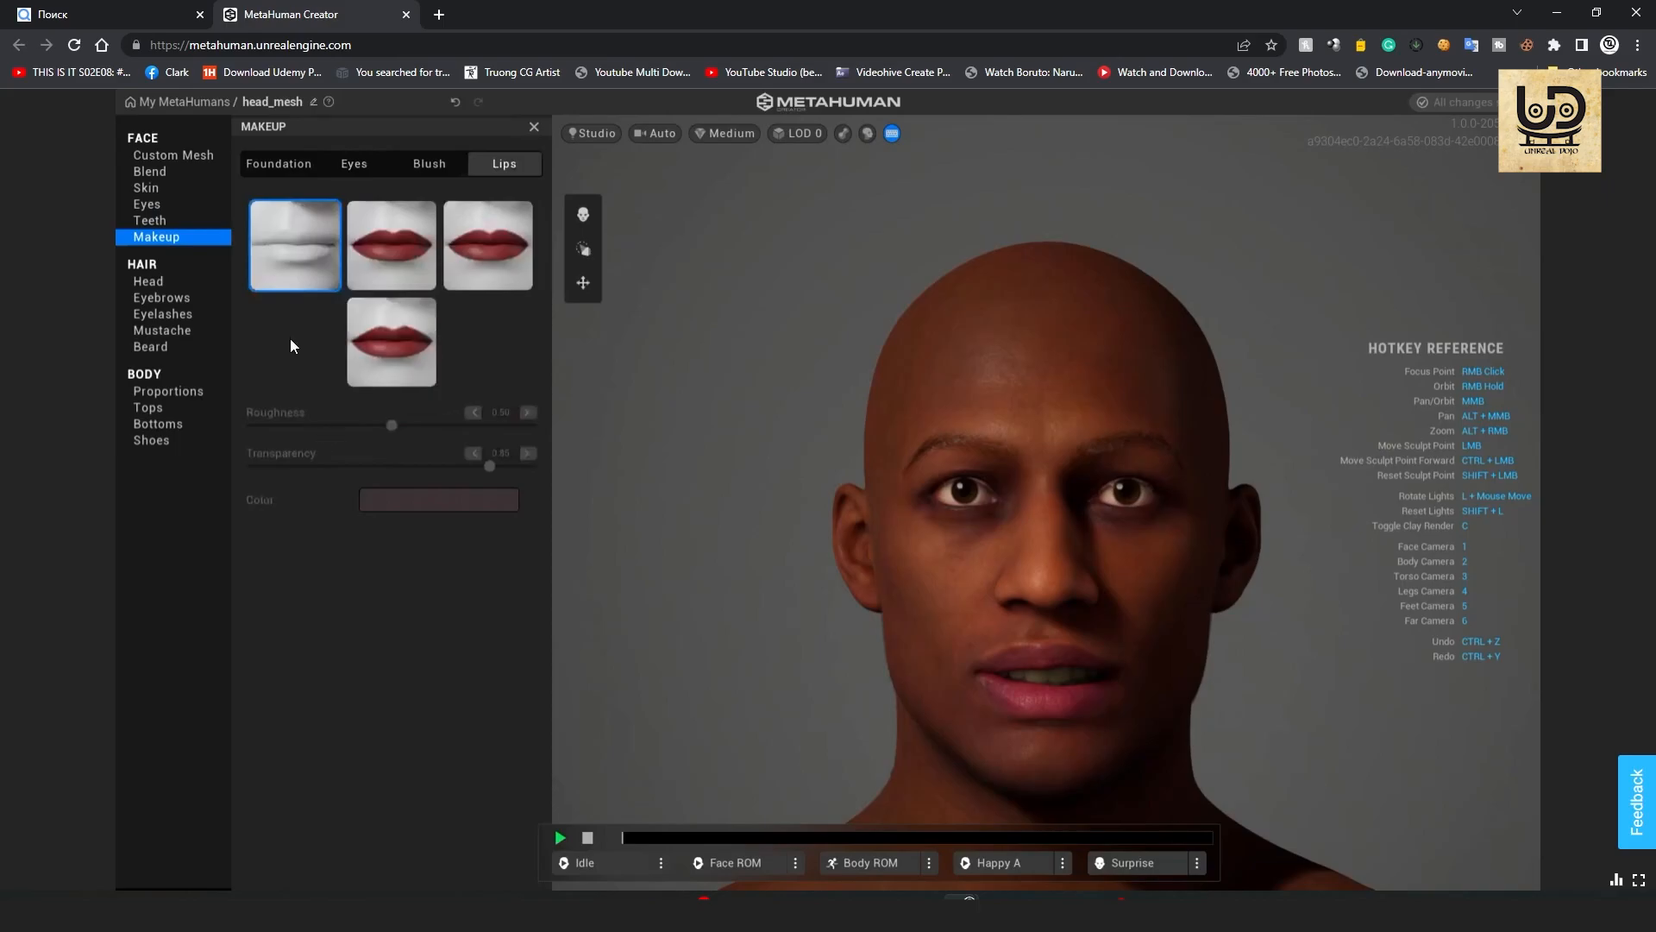
mouse_move(364, 308)
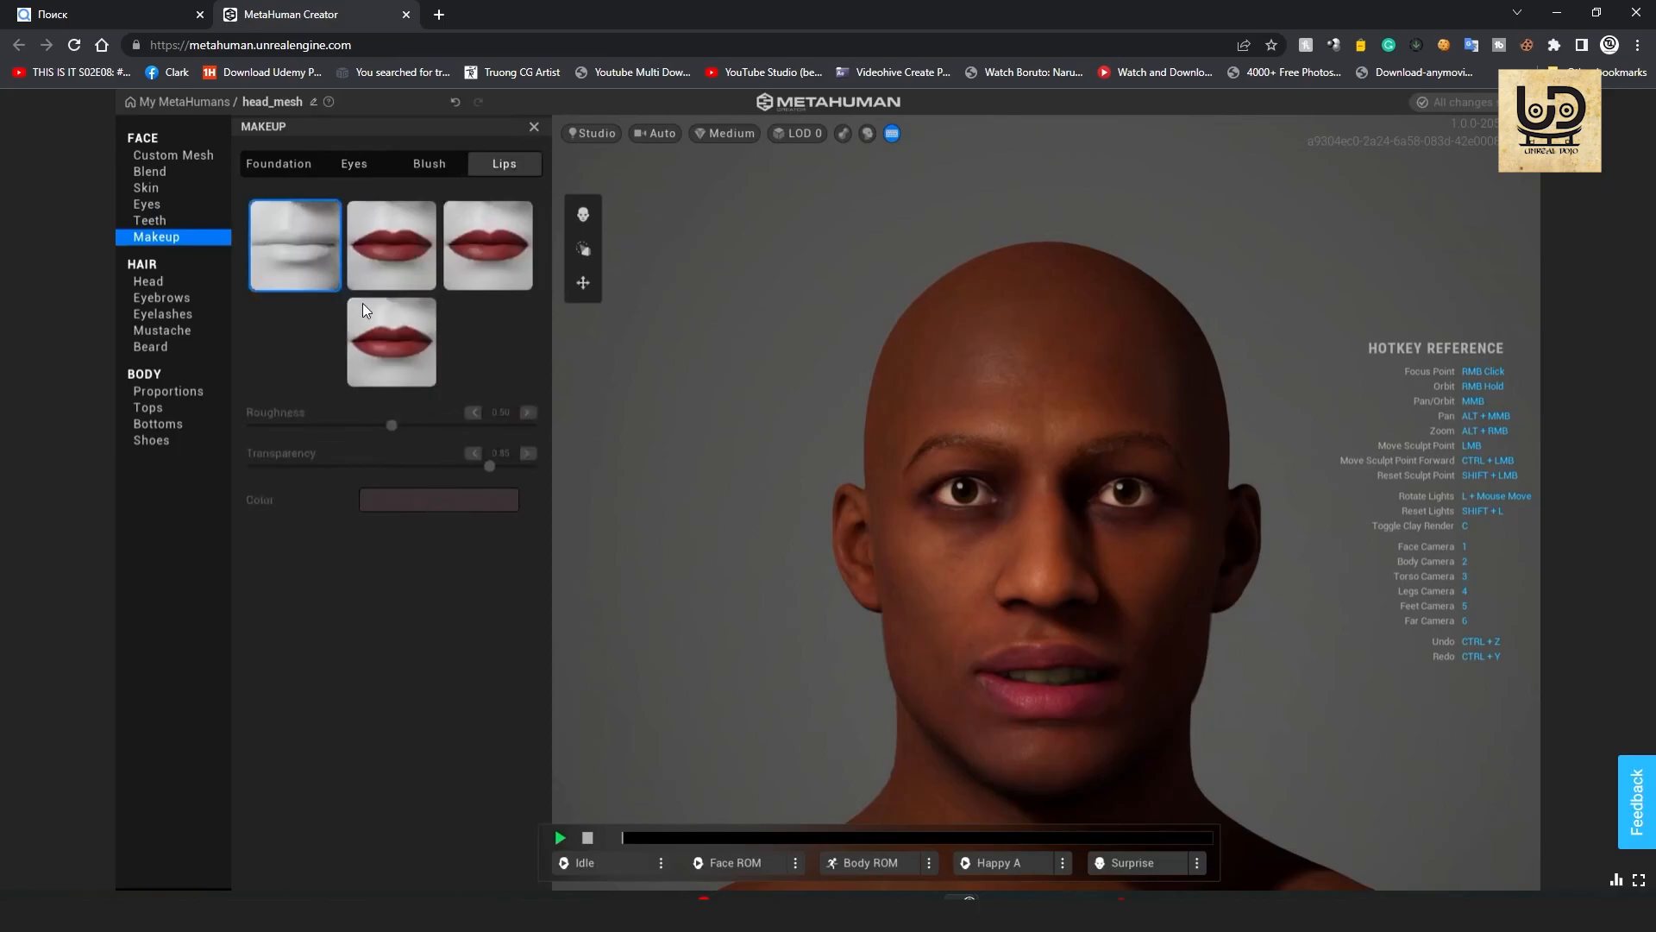
Apply a red lipstick preset and start adjusting its custom colour saturation.
click(391, 243)
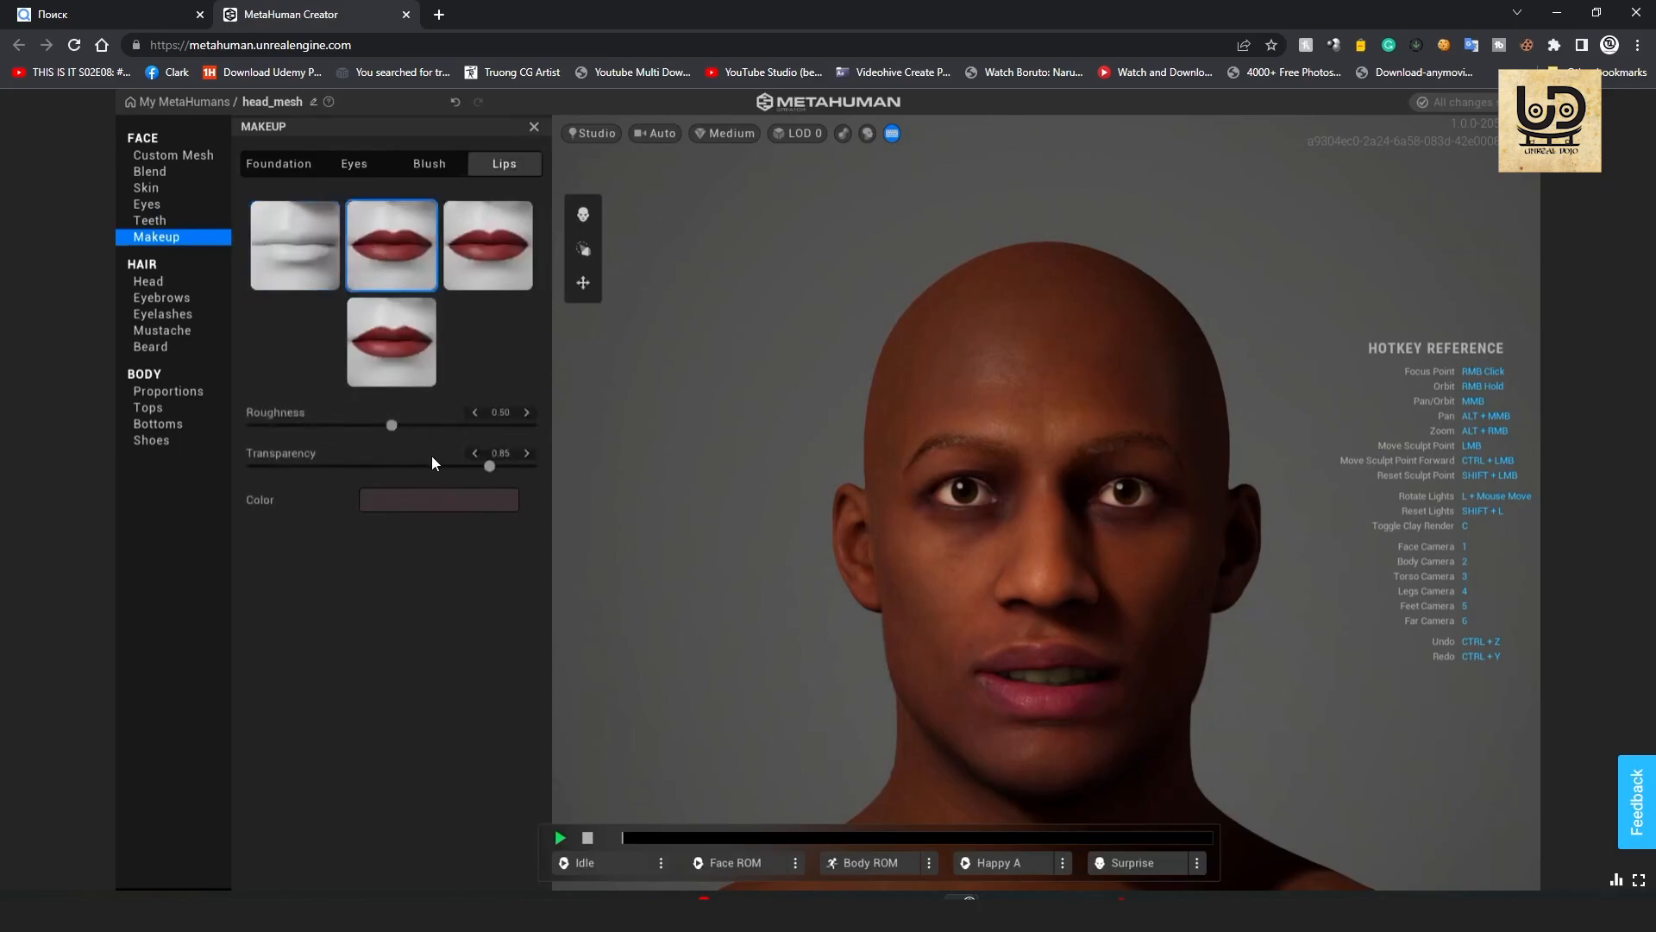
click(438, 498)
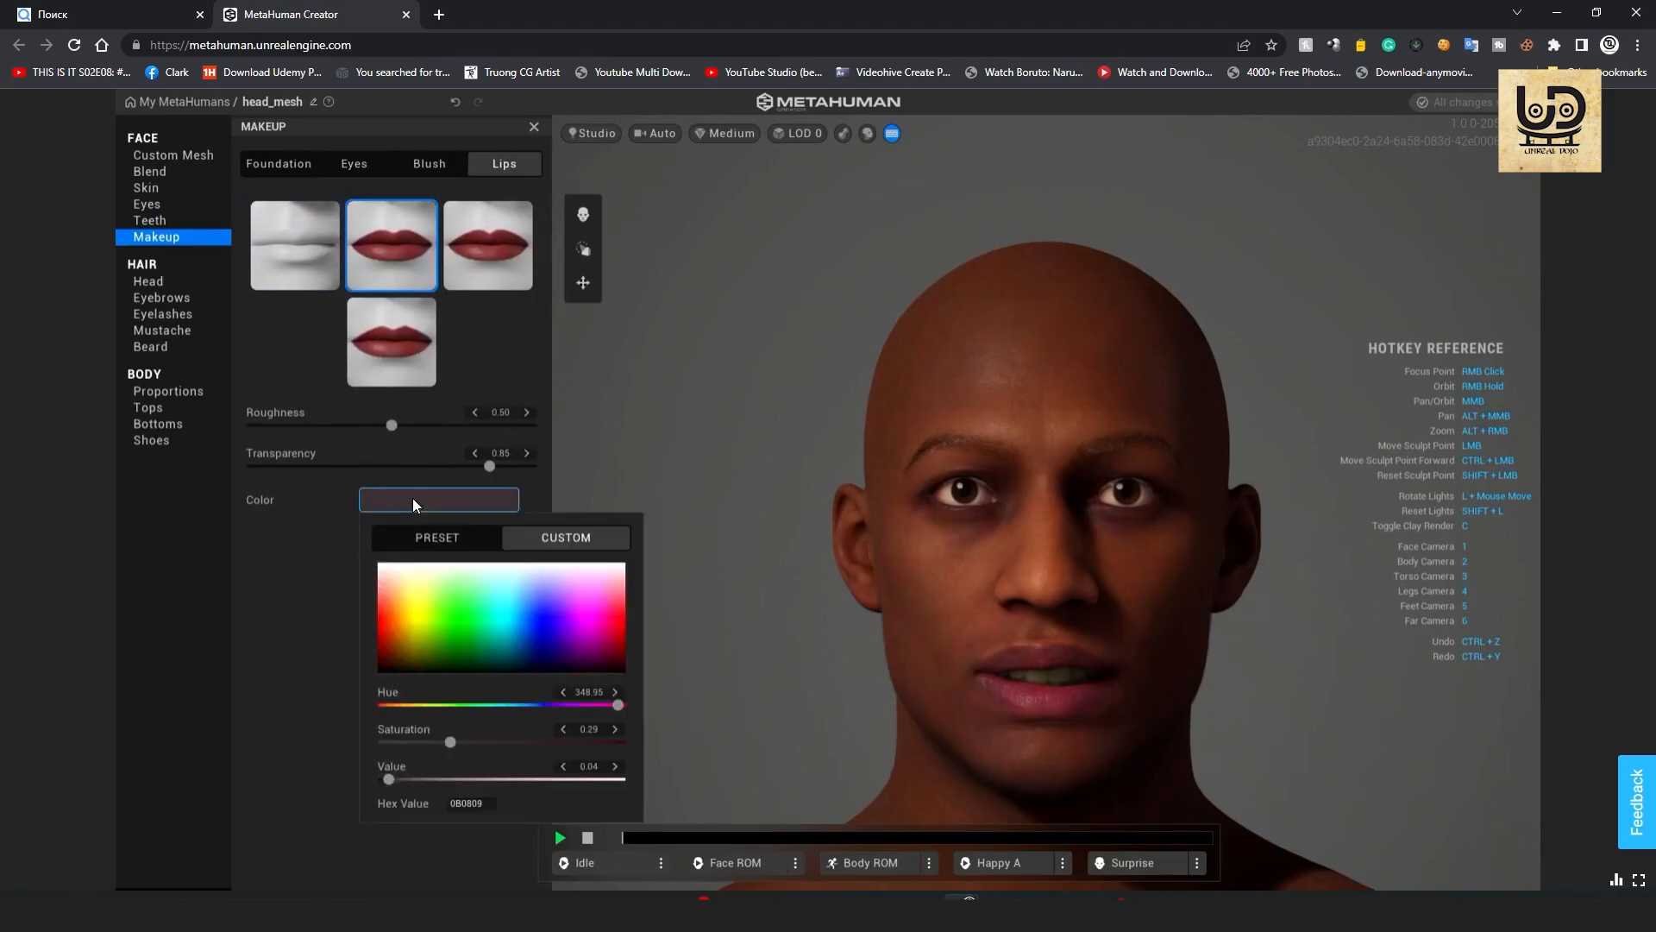
mouse_move(452, 759)
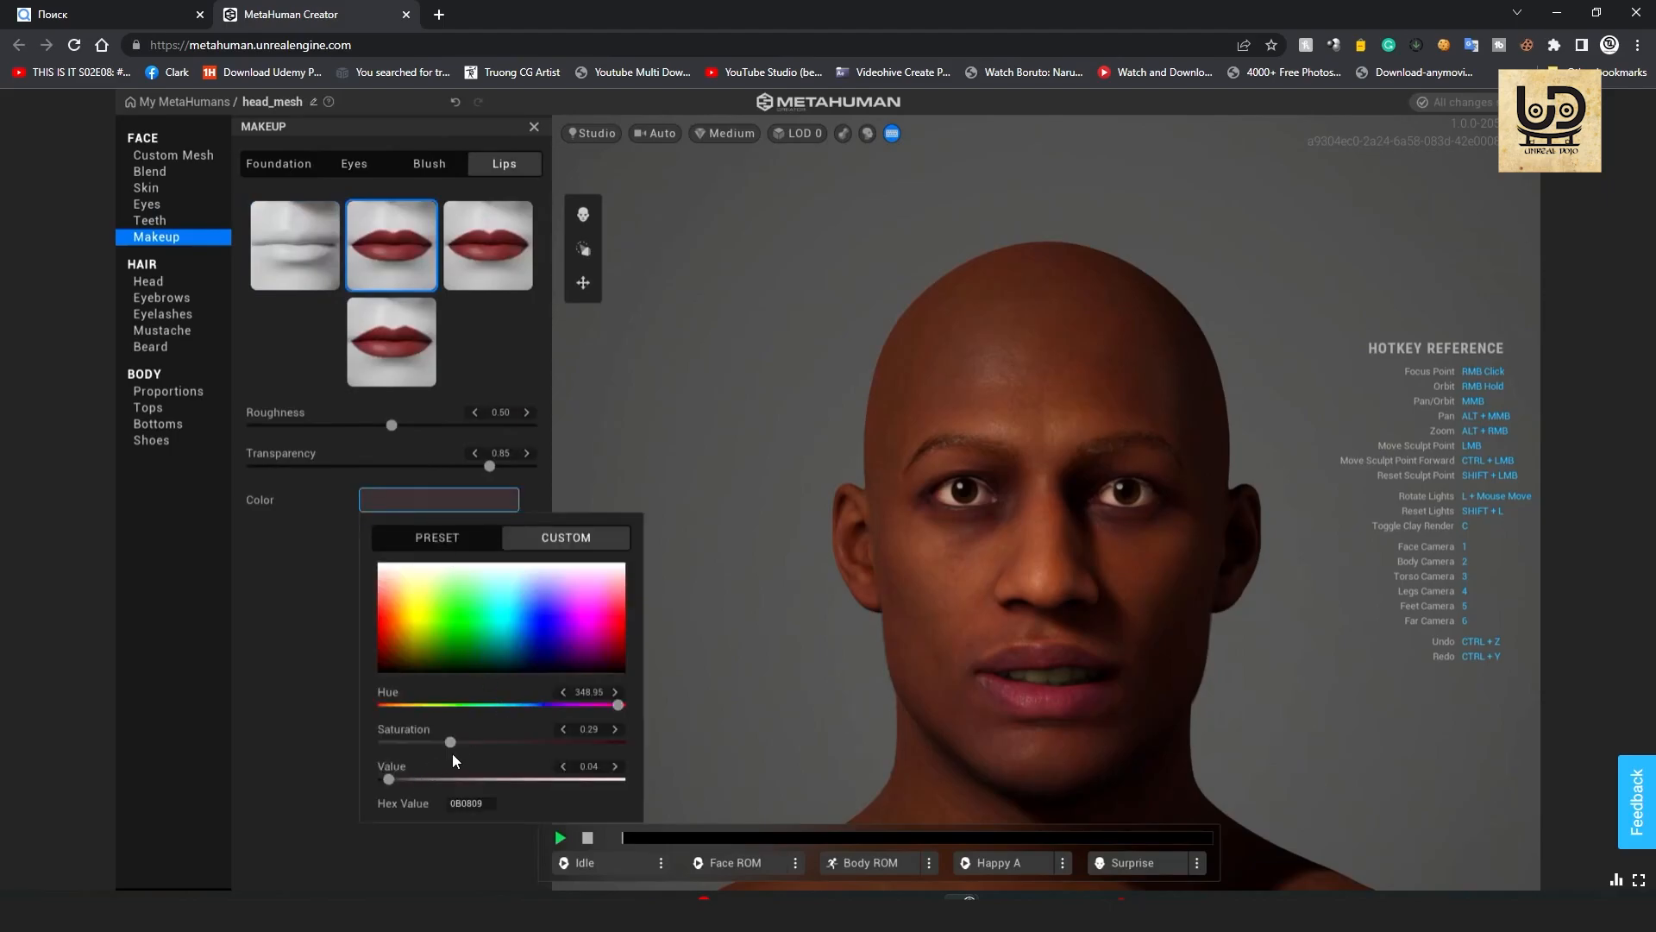
drag(450, 742, 494, 742)
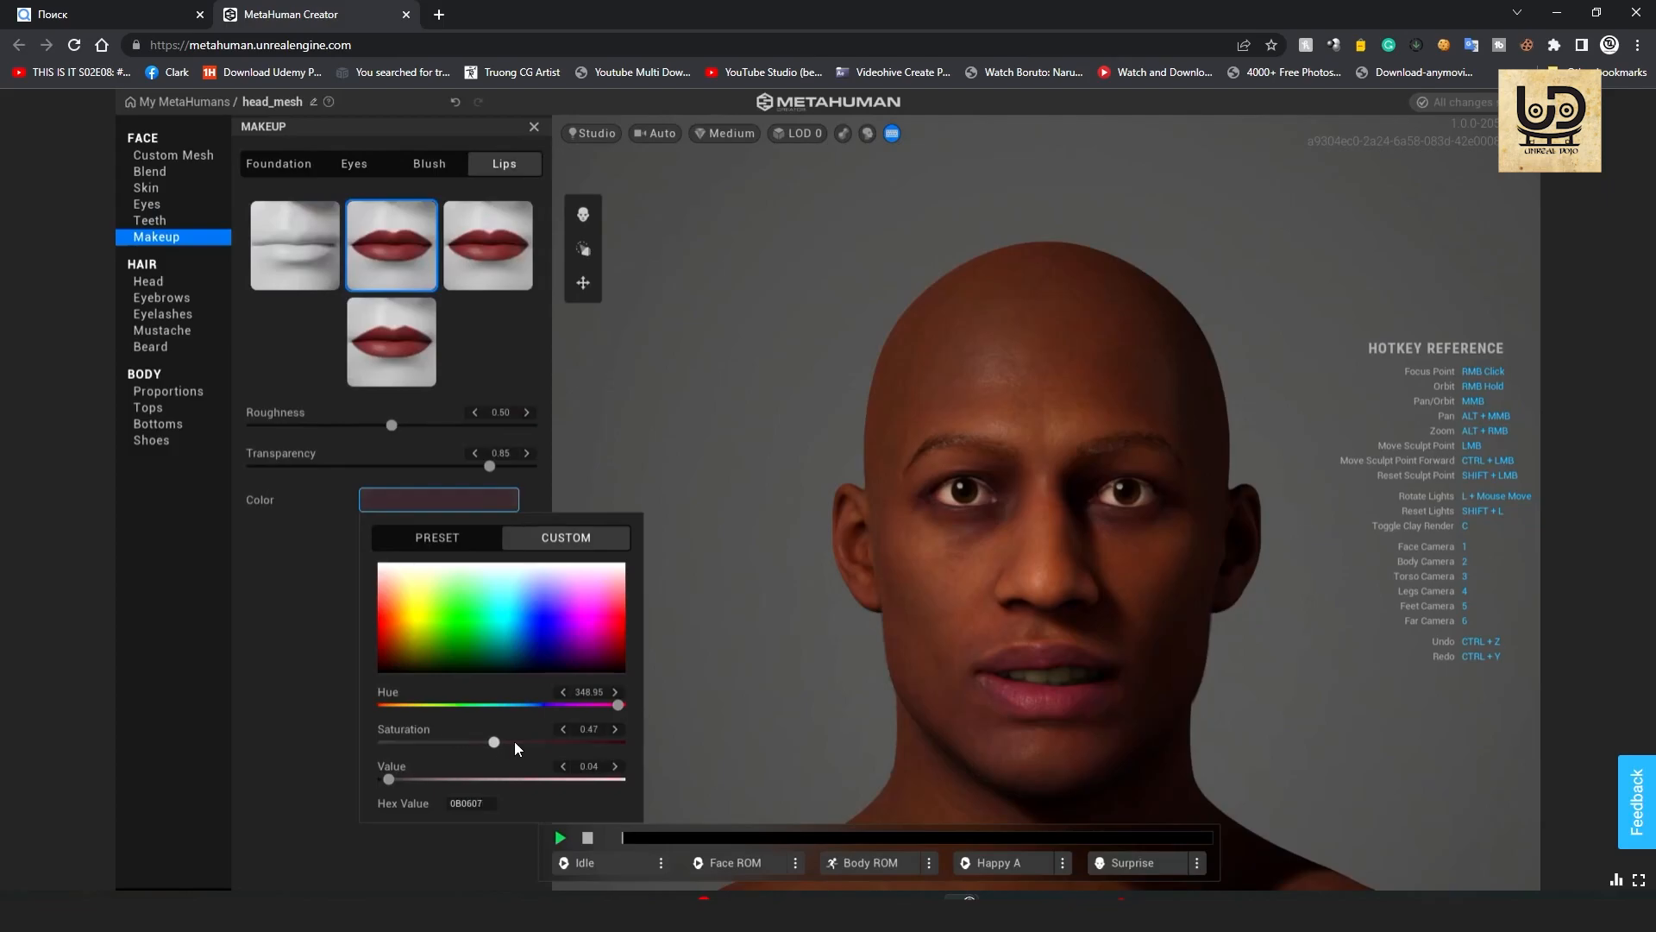
drag(492, 741, 521, 742)
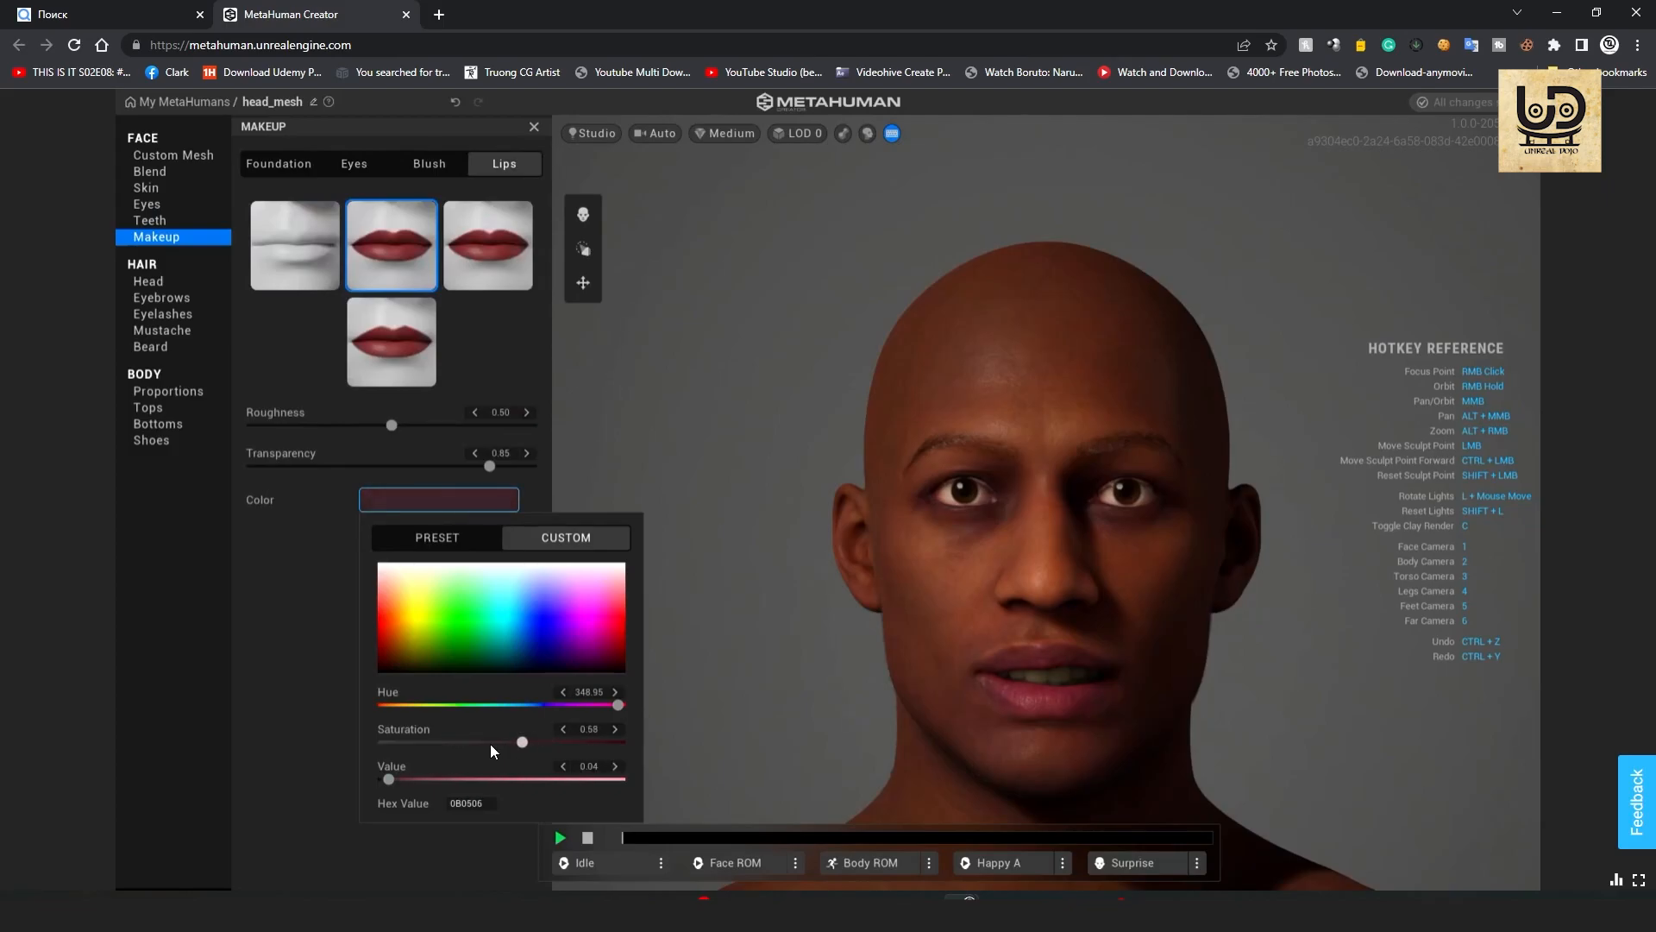
drag(521, 741, 421, 742)
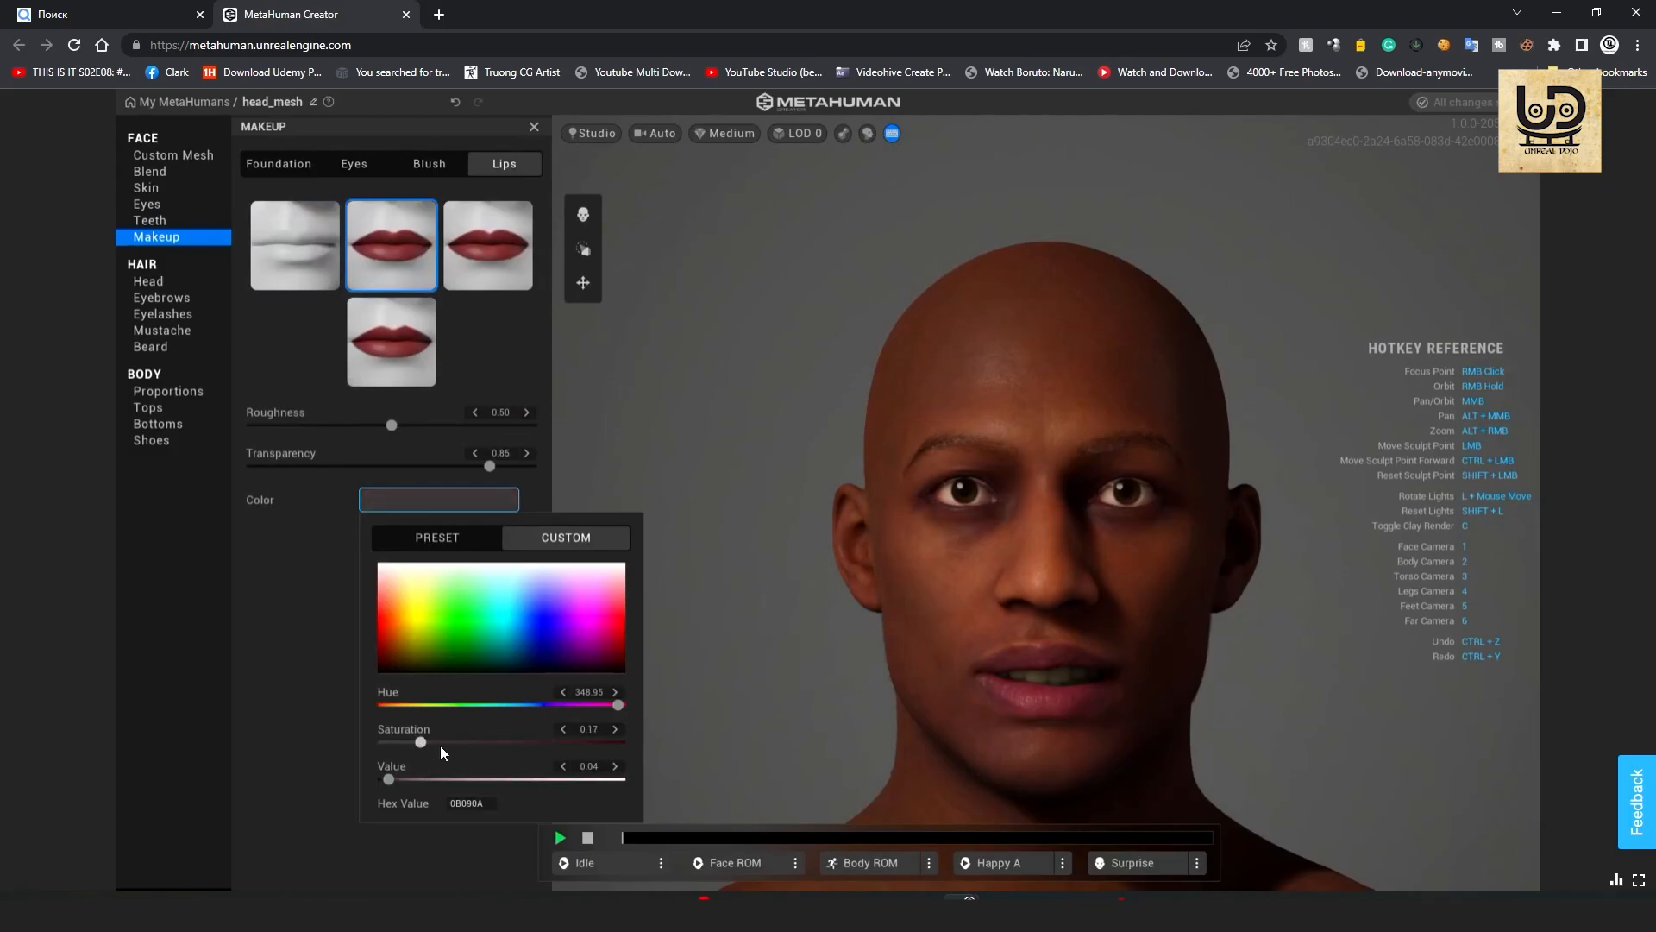
drag(419, 742, 533, 742)
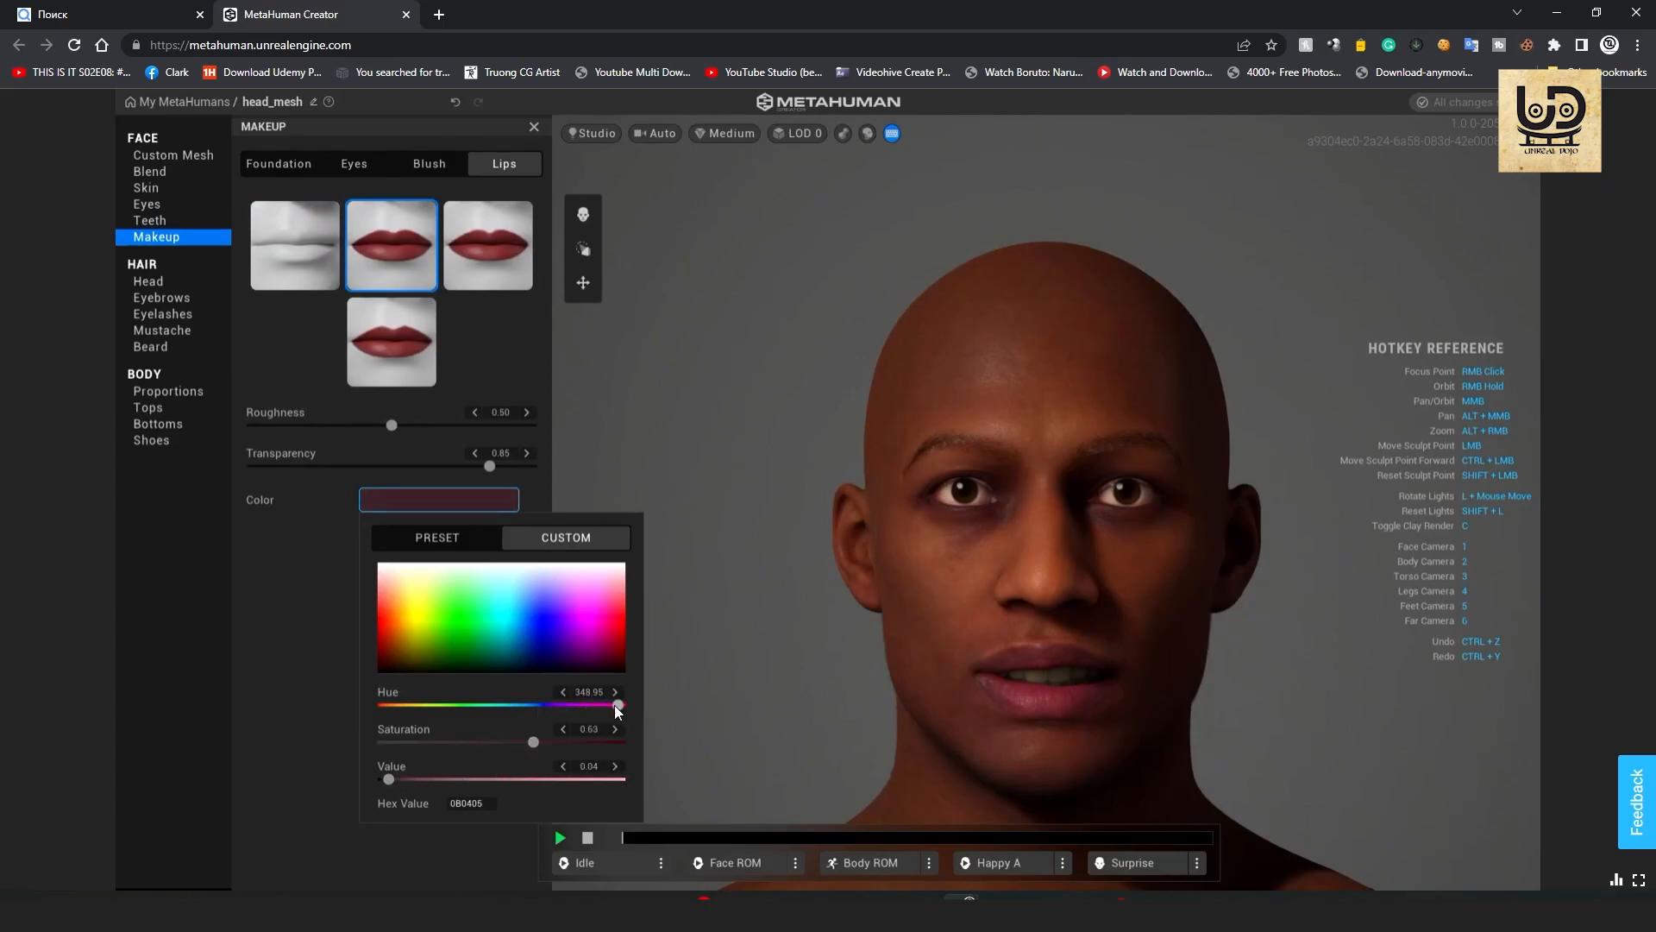
Shift the lipstick hue, lower its saturation and fine-tune its brightness.
drag(617, 704, 606, 703)
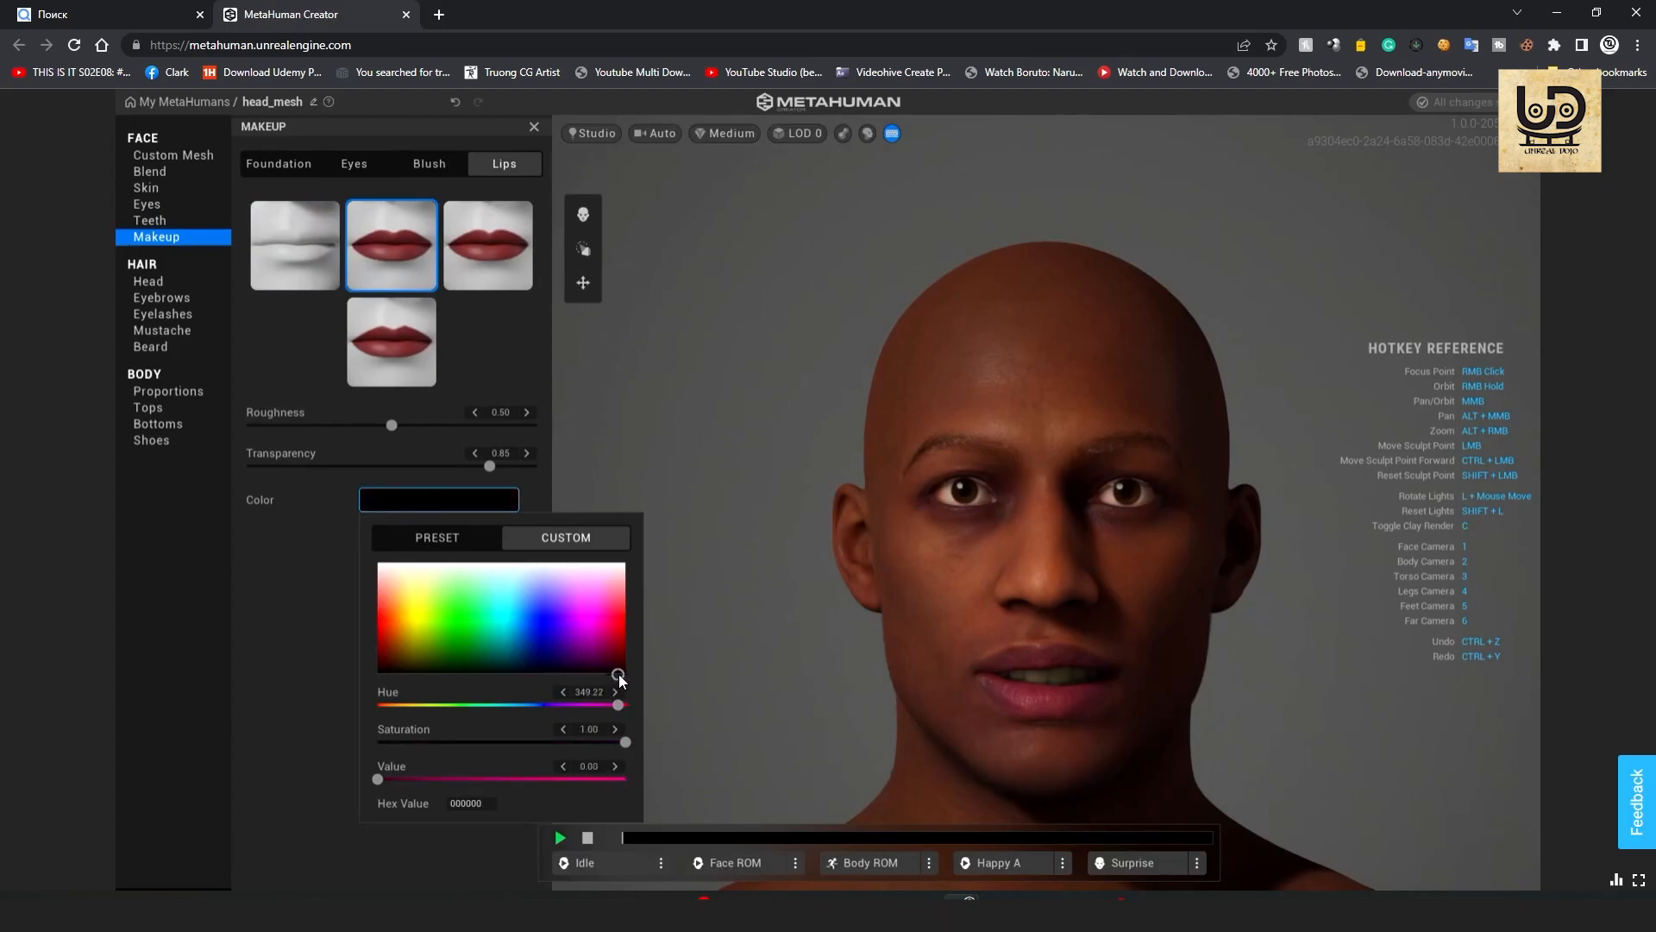
drag(618, 678, 623, 704)
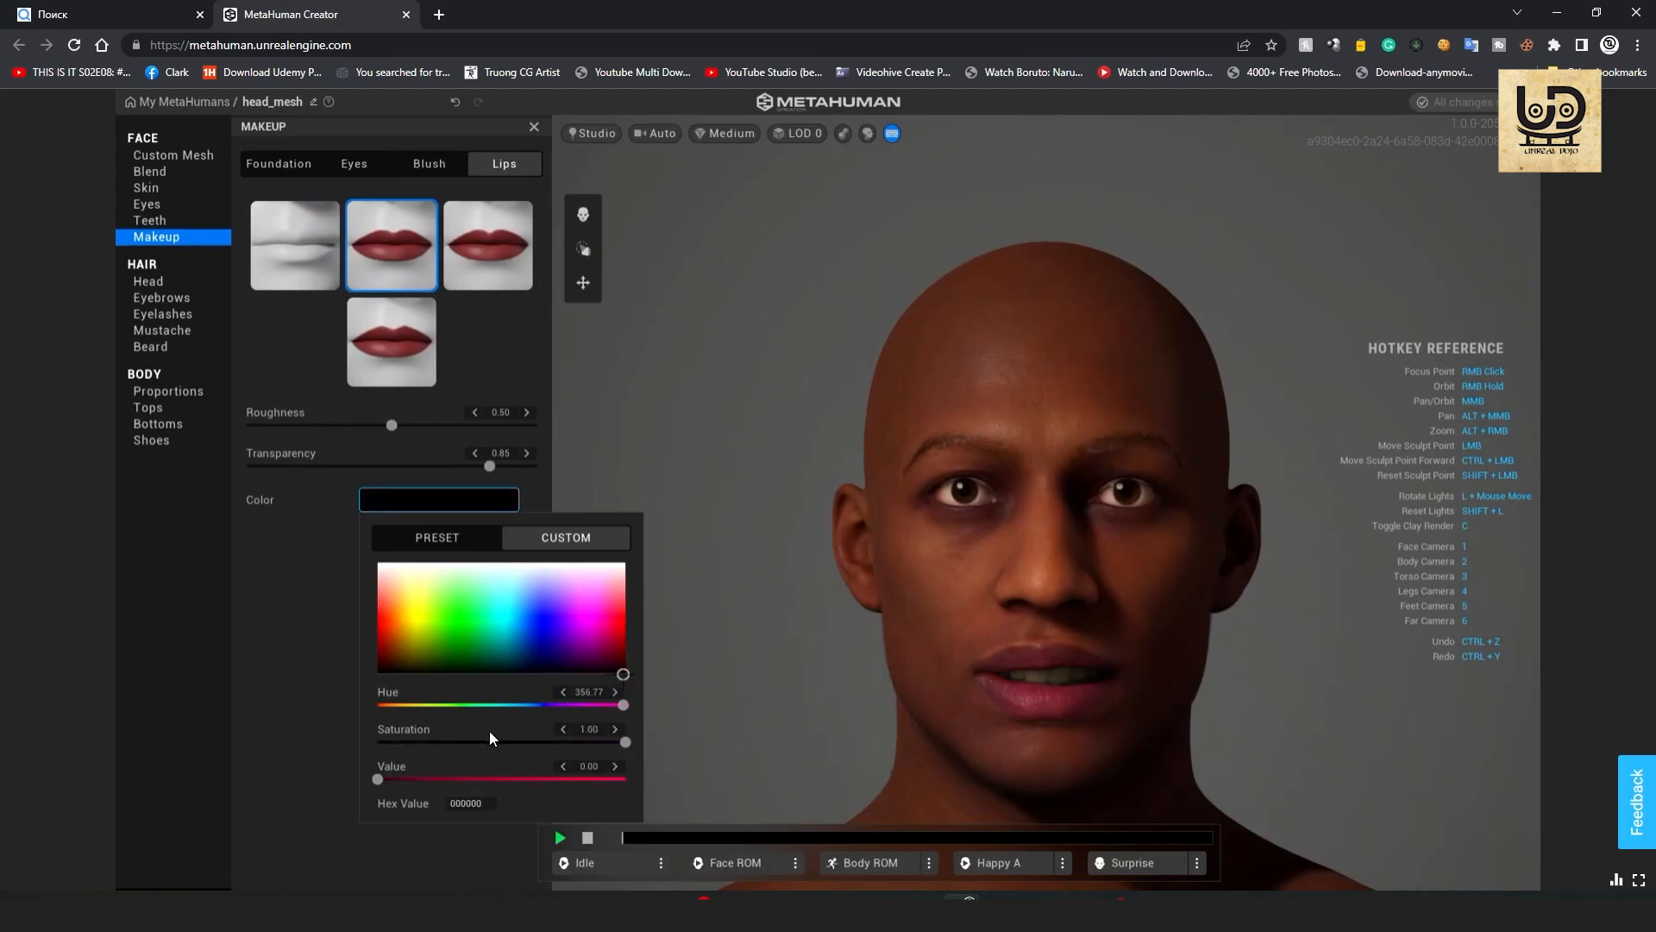
drag(625, 742, 497, 741)
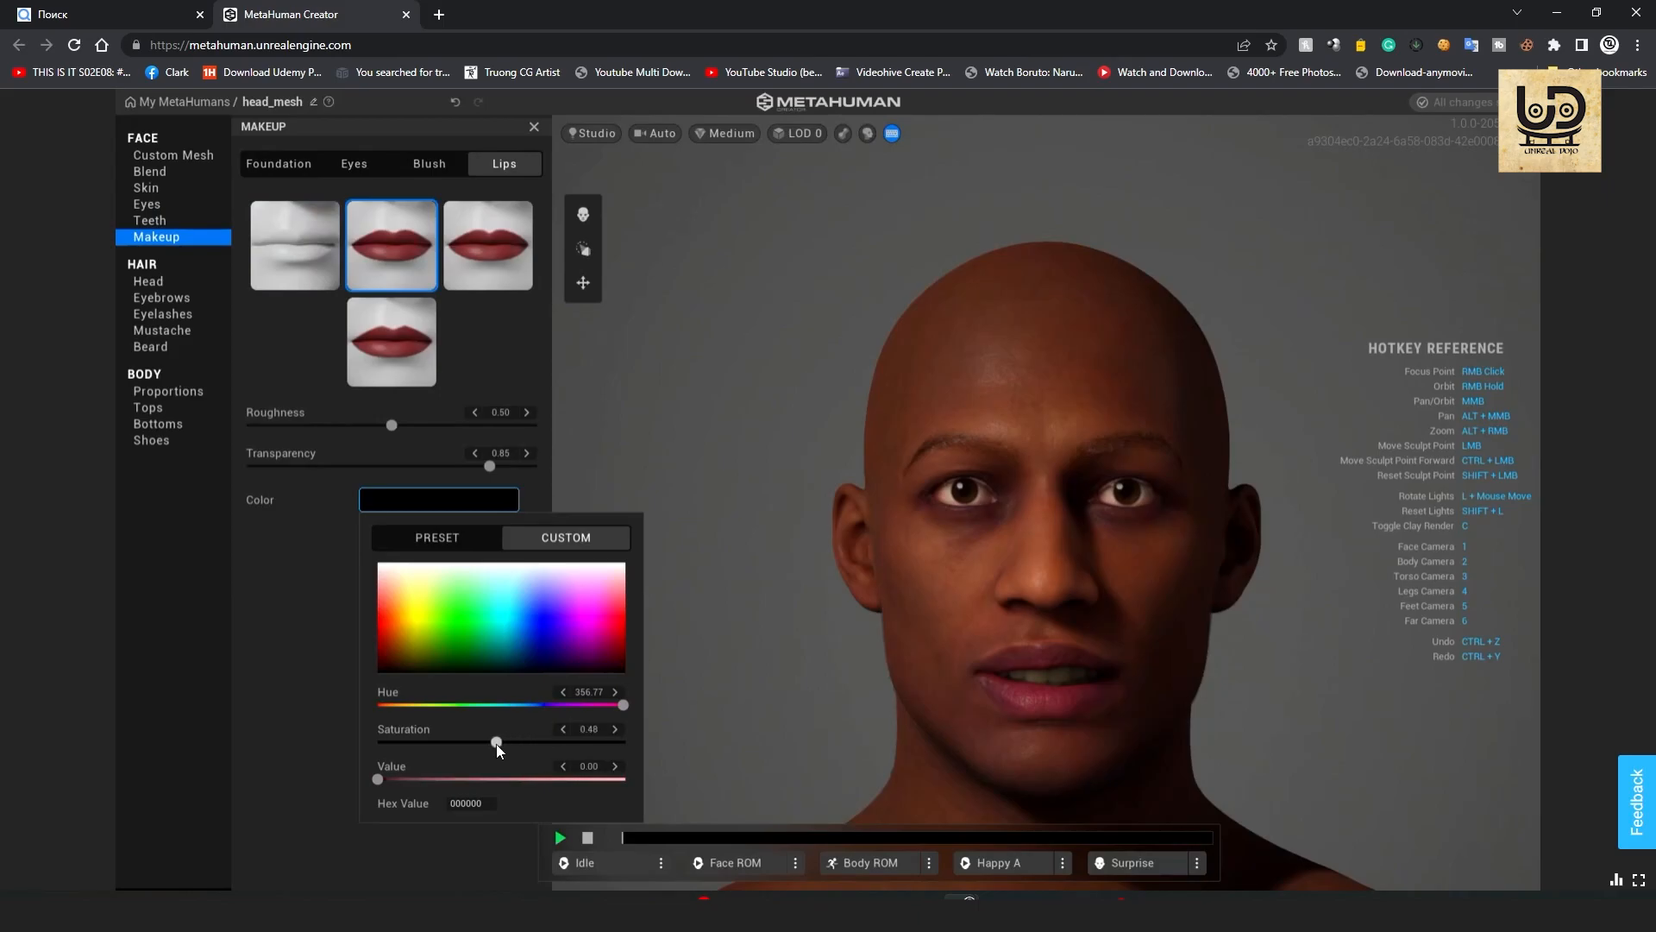
drag(497, 741, 444, 742)
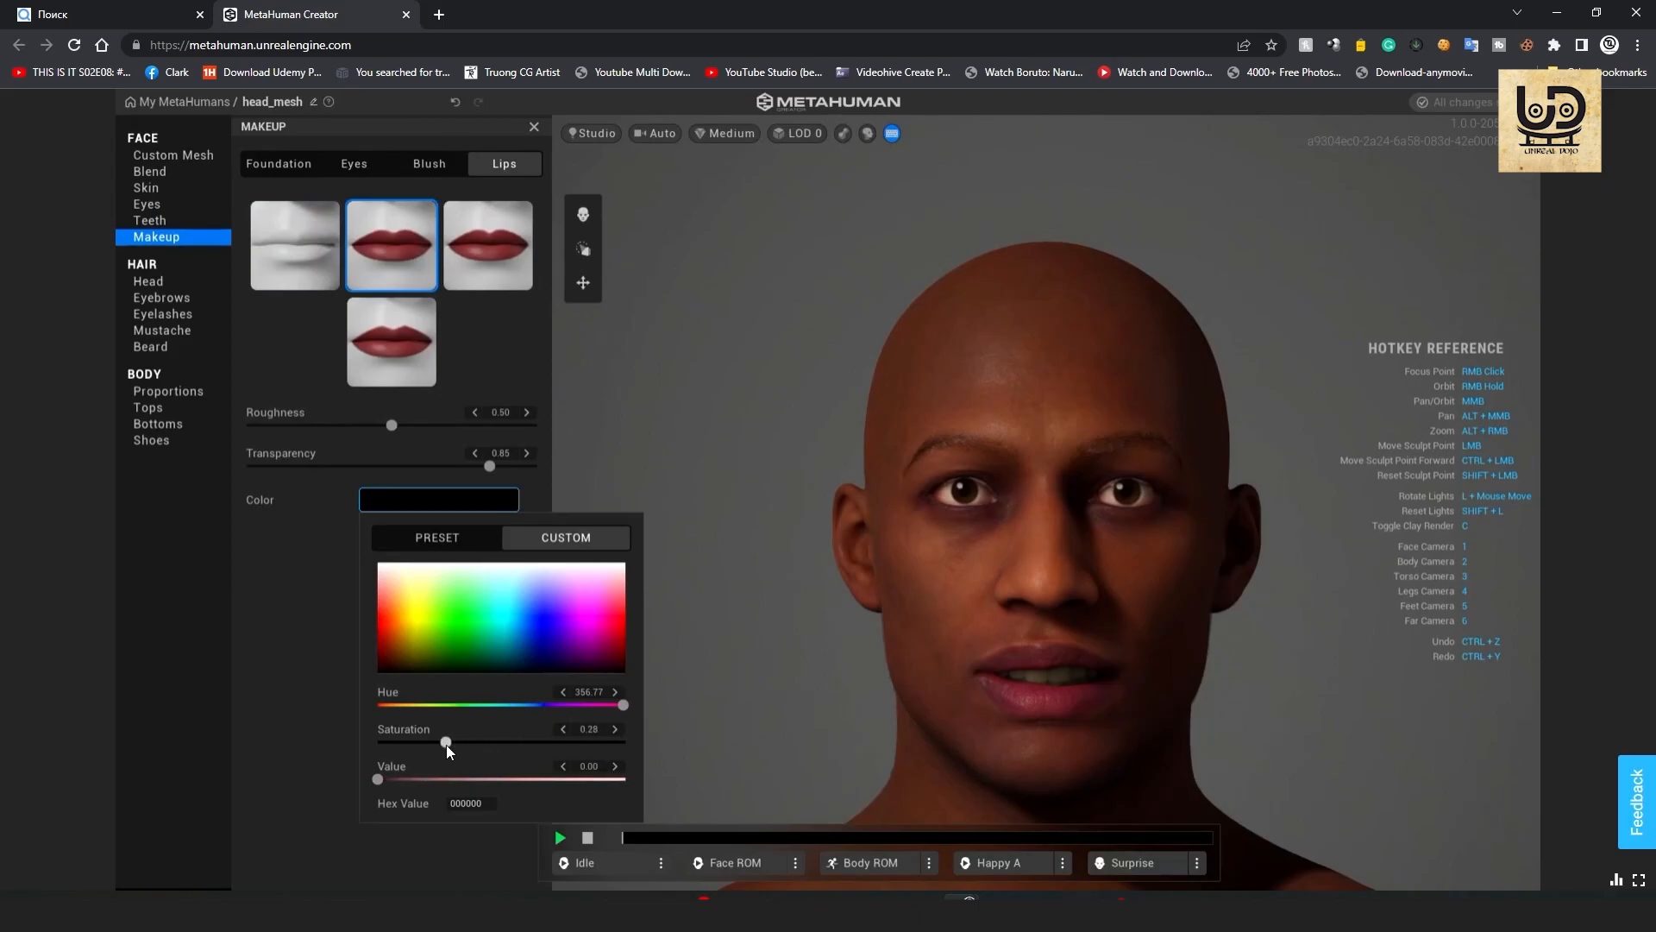
drag(445, 742, 452, 742)
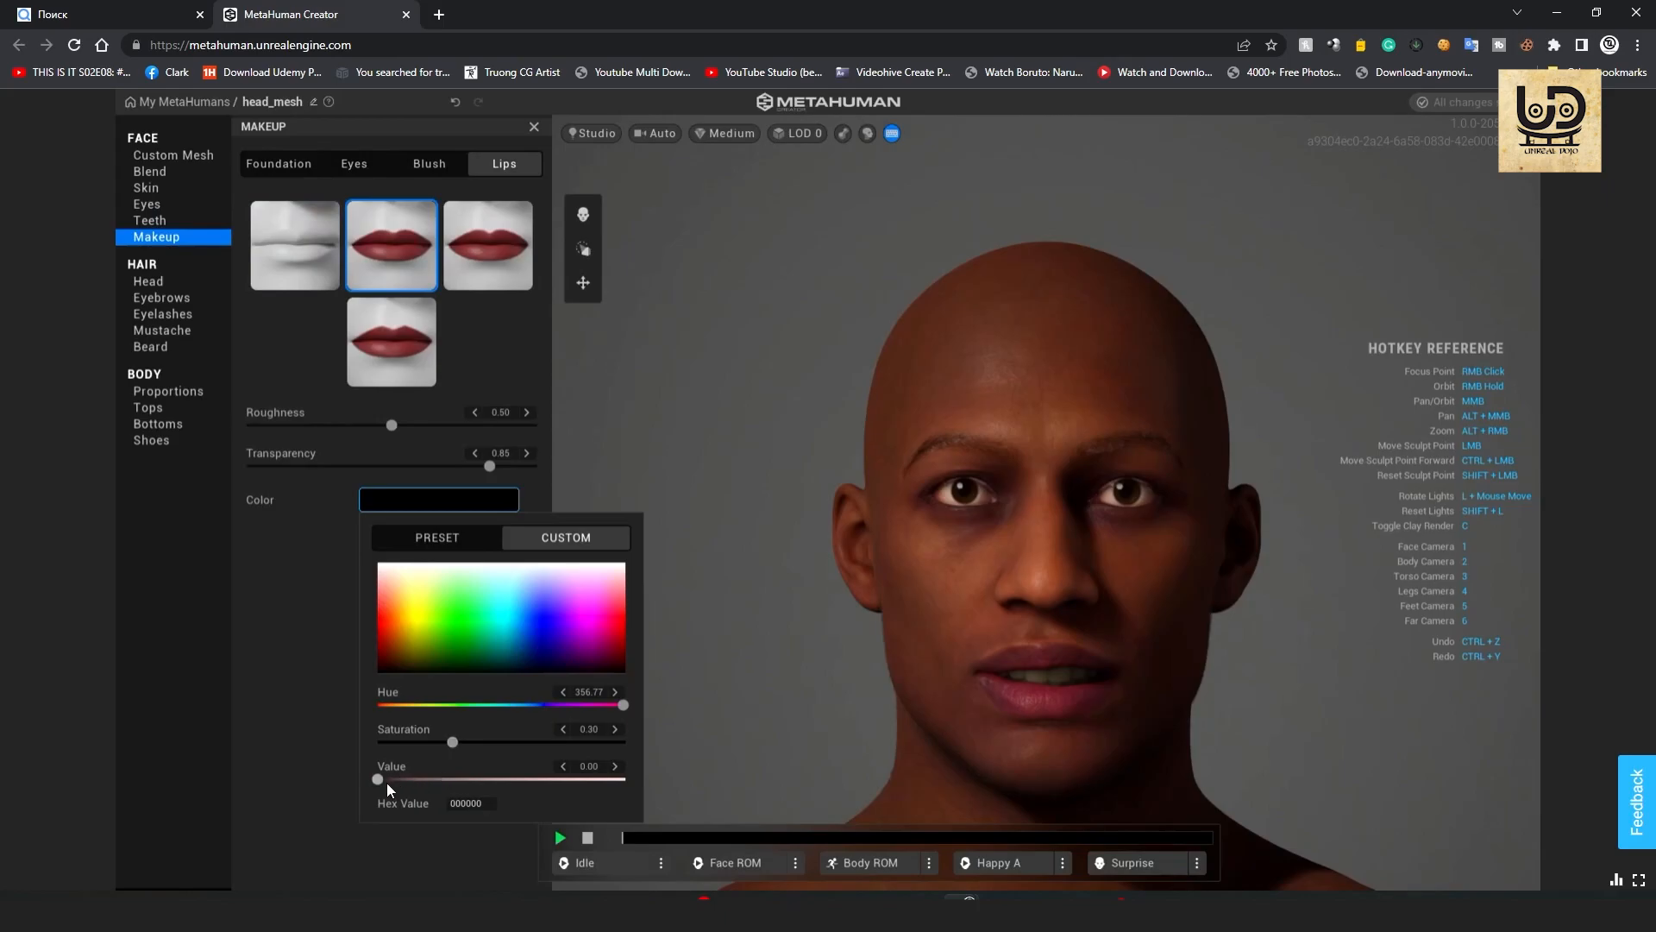
drag(377, 779, 412, 780)
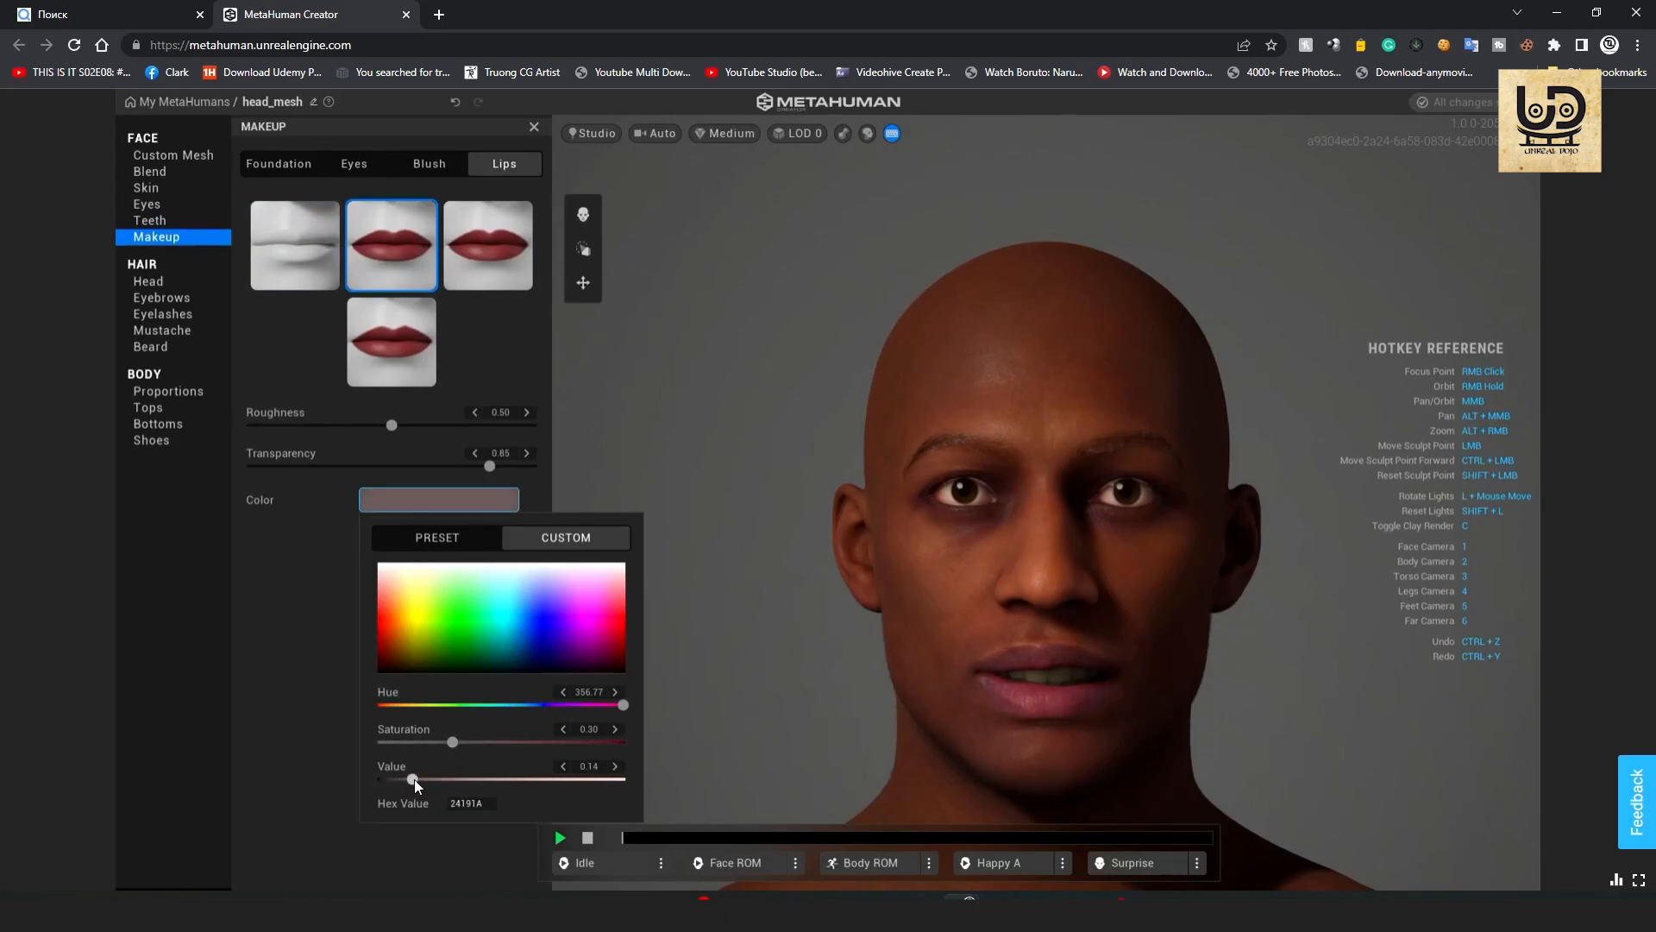
drag(413, 780, 393, 780)
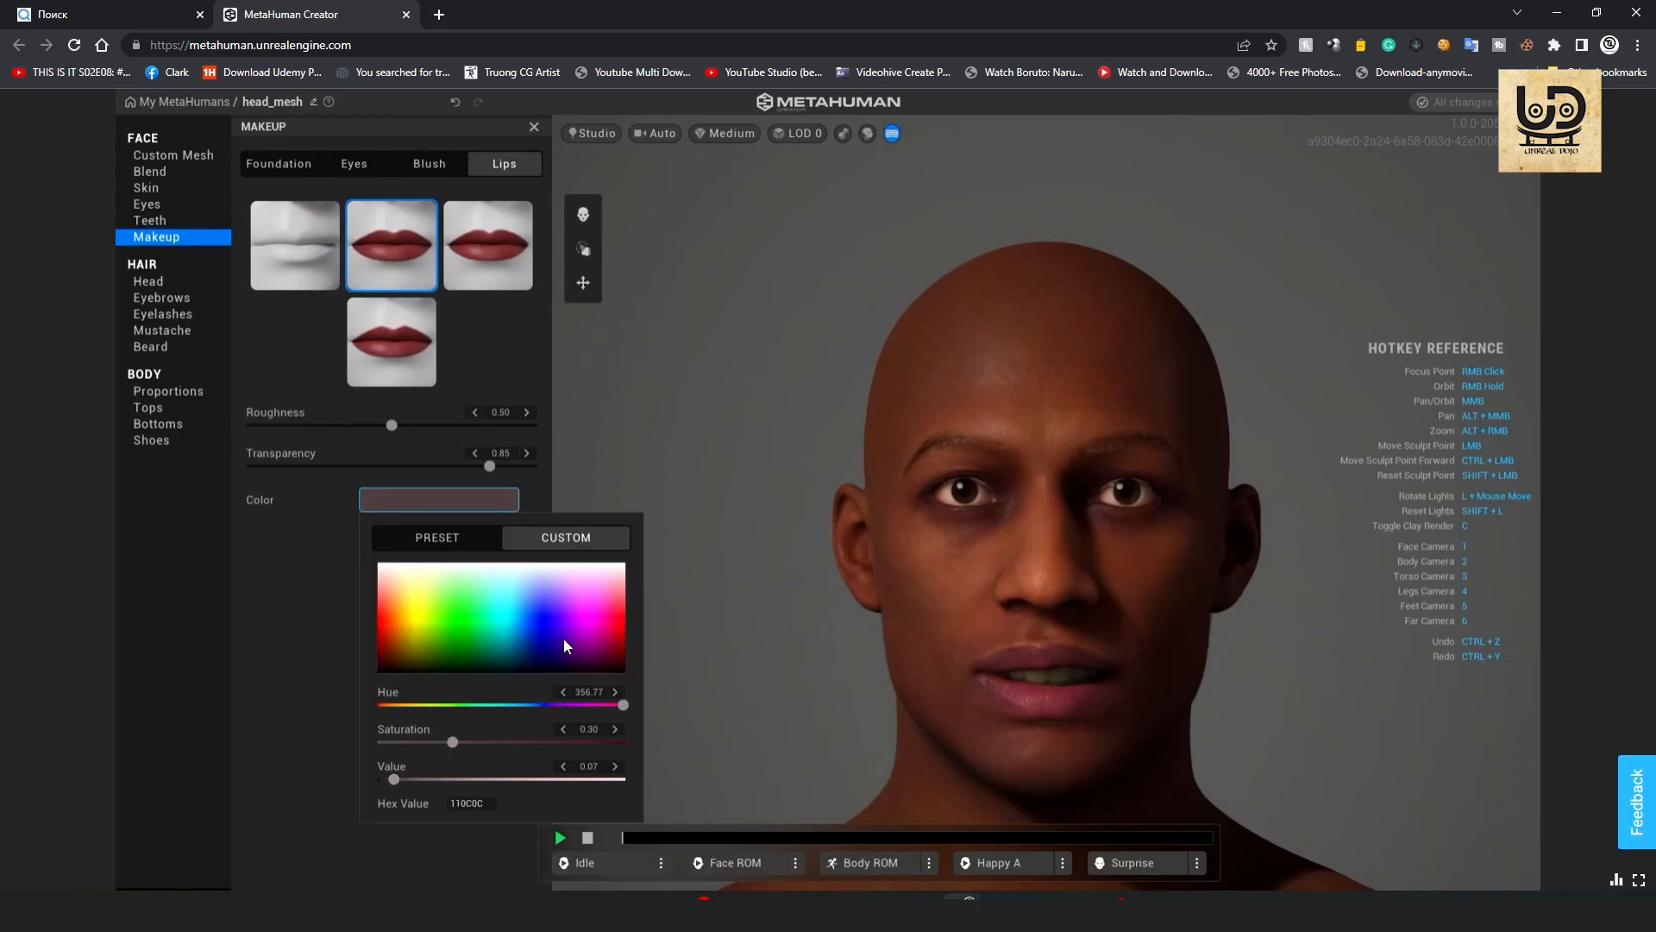
Settle on a muted brownish lipstick shade and lower lip Roughness to about 0.38.
click(399, 650)
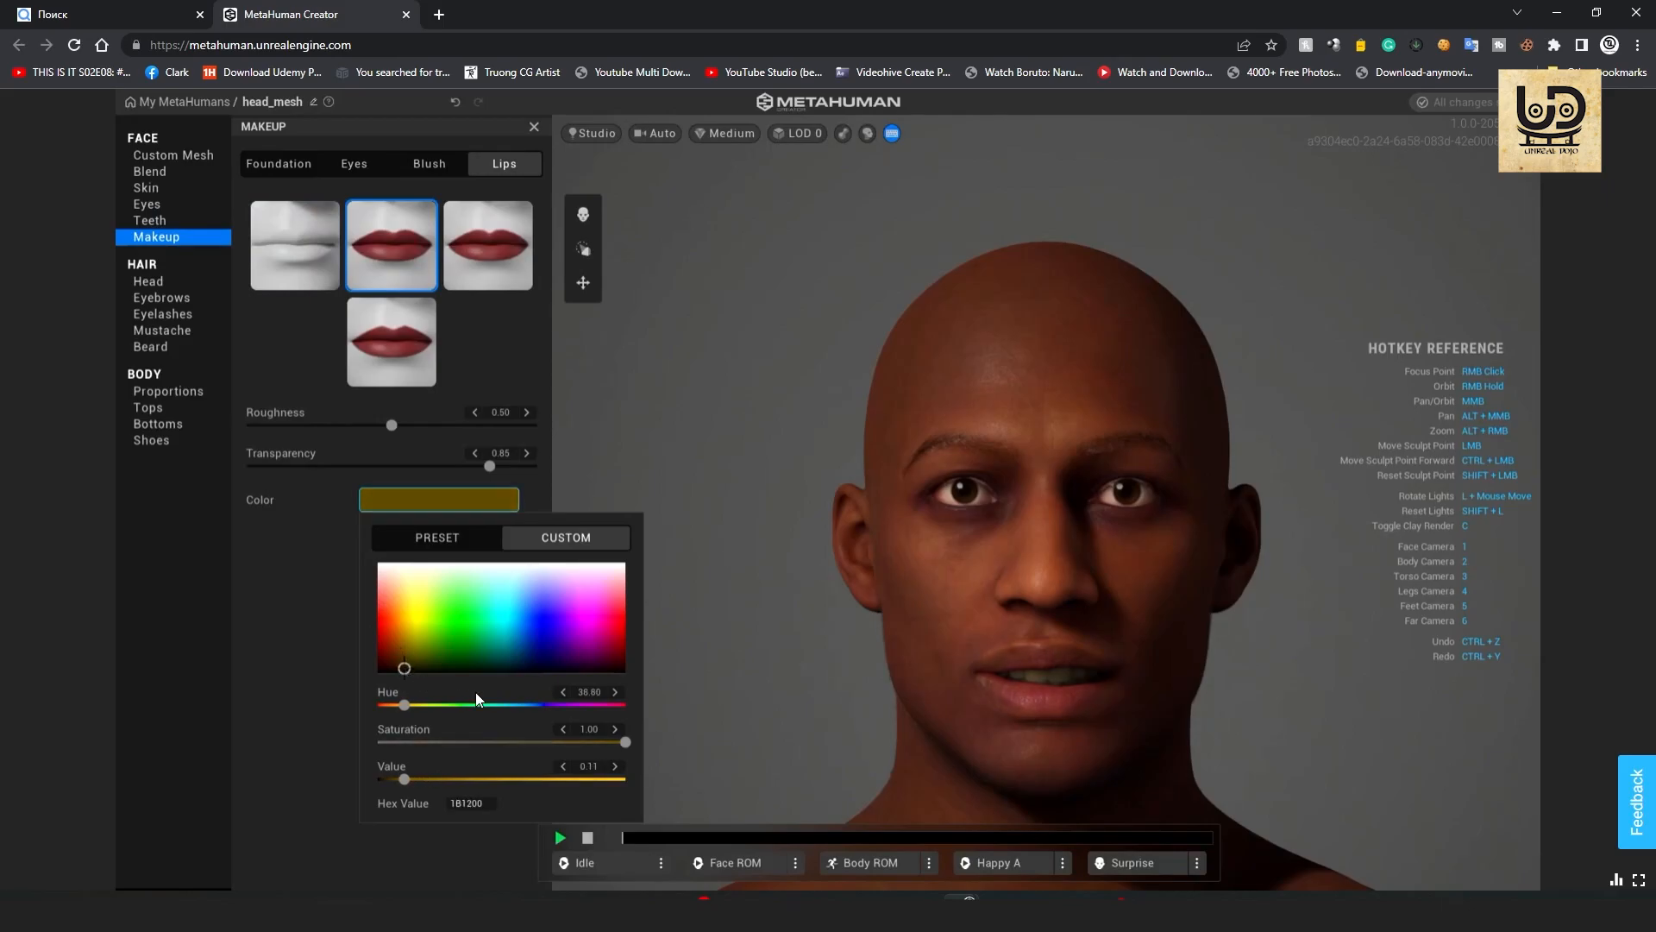
drag(623, 742, 489, 742)
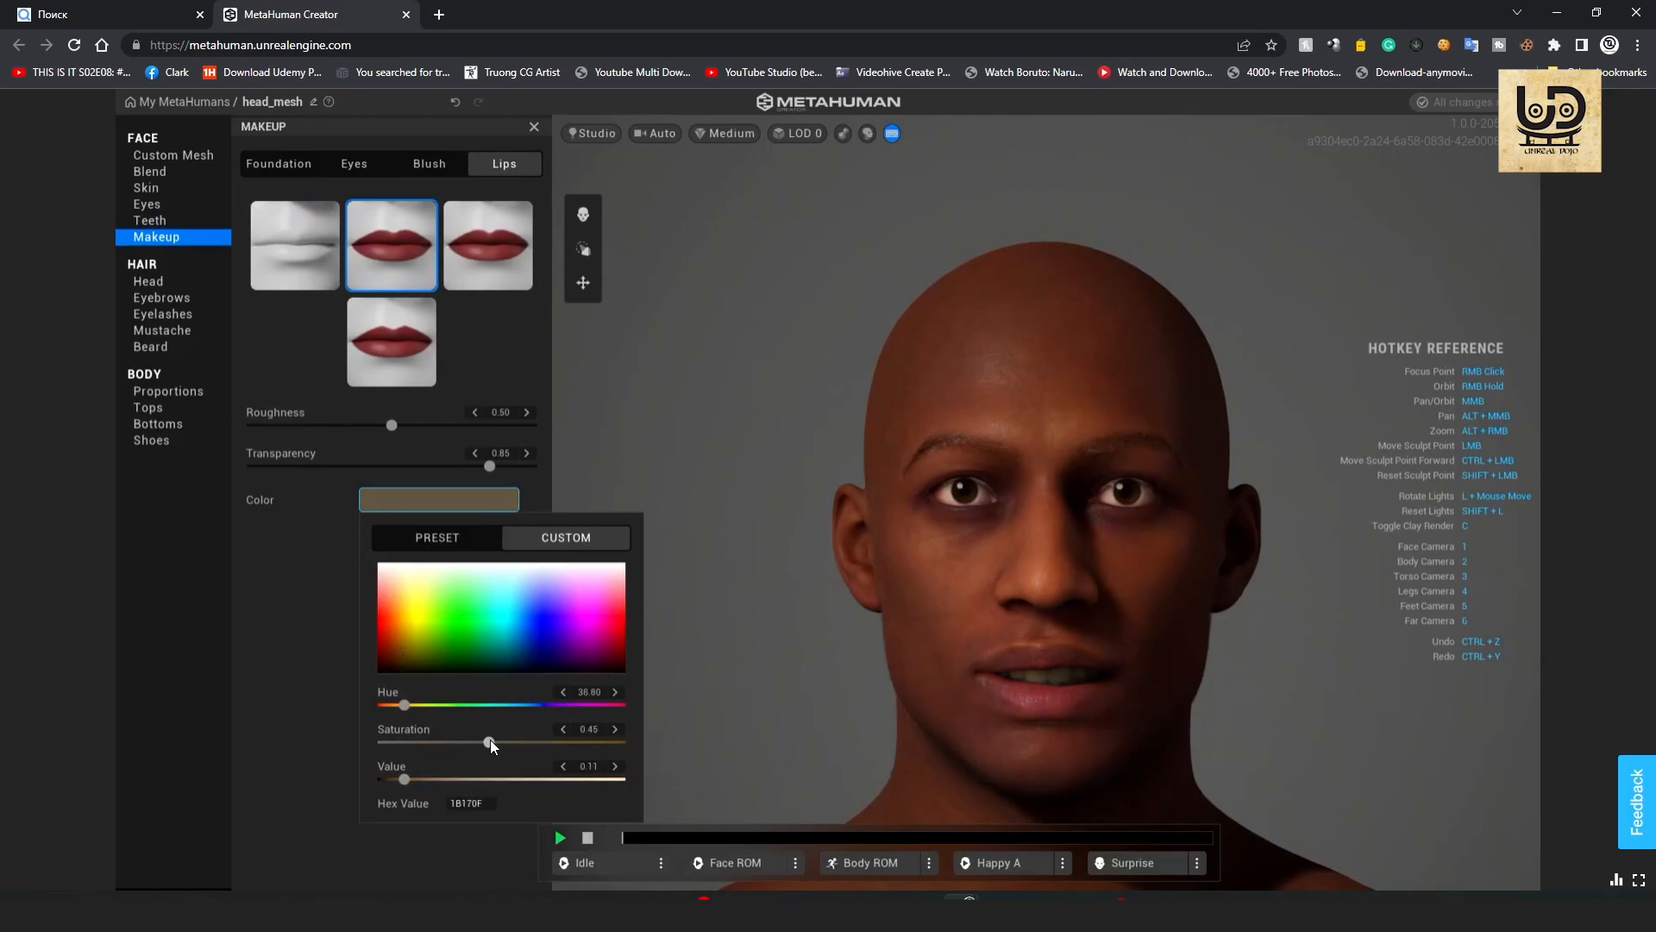
drag(488, 742, 476, 742)
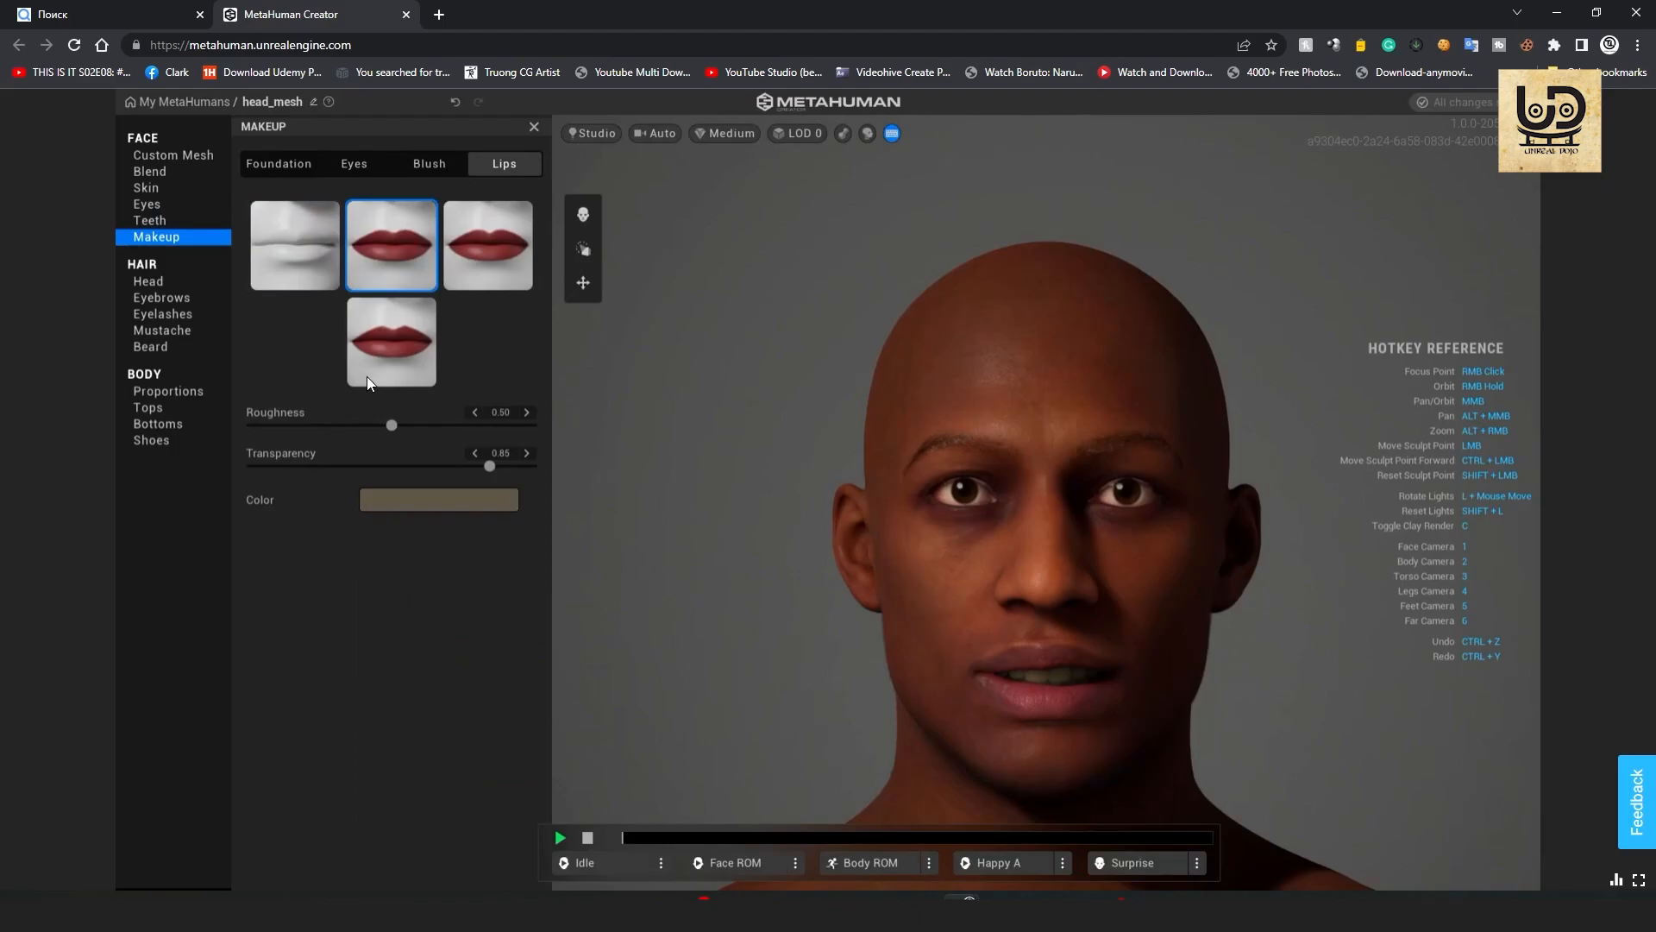
drag(391, 424, 407, 424)
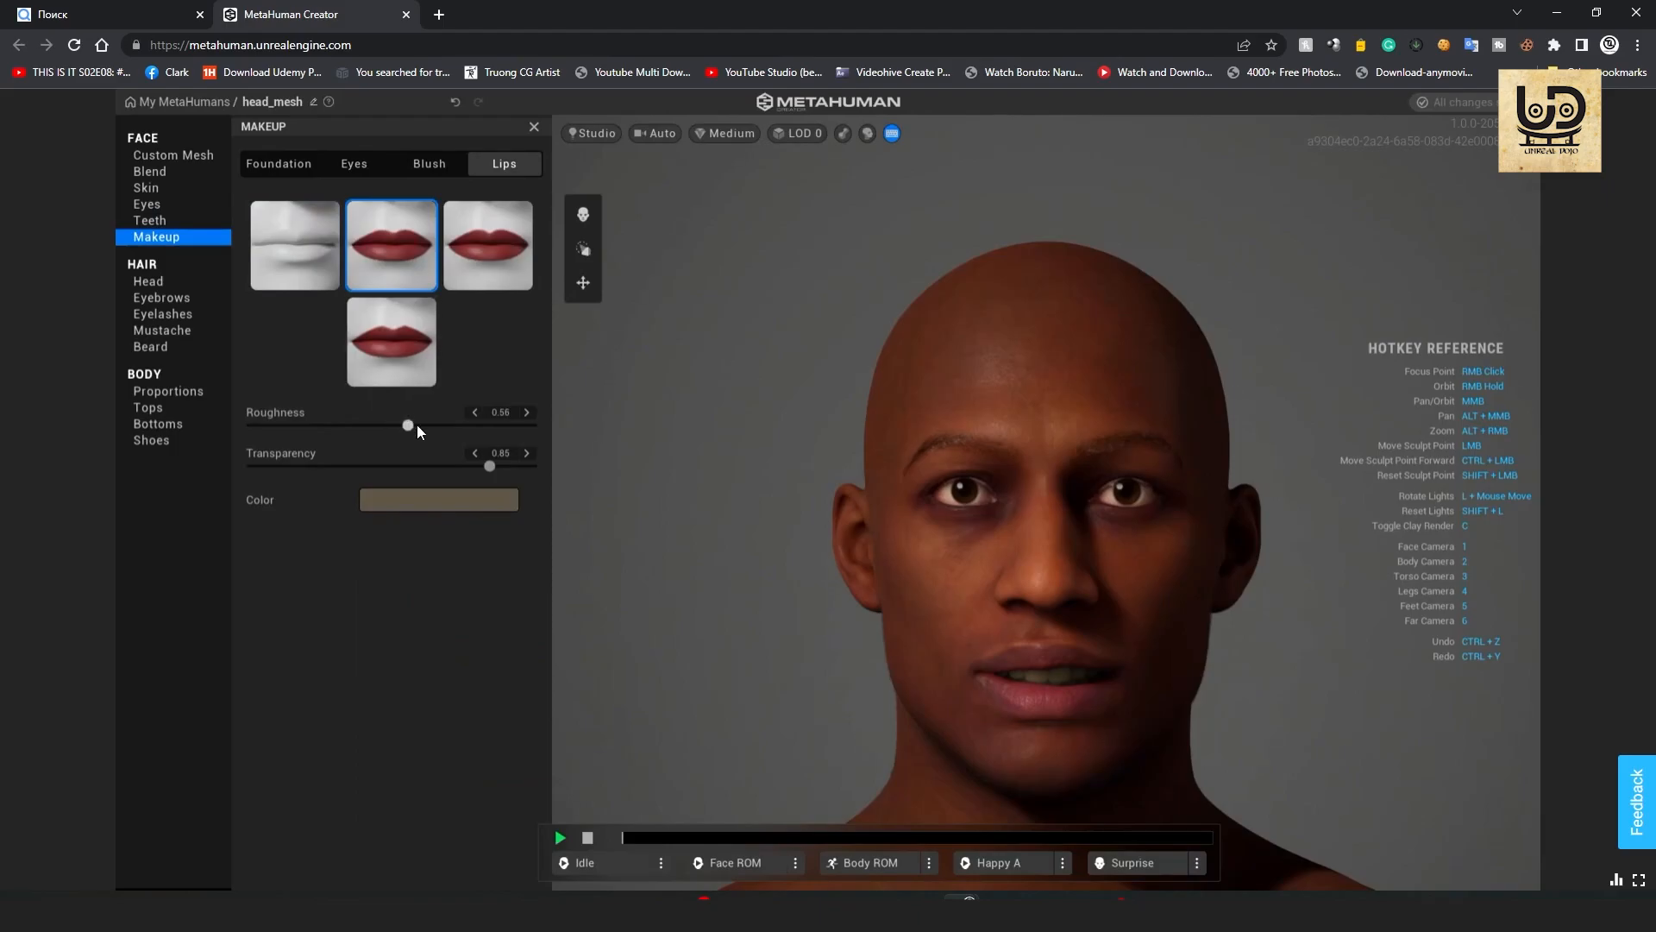
drag(407, 424, 352, 425)
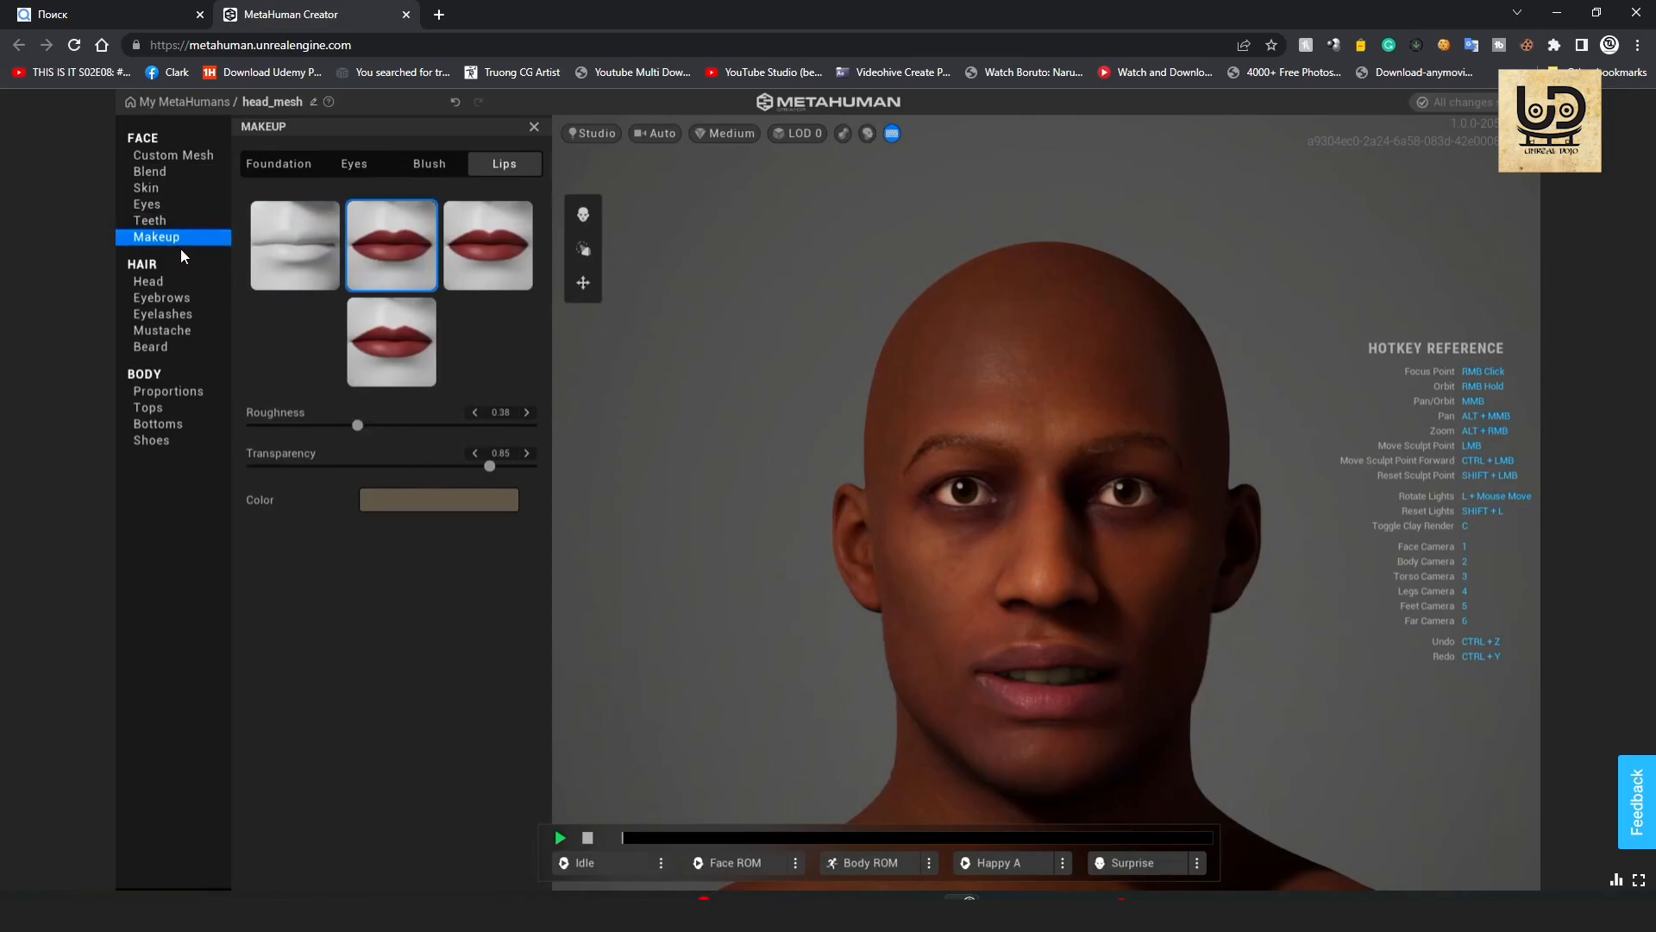
Try the afro fade head hairstyles and settle on the short afro fade preset.
click(148, 281)
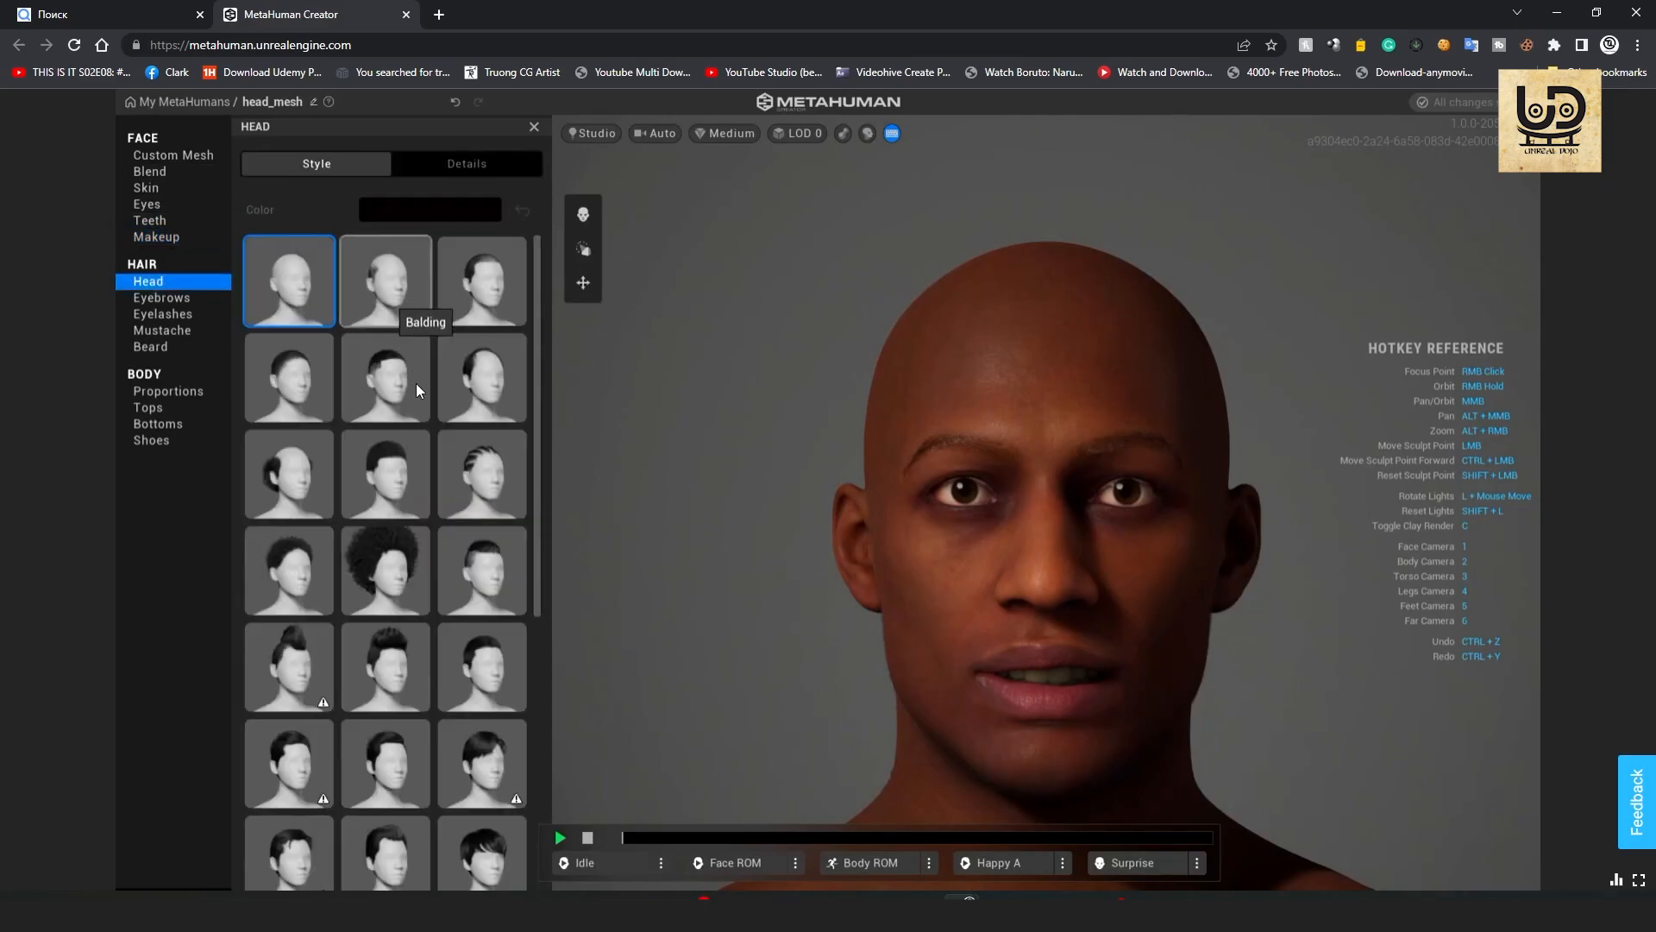
click(384, 377)
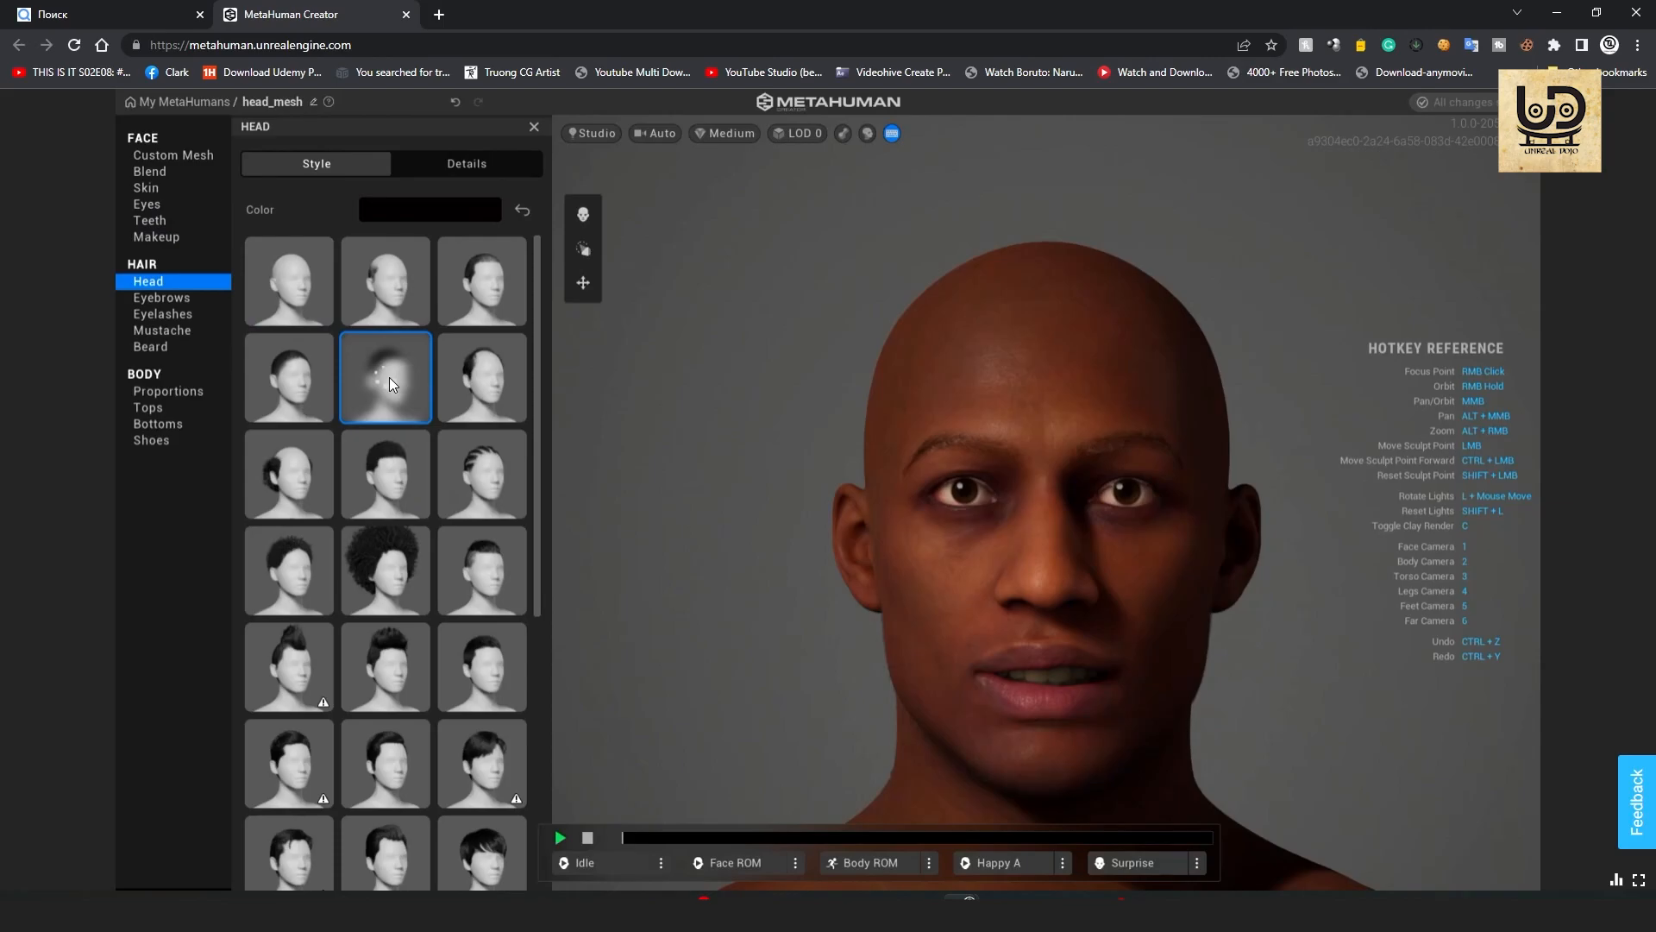
click(385, 377)
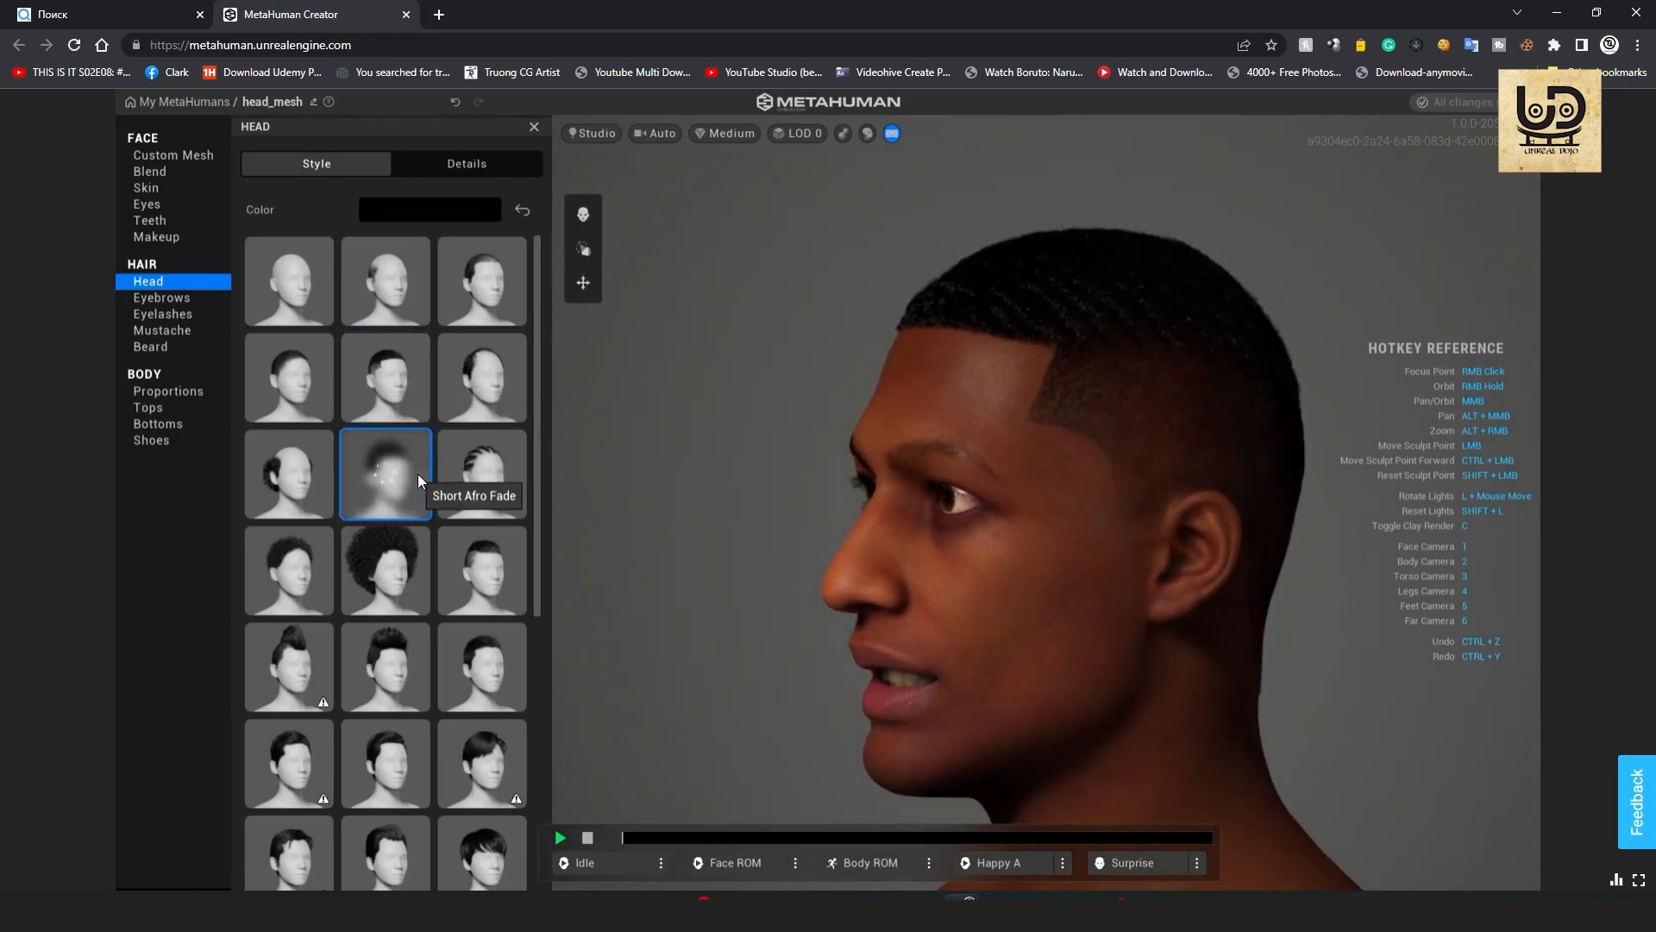
click(385, 473)
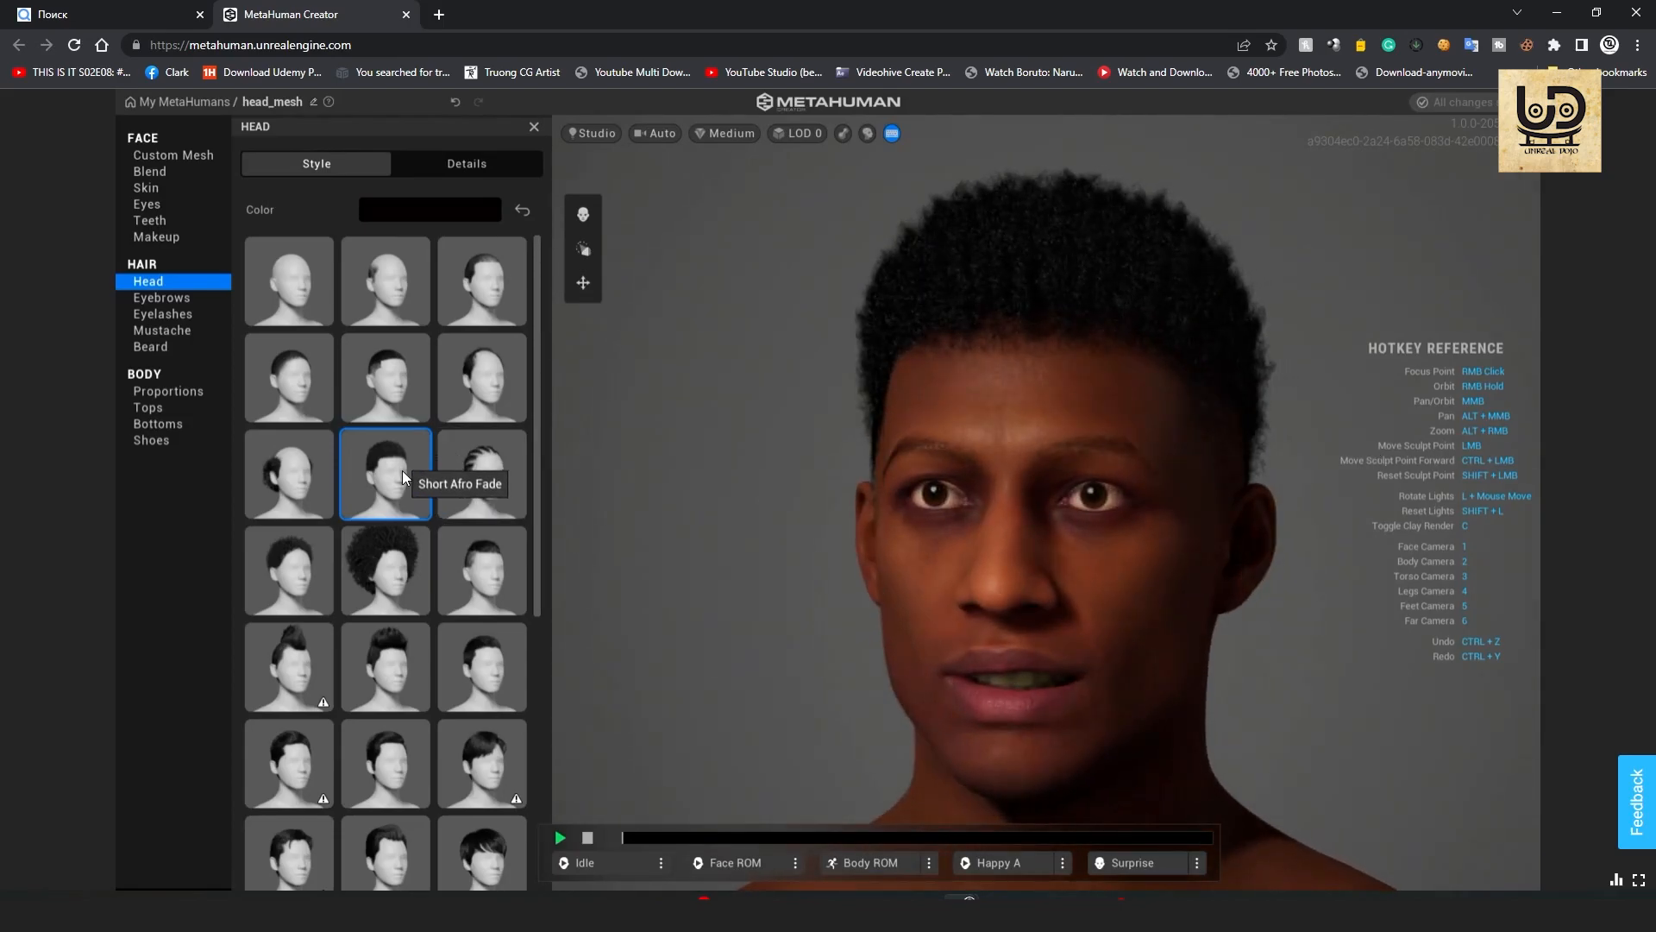
mouse_move(433, 477)
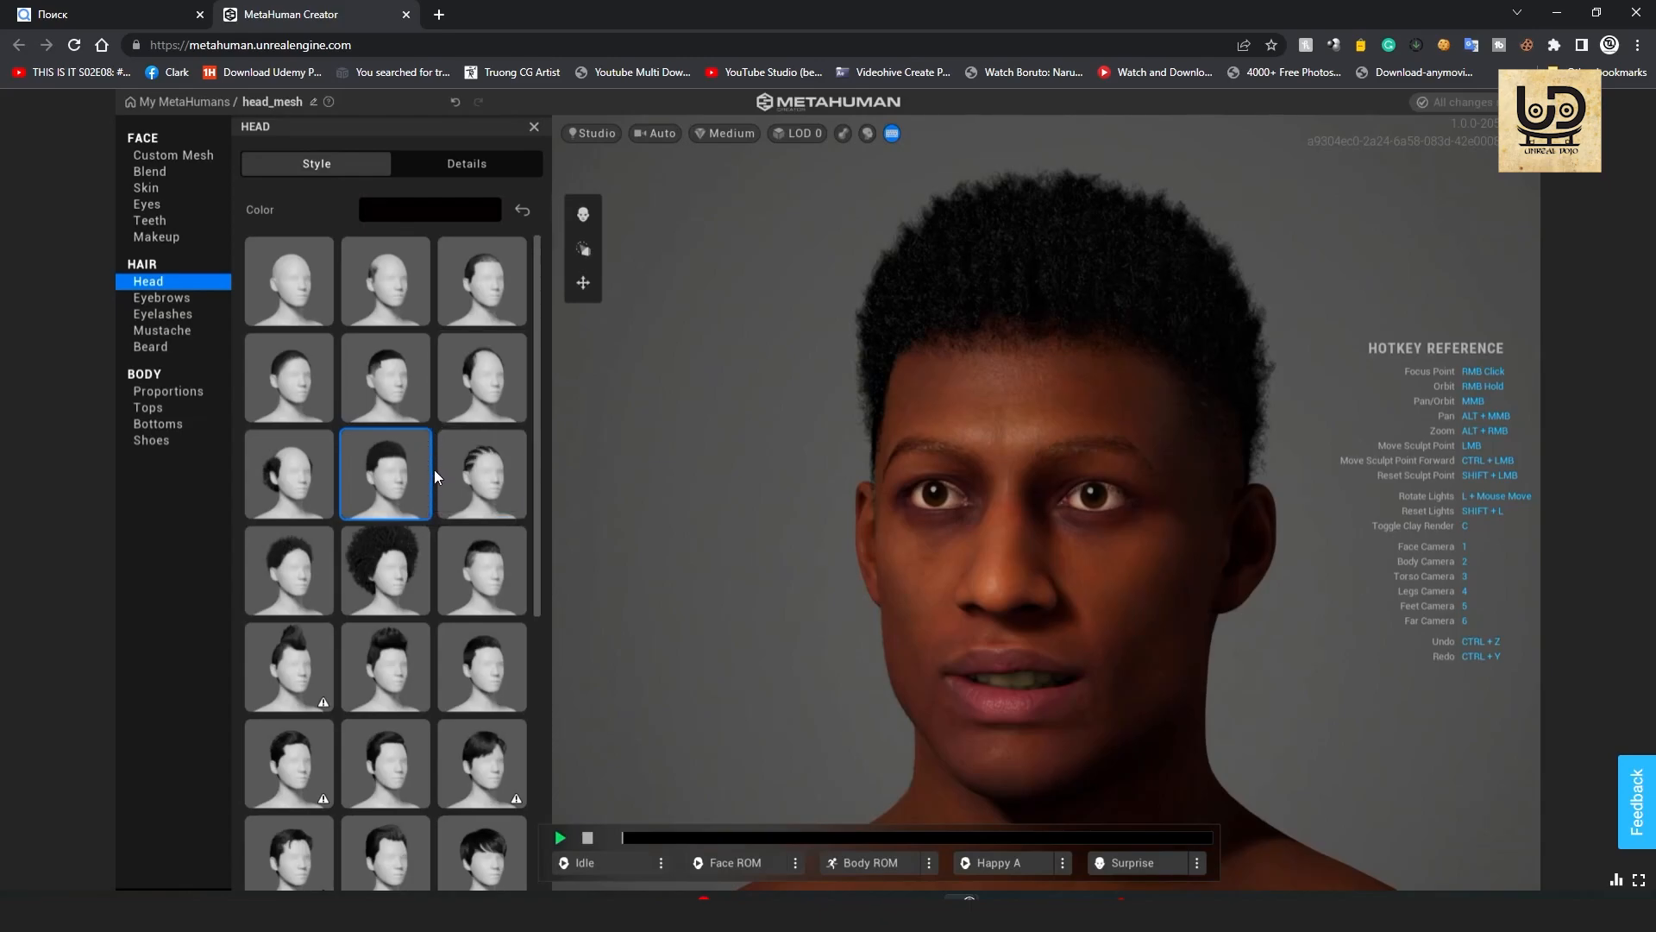
click(384, 378)
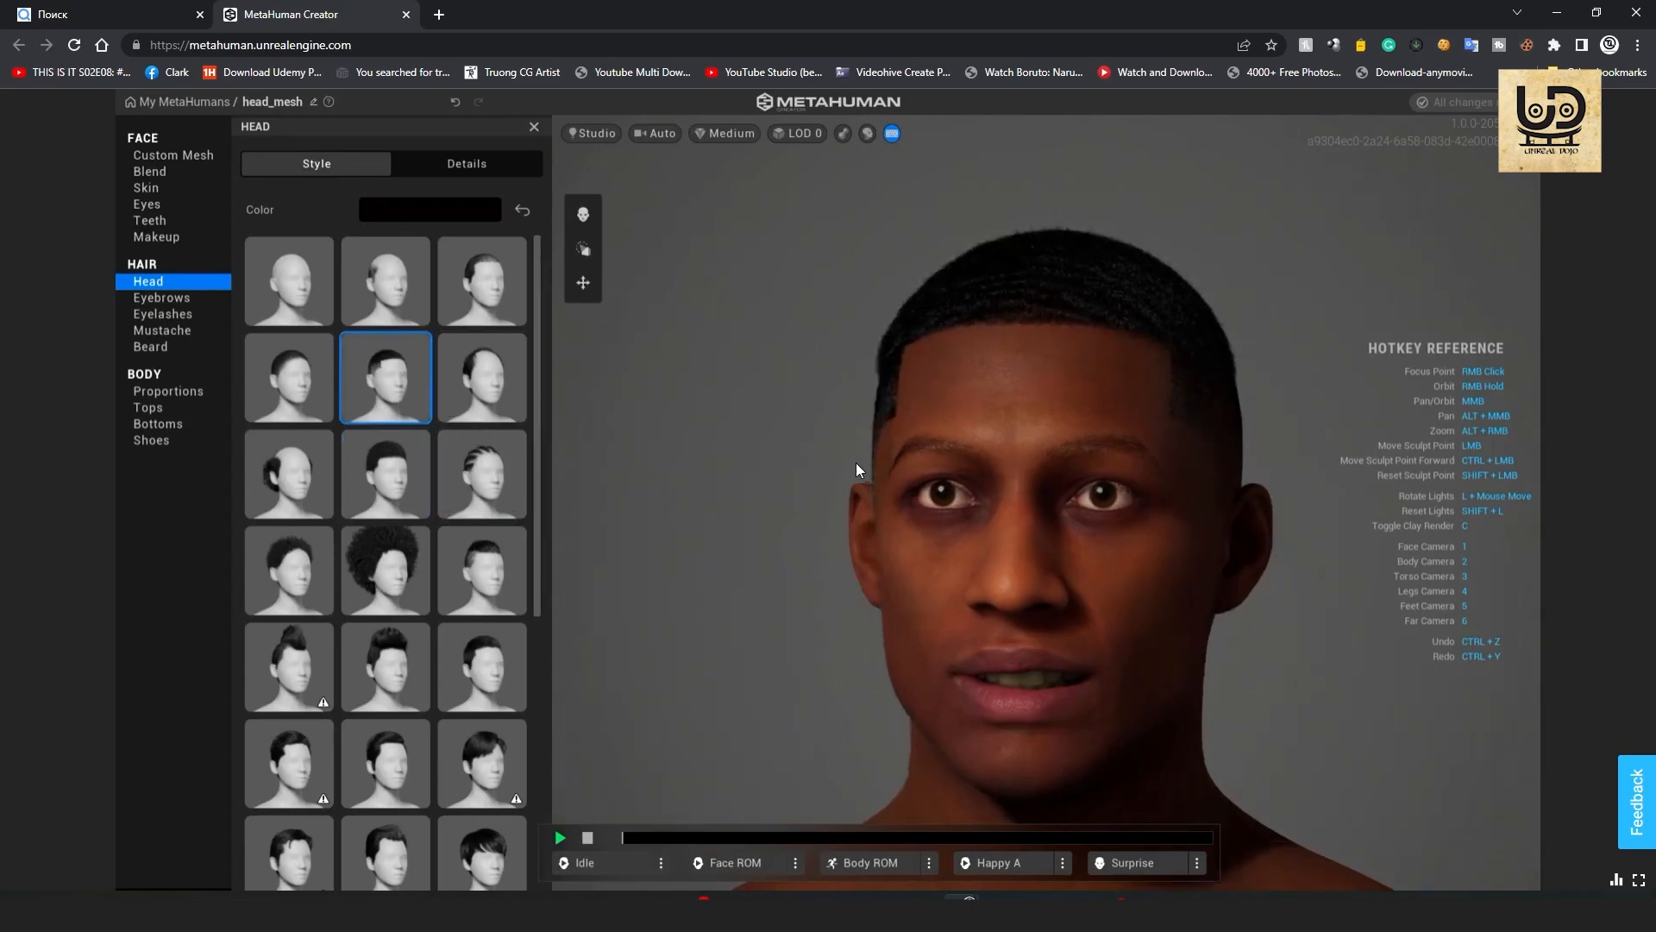
mouse_move(385, 571)
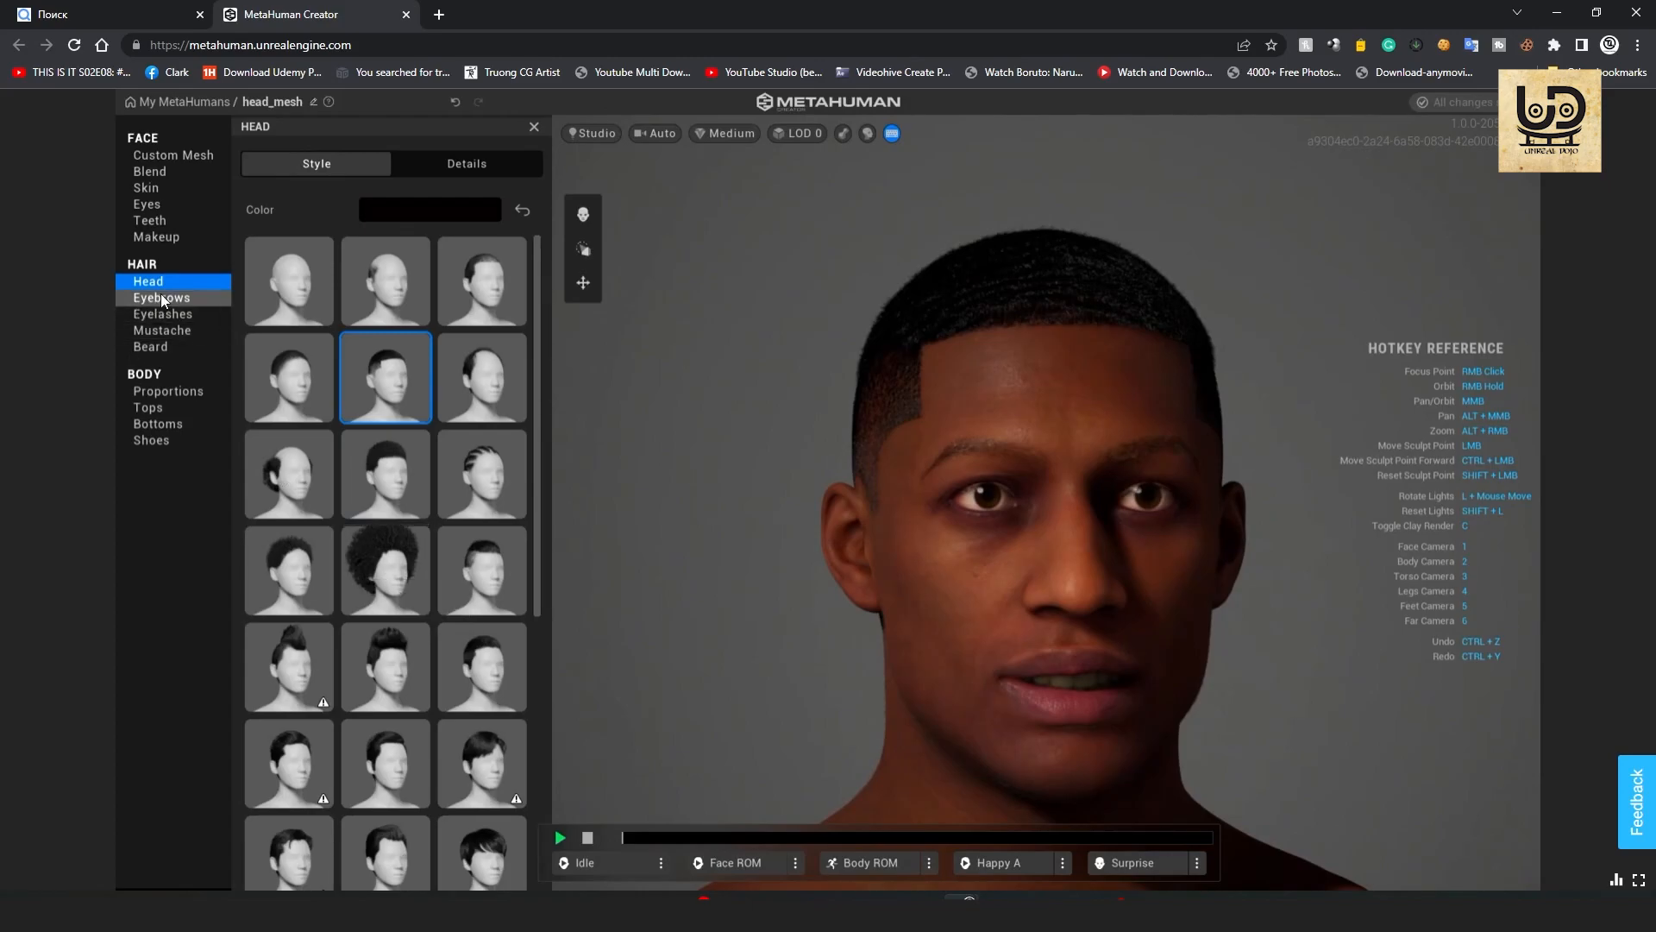
Give the character fuller thick eyebrows and Short Sparse eyelashes.
click(161, 298)
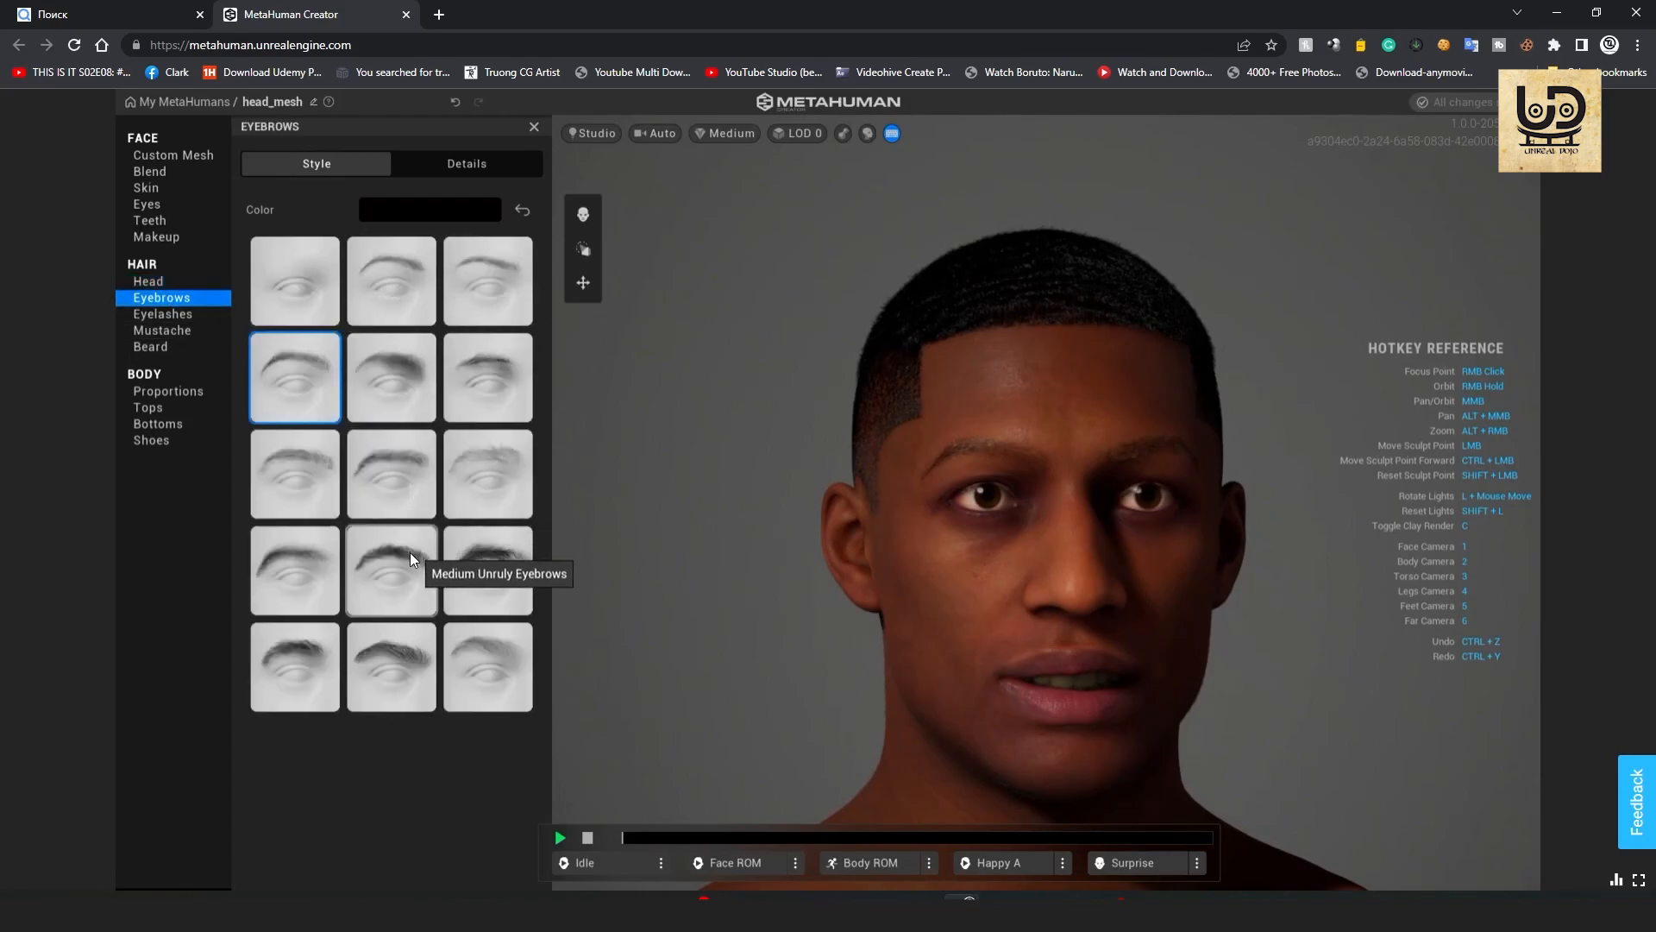
click(391, 571)
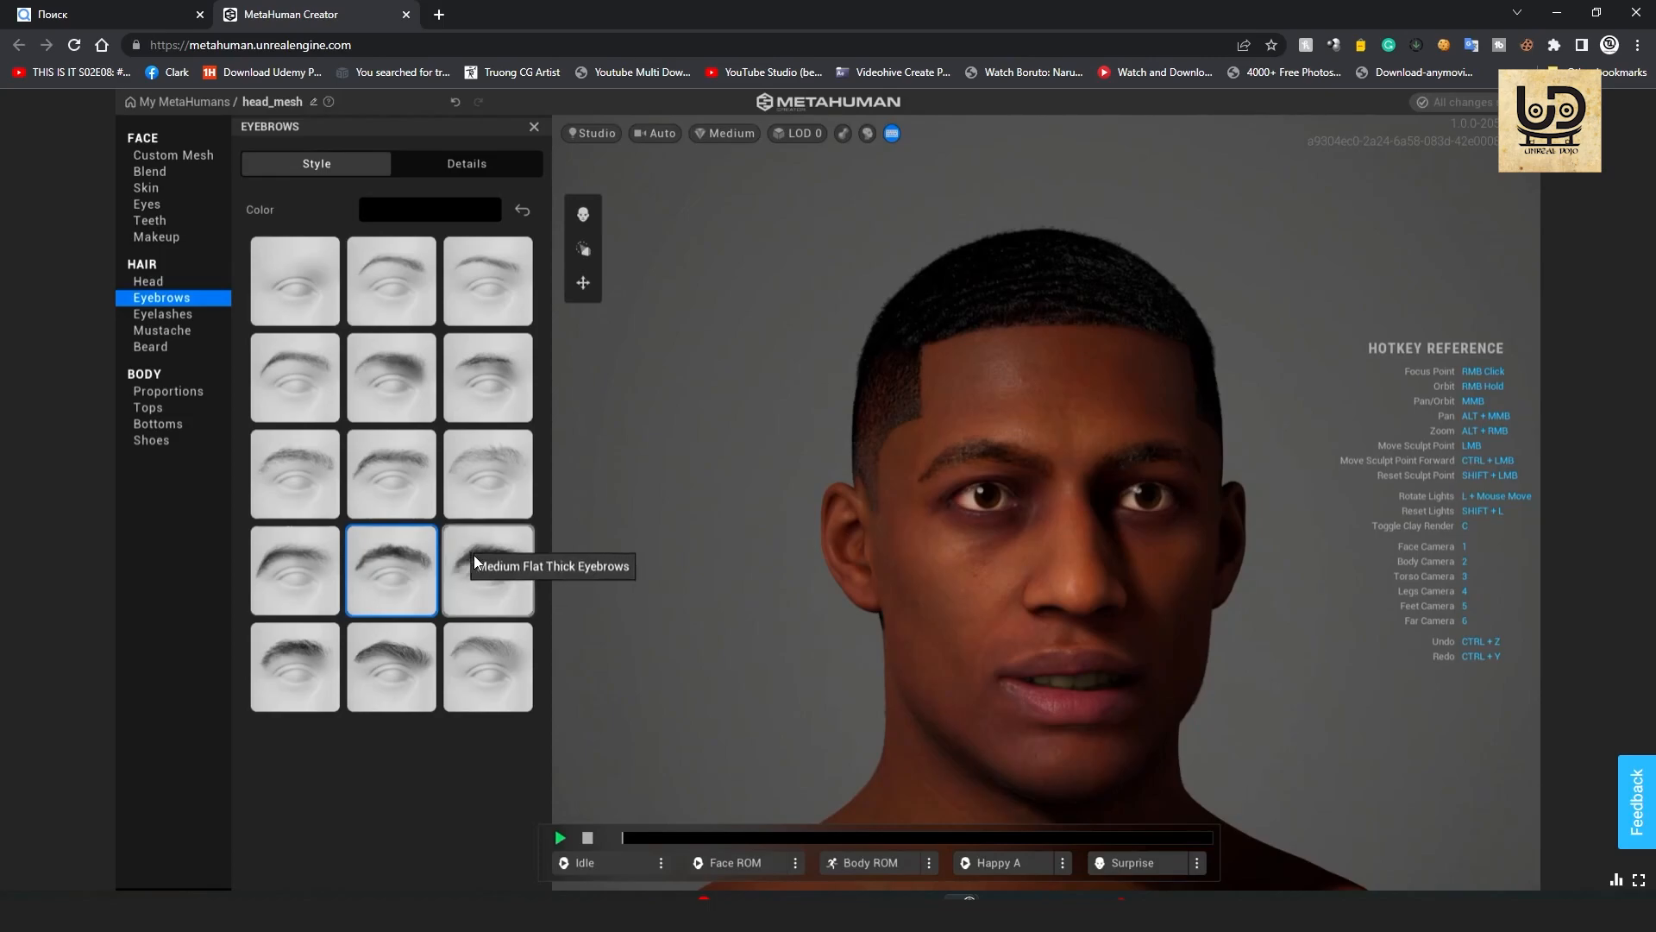
click(486, 571)
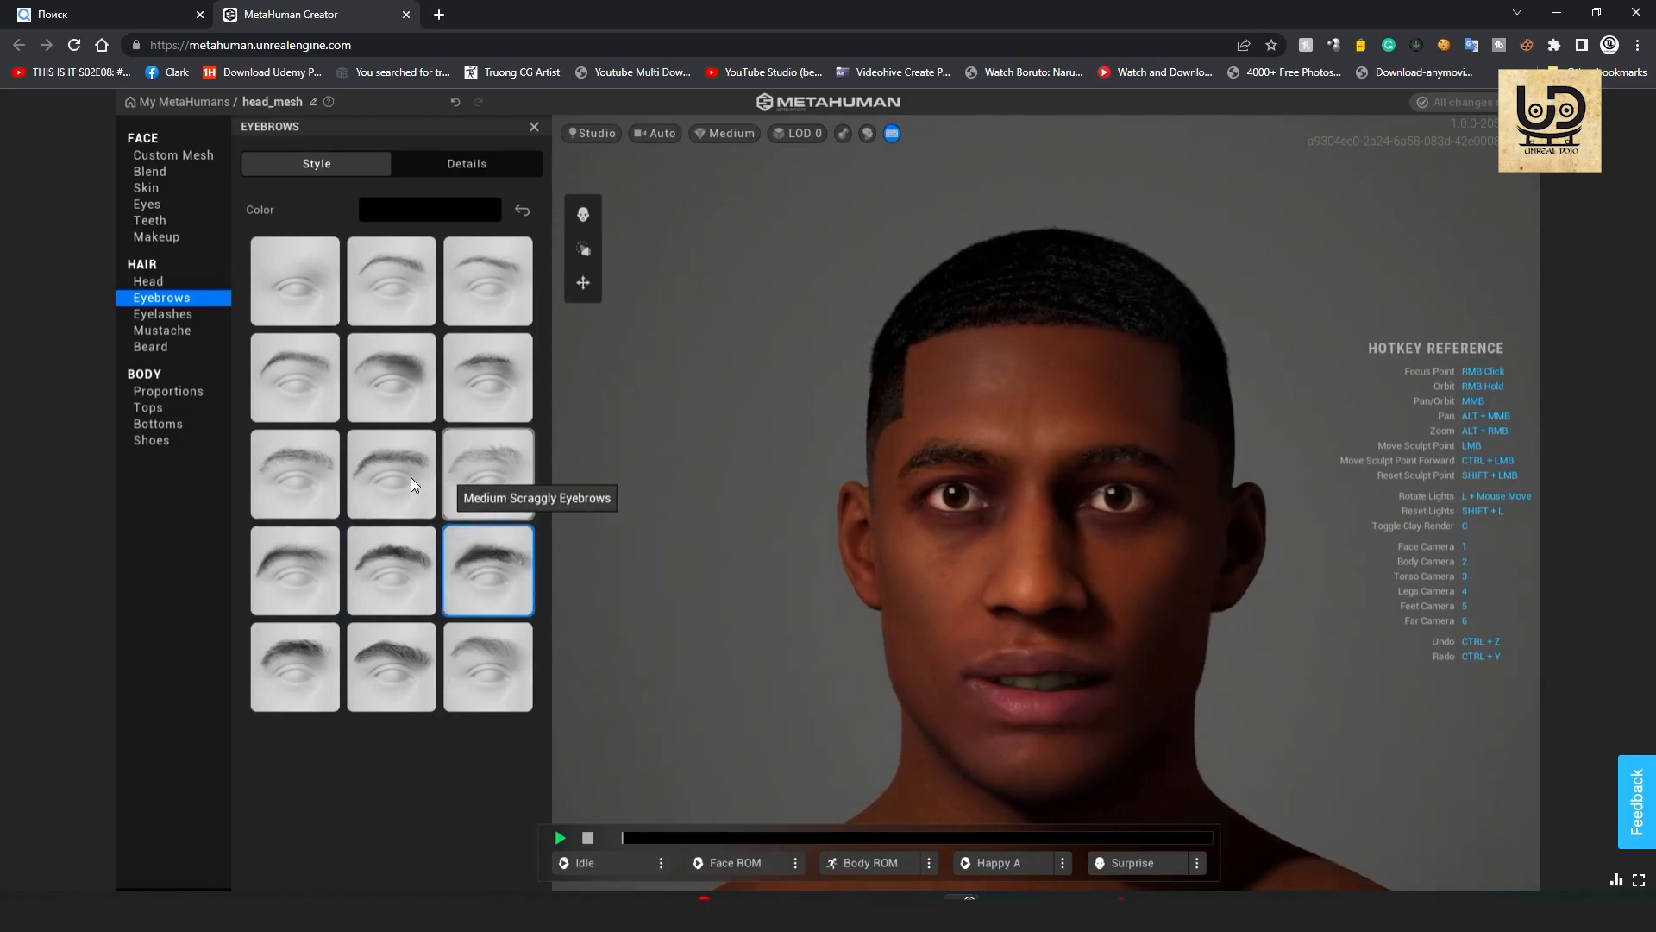
click(162, 314)
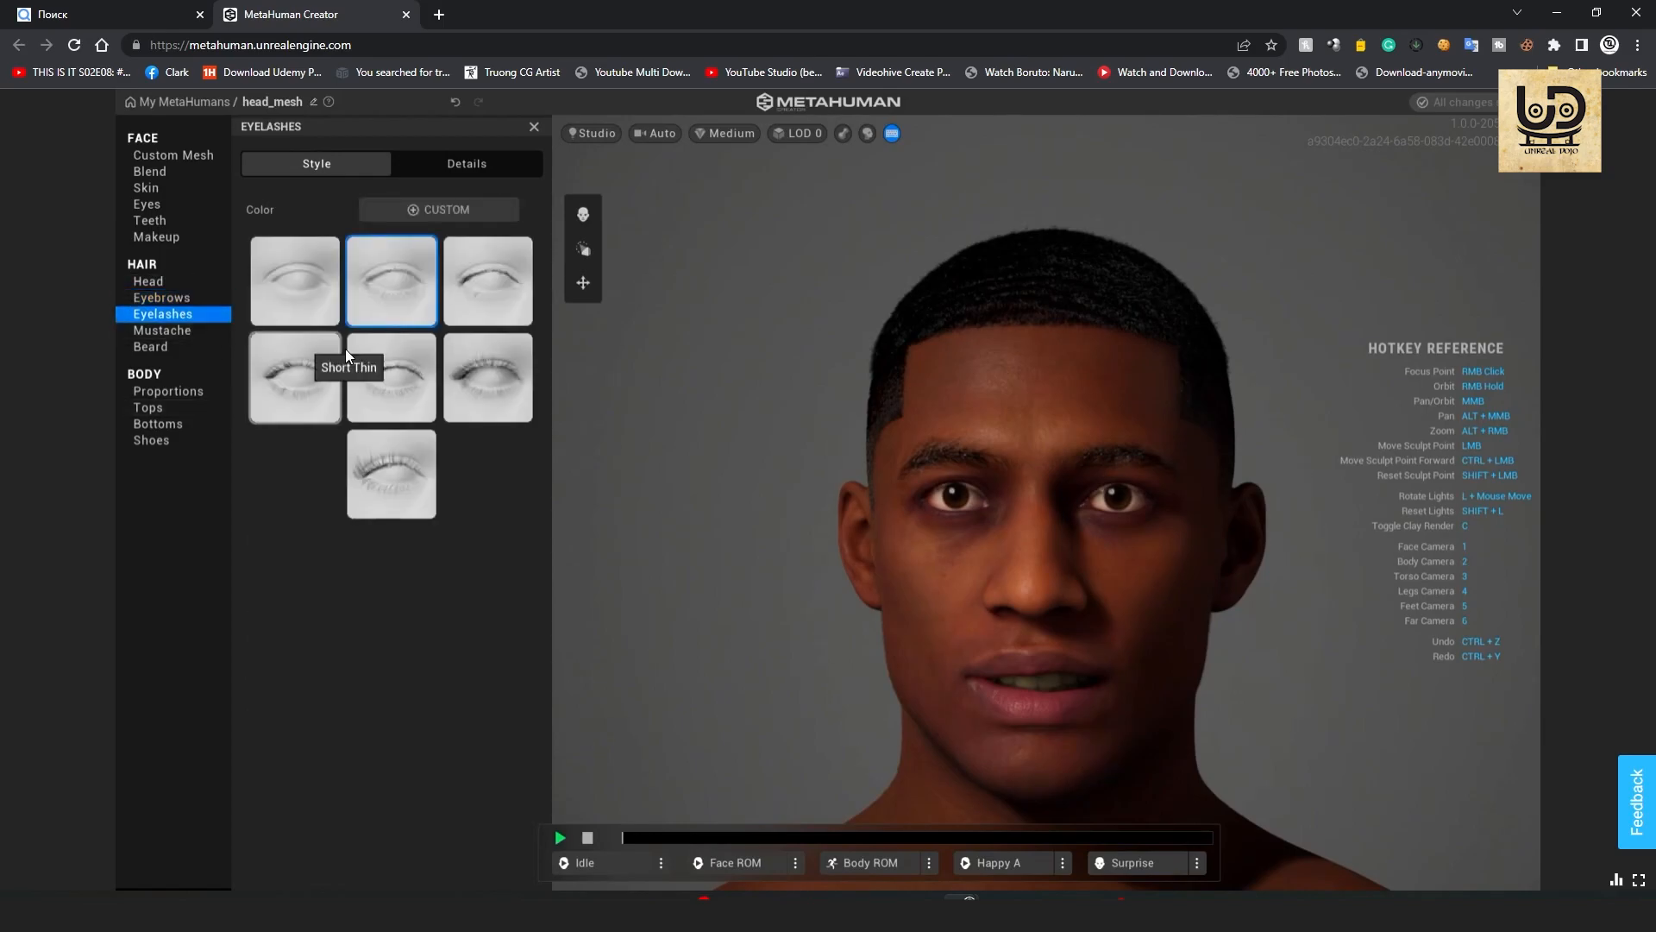
mouse_move(401, 378)
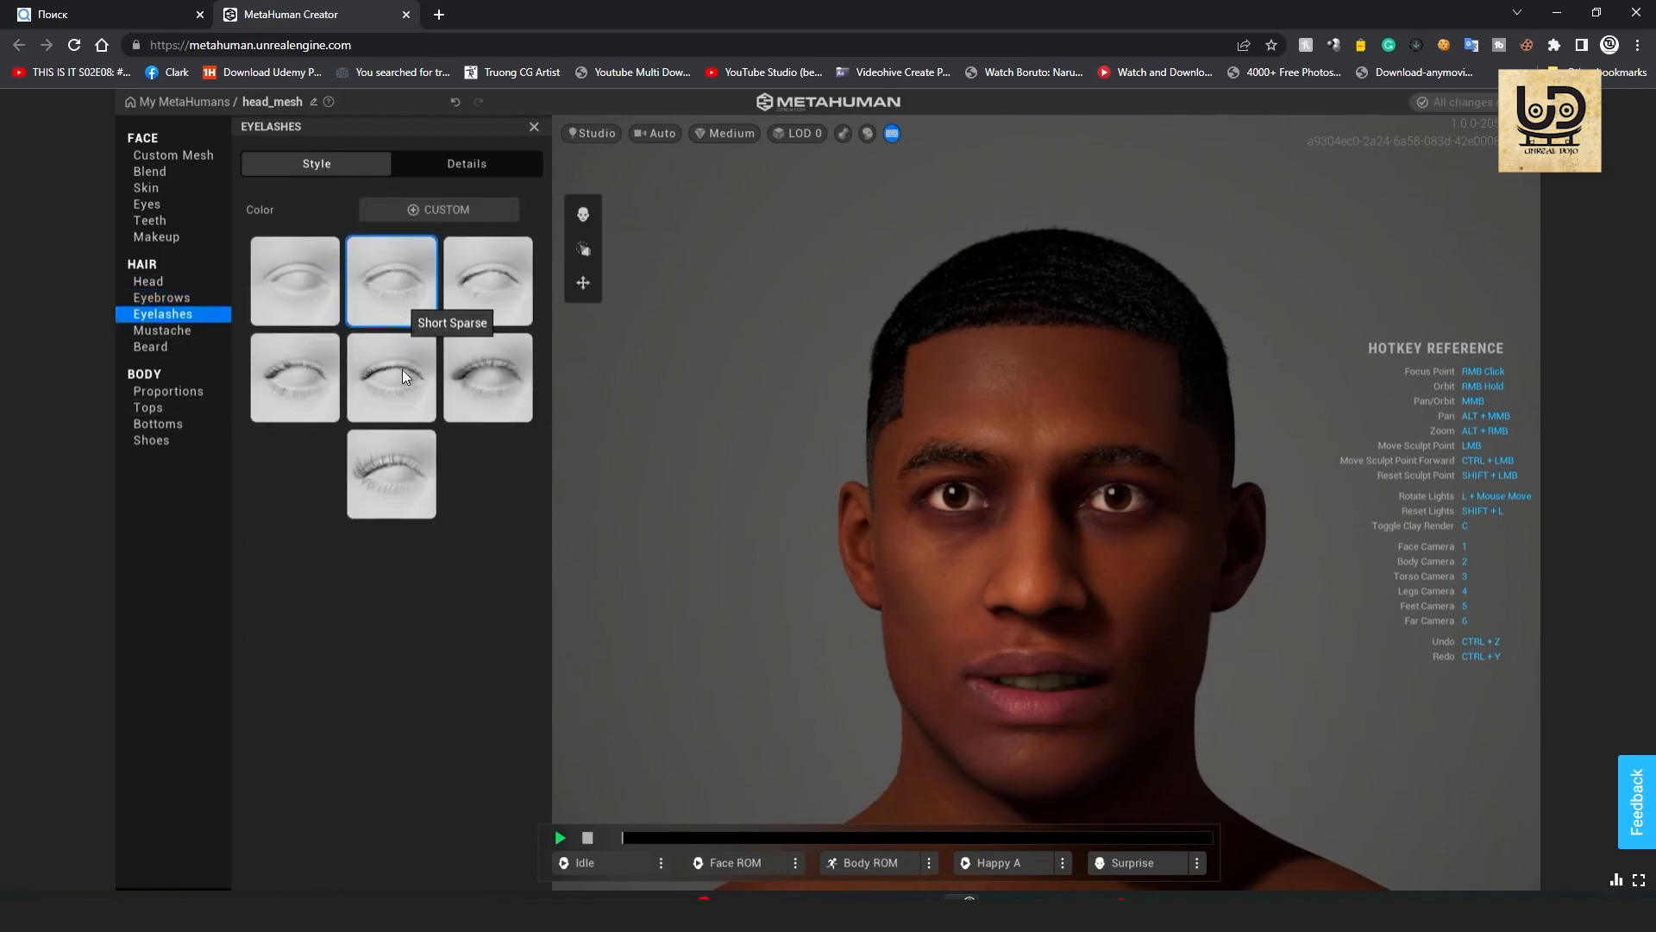
click(390, 377)
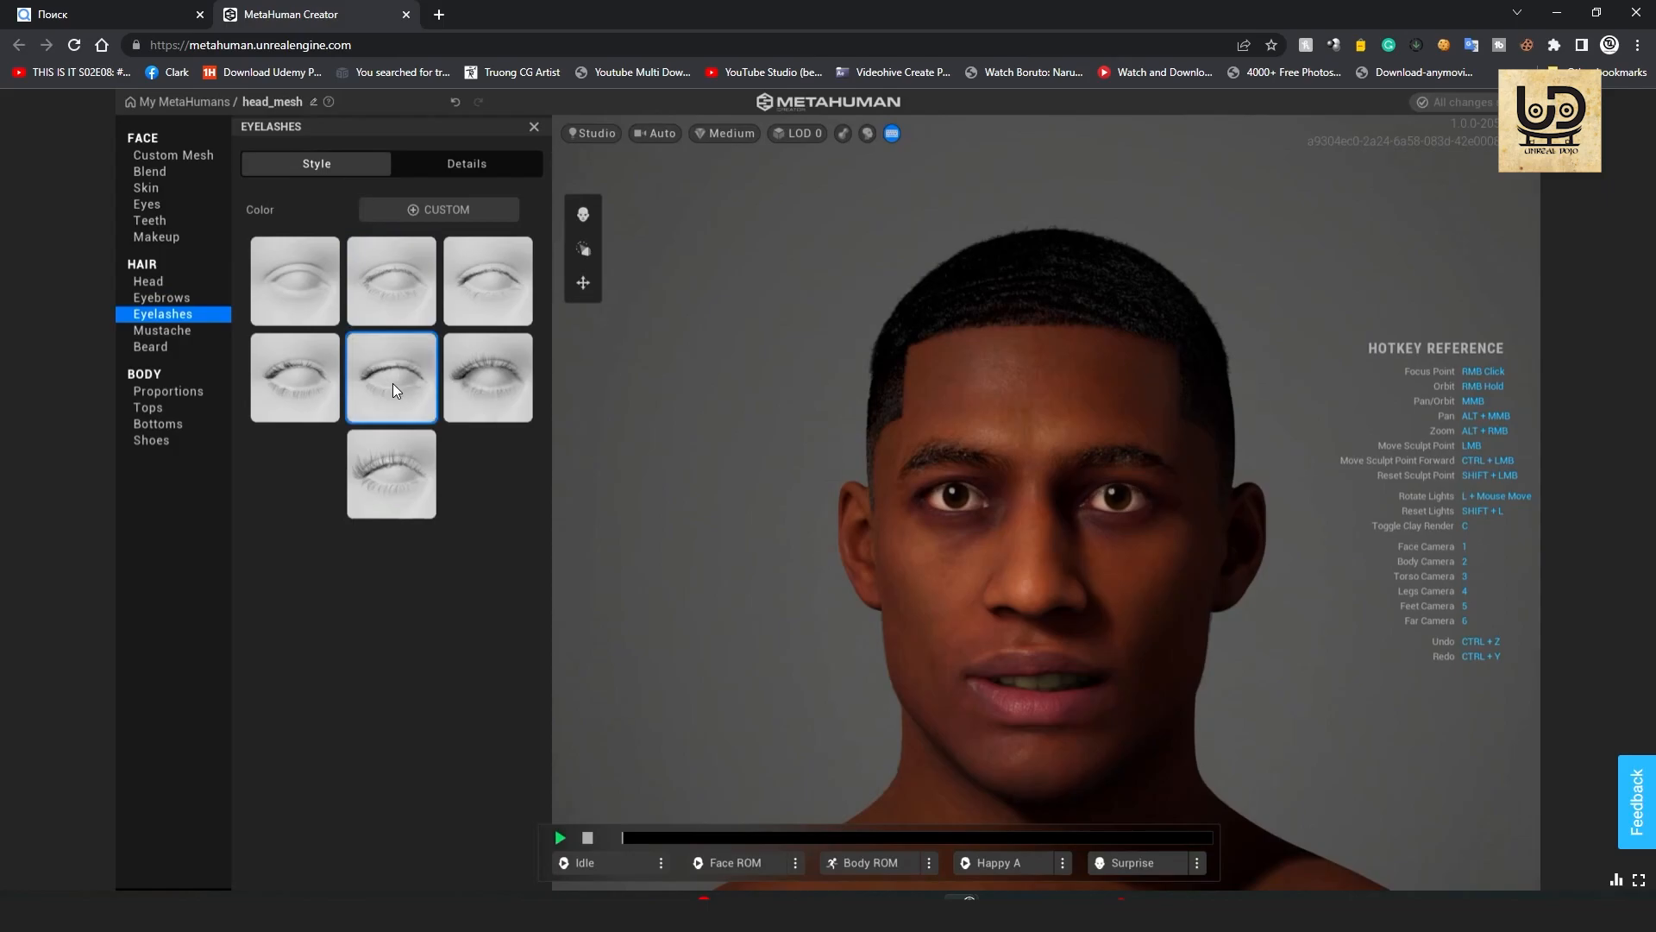
Add a Stubble Mustache and a short stubbly beard.
click(163, 329)
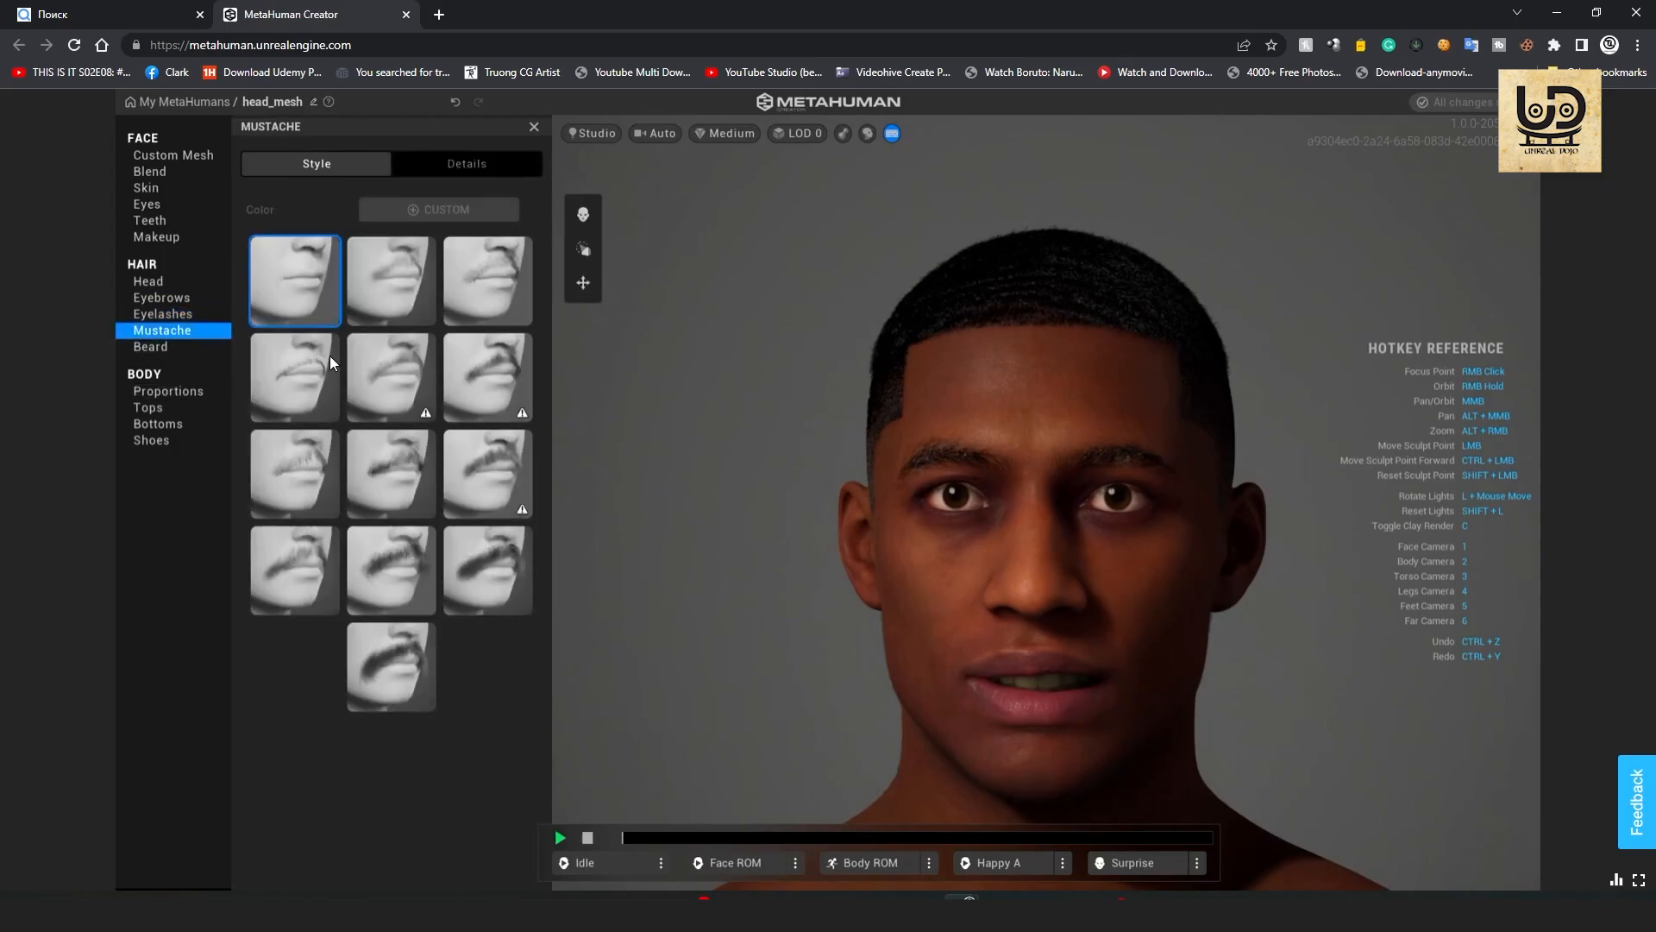
mouse_move(391, 281)
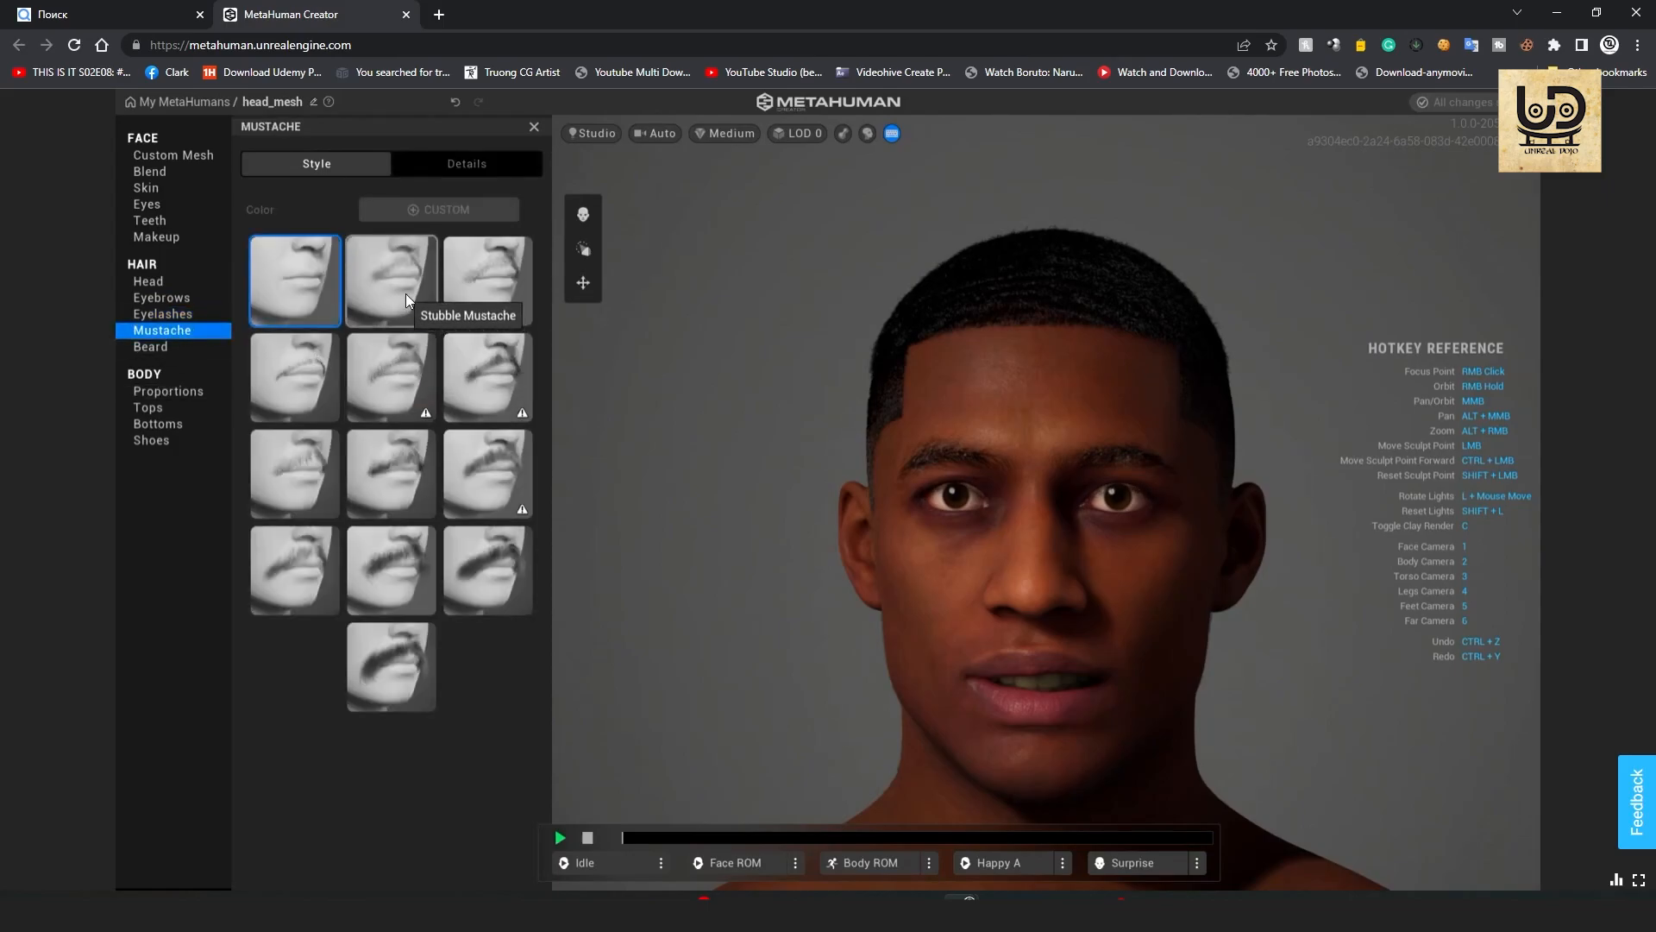
click(390, 279)
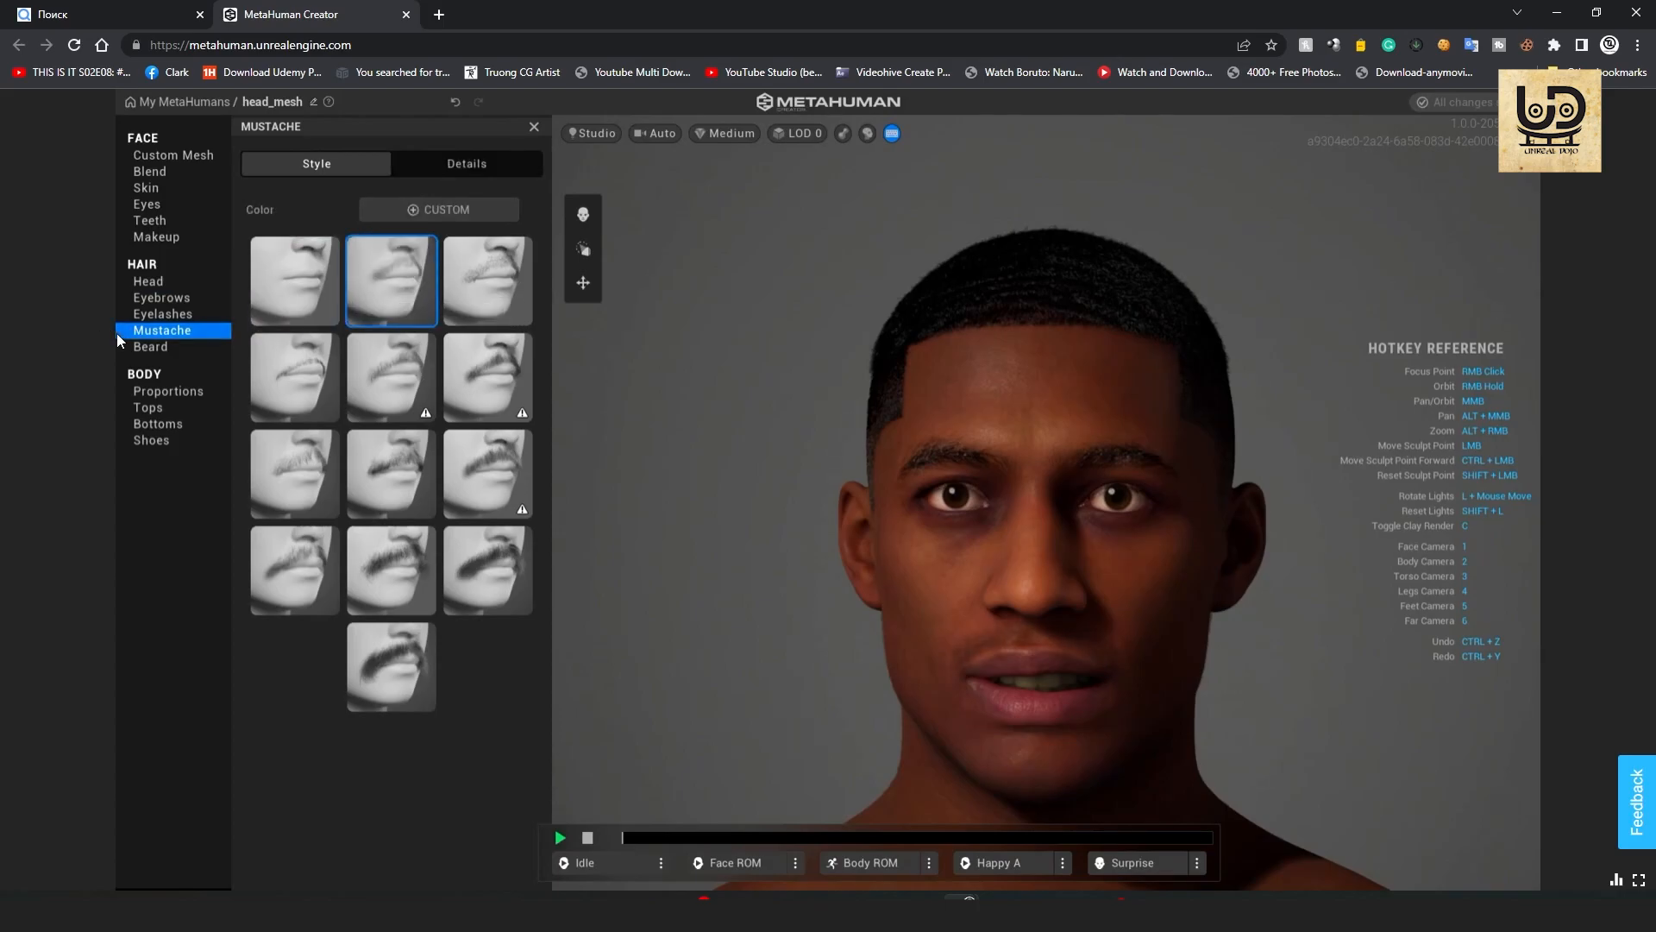
click(151, 346)
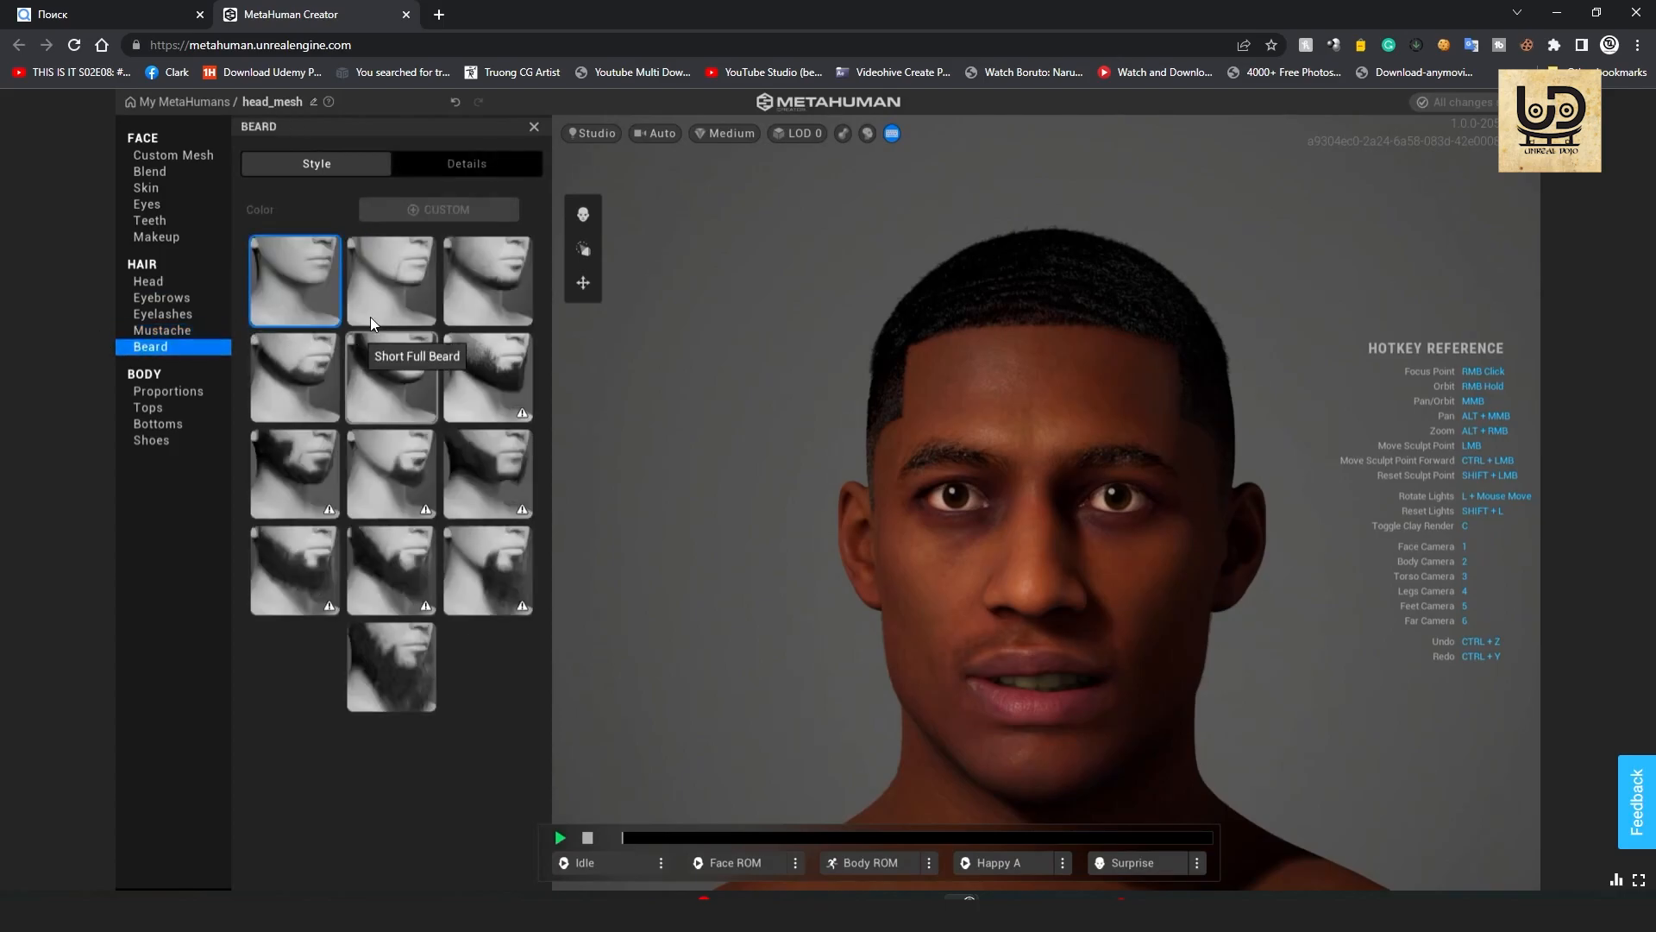
click(486, 279)
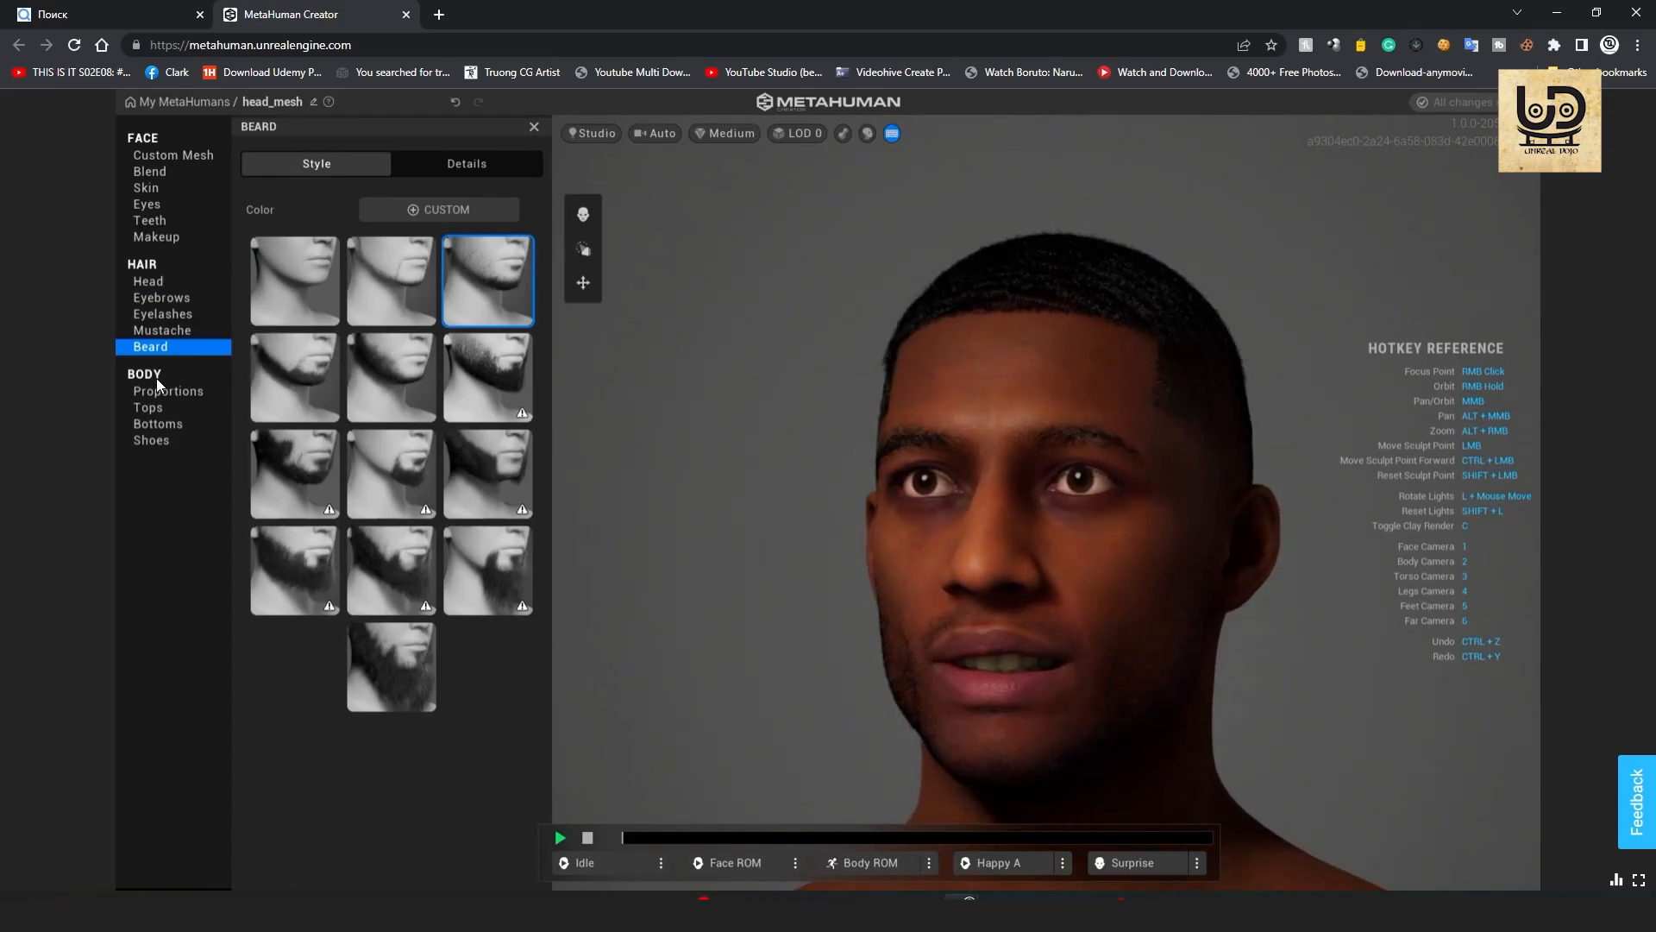
Dress the character in the t-shirt, Jeans Slim and Running Shoes.
click(147, 407)
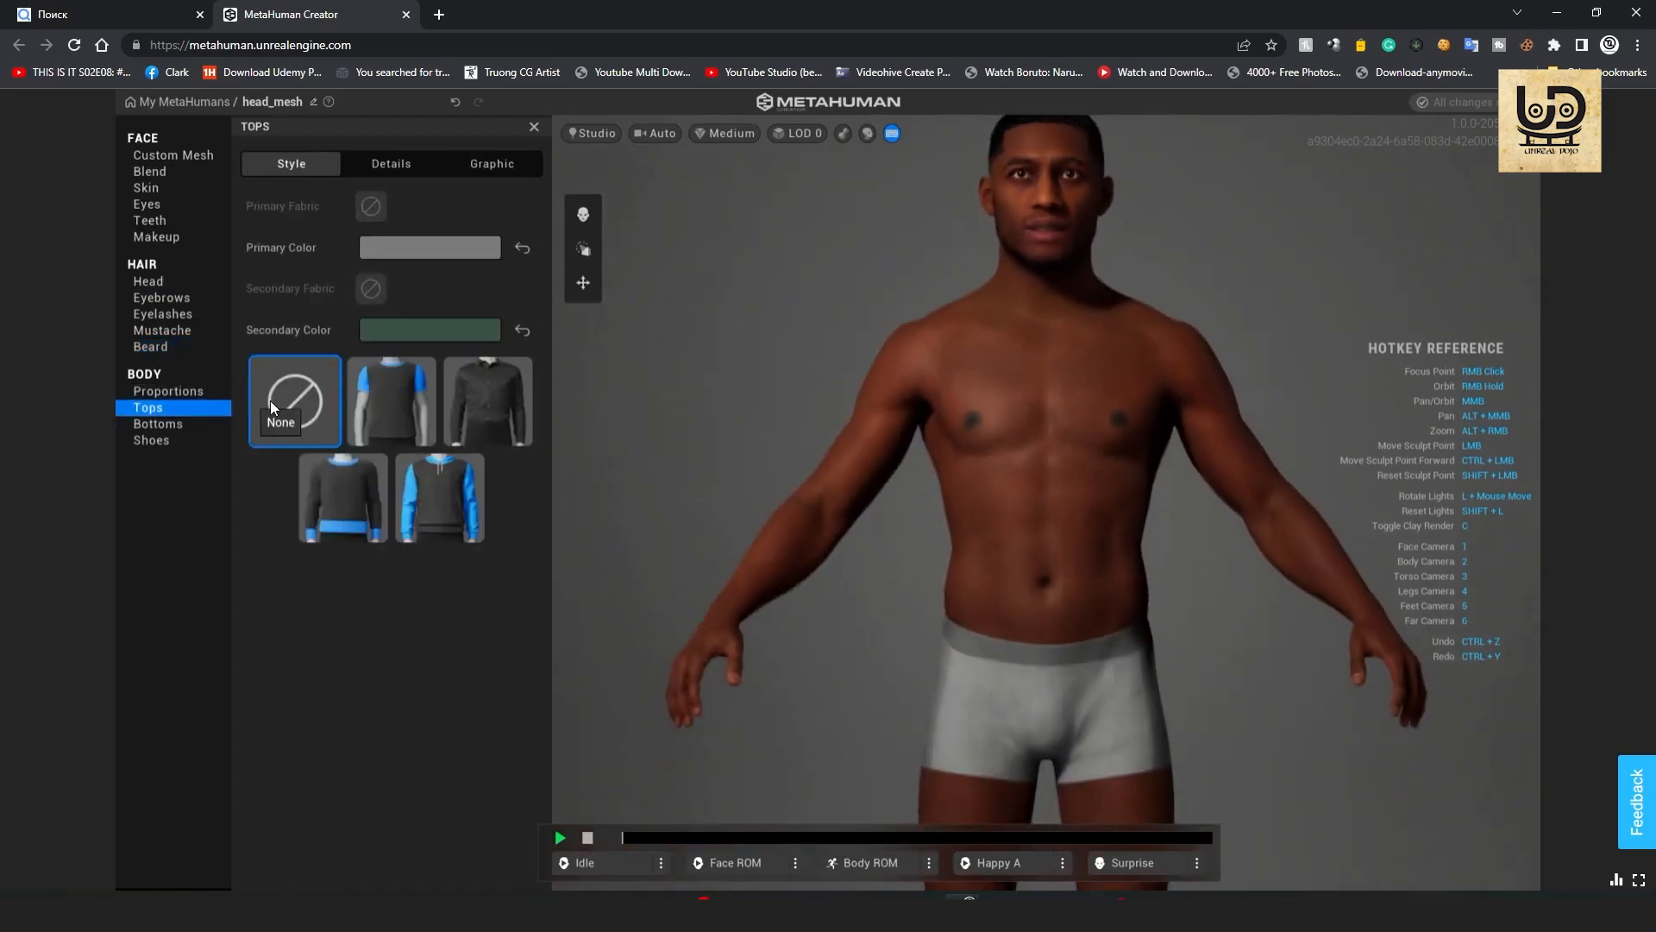
click(392, 401)
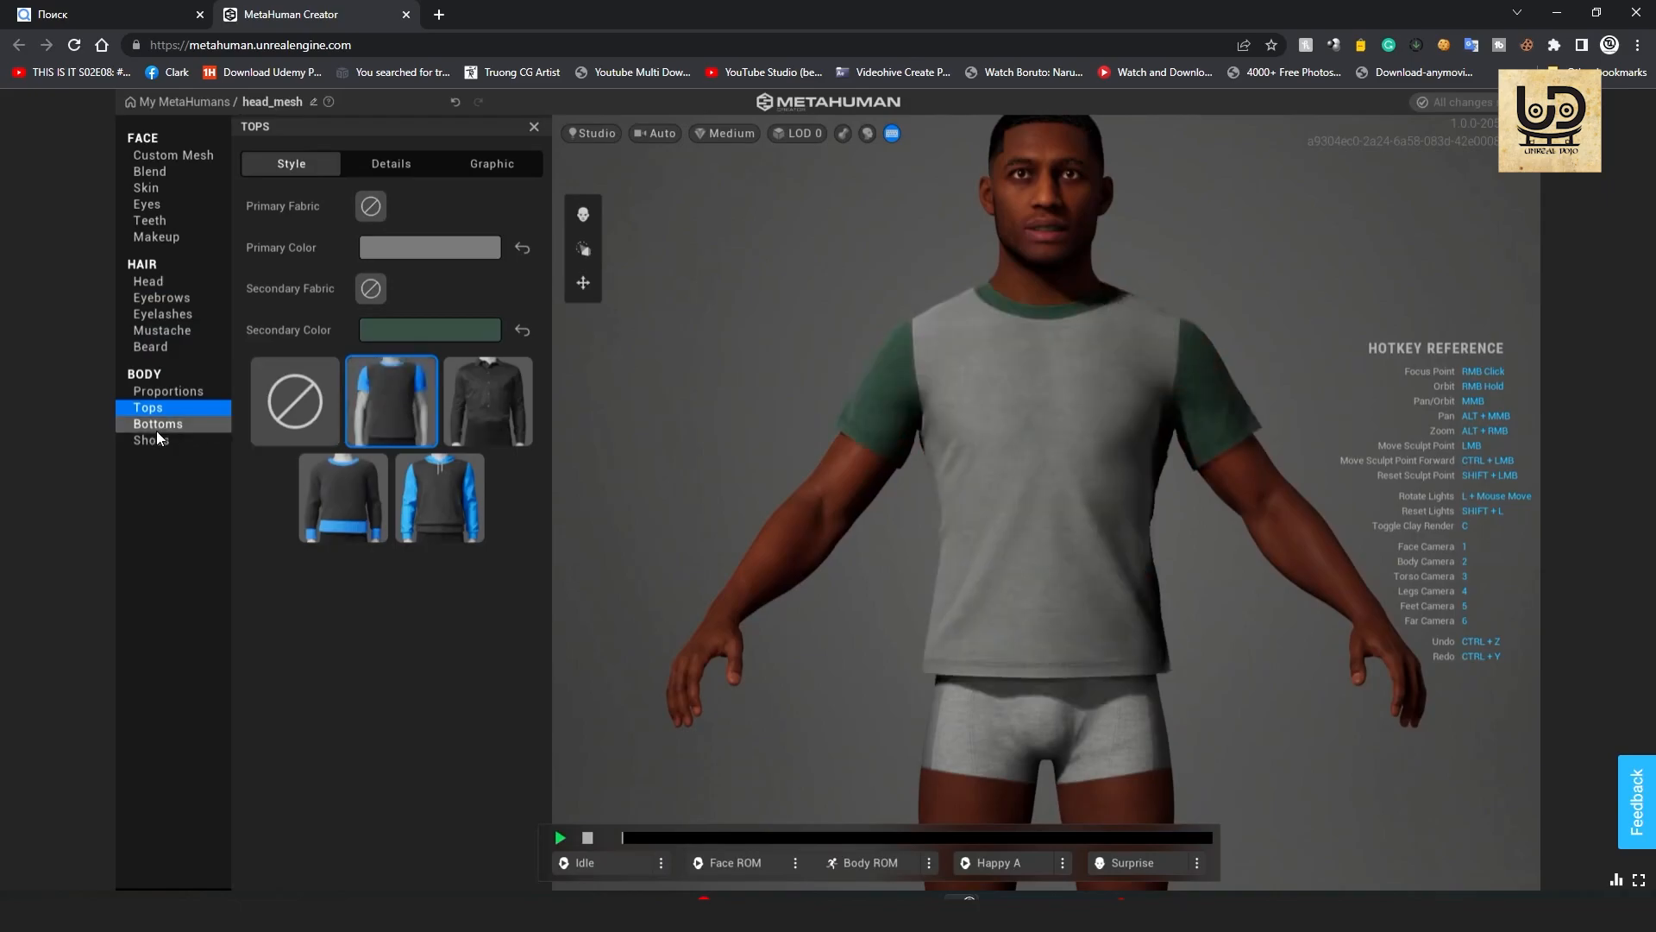
click(157, 425)
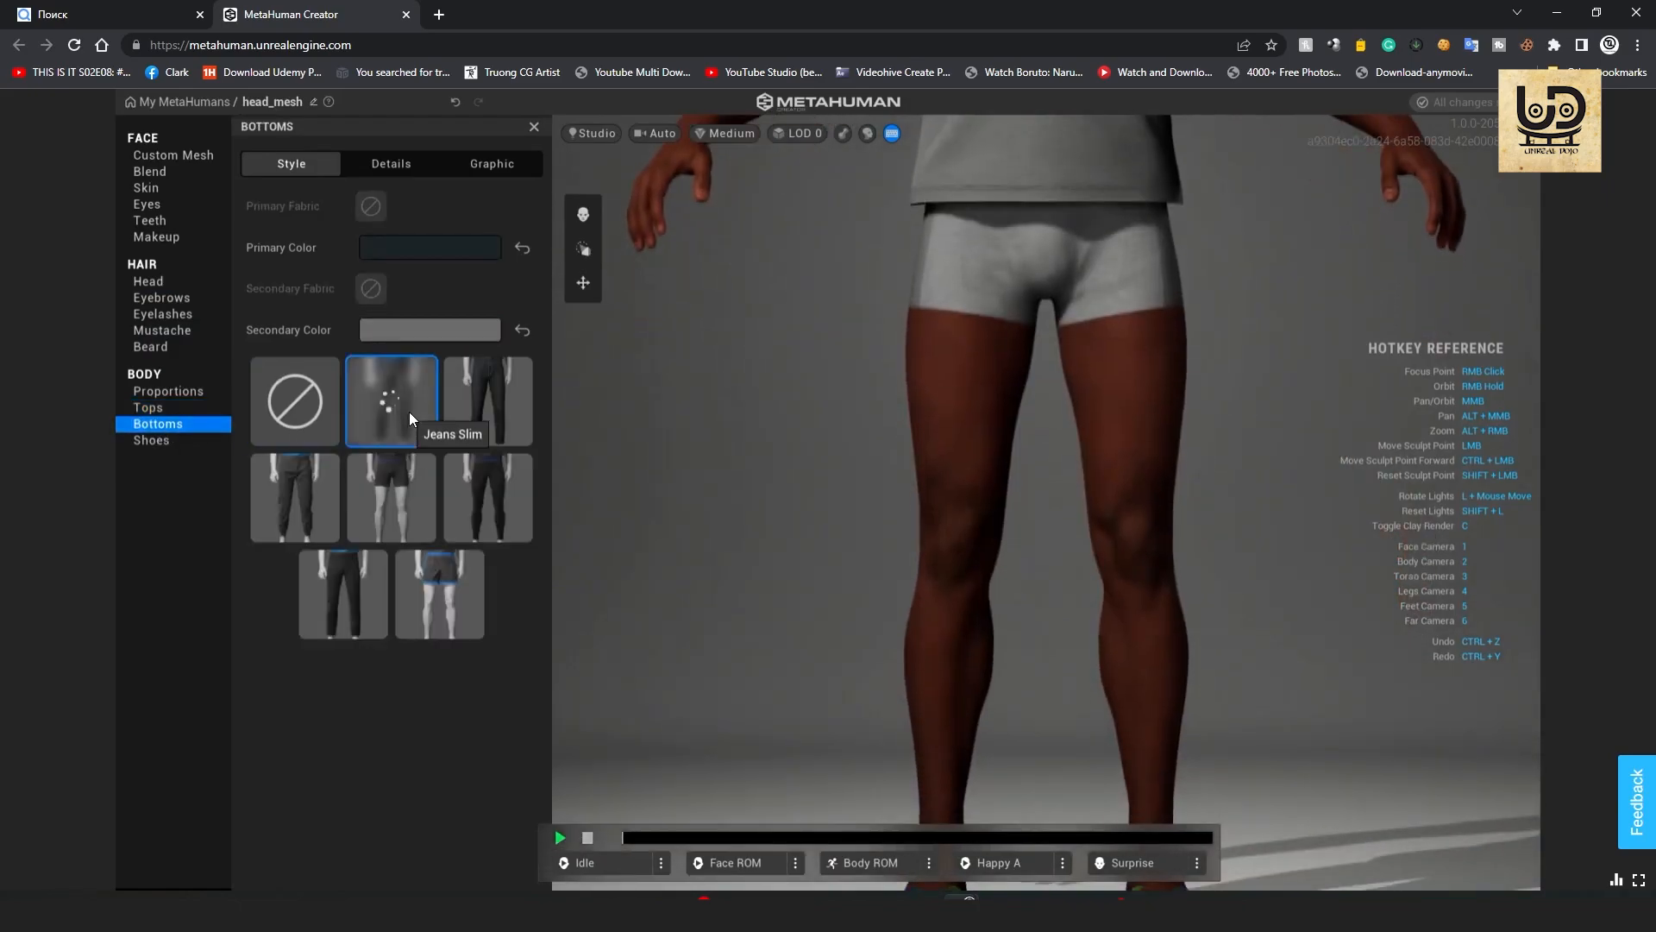
click(391, 398)
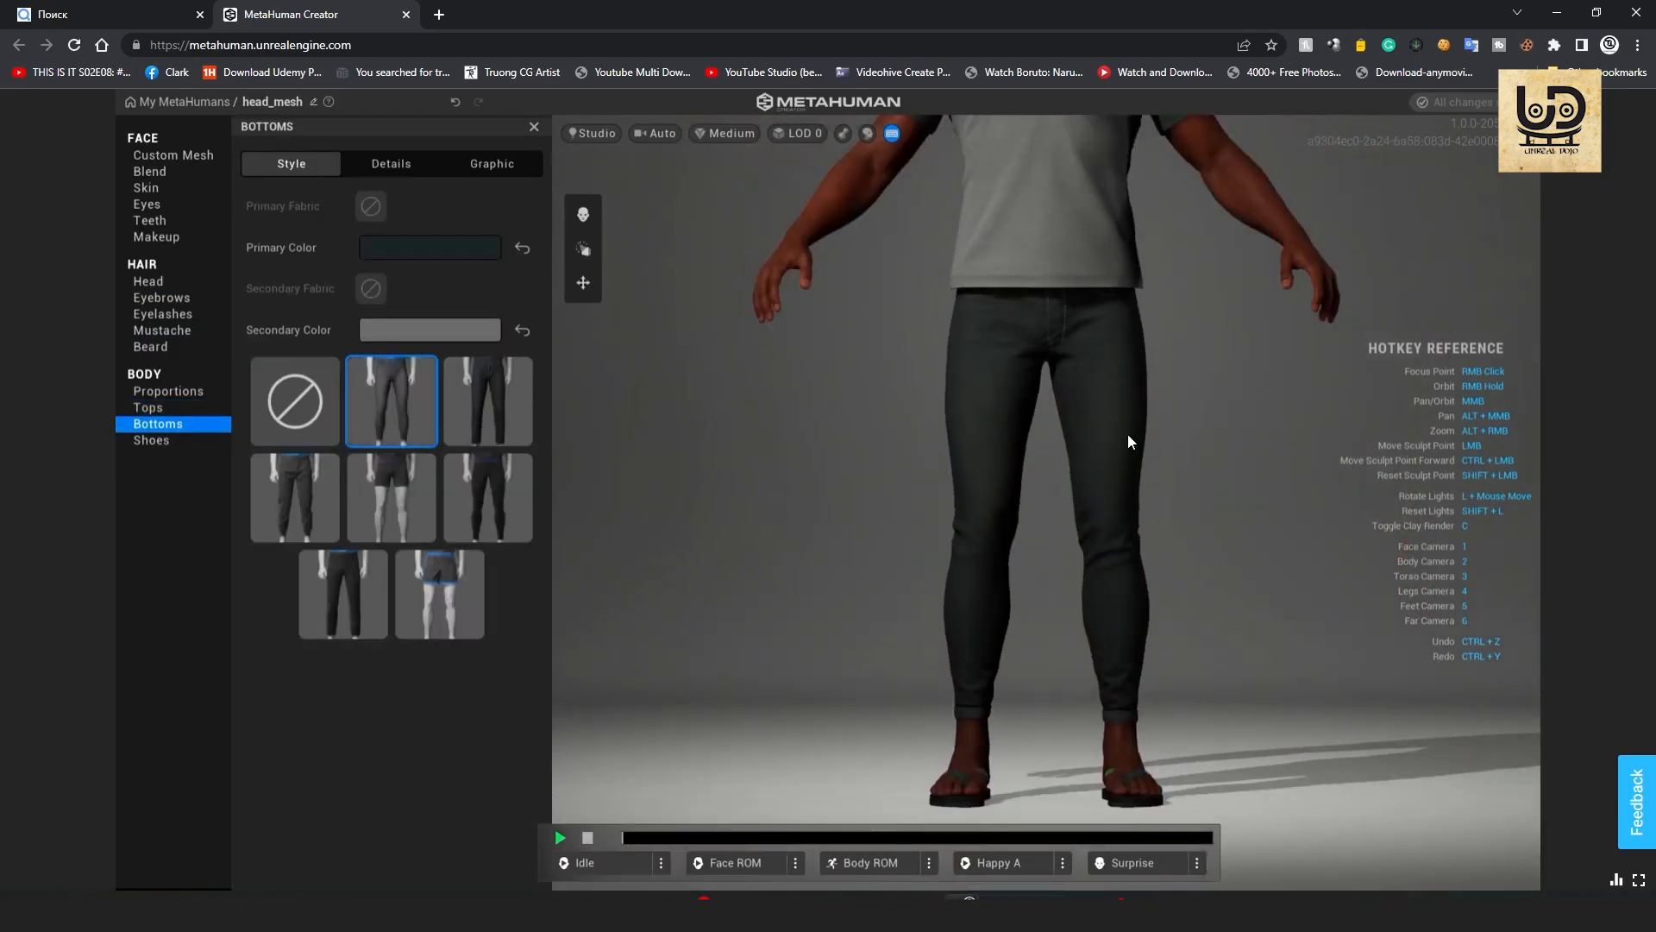
click(152, 440)
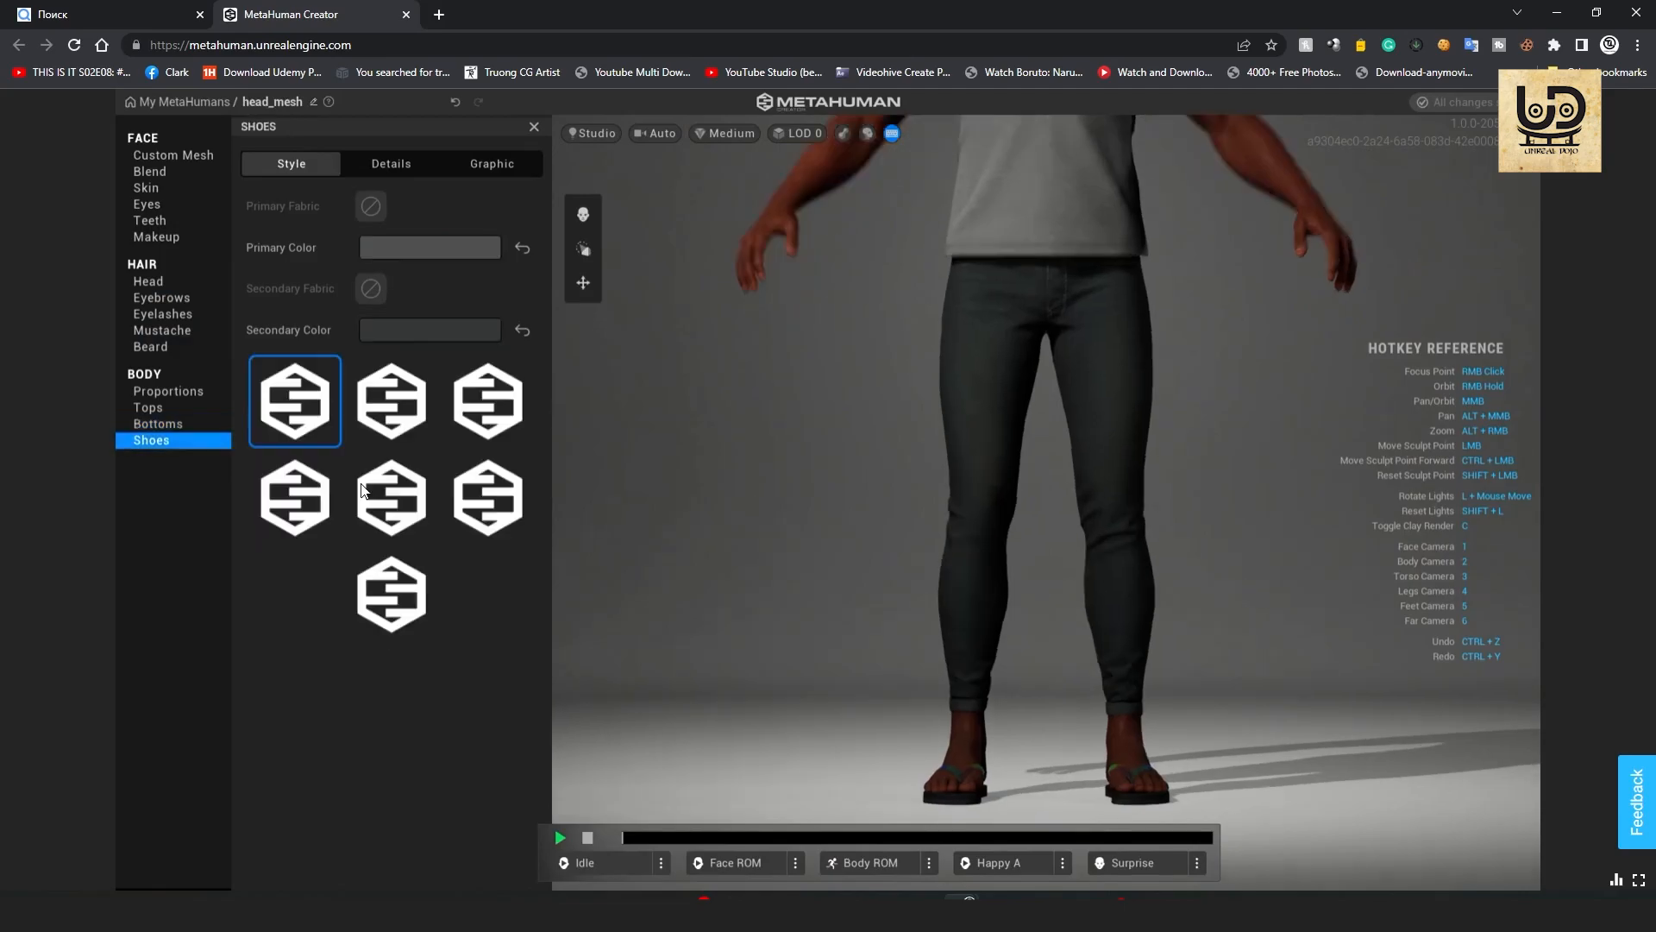
mouse_move(487, 398)
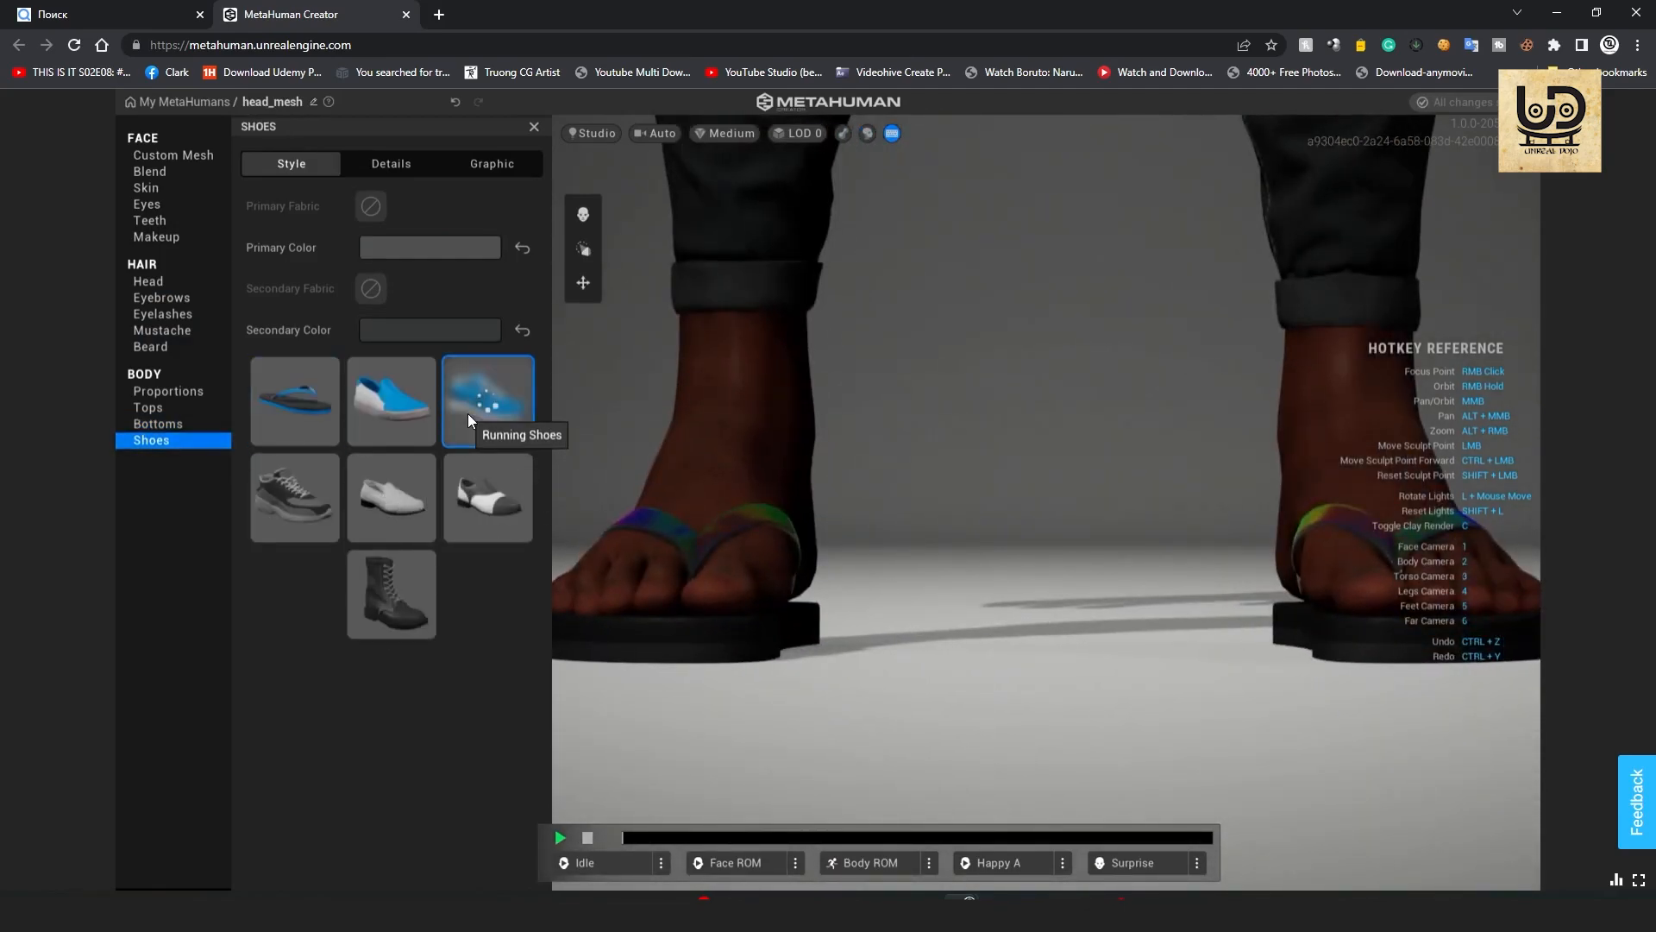
click(487, 400)
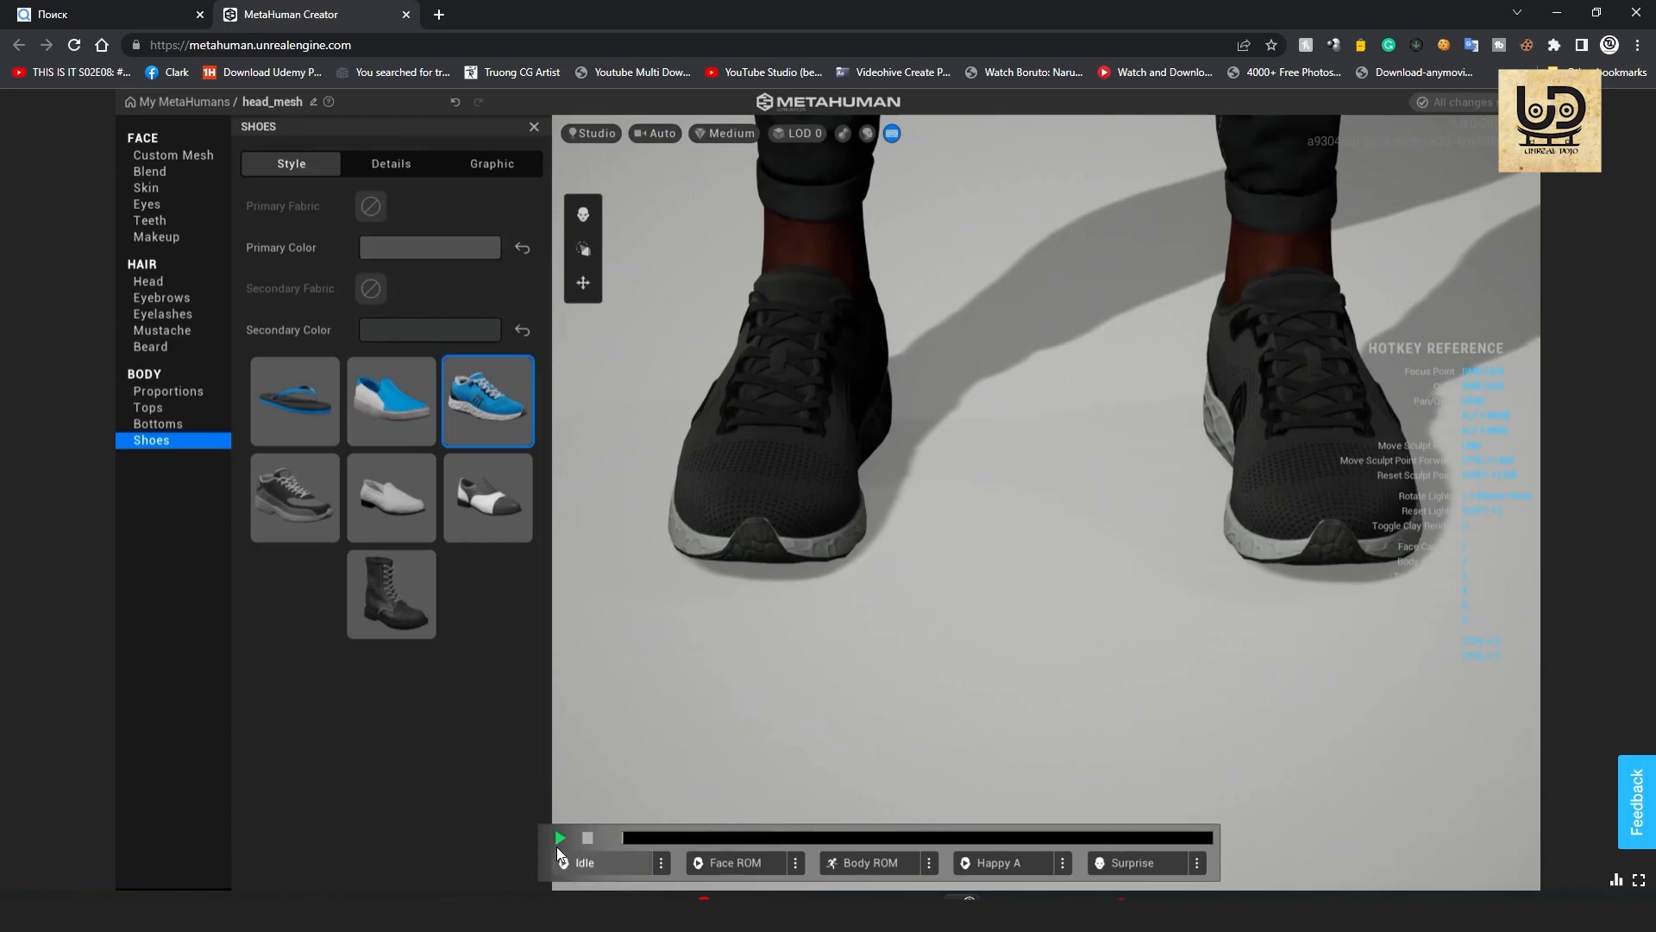
Play the Idle animation, then the Body ROM range-of-motion animation.
click(559, 837)
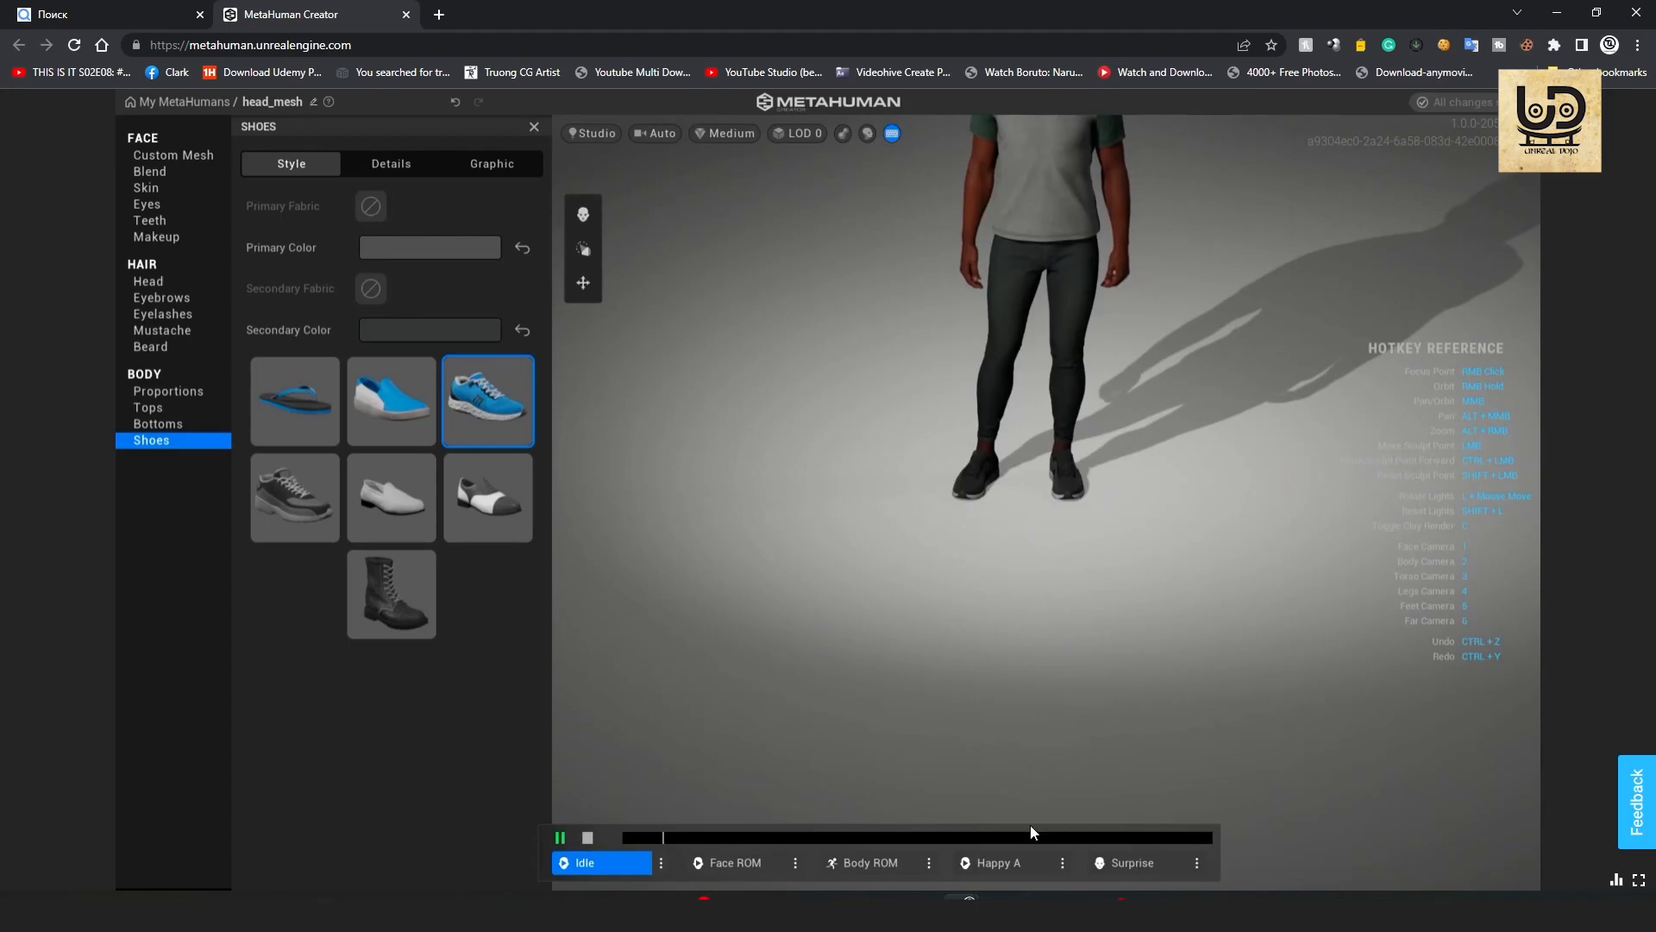
click(869, 862)
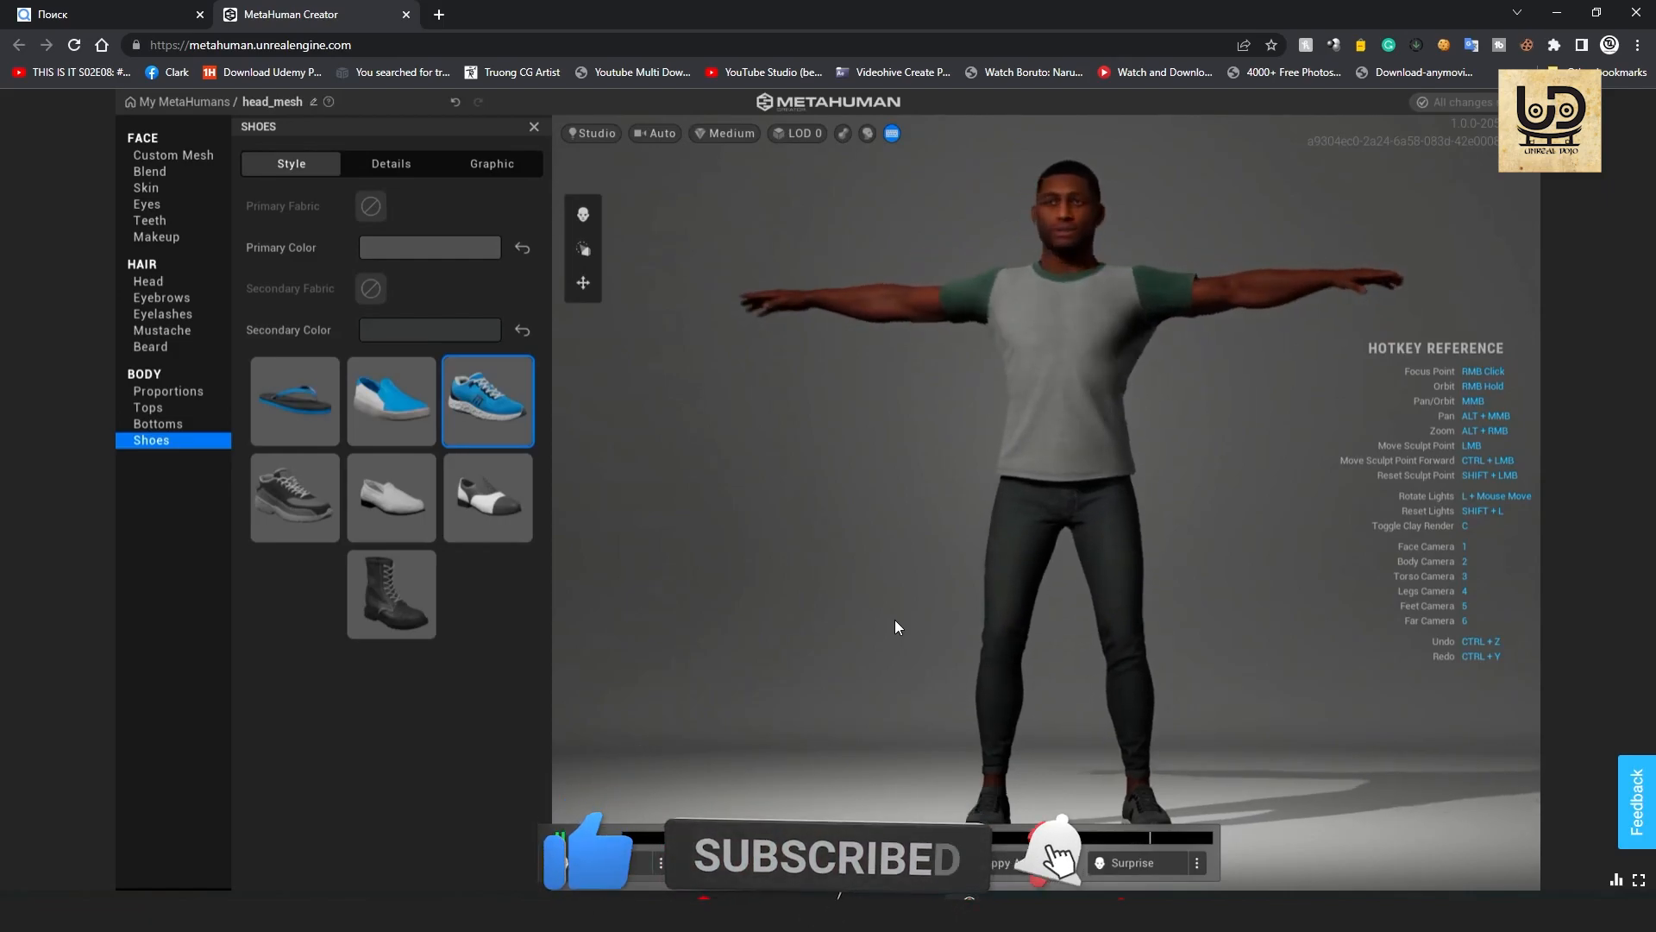
click(870, 863)
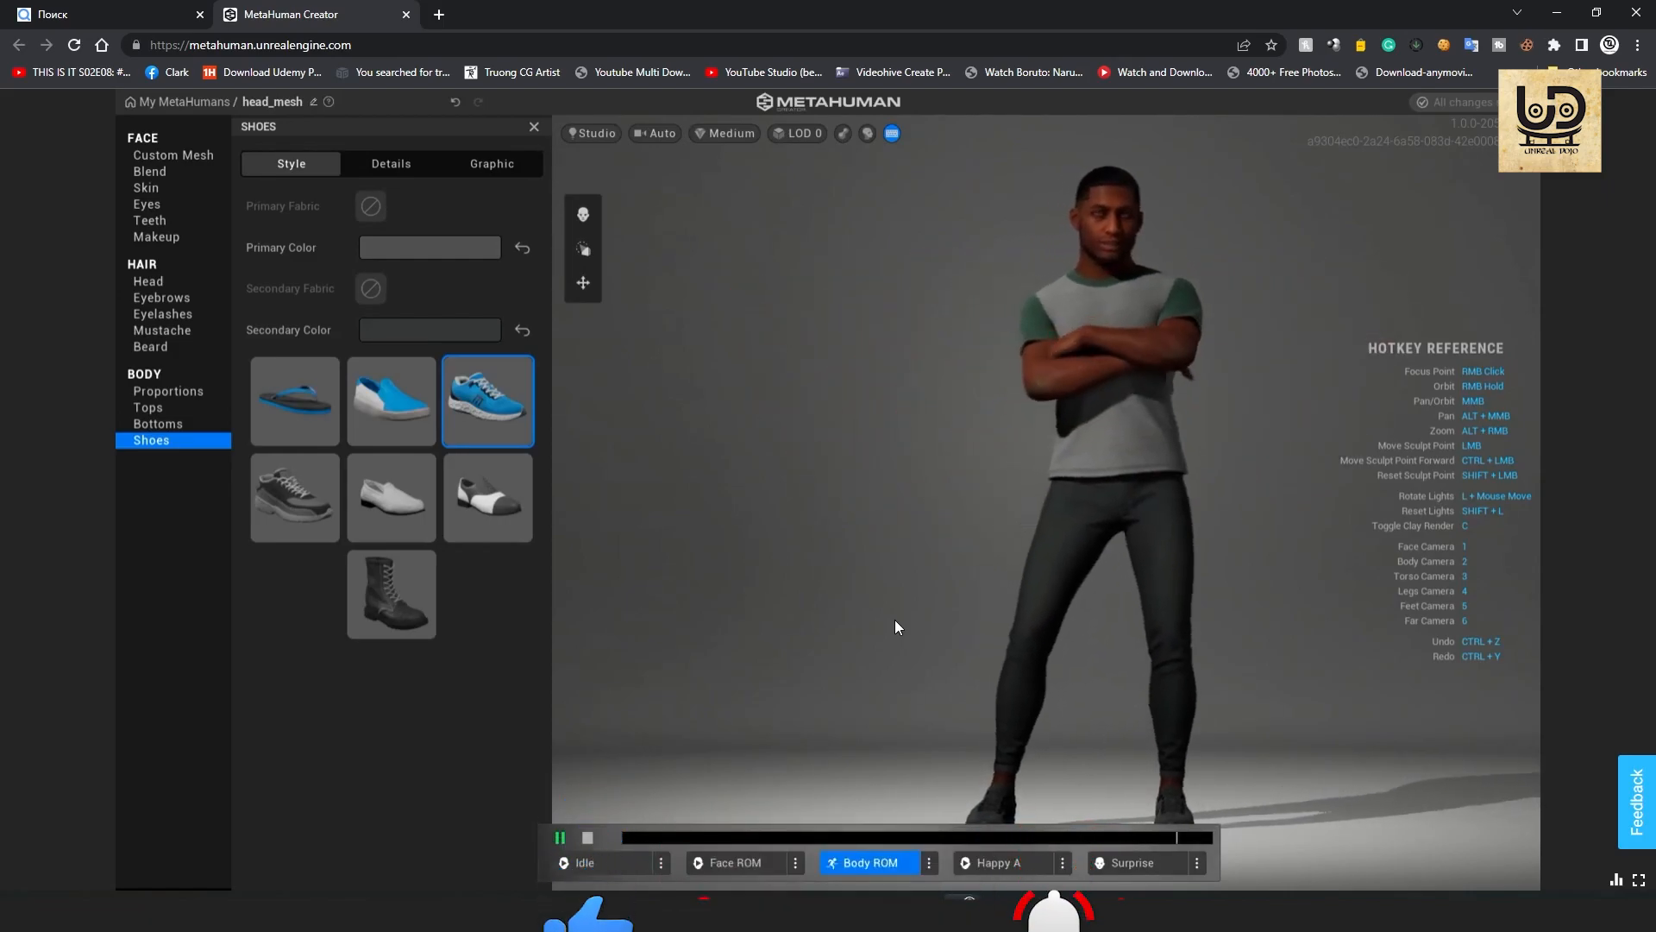